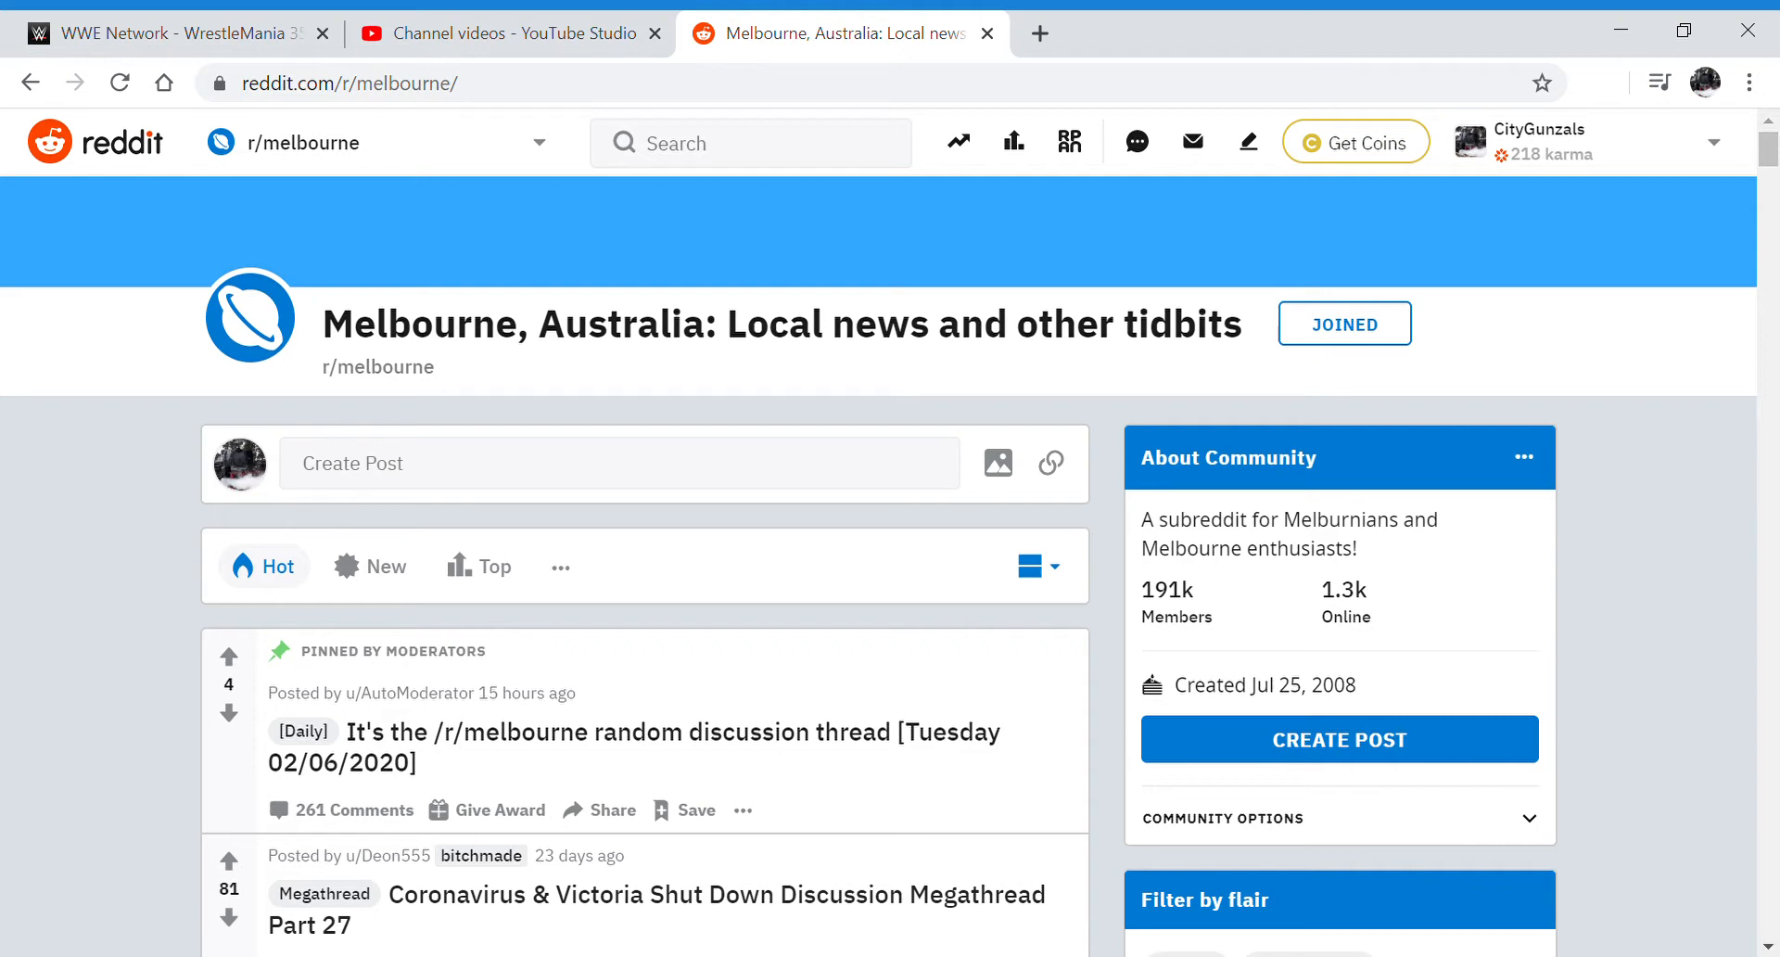
Scroll the r/melbourne Hot feed past ABC headlines and city photos to Burke's Lookout sunset
scroll(down, 3)
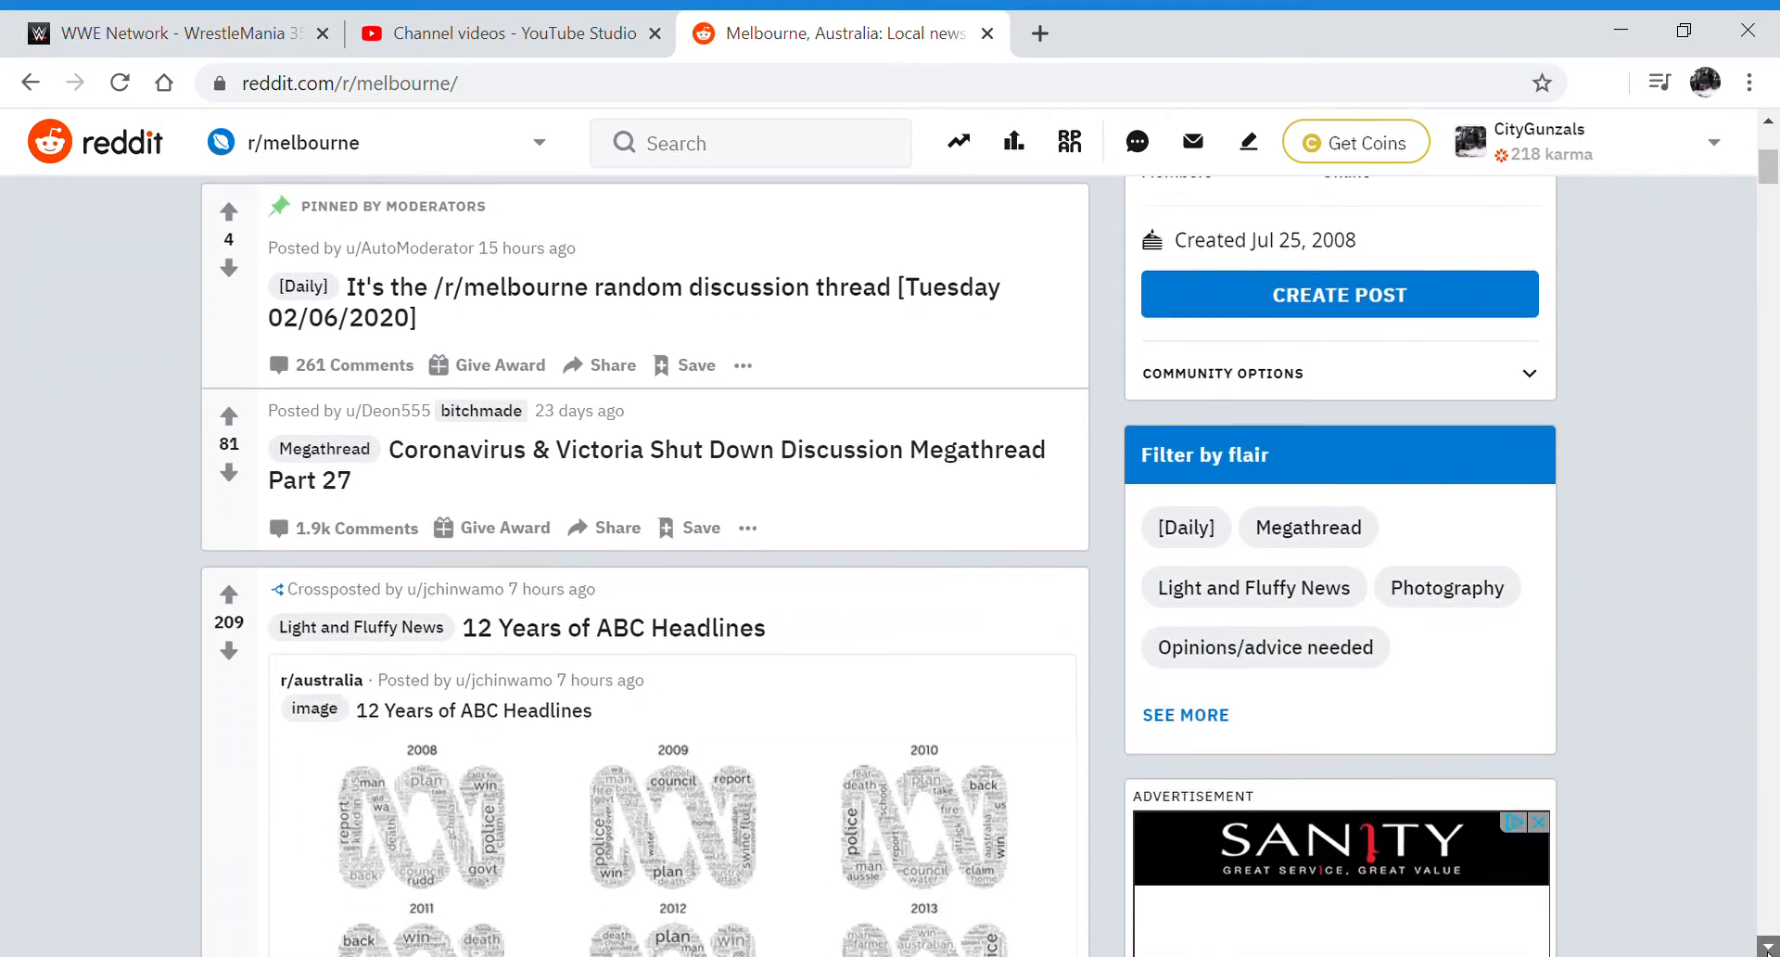
scroll(down, 3)
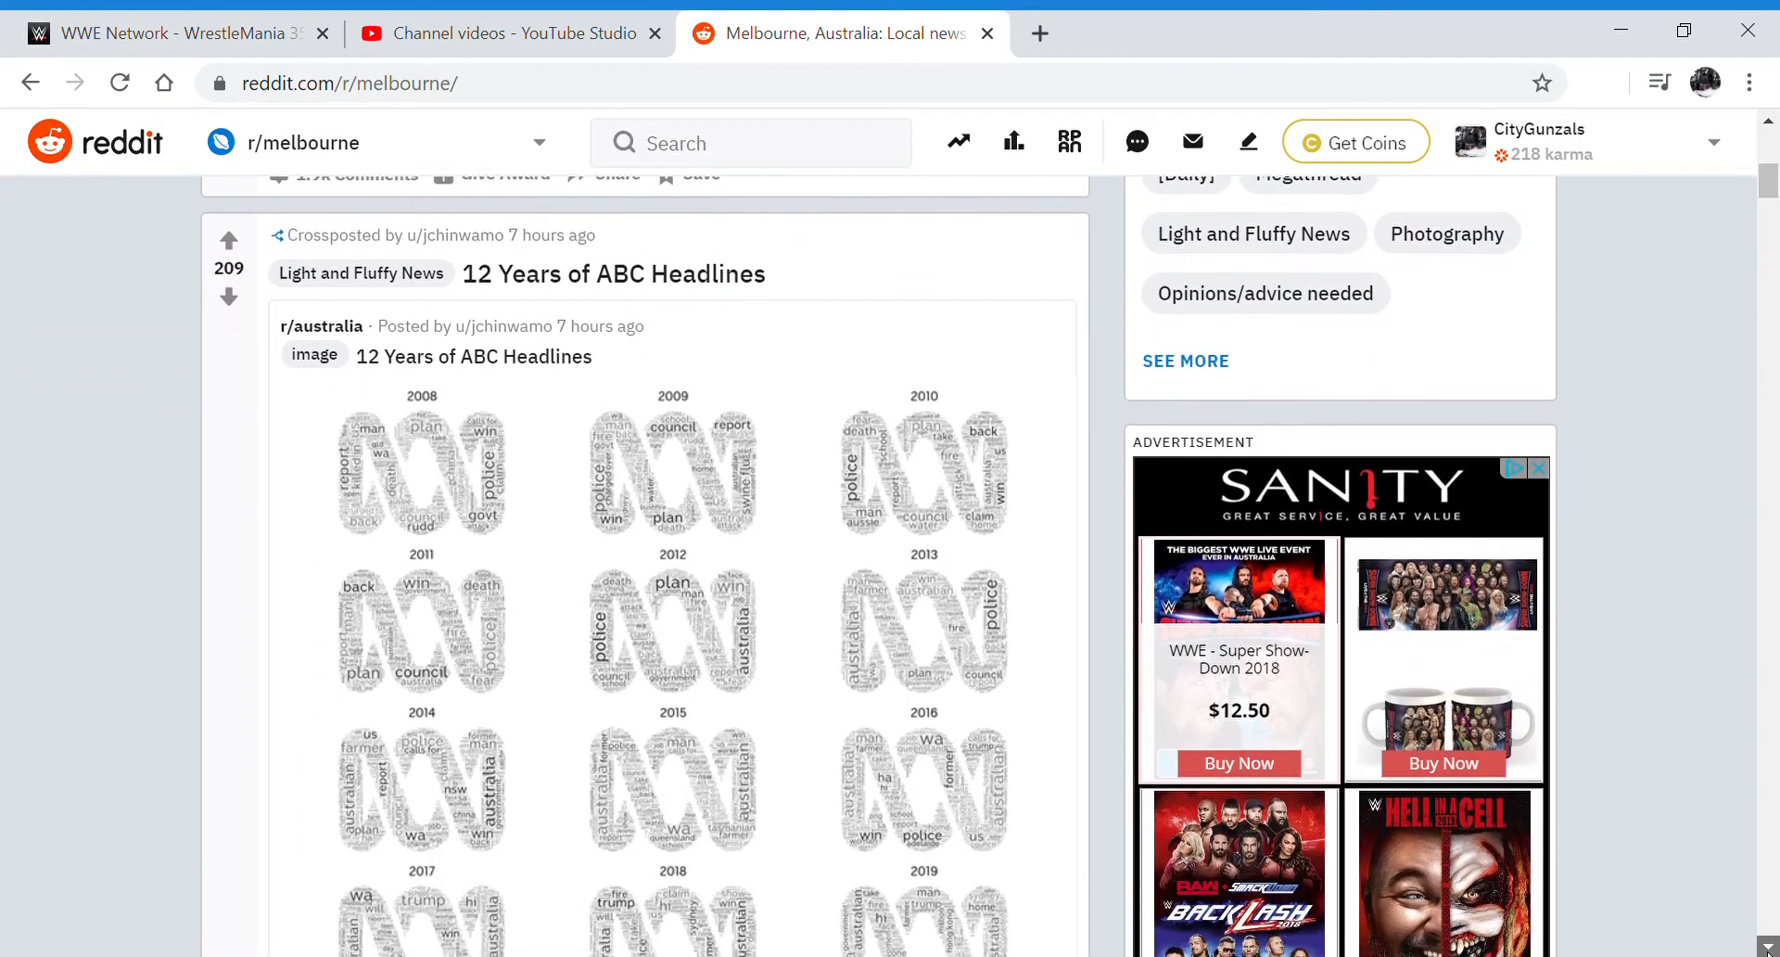
scroll(down, 3)
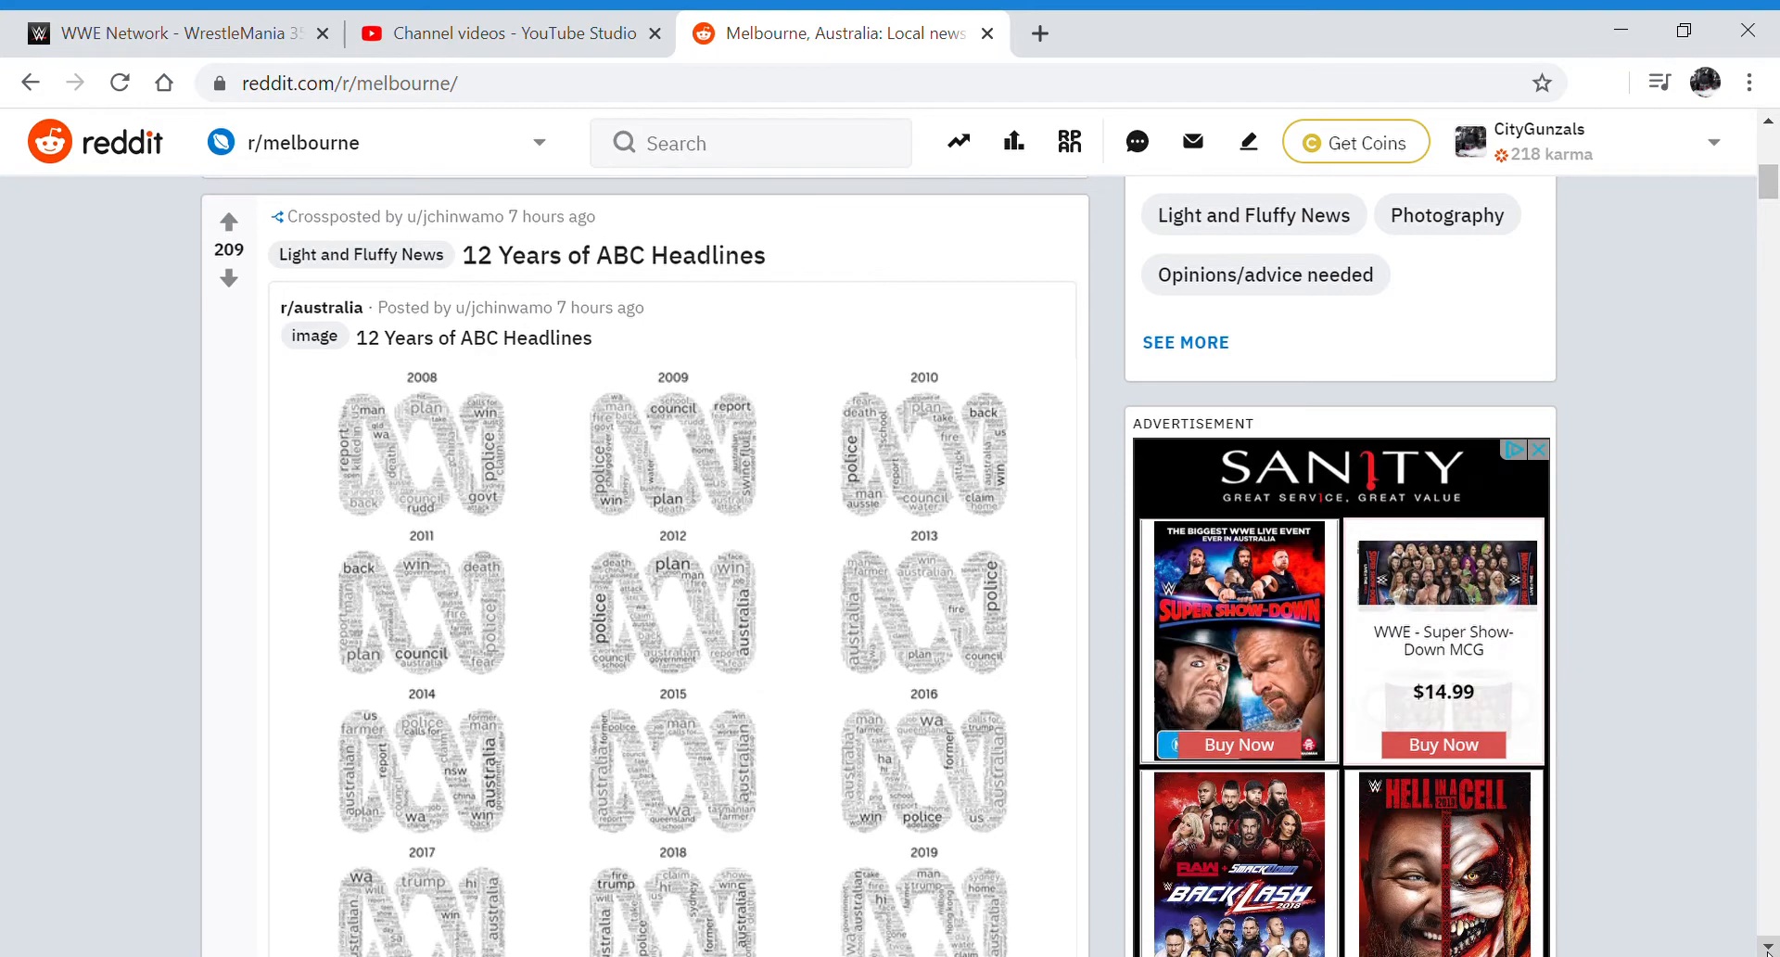
scroll(down, 3)
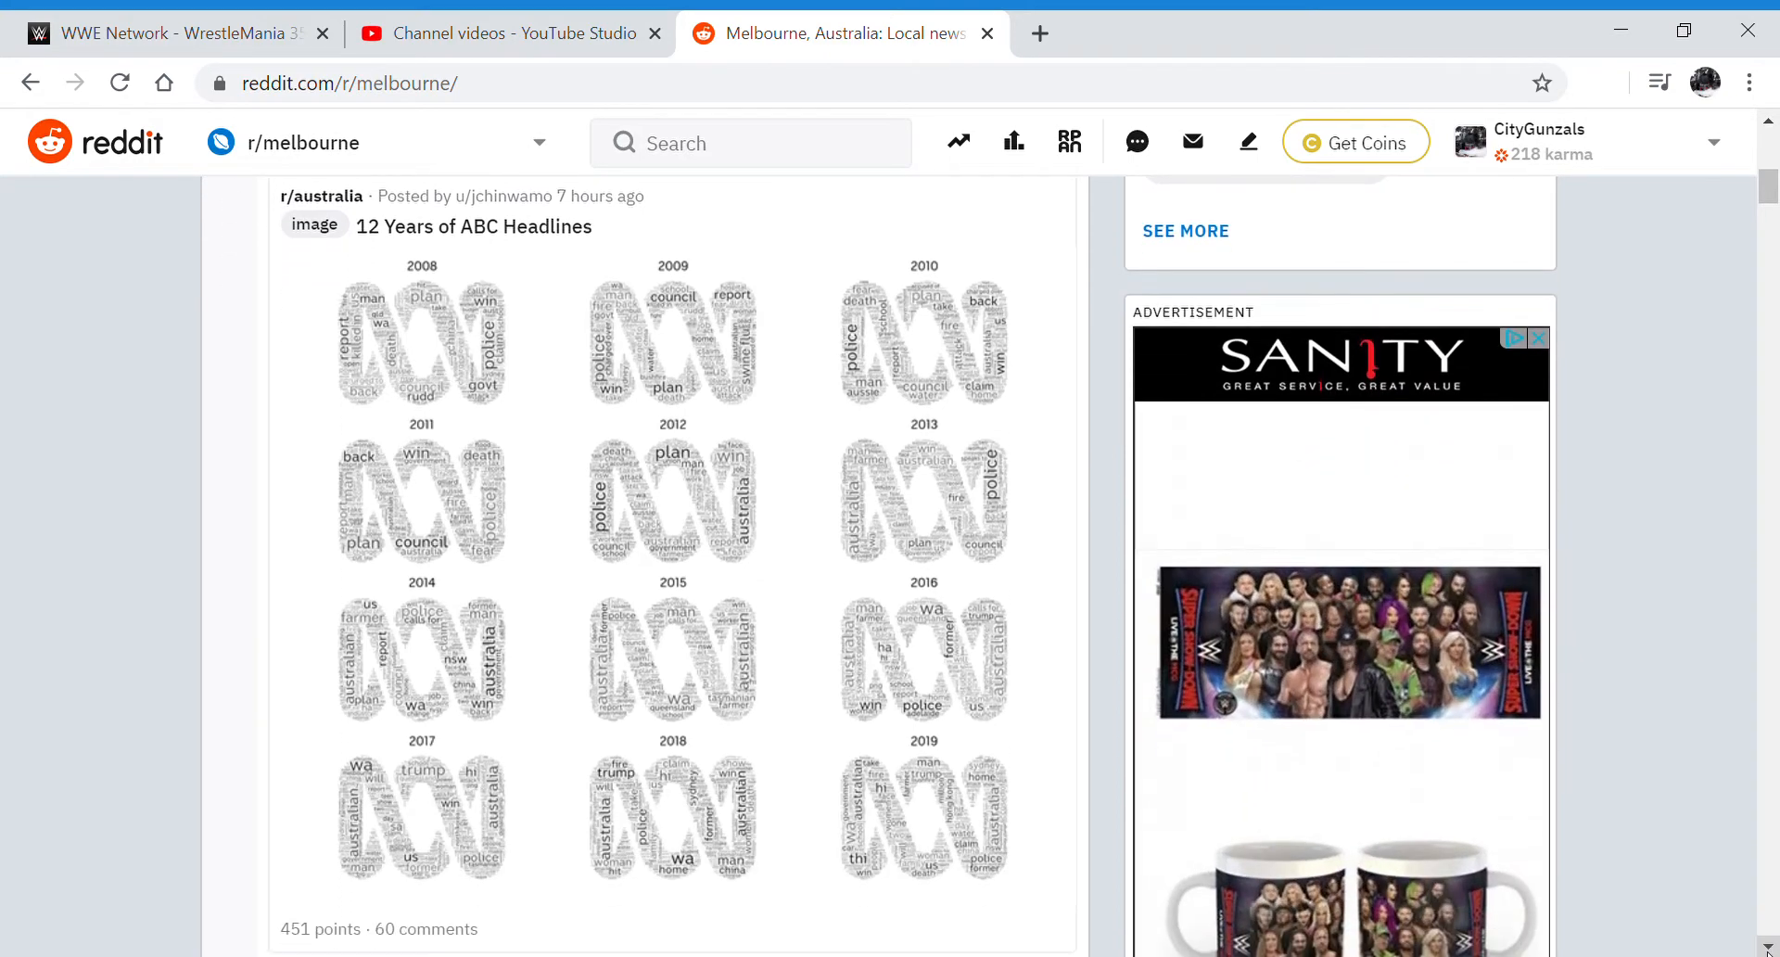
scroll(down, 3)
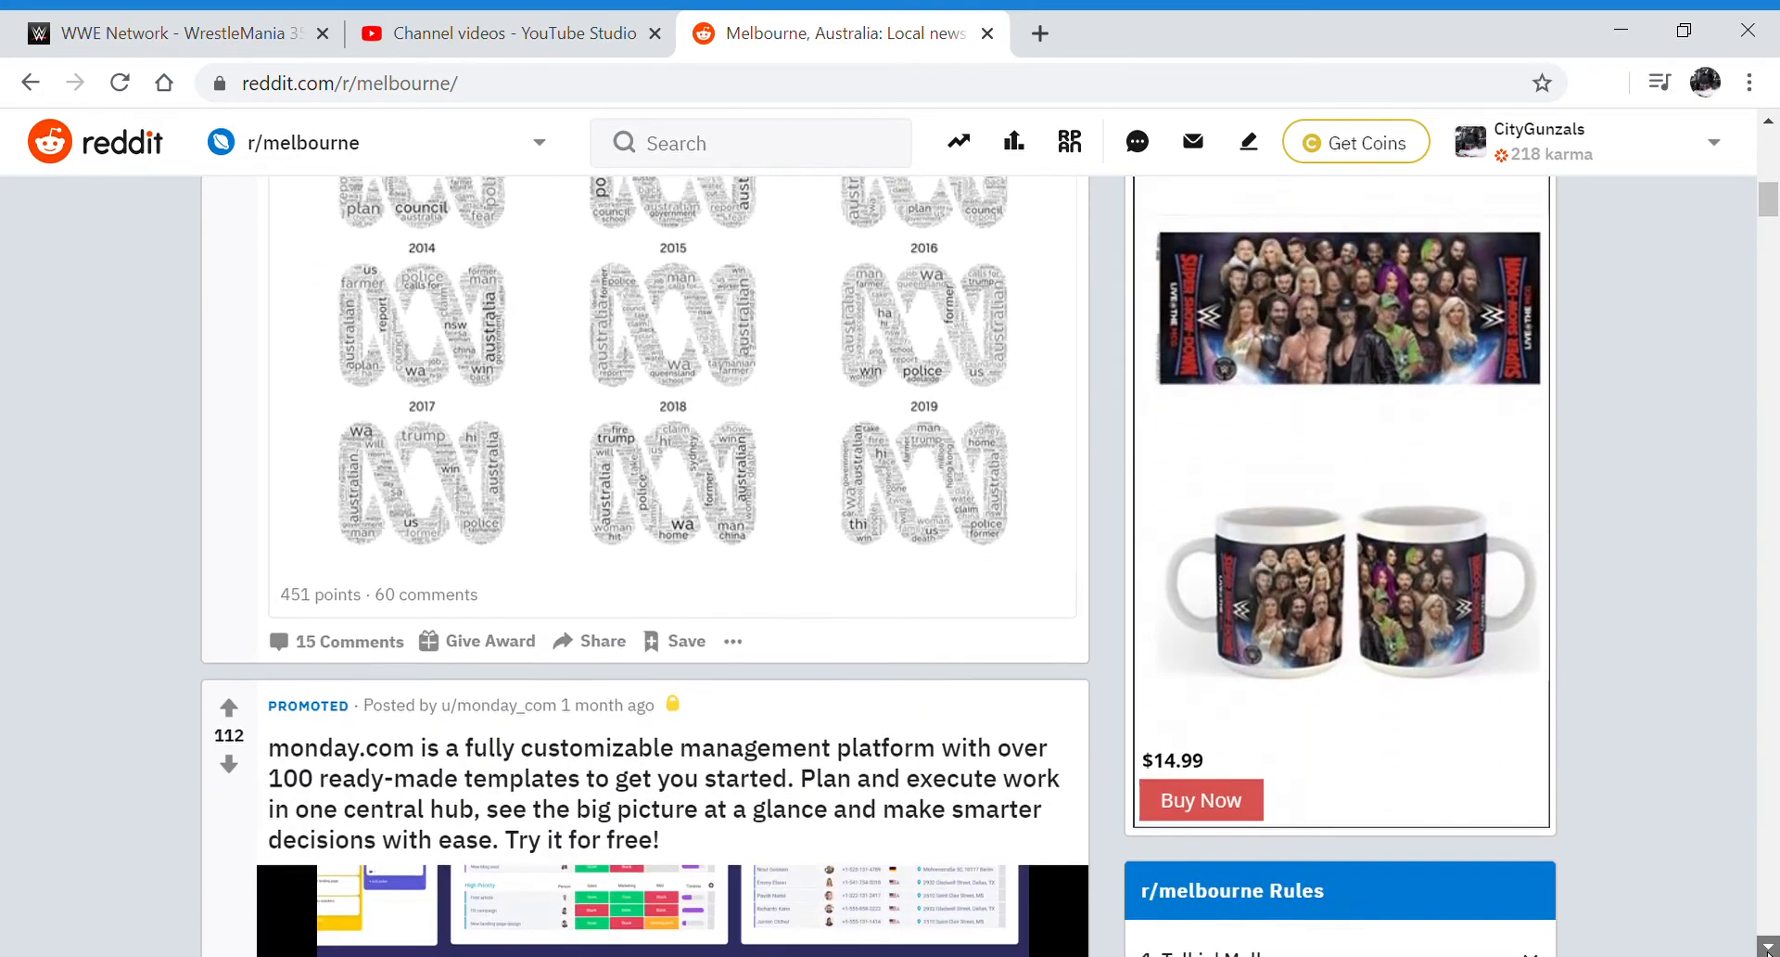
scroll(down, 3)
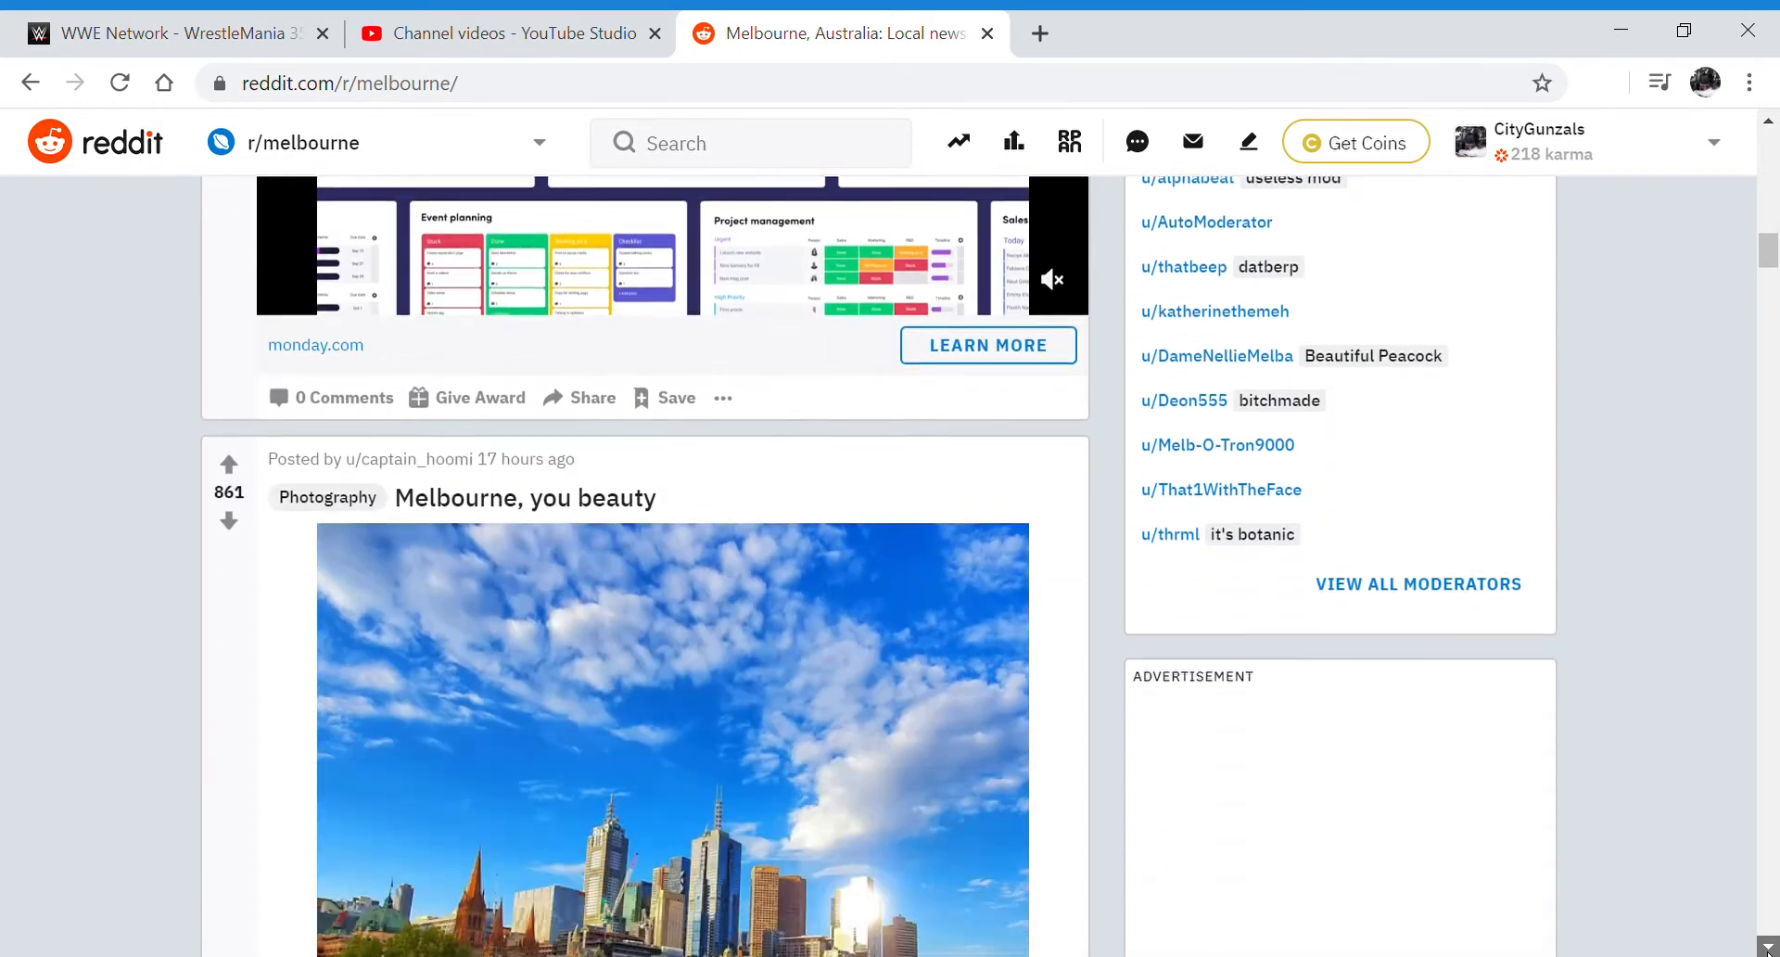
scroll(down, 3)
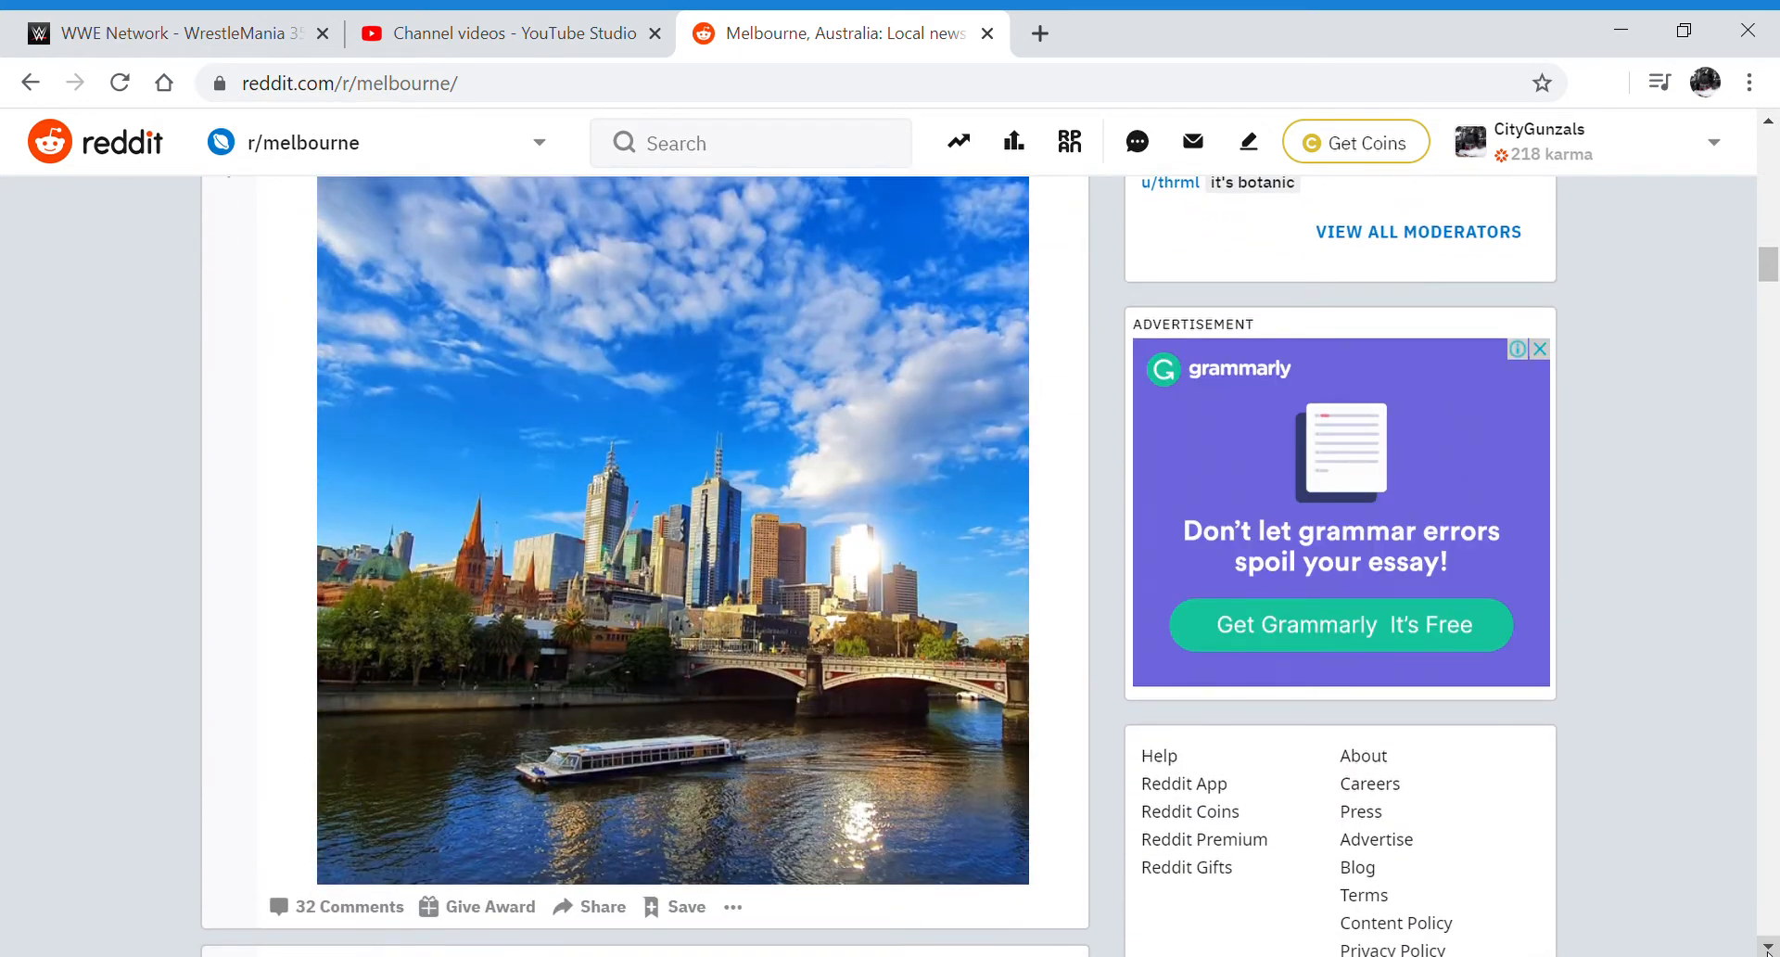
mouse_move(484, 577)
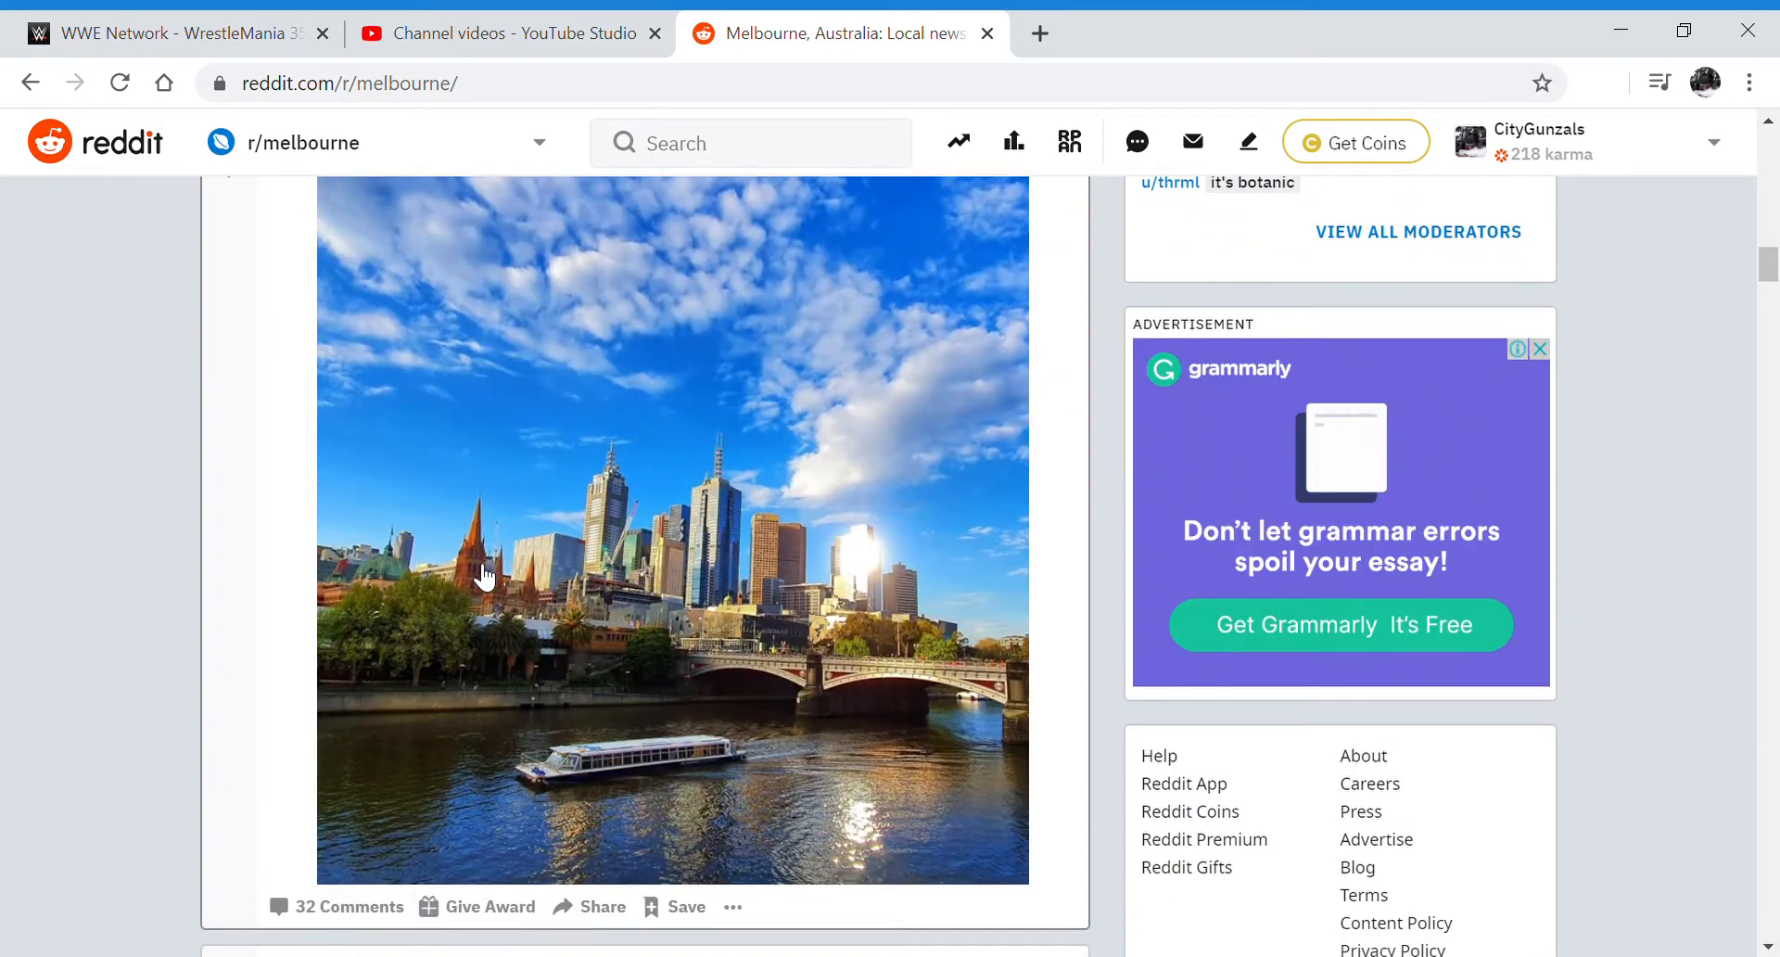
mouse_move(1453, 391)
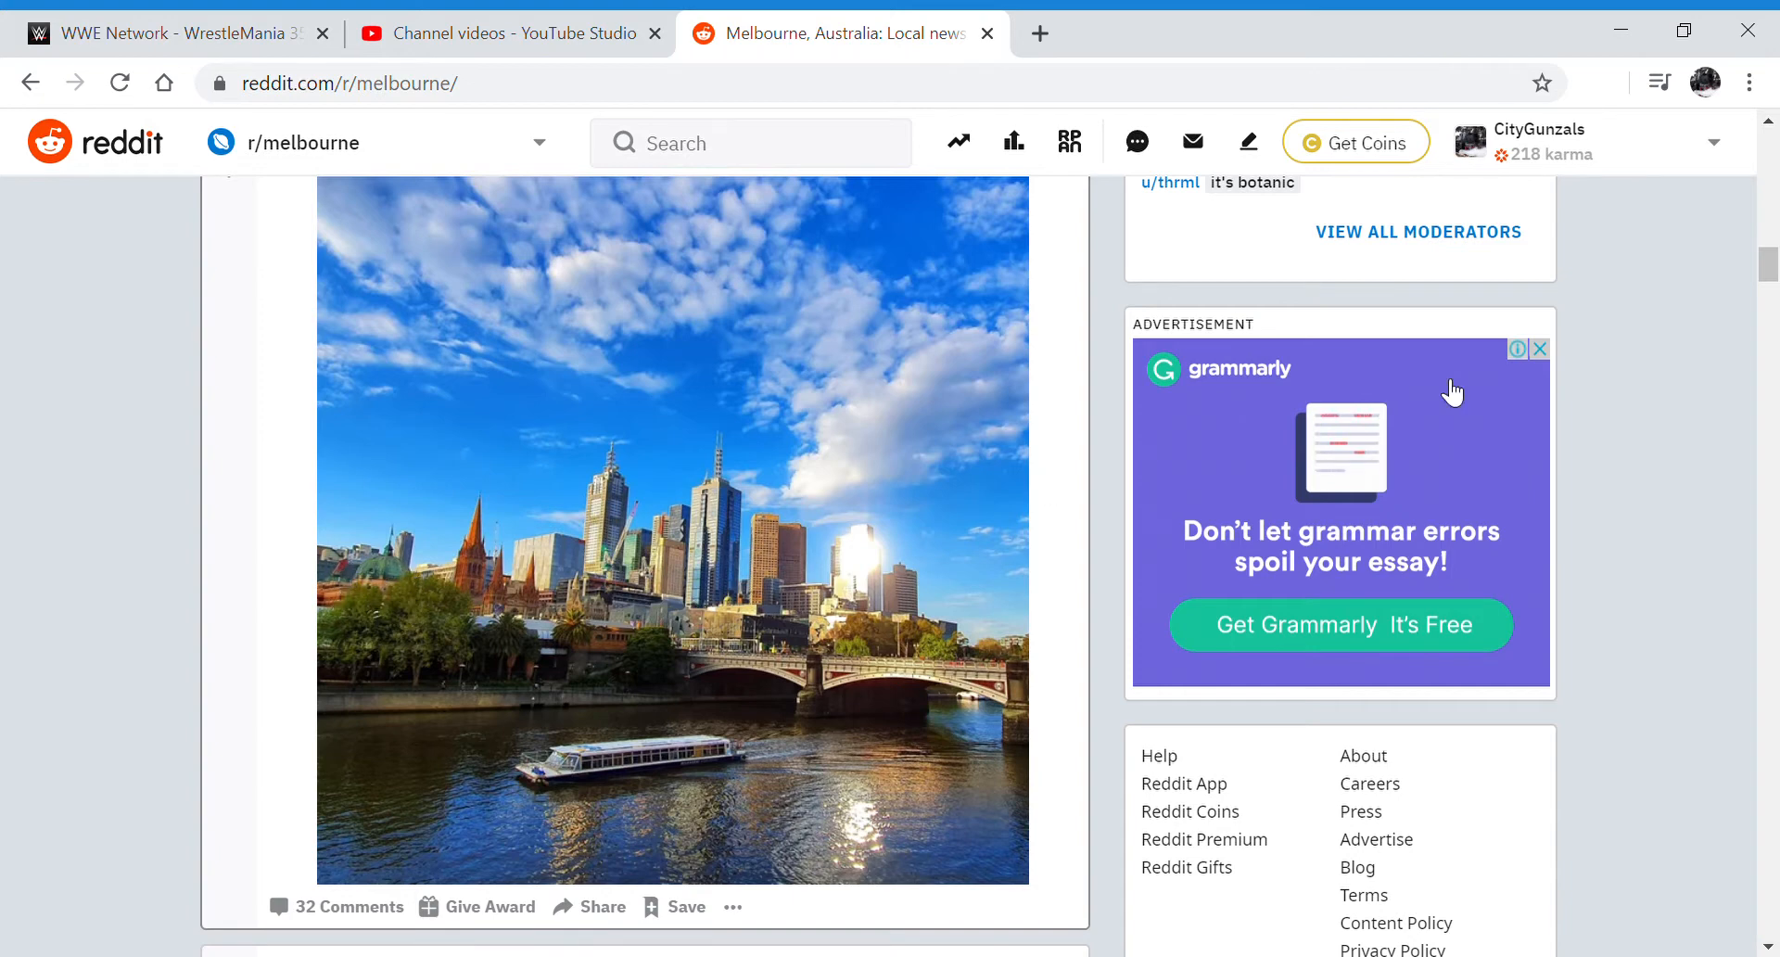
scroll(down, 3)
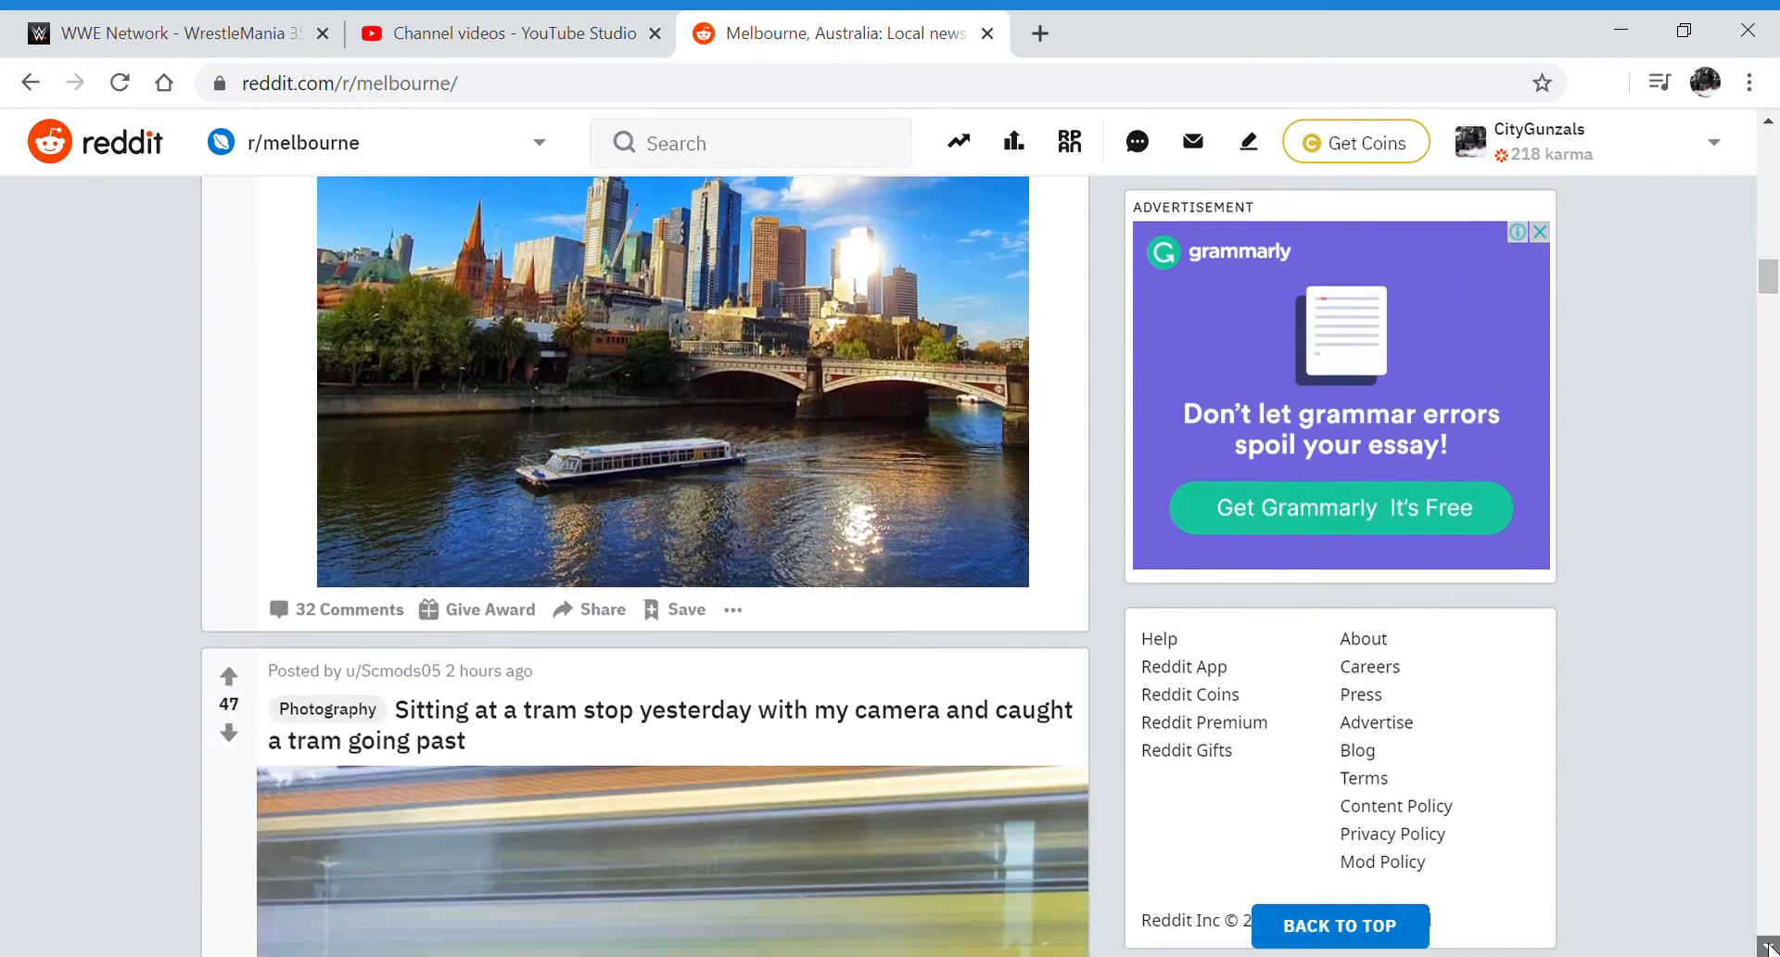
scroll(down, 3)
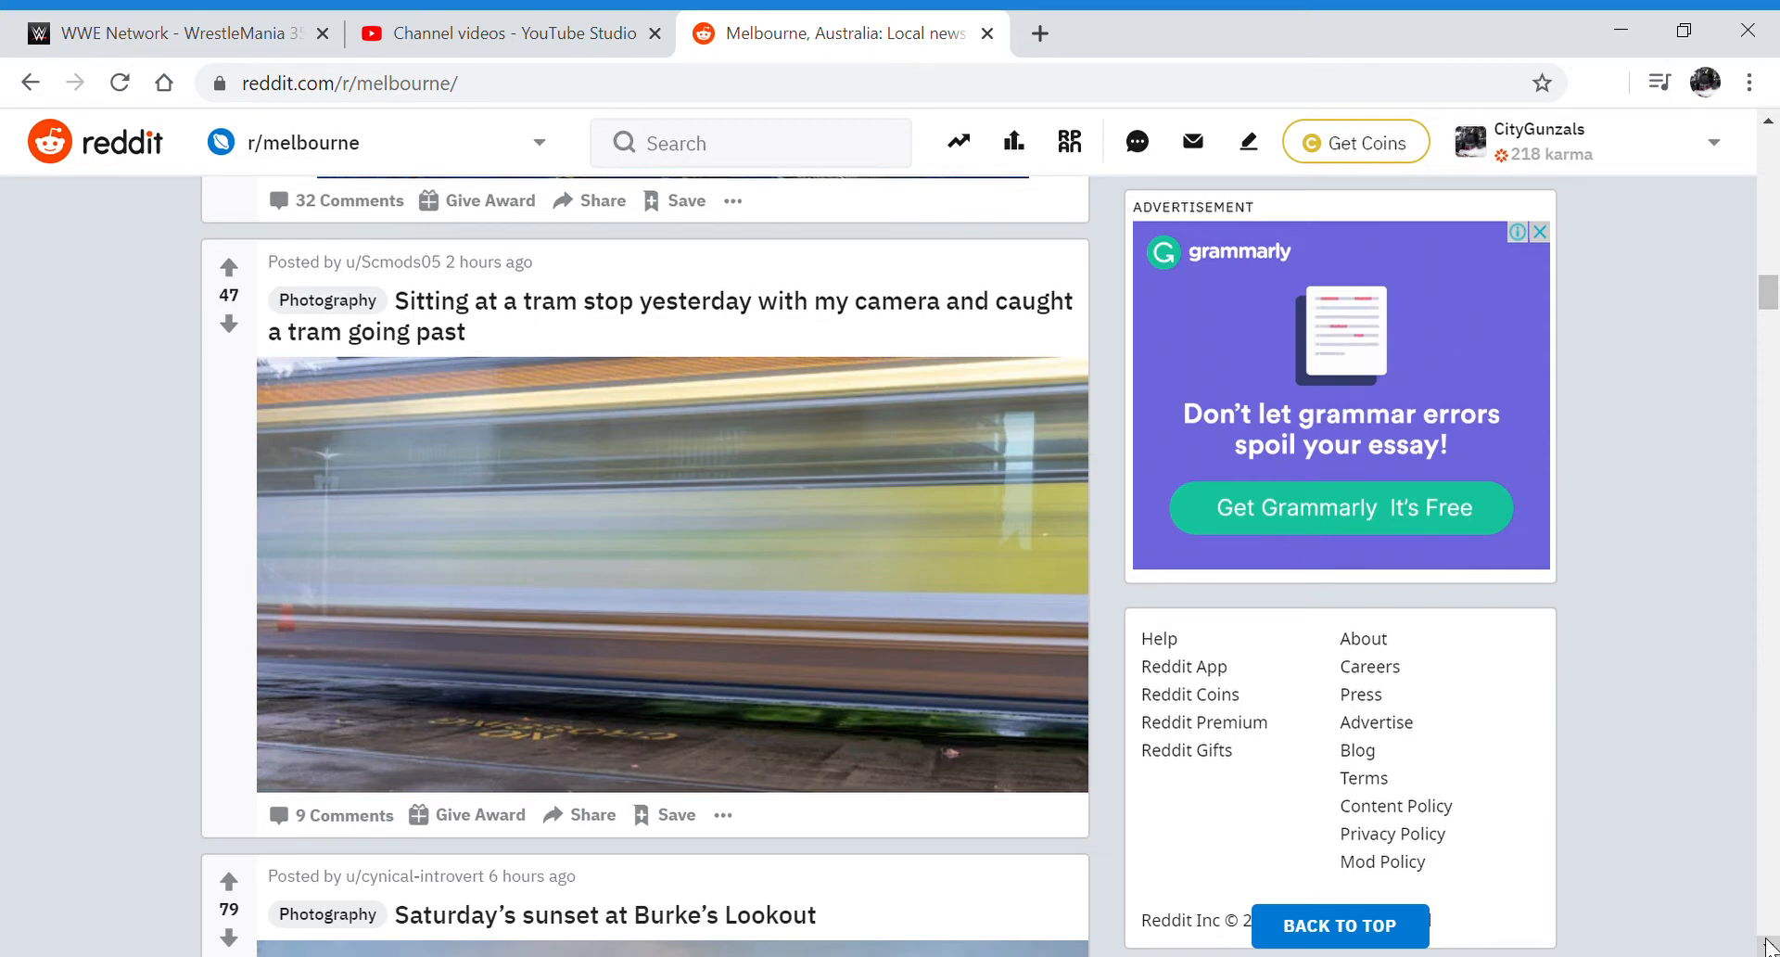
scroll(down, 3)
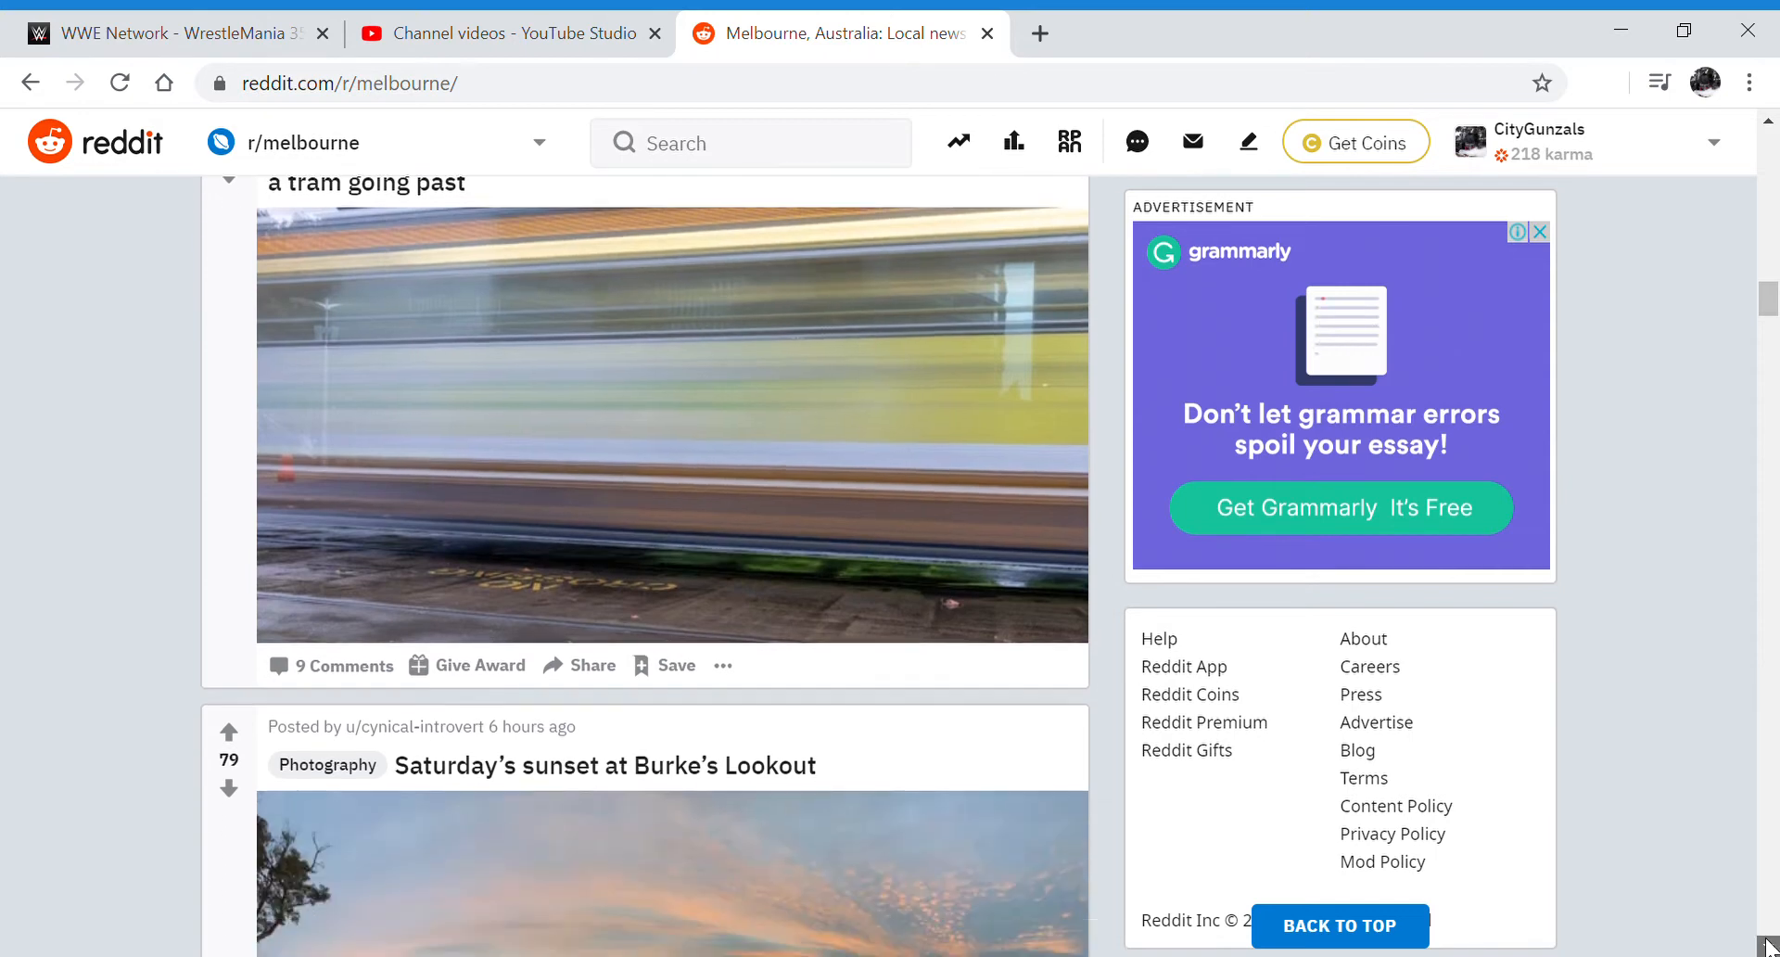
scroll(down, 3)
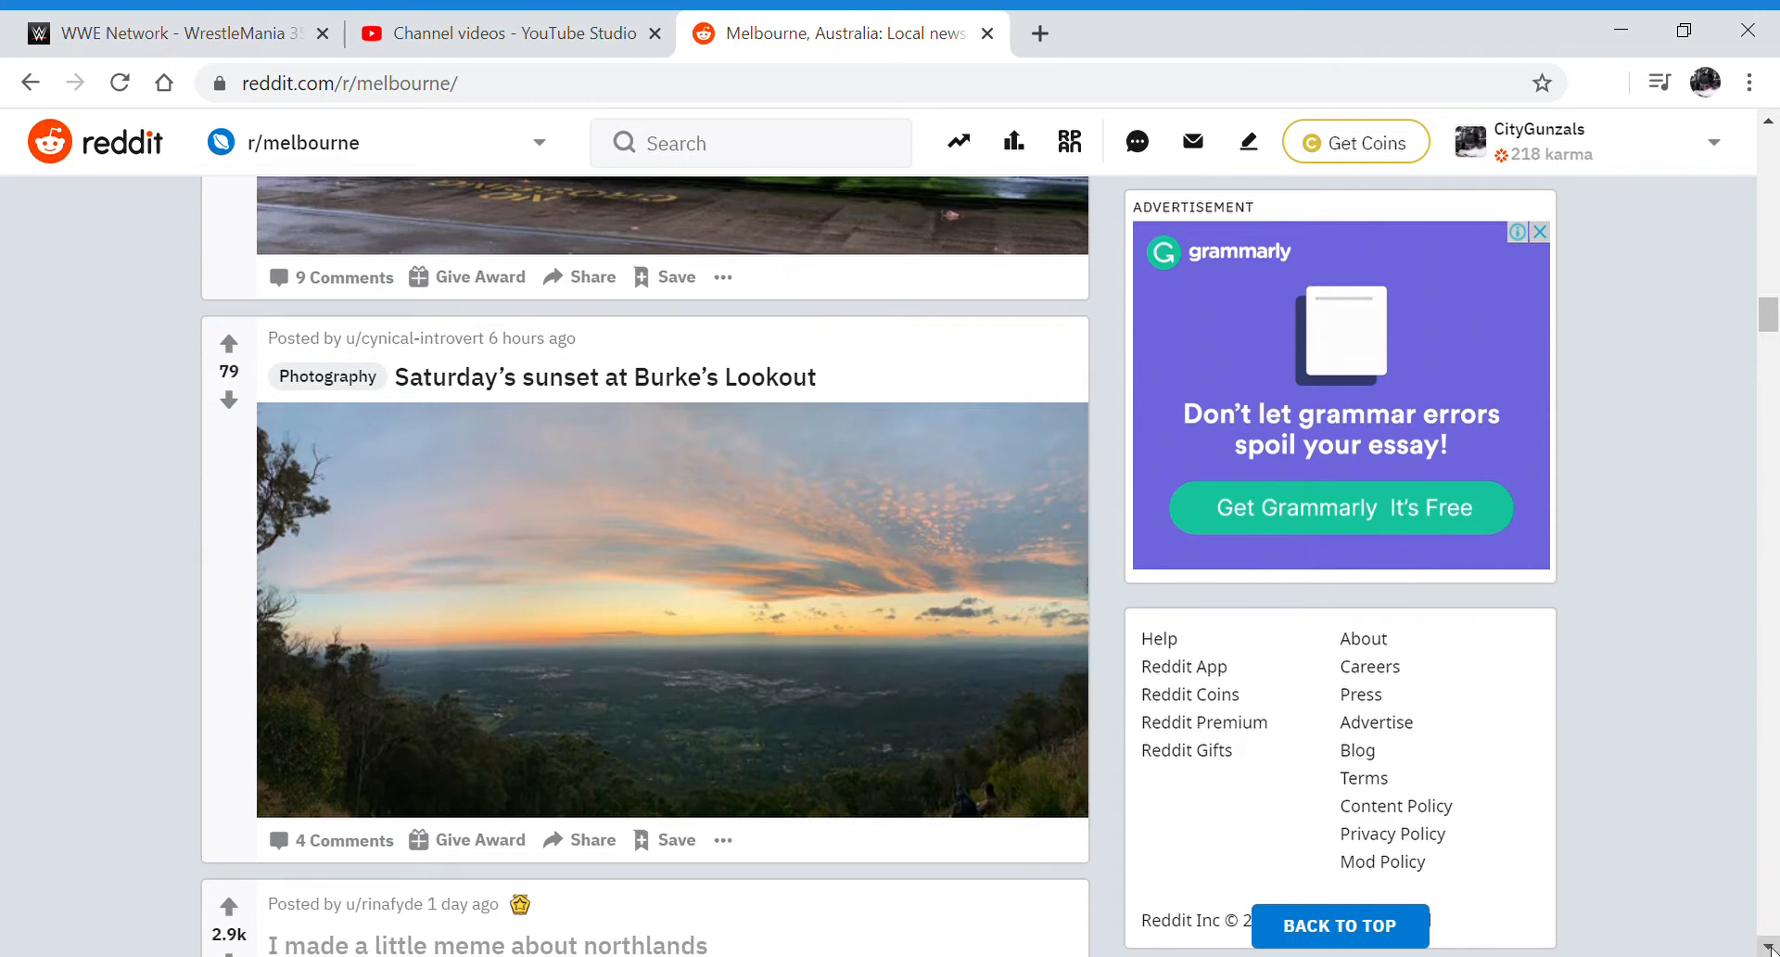
Scroll past the Preston Bunnings meme and Point Nepean photo to the 1959 Gregory Peck post
scroll(down, 3)
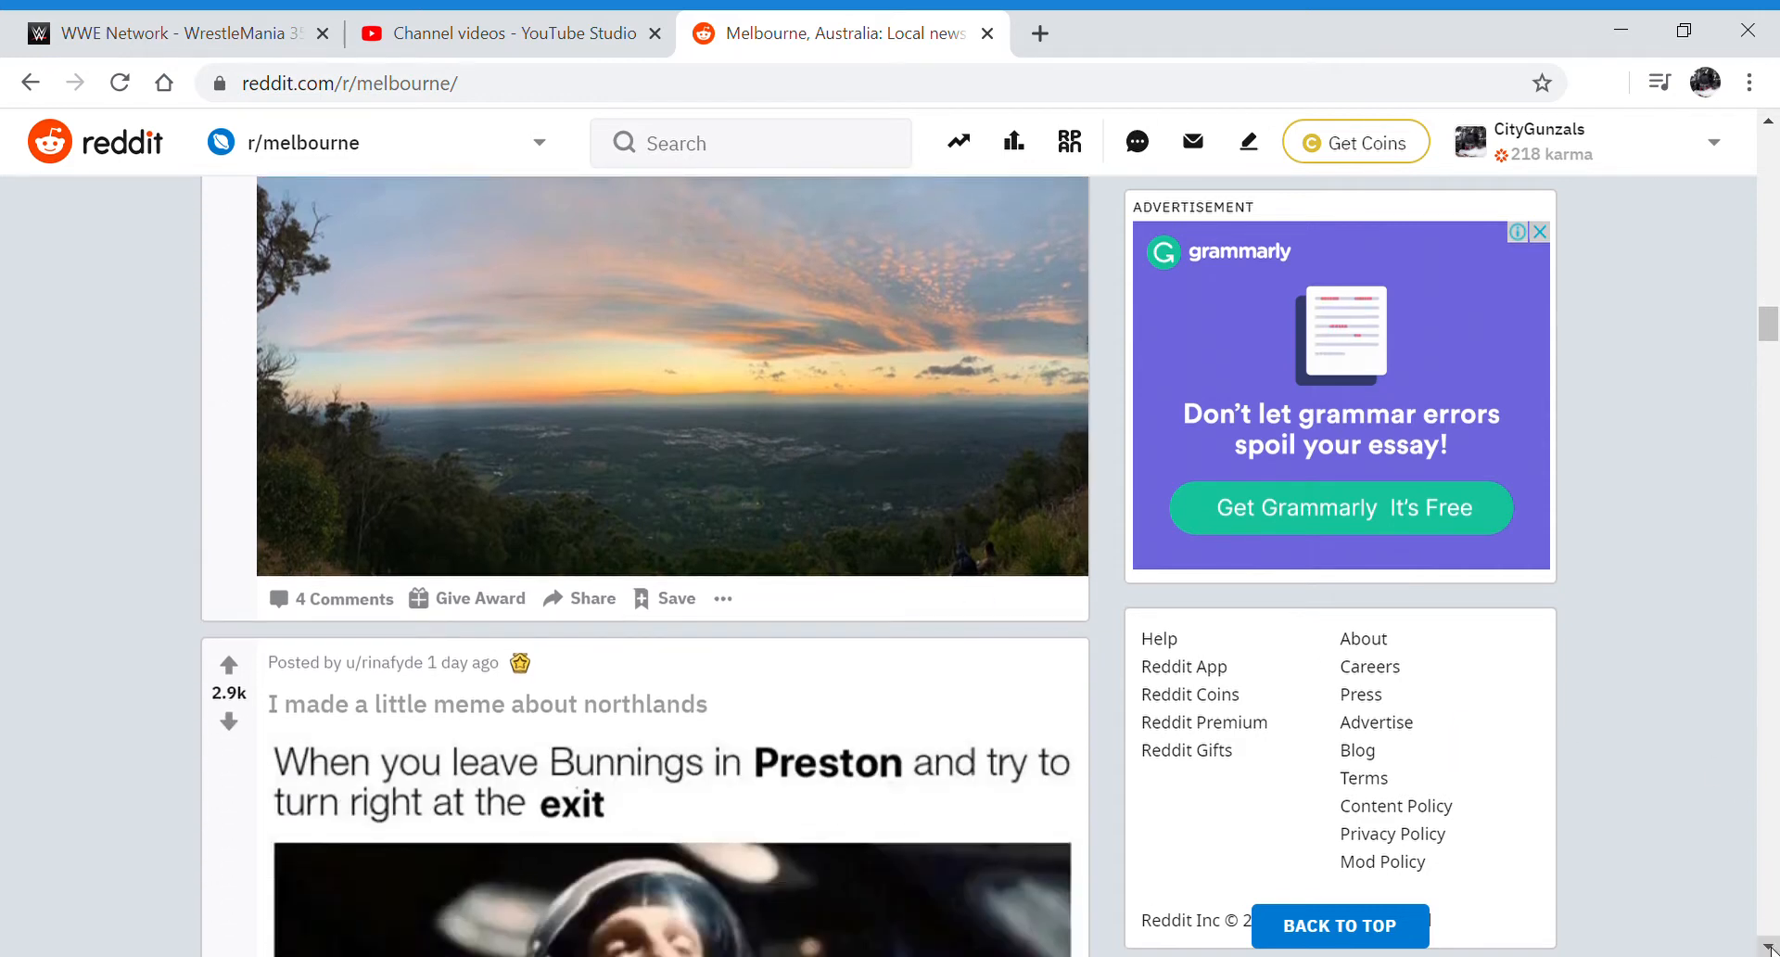
scroll(down, 3)
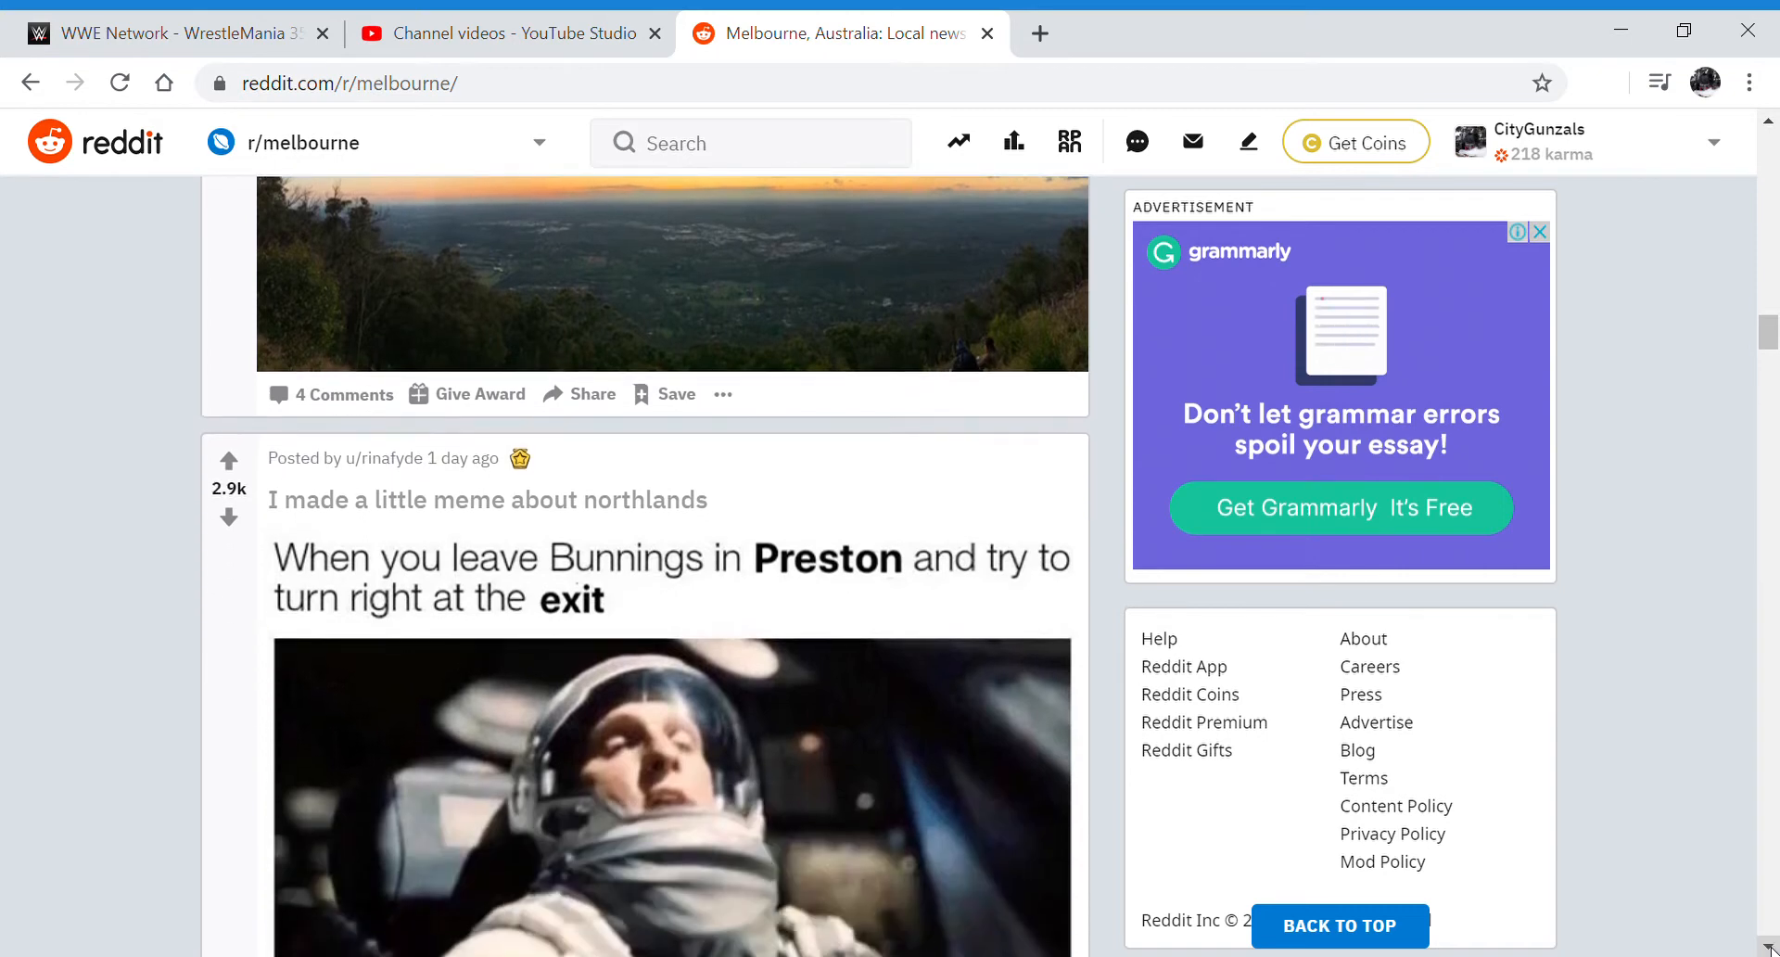
scroll(down, 3)
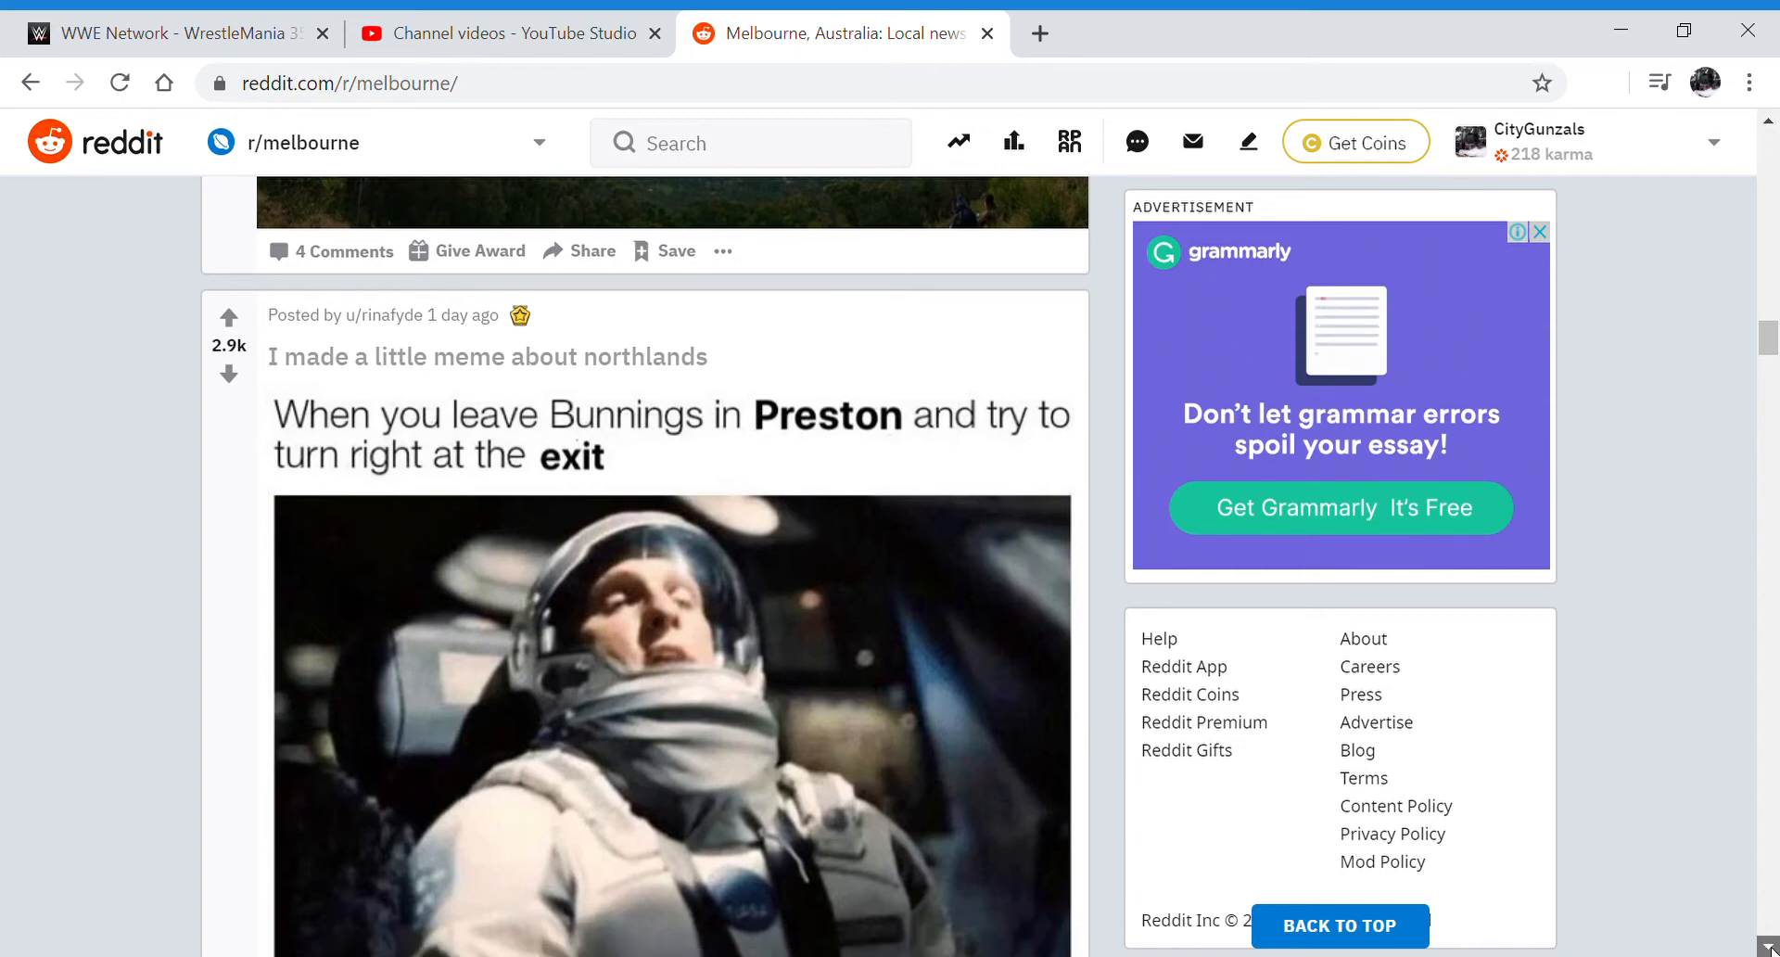
scroll(down, 3)
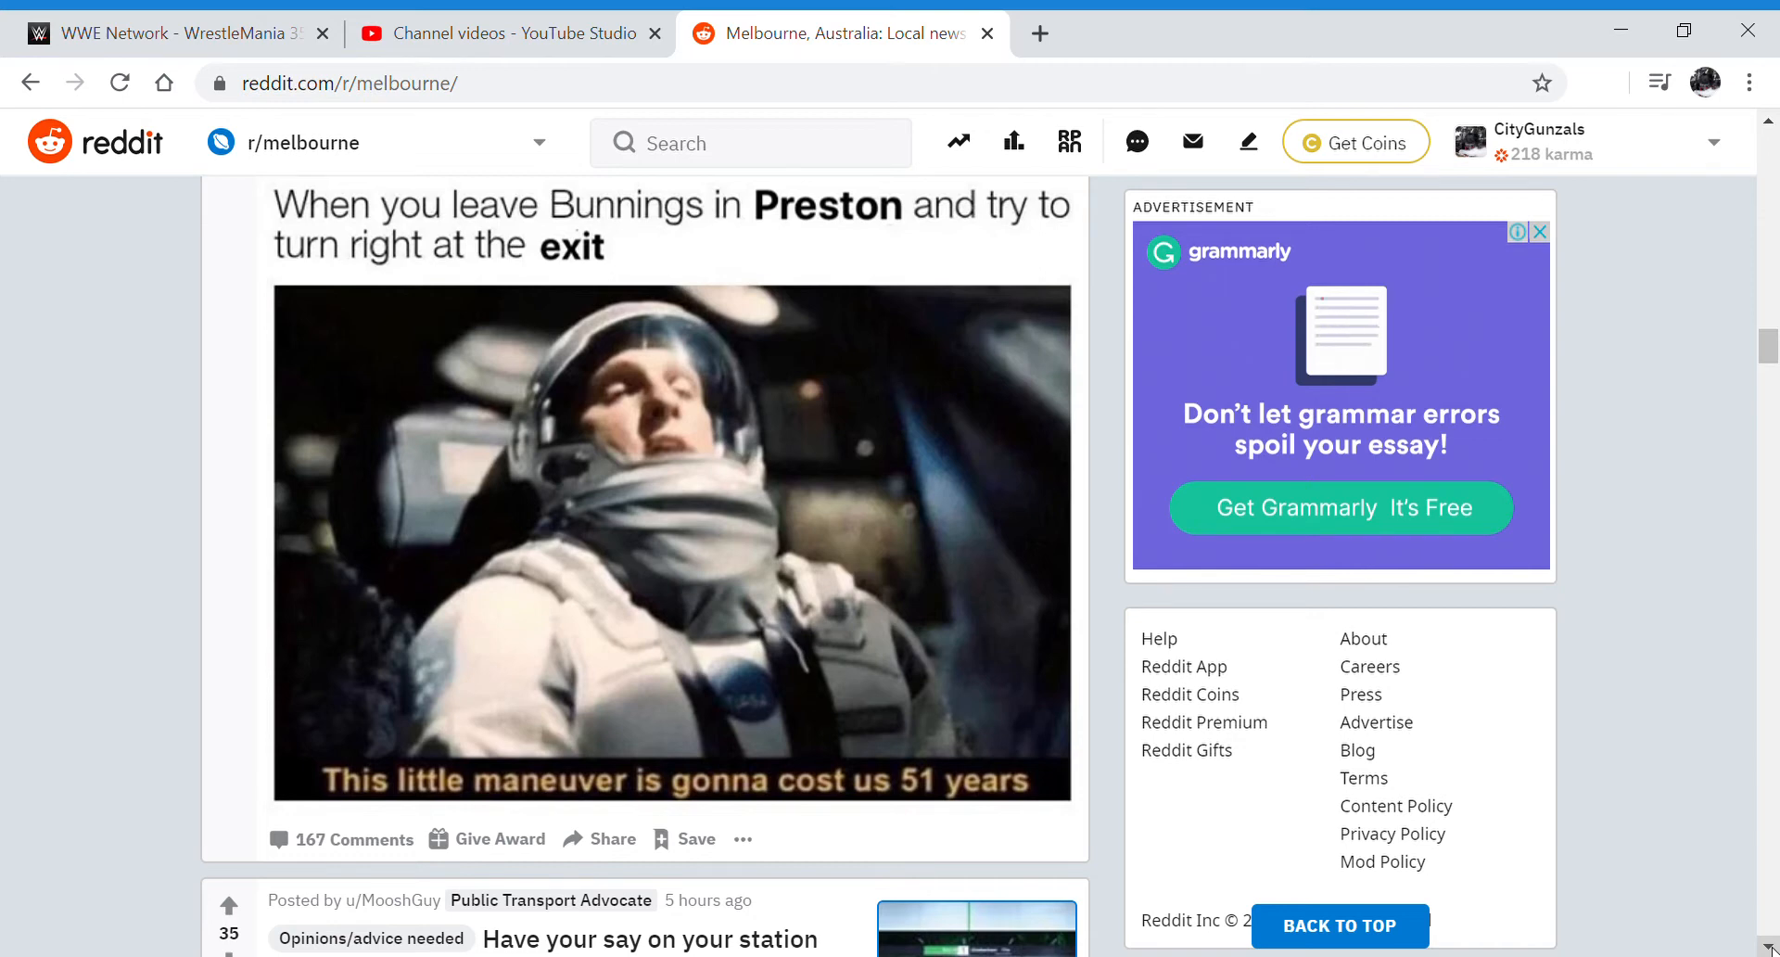
scroll(down, 3)
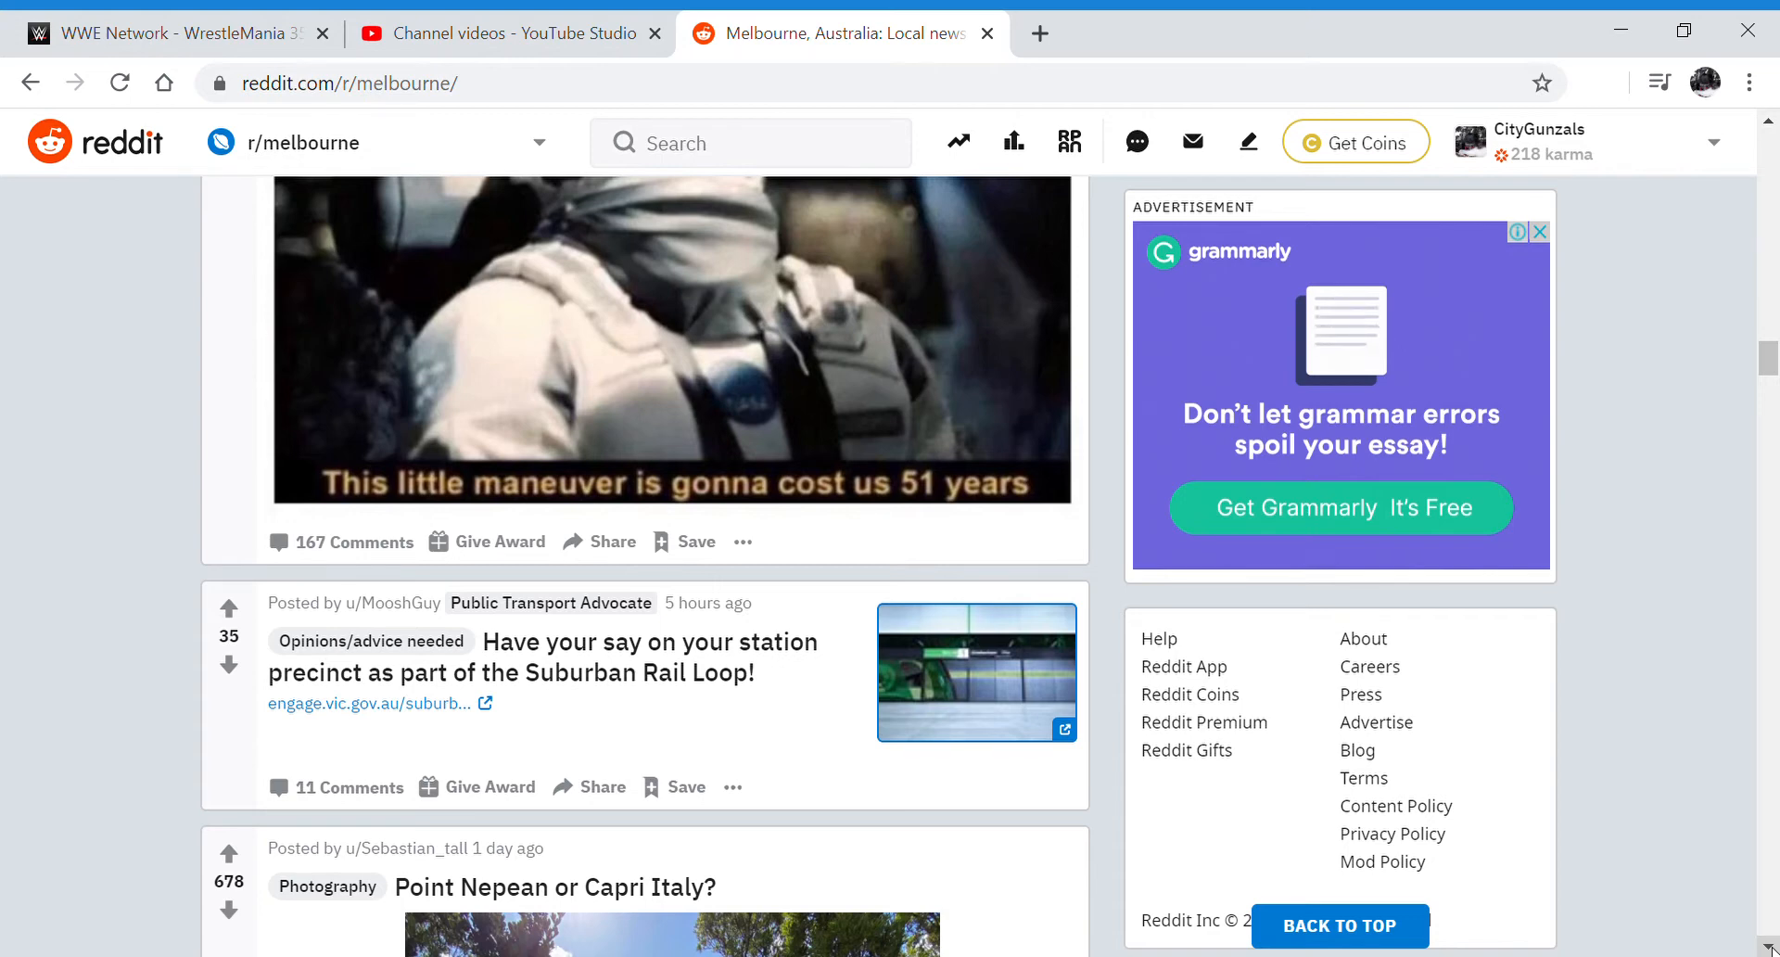
scroll(down, 3)
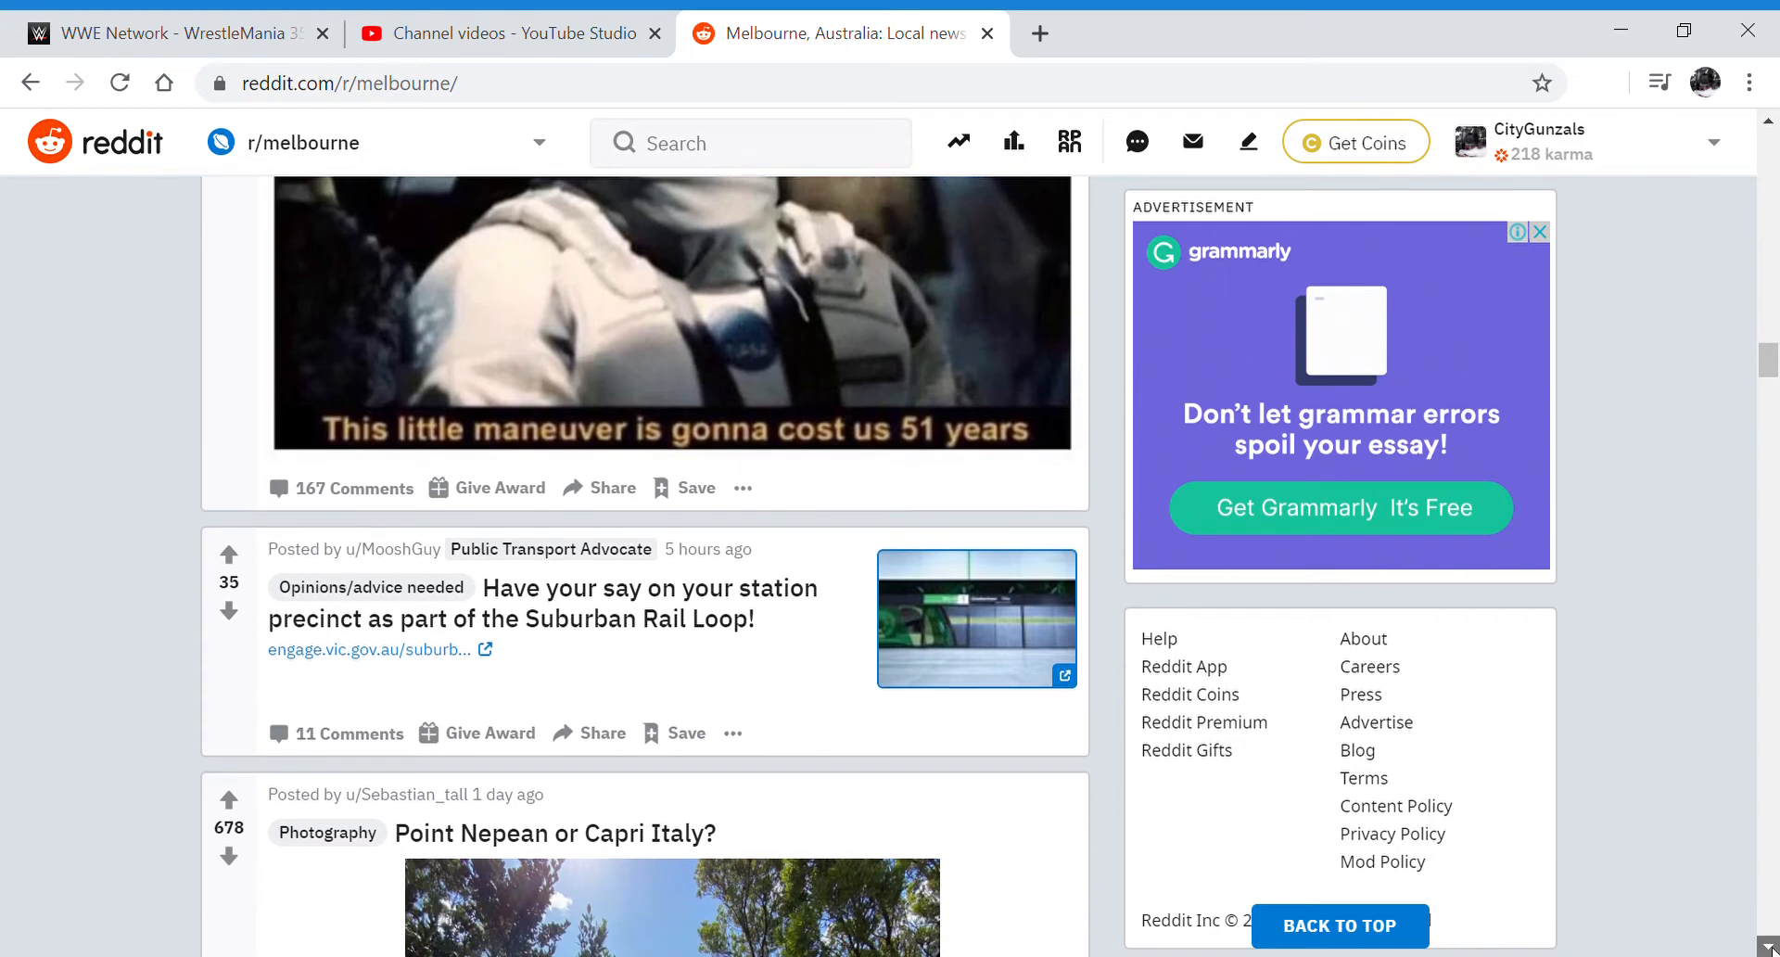
scroll(down, 3)
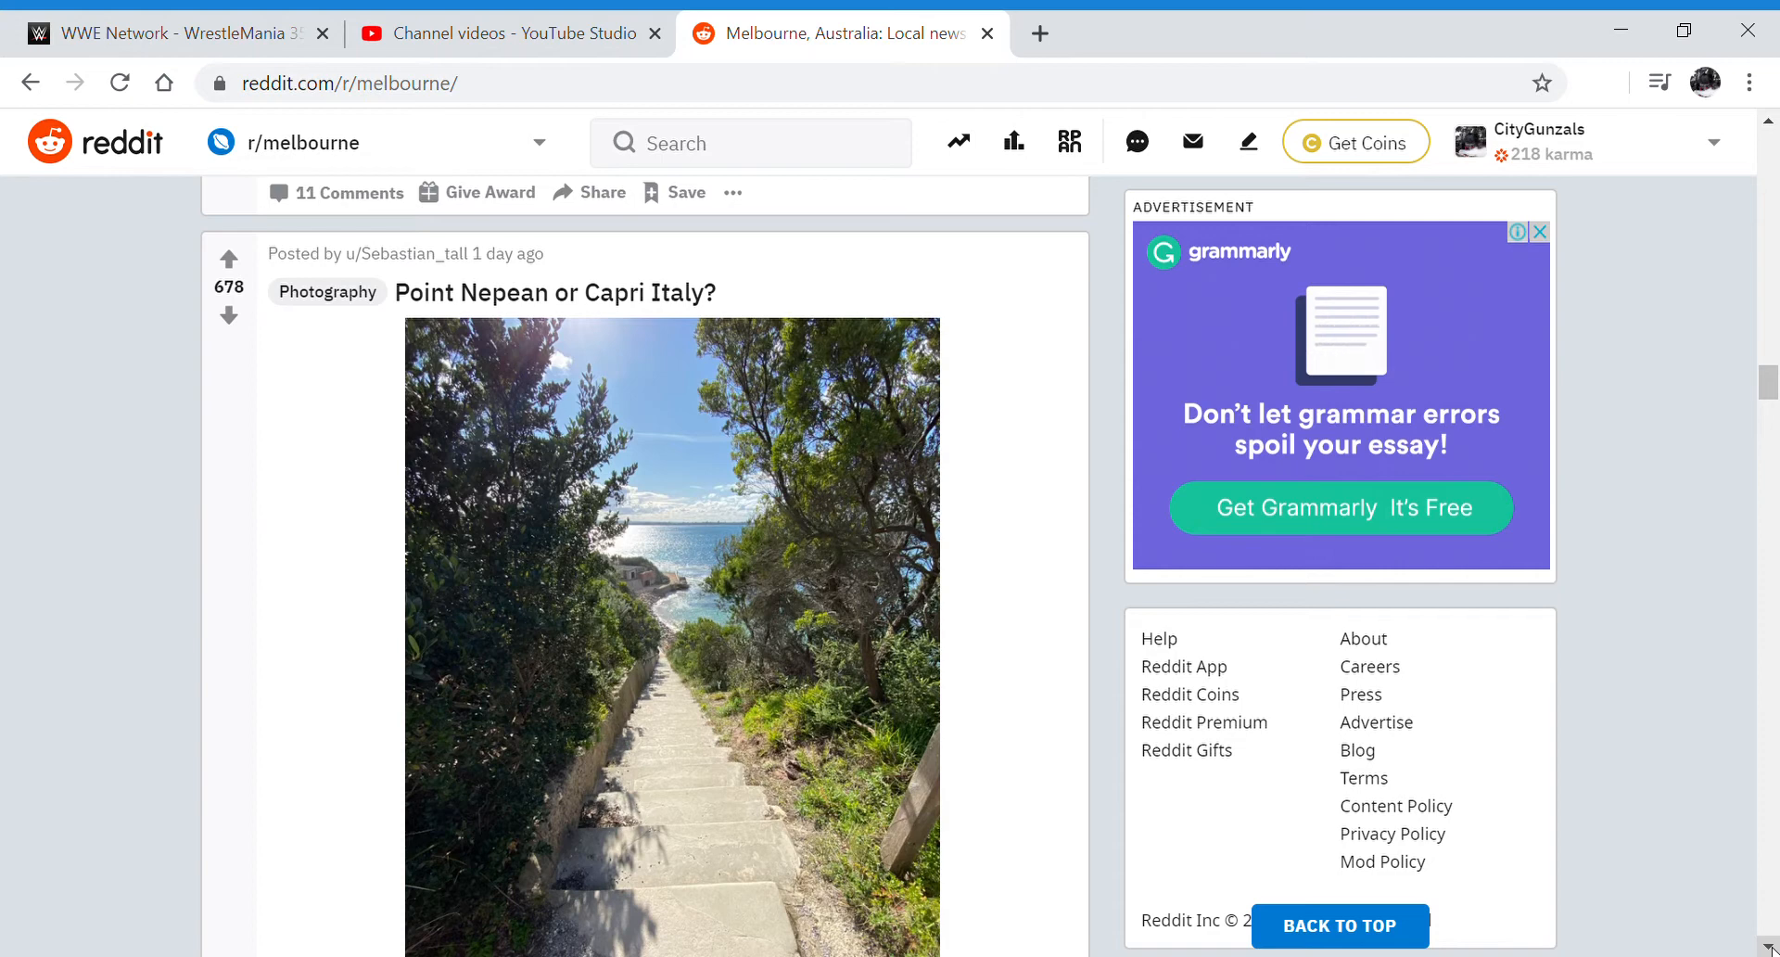
scroll(down, 3)
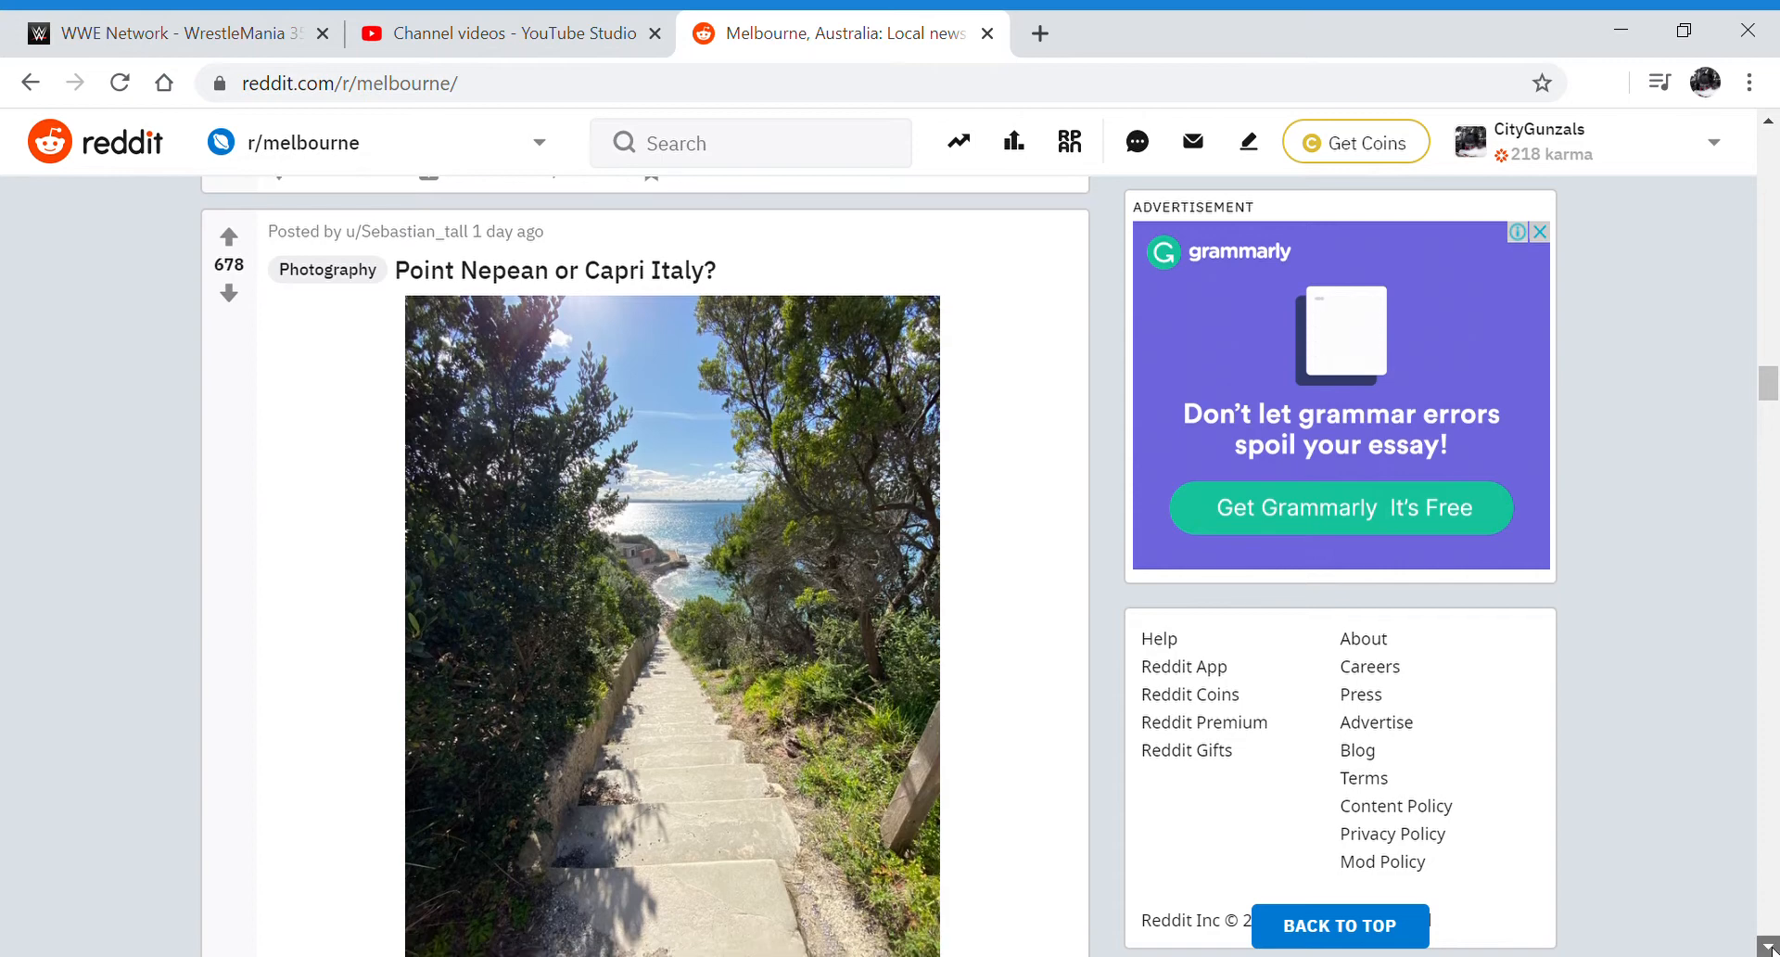
scroll(down, 3)
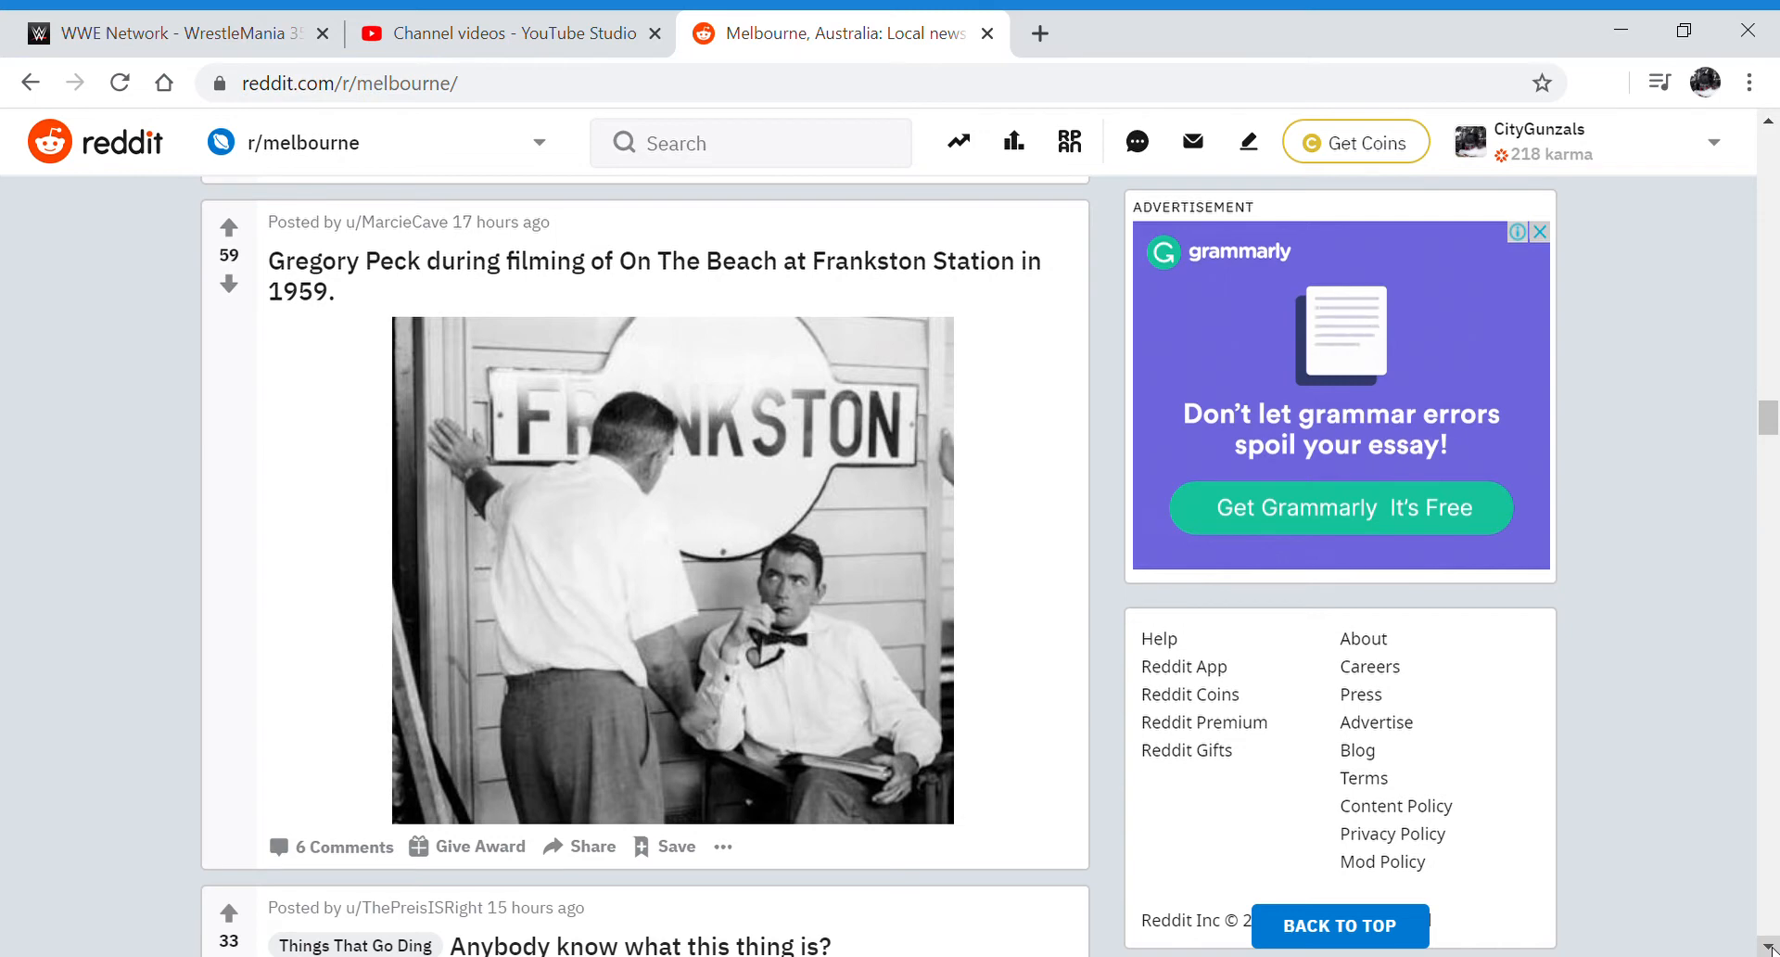
Play the night-time truck video post in the r/melbourne feed
scroll(down, 3)
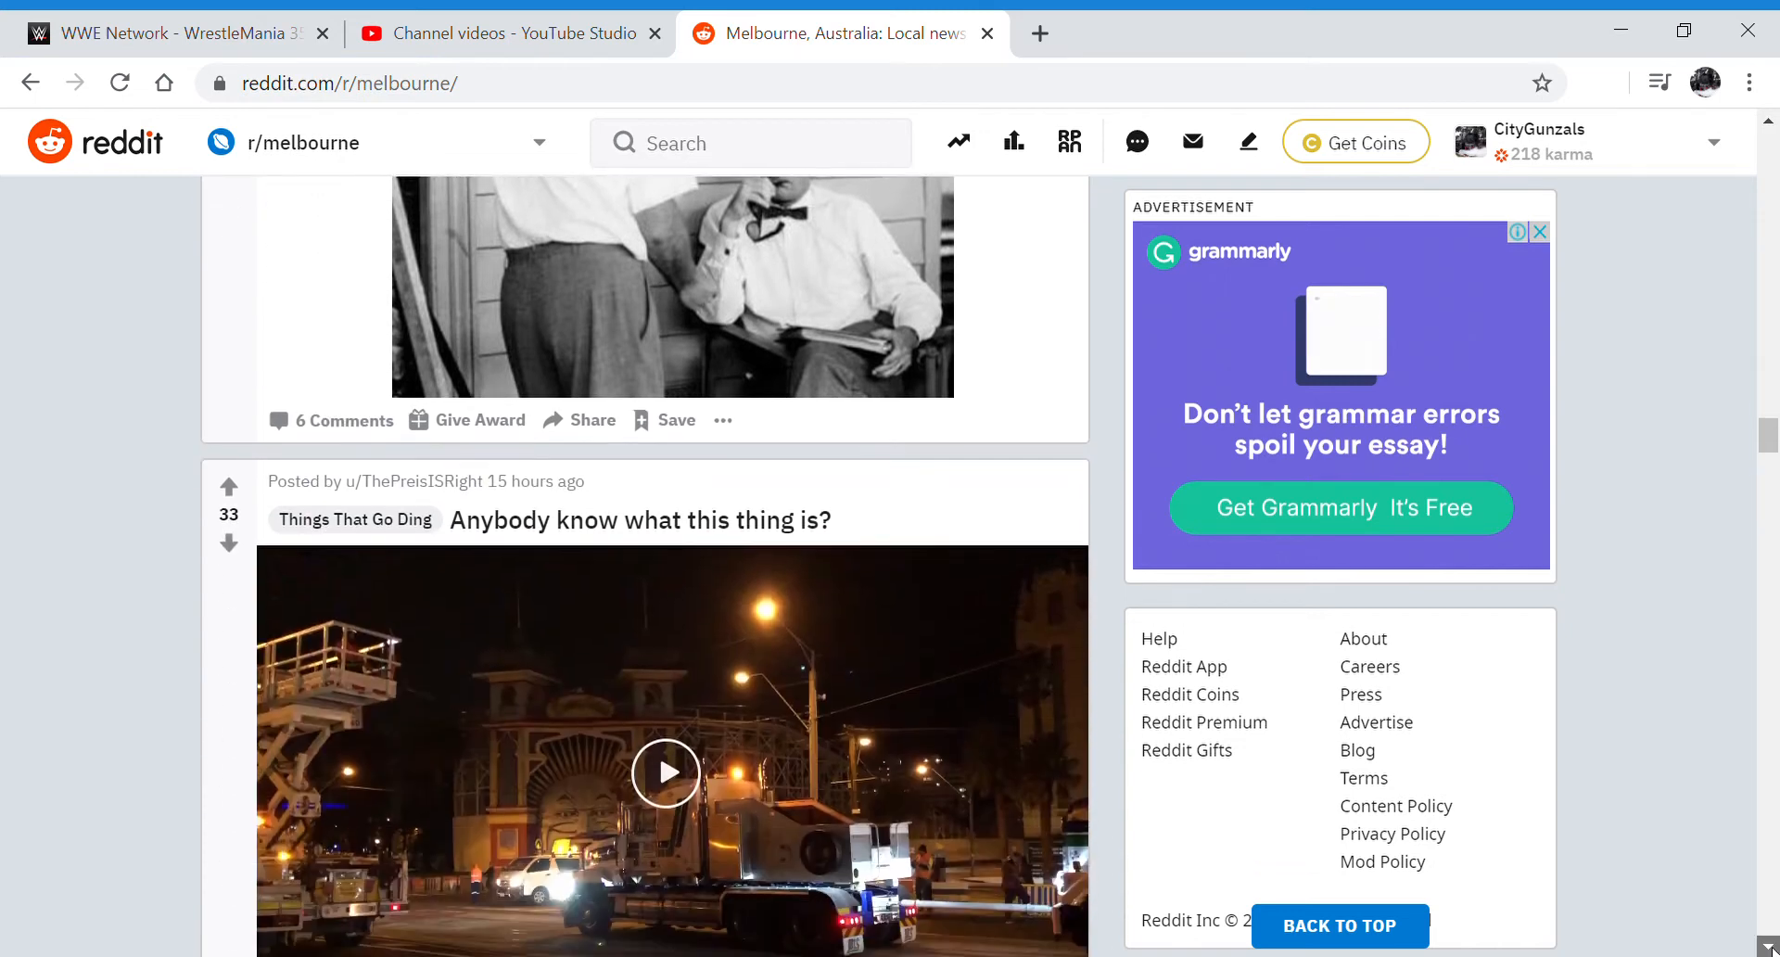
click(666, 797)
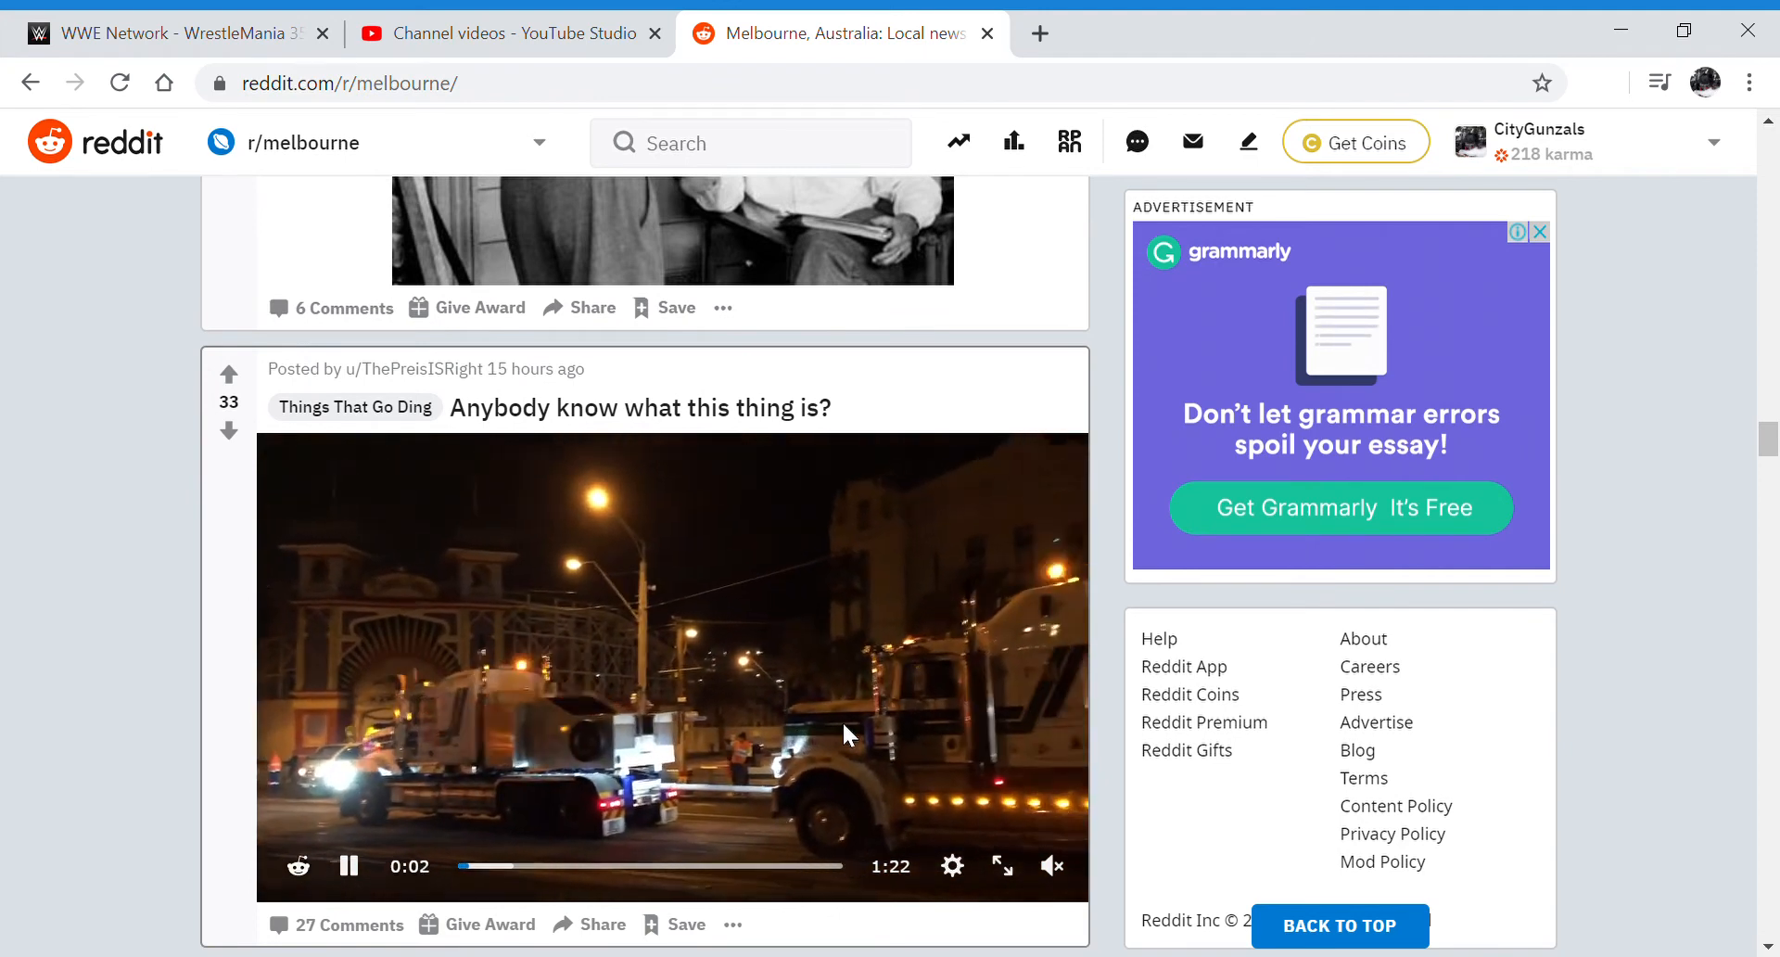
mouse_move(1577, 821)
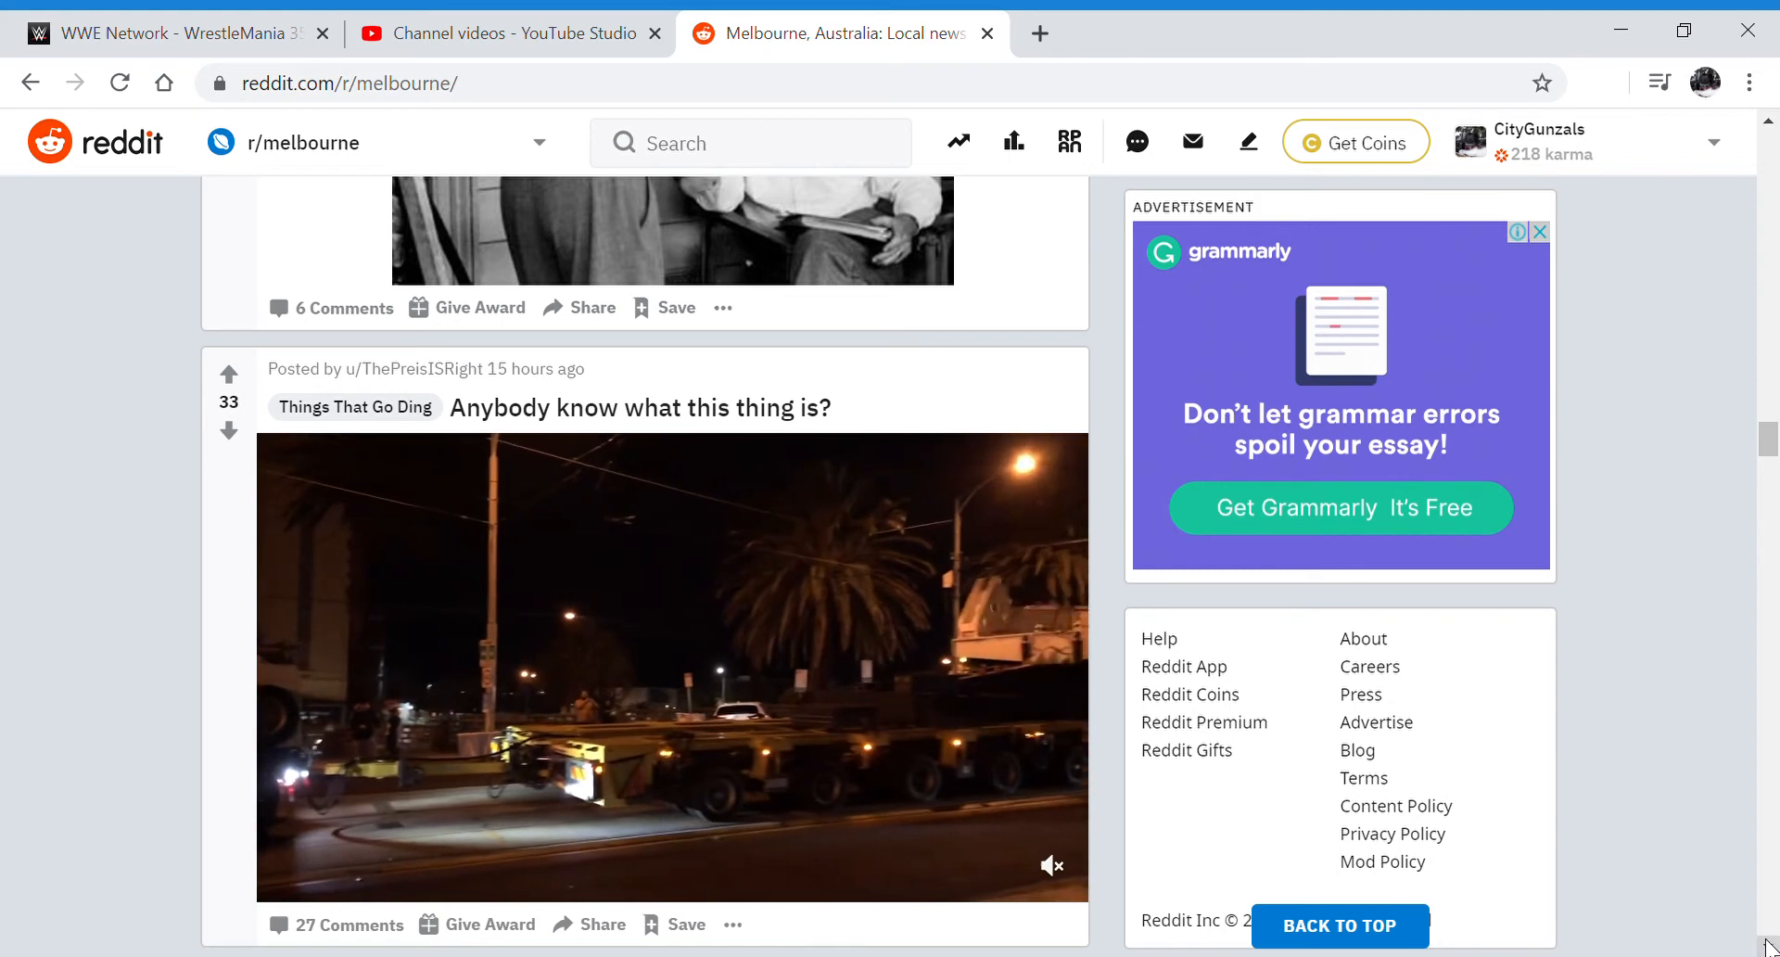
scroll(down, 3)
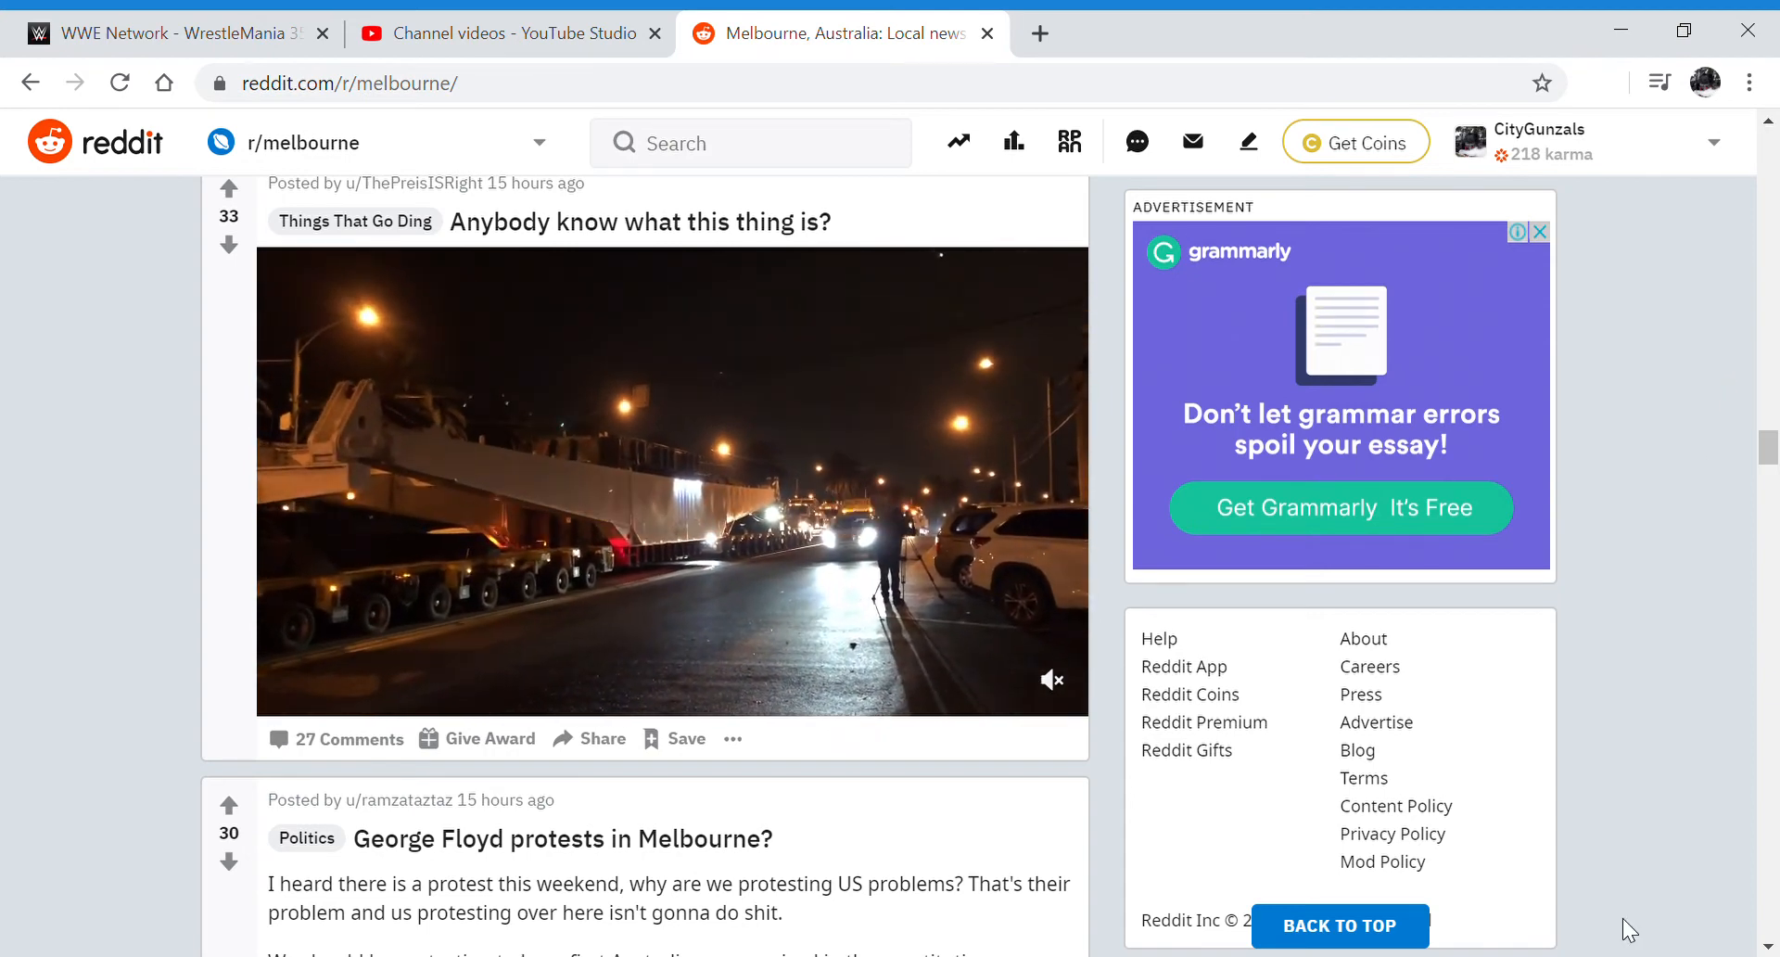
Scroll past the George Floyd protests and Breaking a lease posts to the SUPERLOAD! photo
scroll(down, 3)
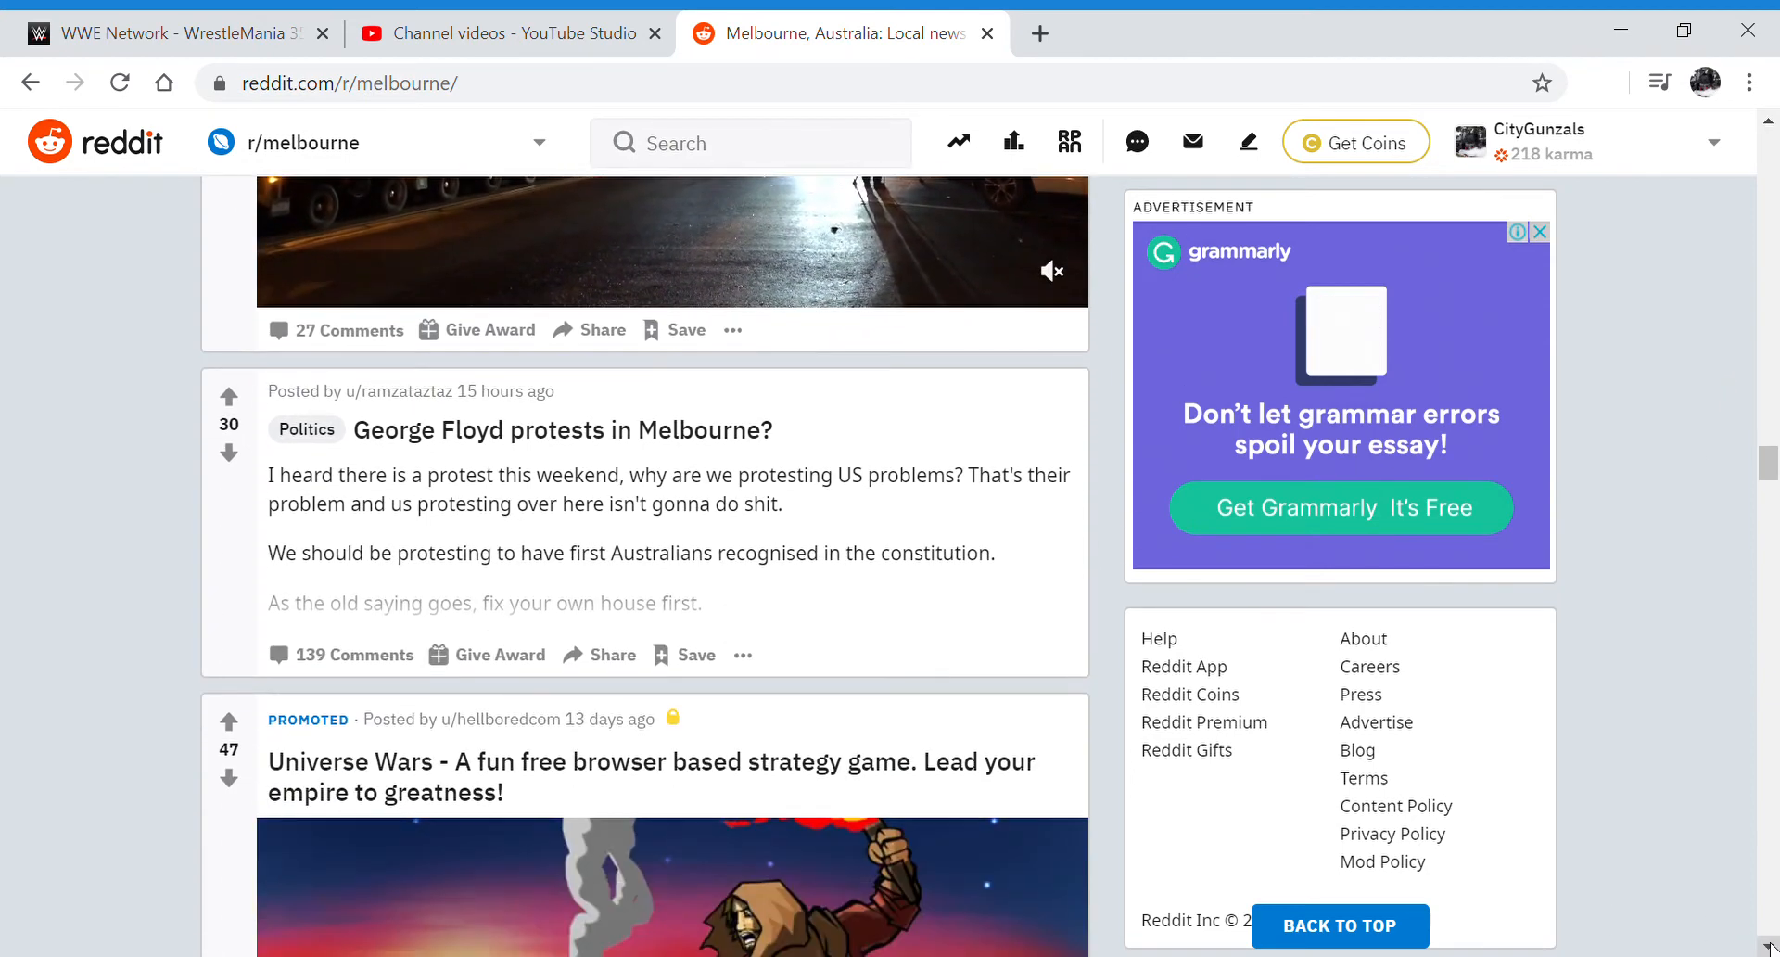
scroll(down, 3)
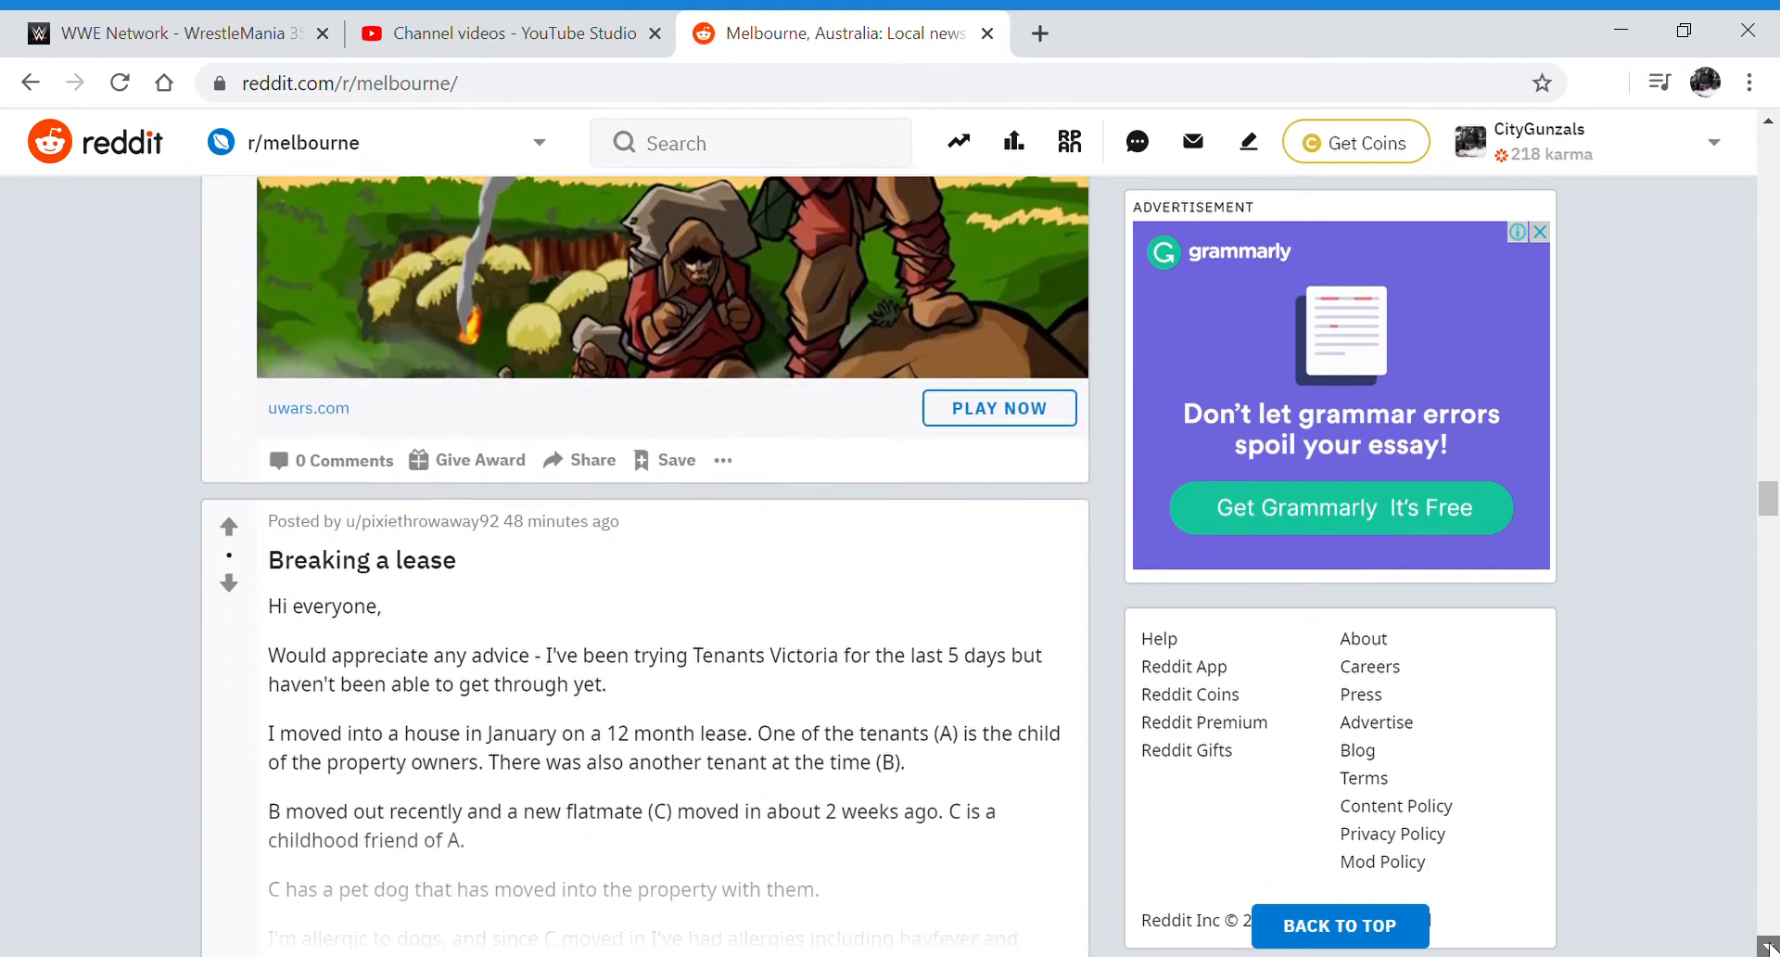
scroll(down, 3)
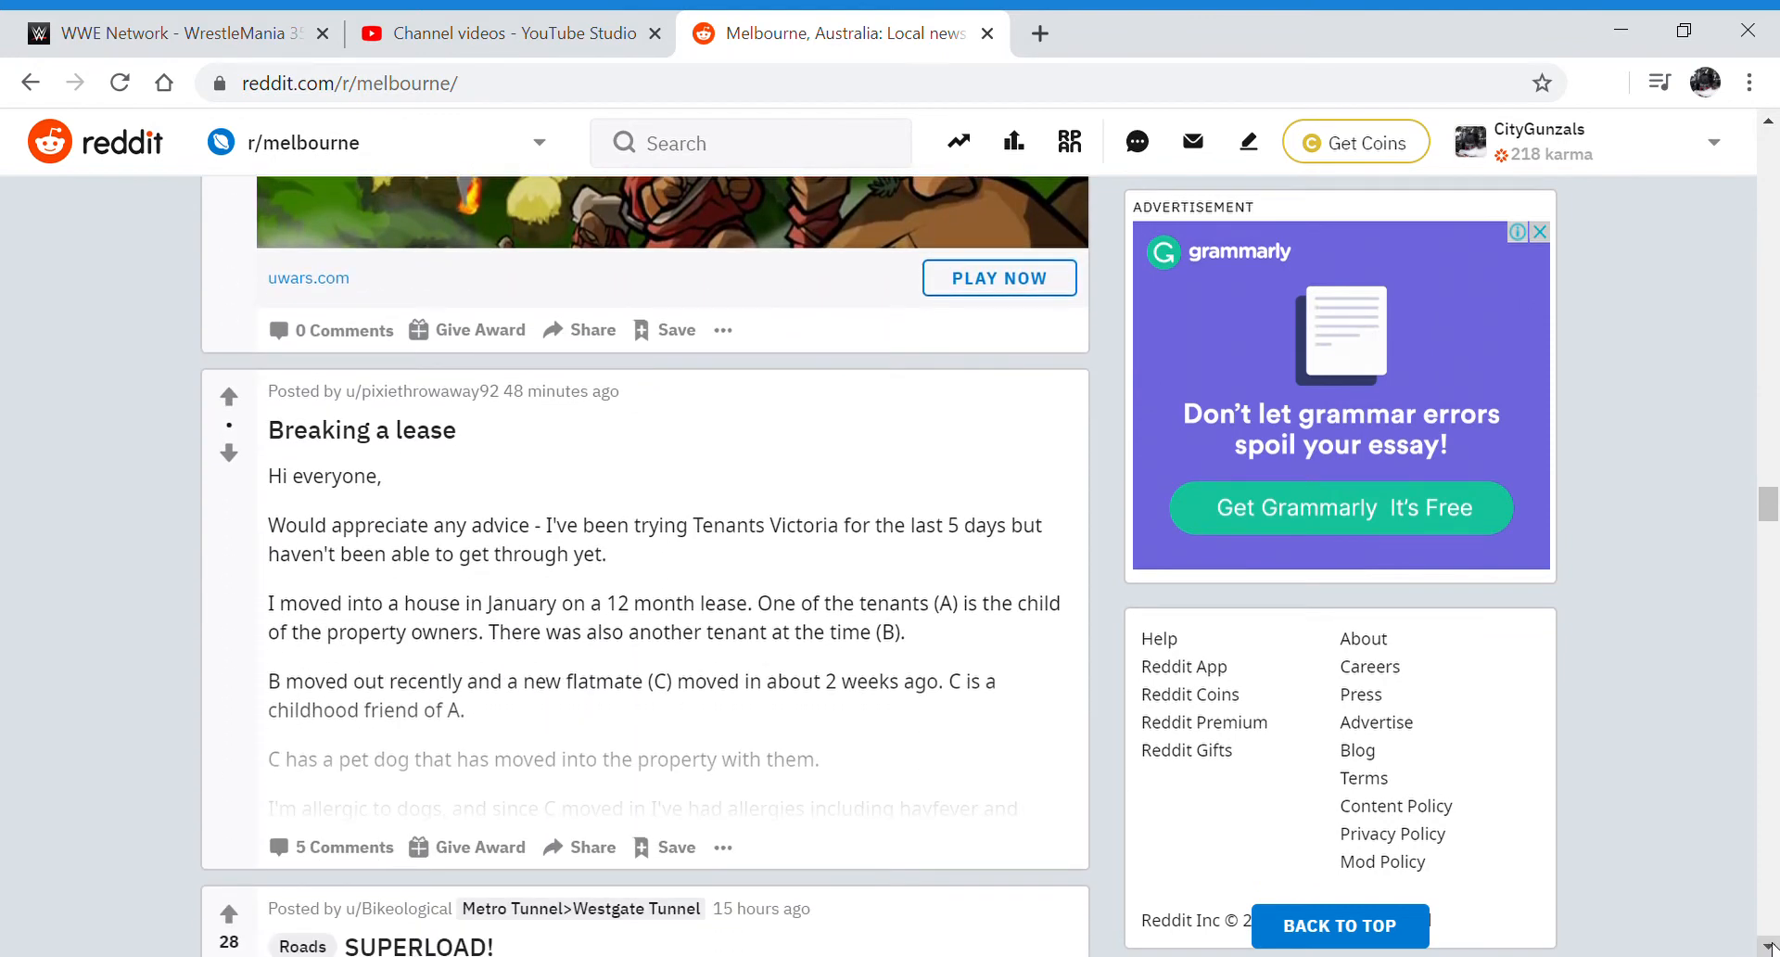
scroll(down, 3)
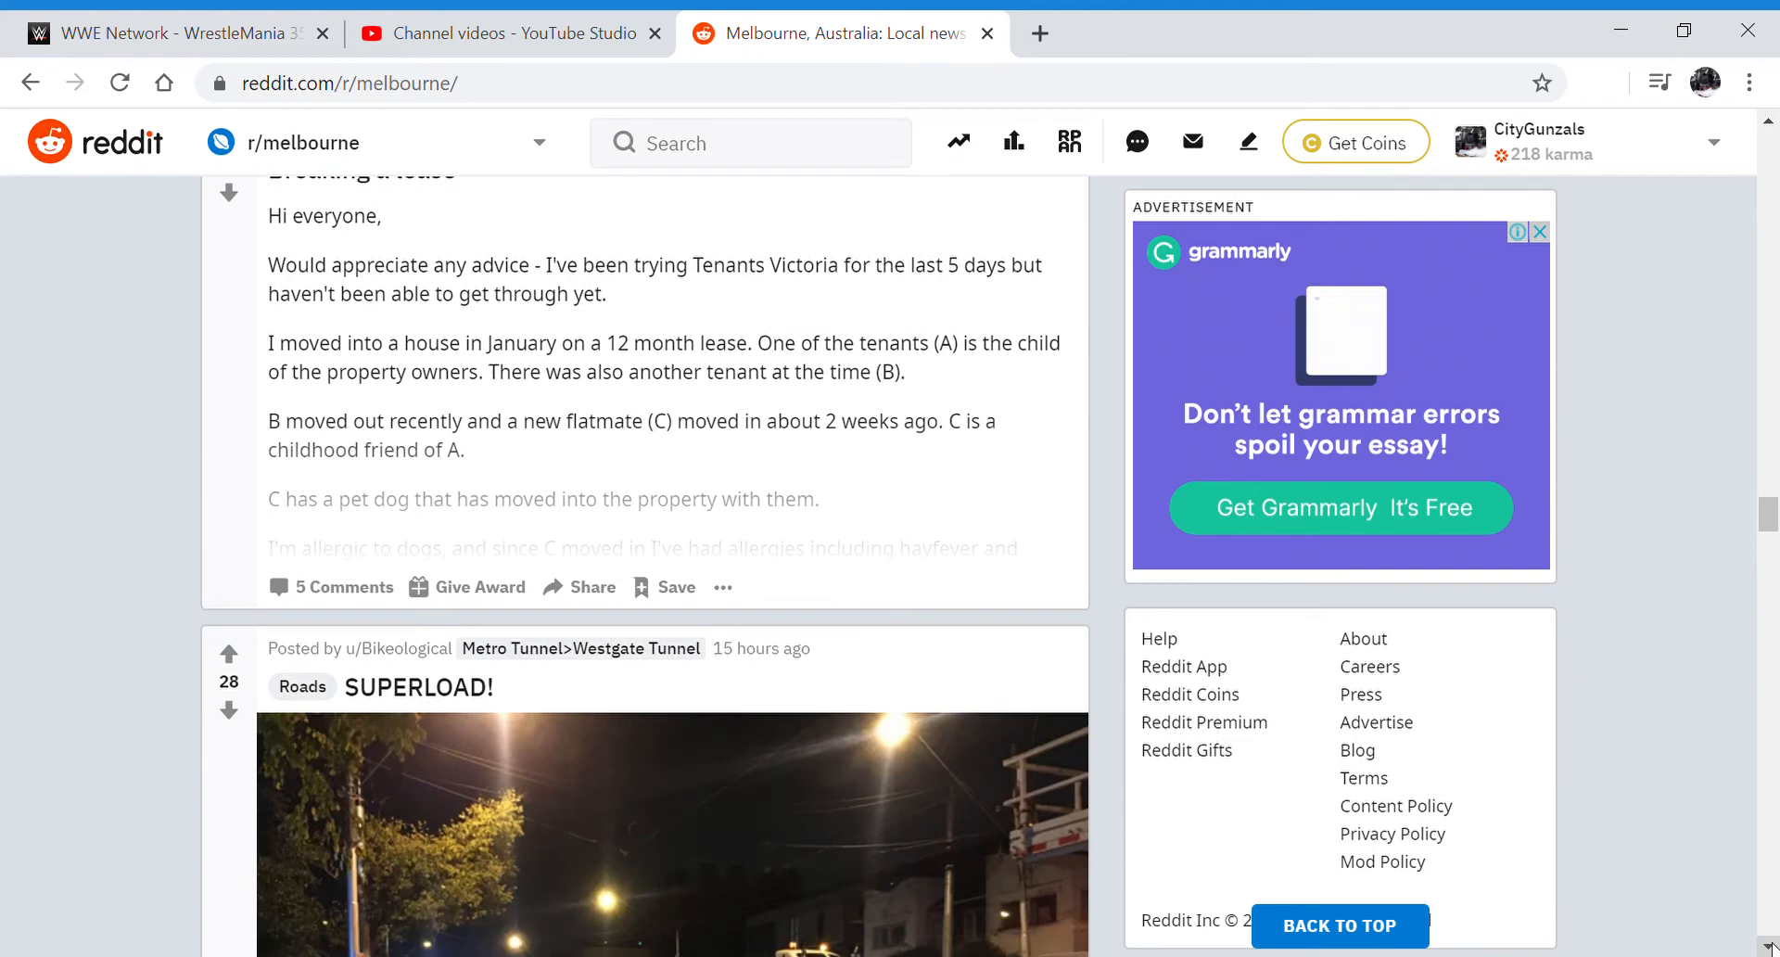
scroll(down, 3)
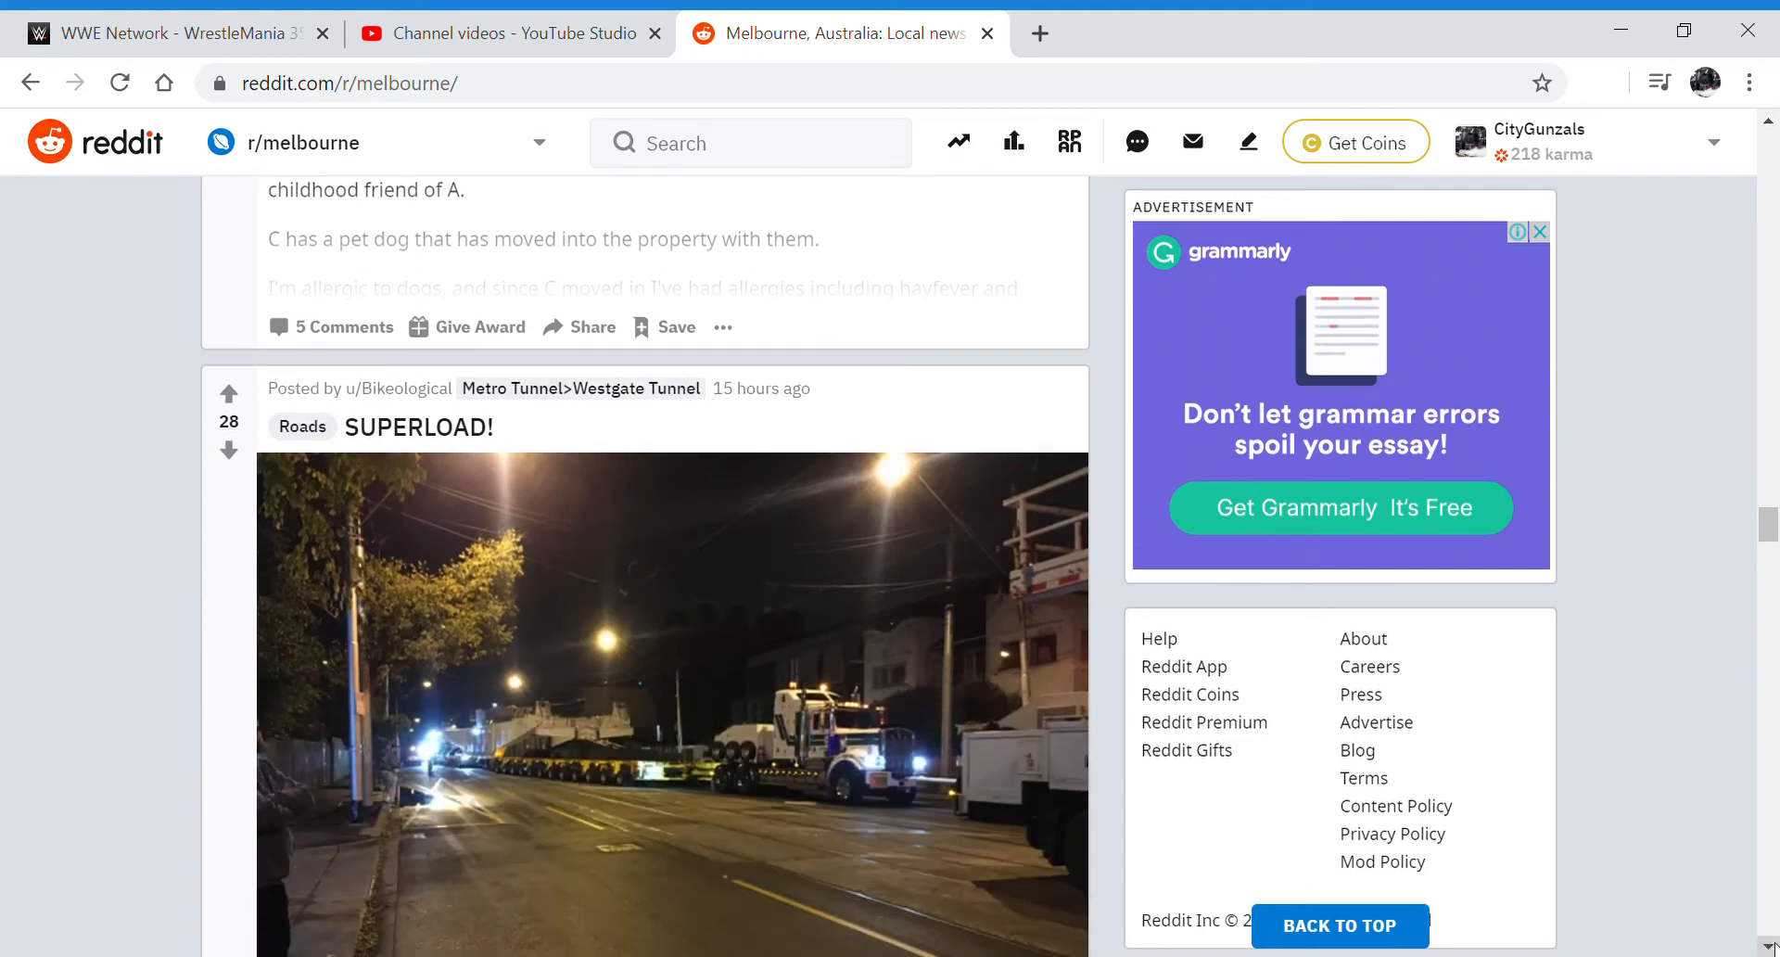
scroll(down, 3)
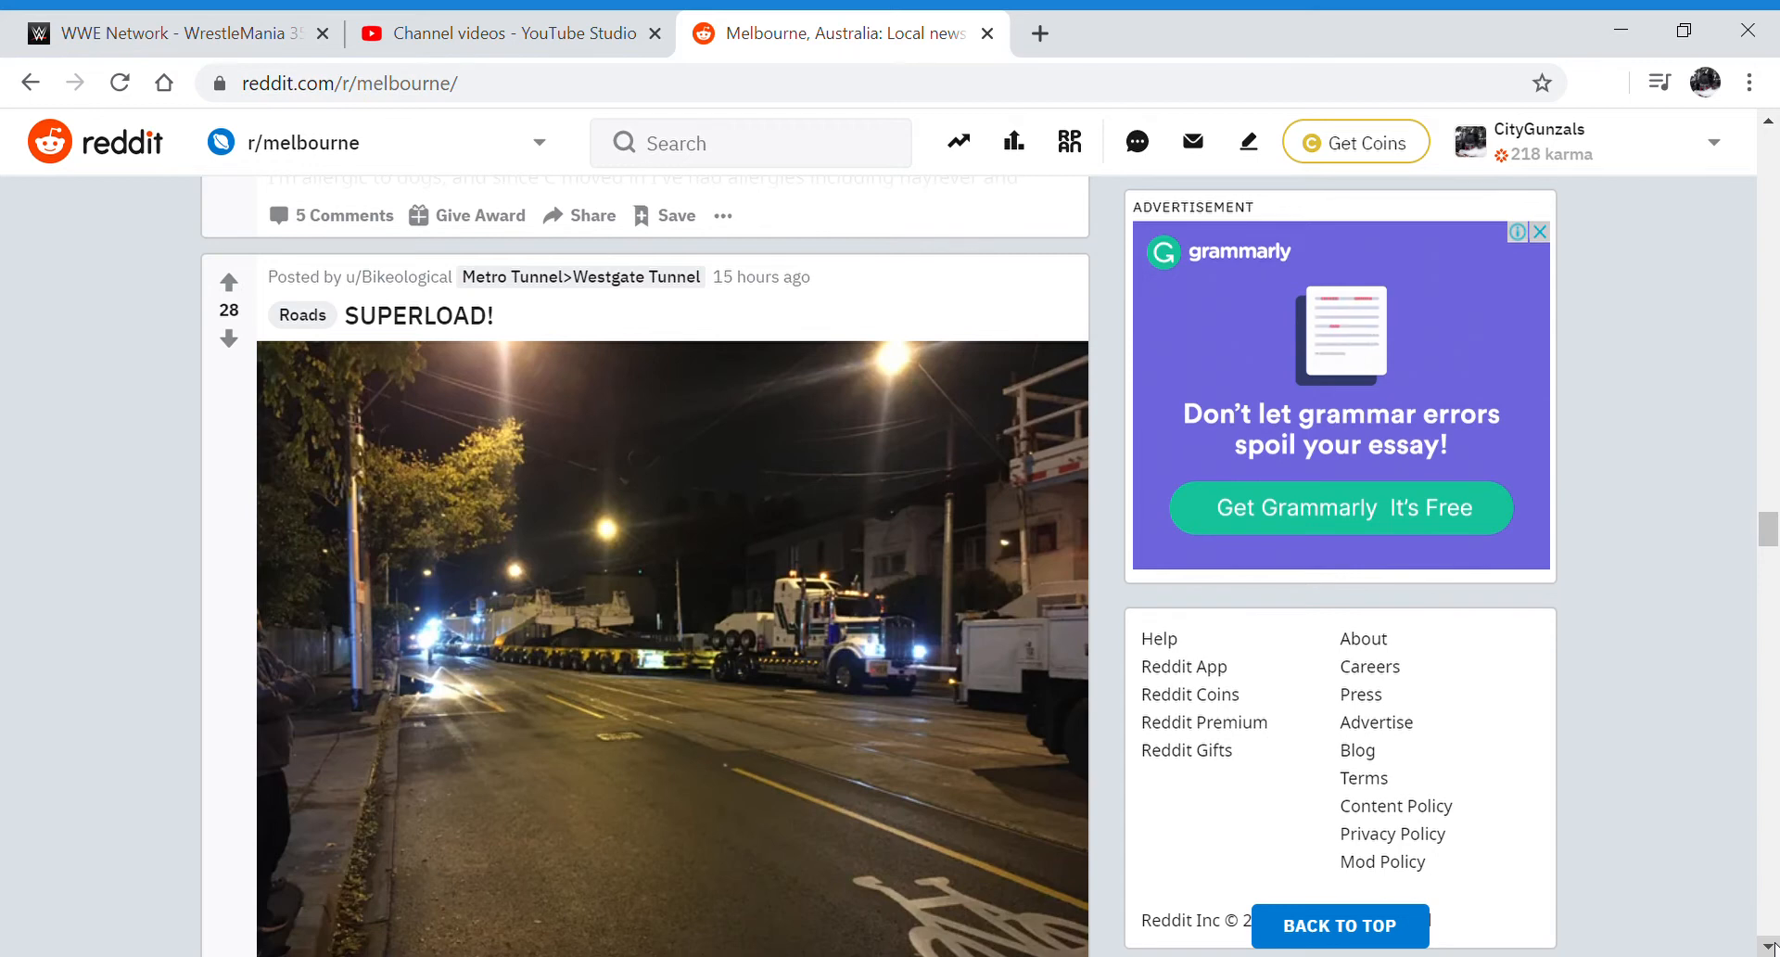
Scroll past the murky Melbourne and Mount Bogong photo posts
scroll(down, 3)
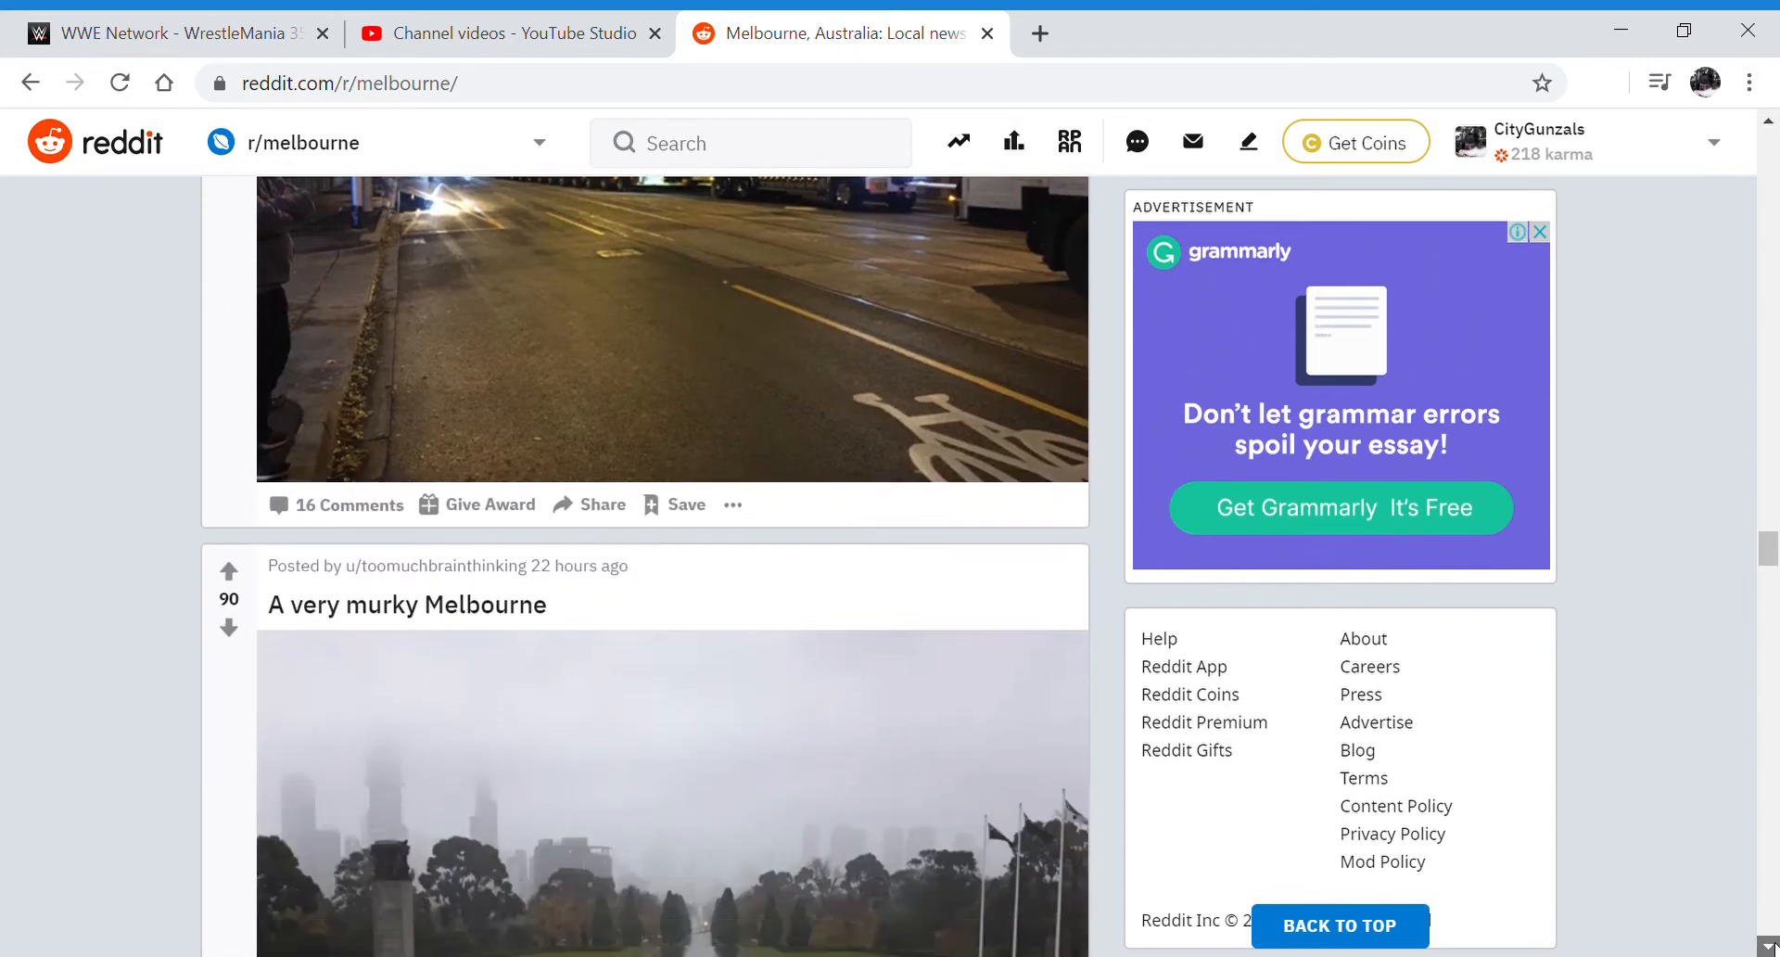
scroll(down, 3)
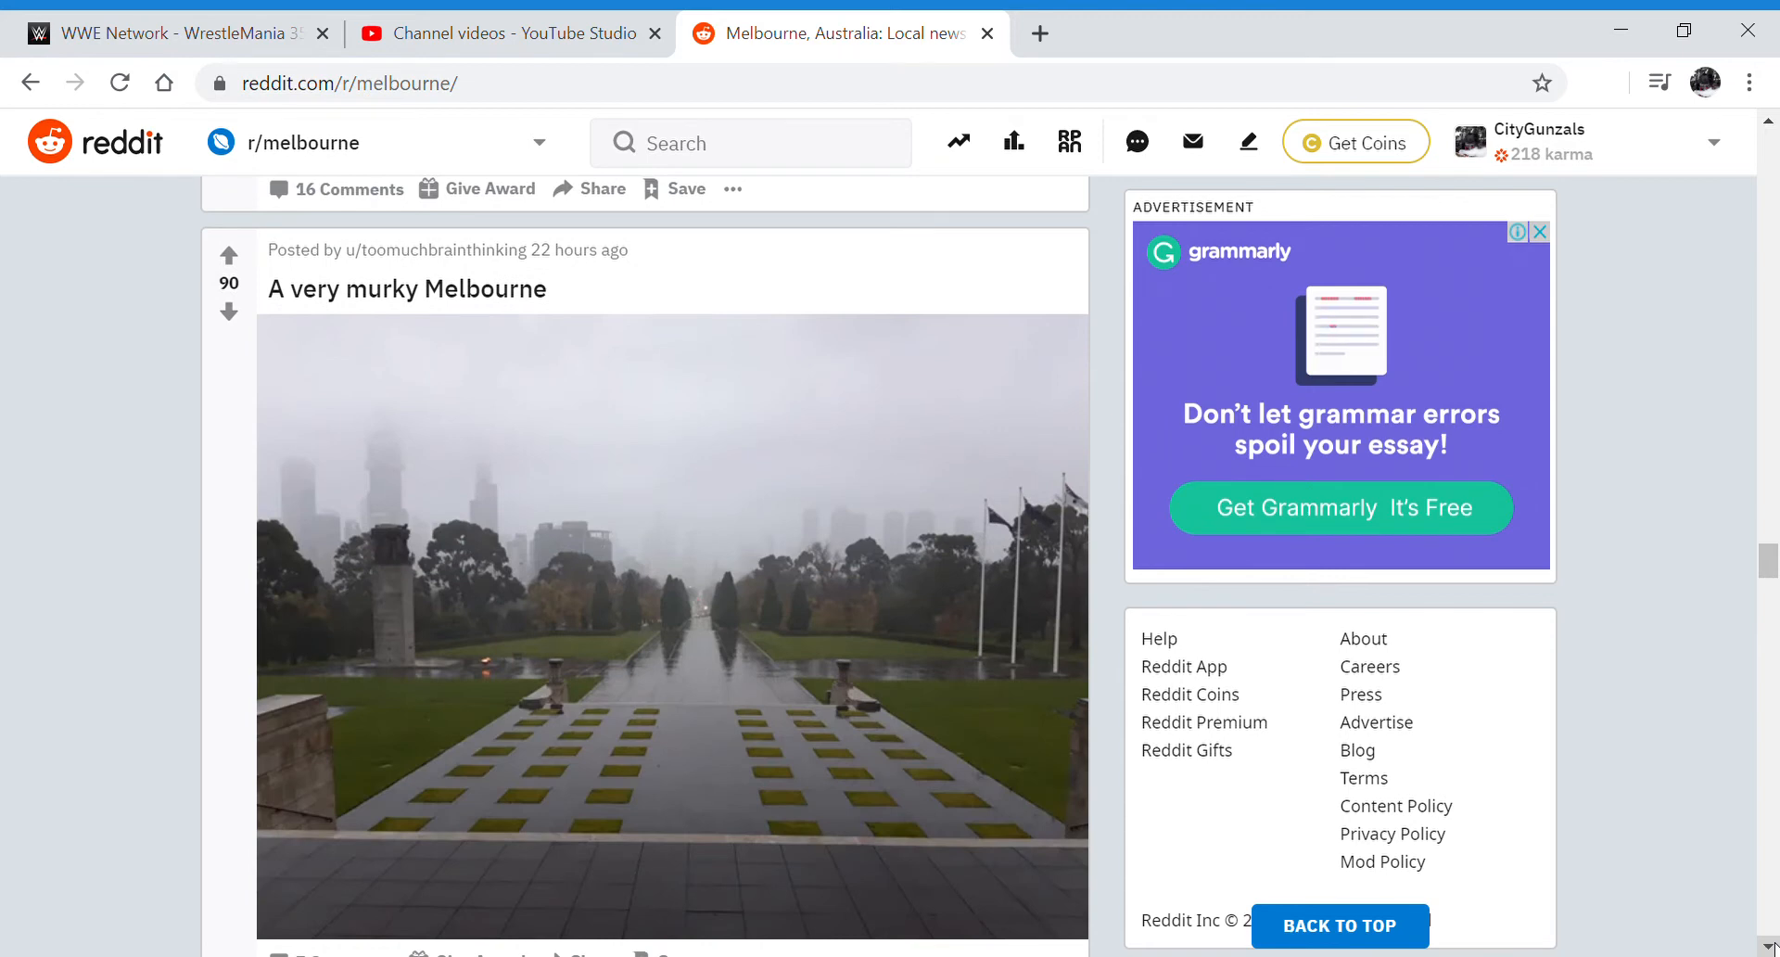
mouse_move(531, 714)
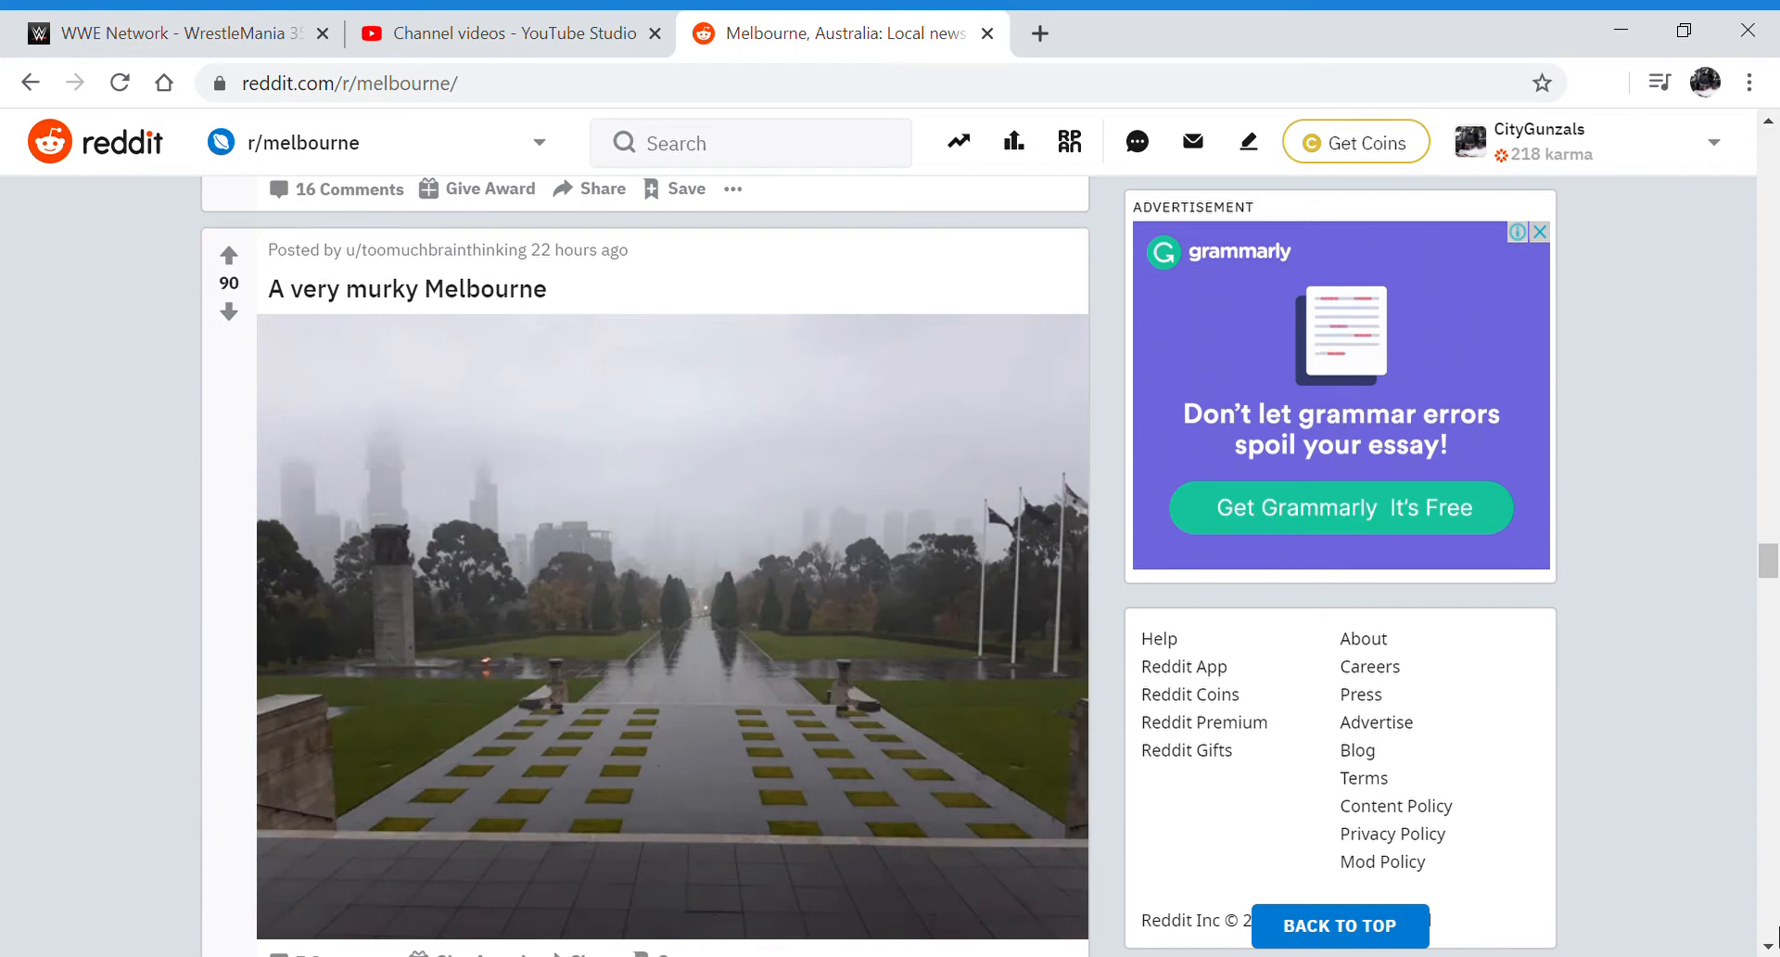
scroll(down, 3)
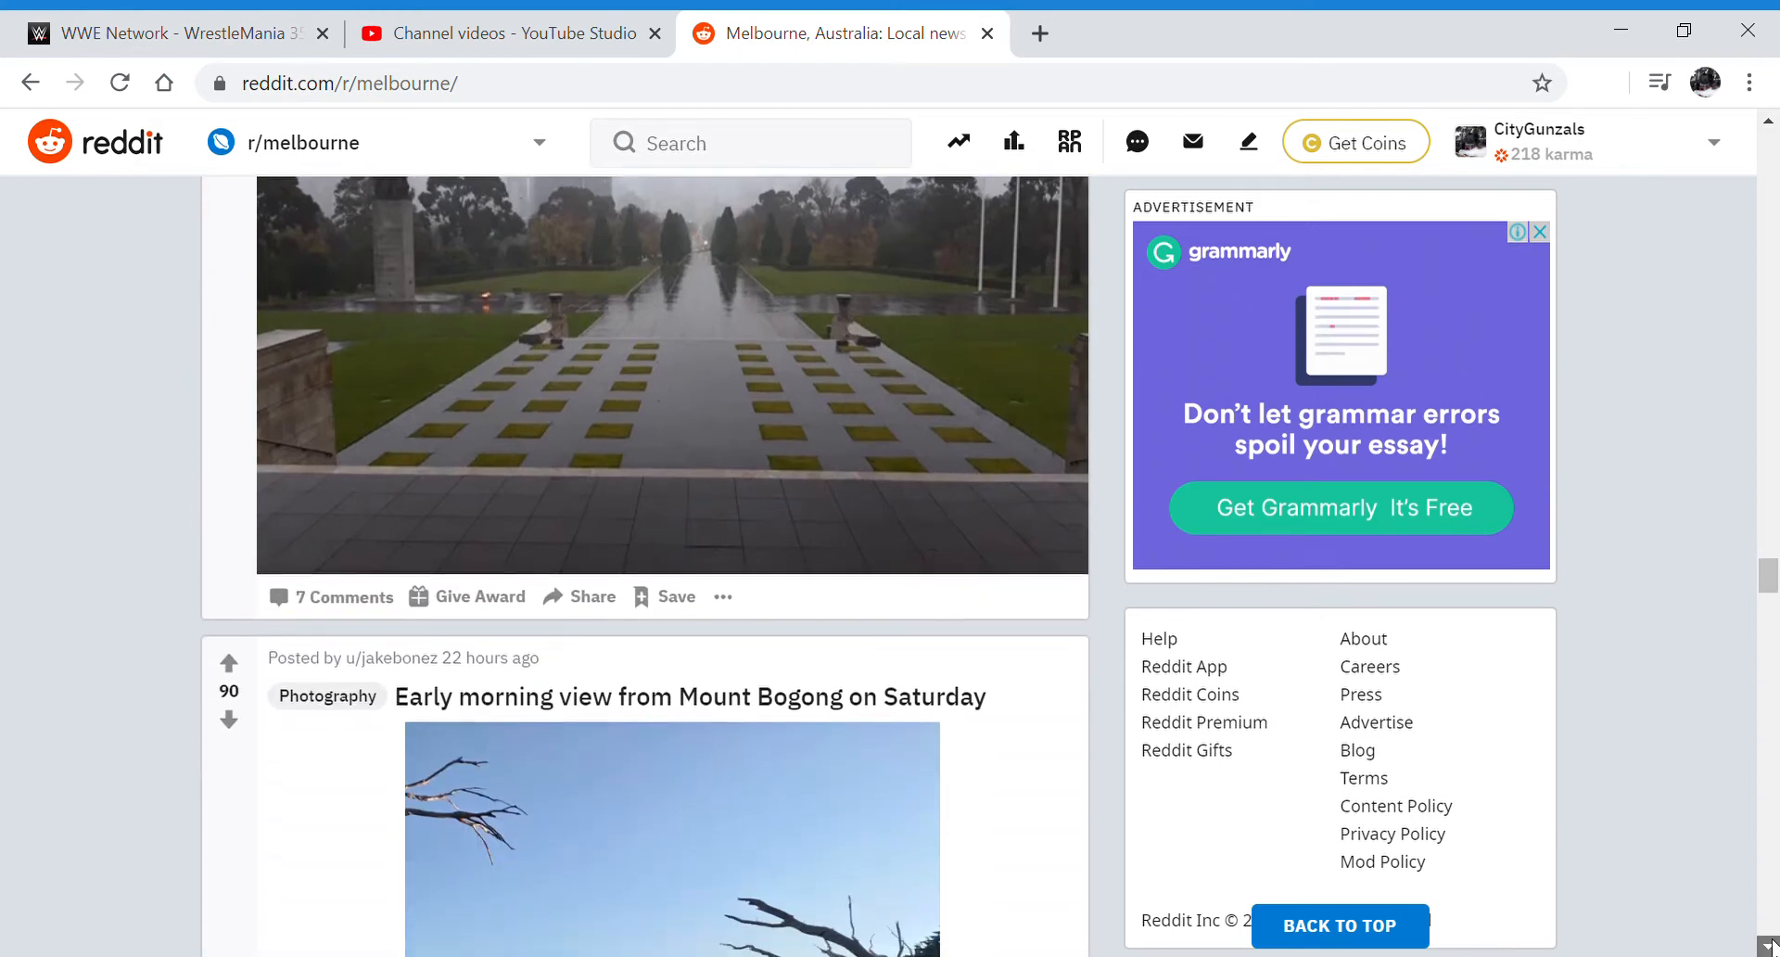
scroll(down, 3)
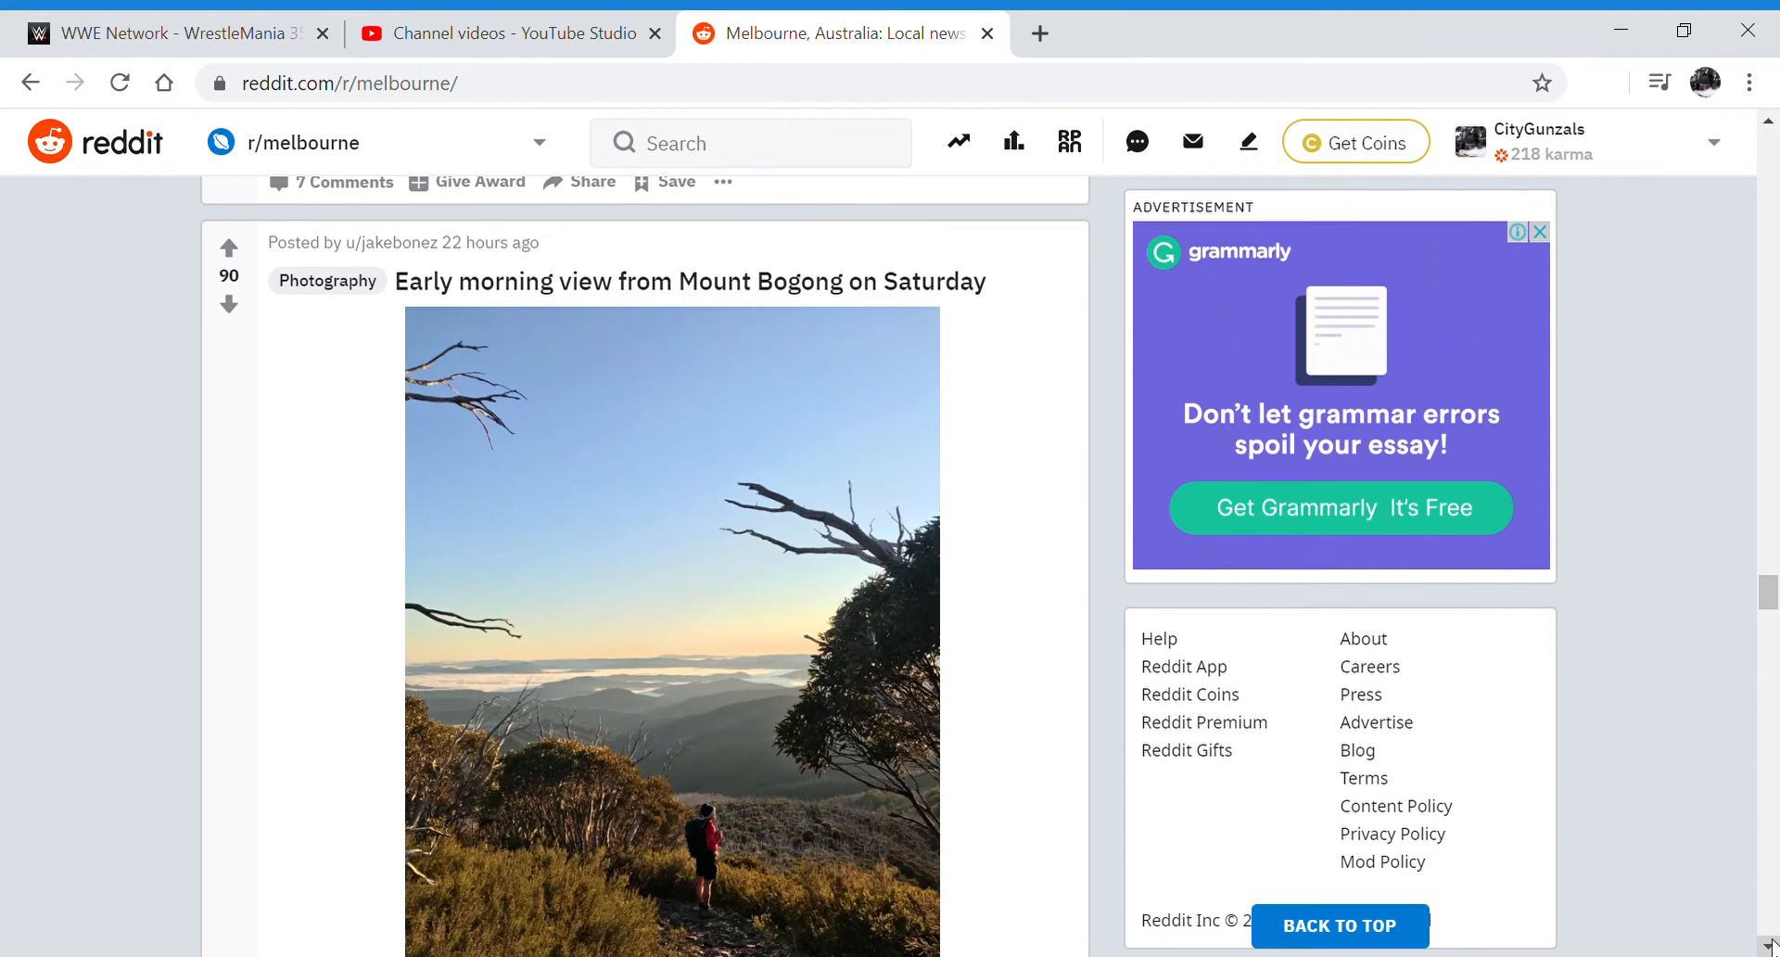
scroll(up, 3)
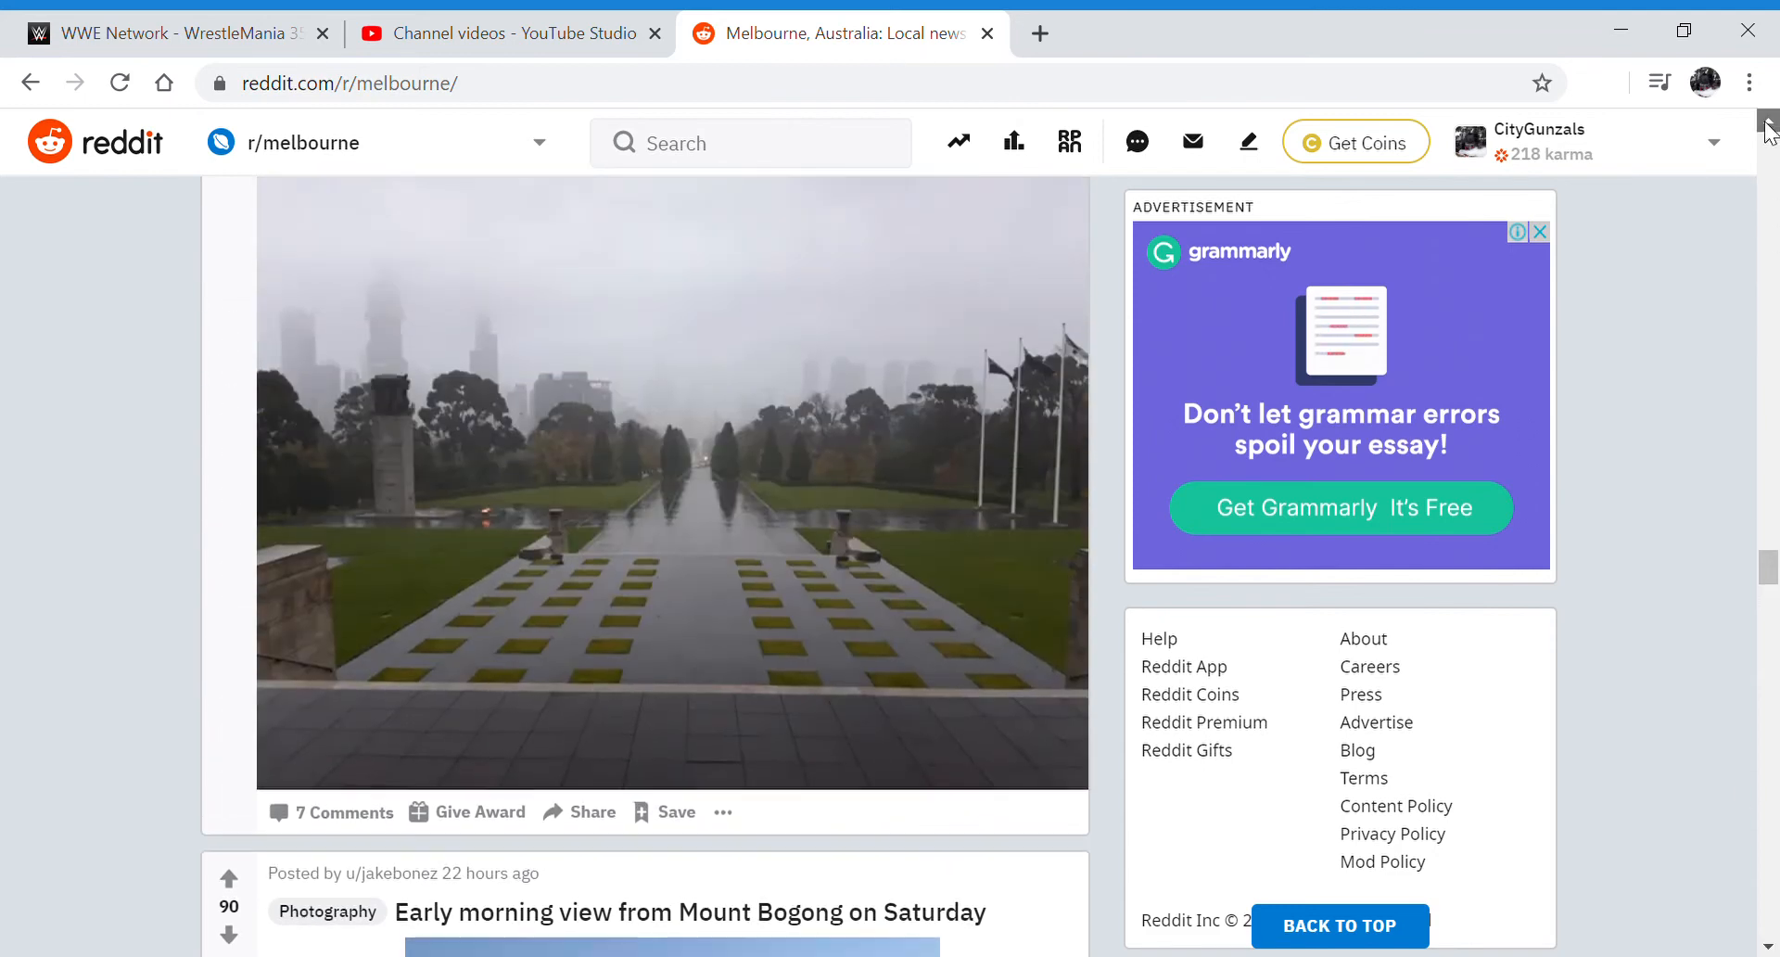
scroll(down, 3)
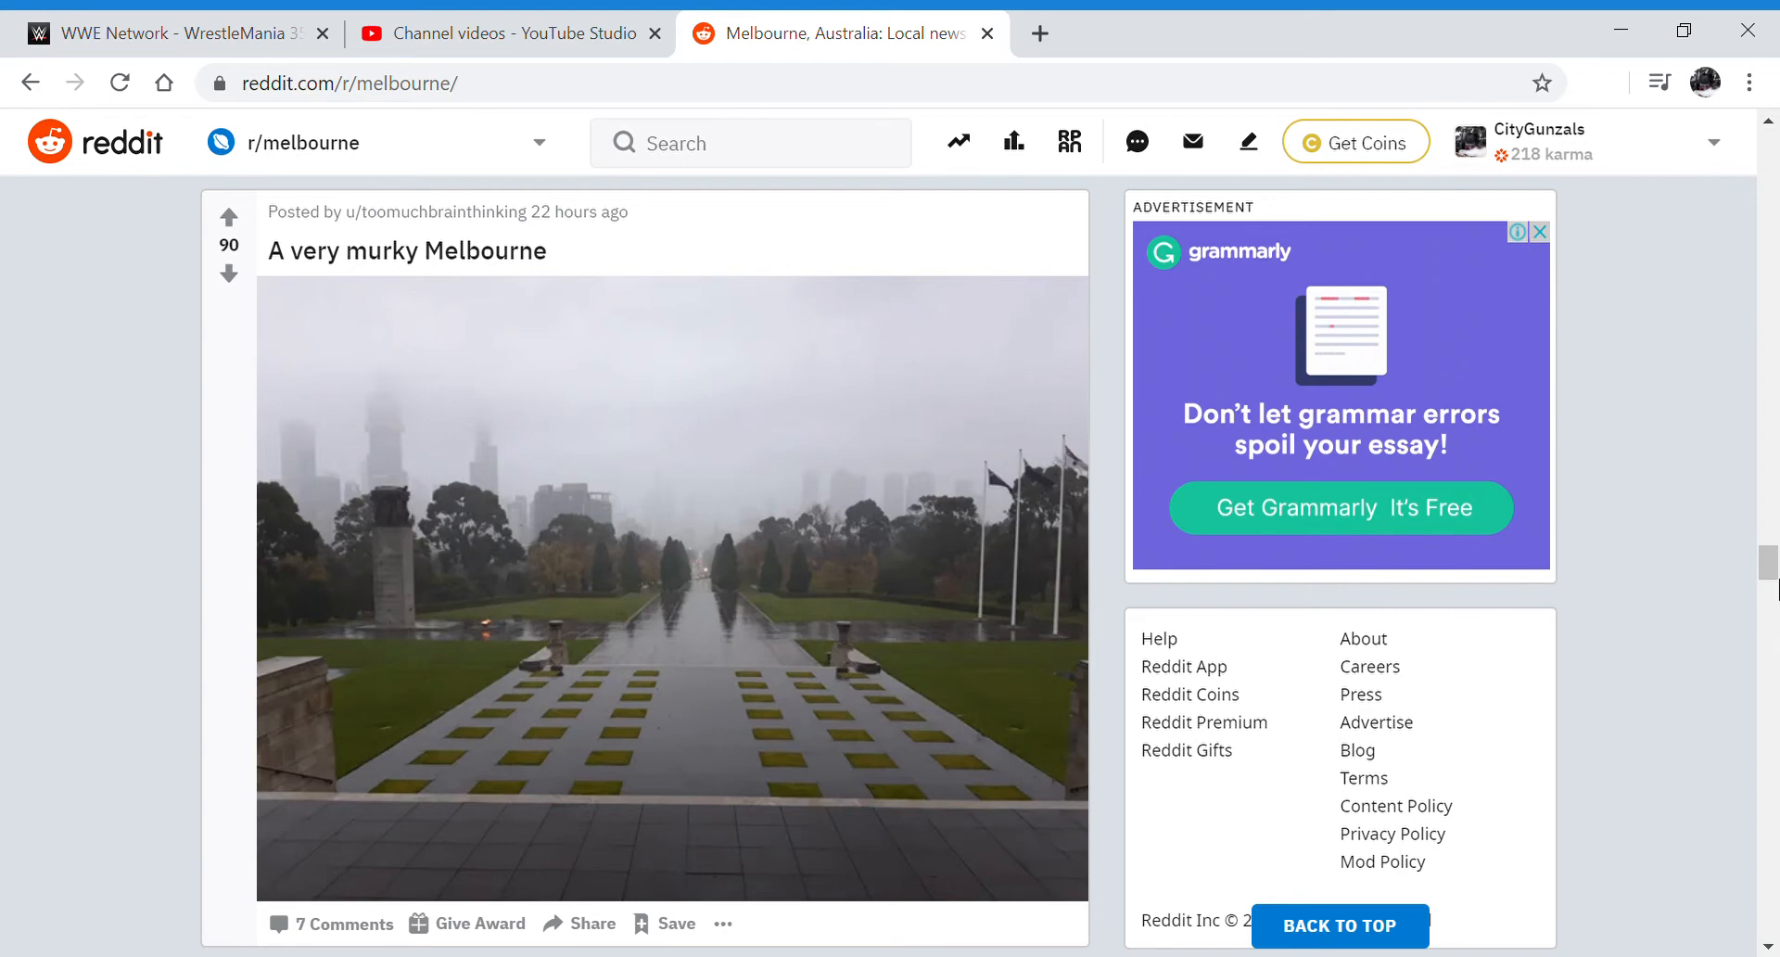
Continue past the seagull, Metro Cinemas sign and Parking in Kew posts to Werribee Gorge
scroll(down, 3)
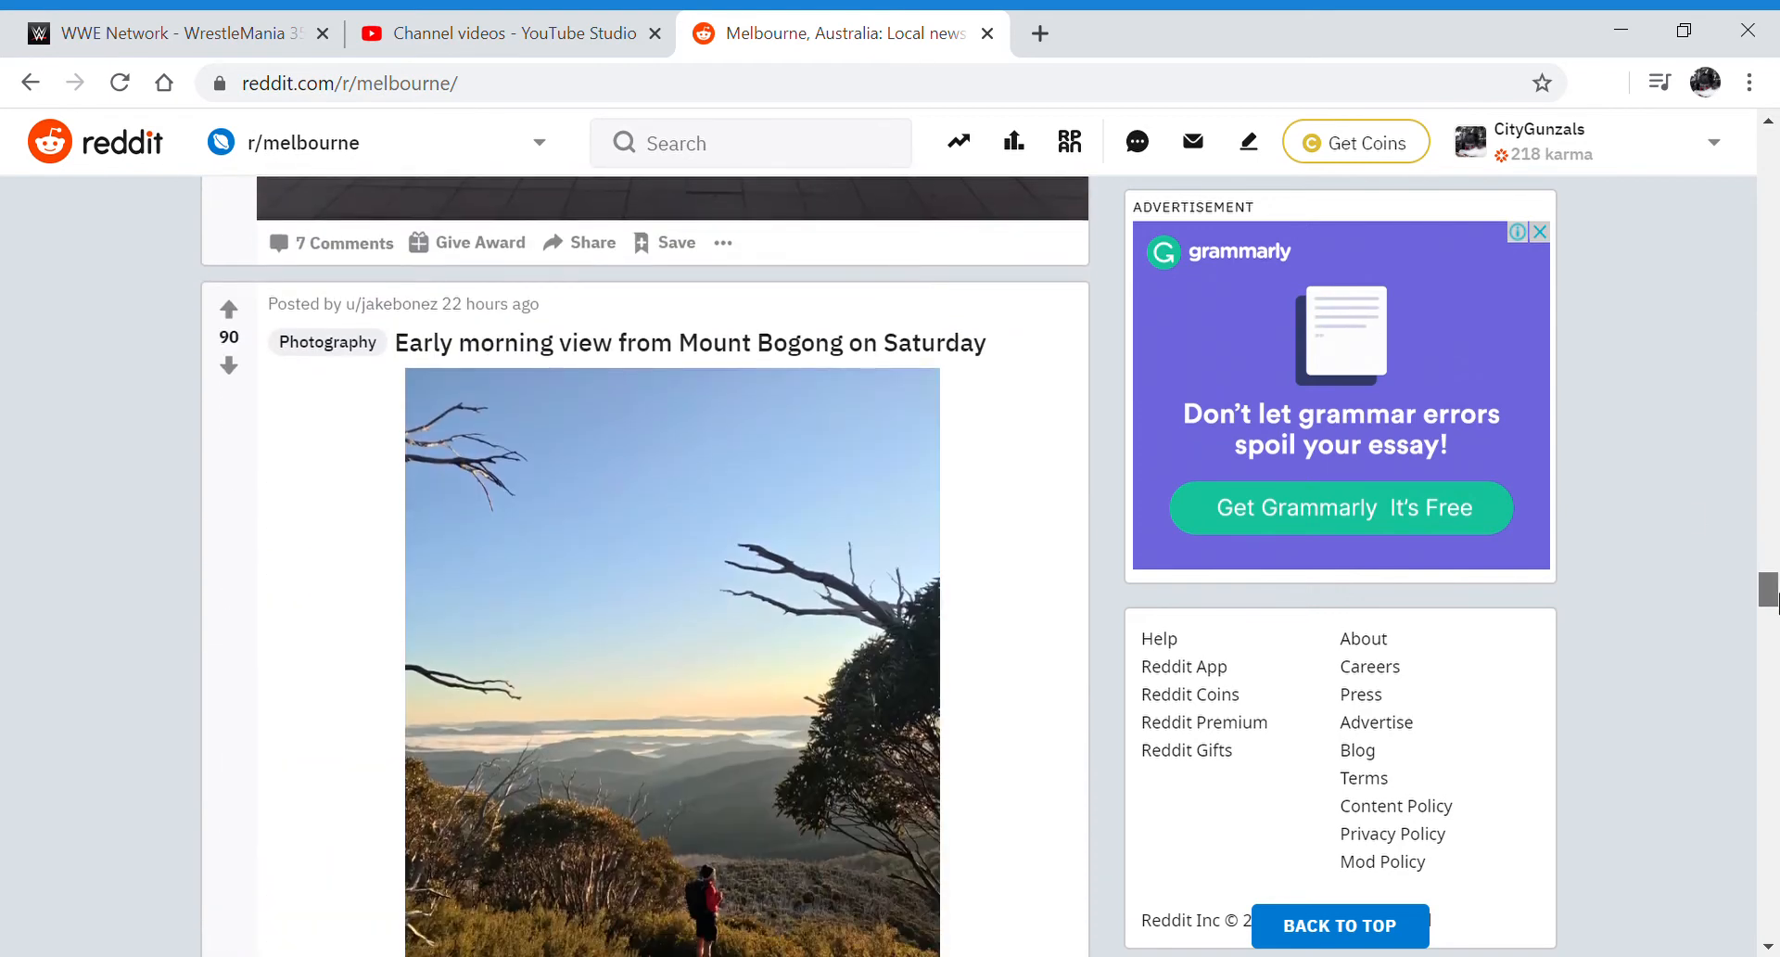
scroll(down, 3)
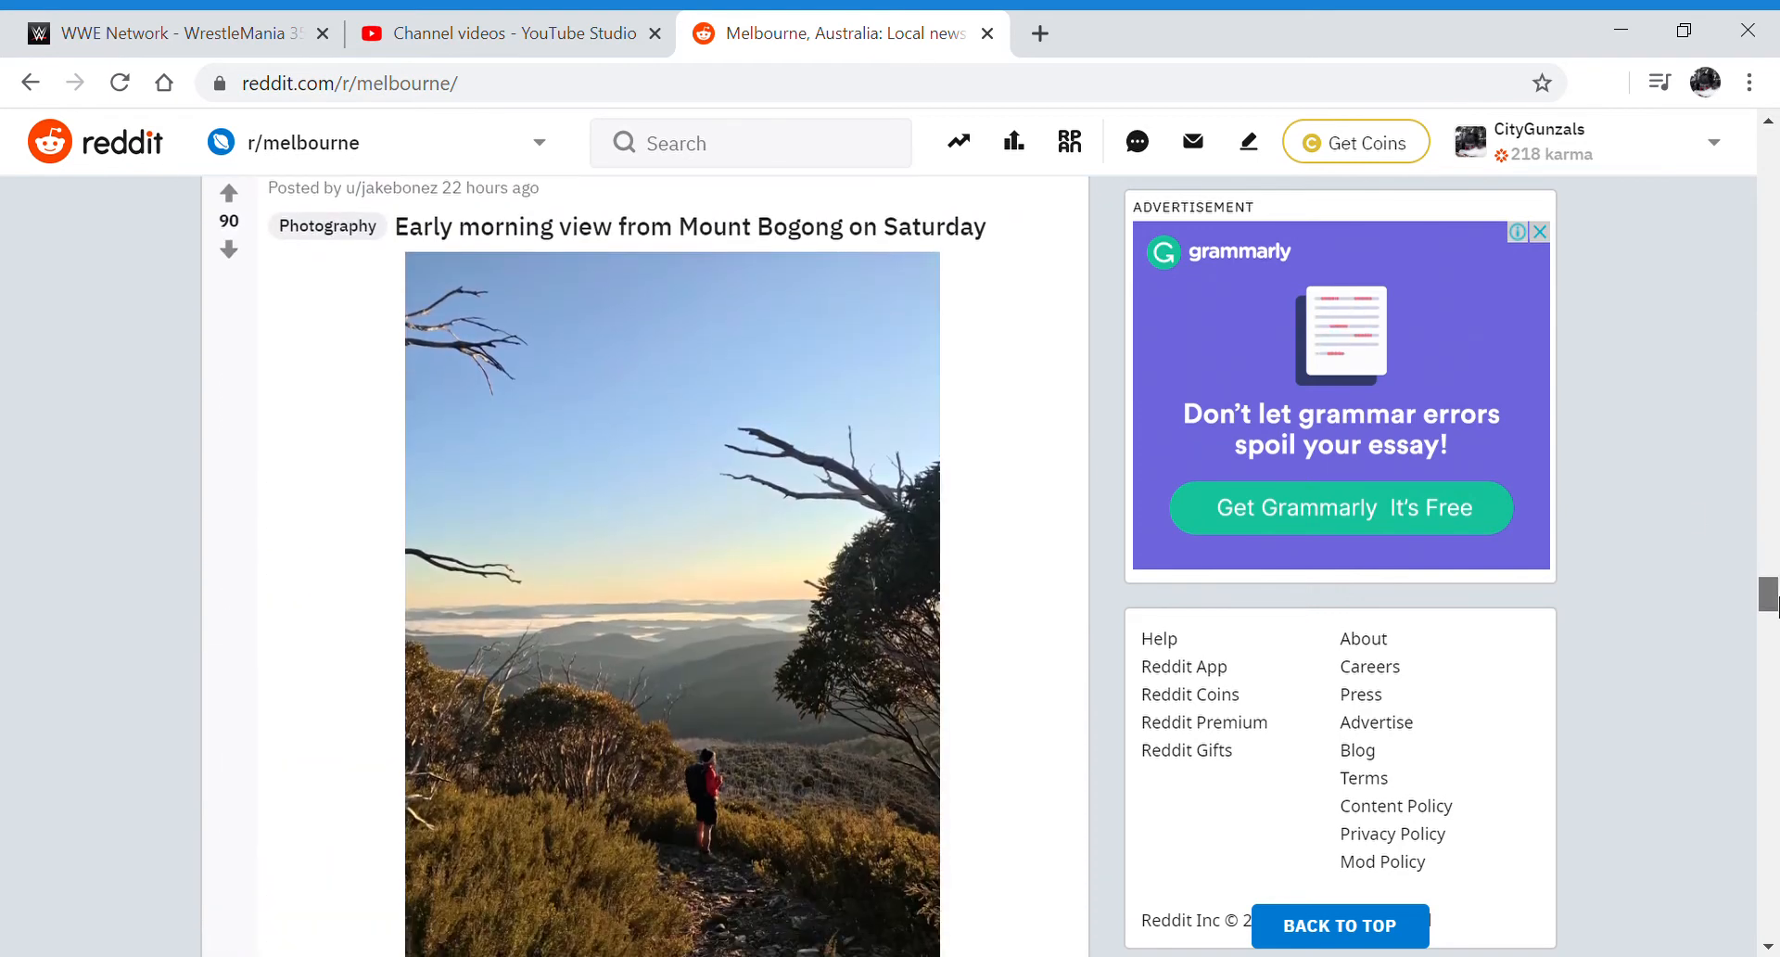
scroll(down, 3)
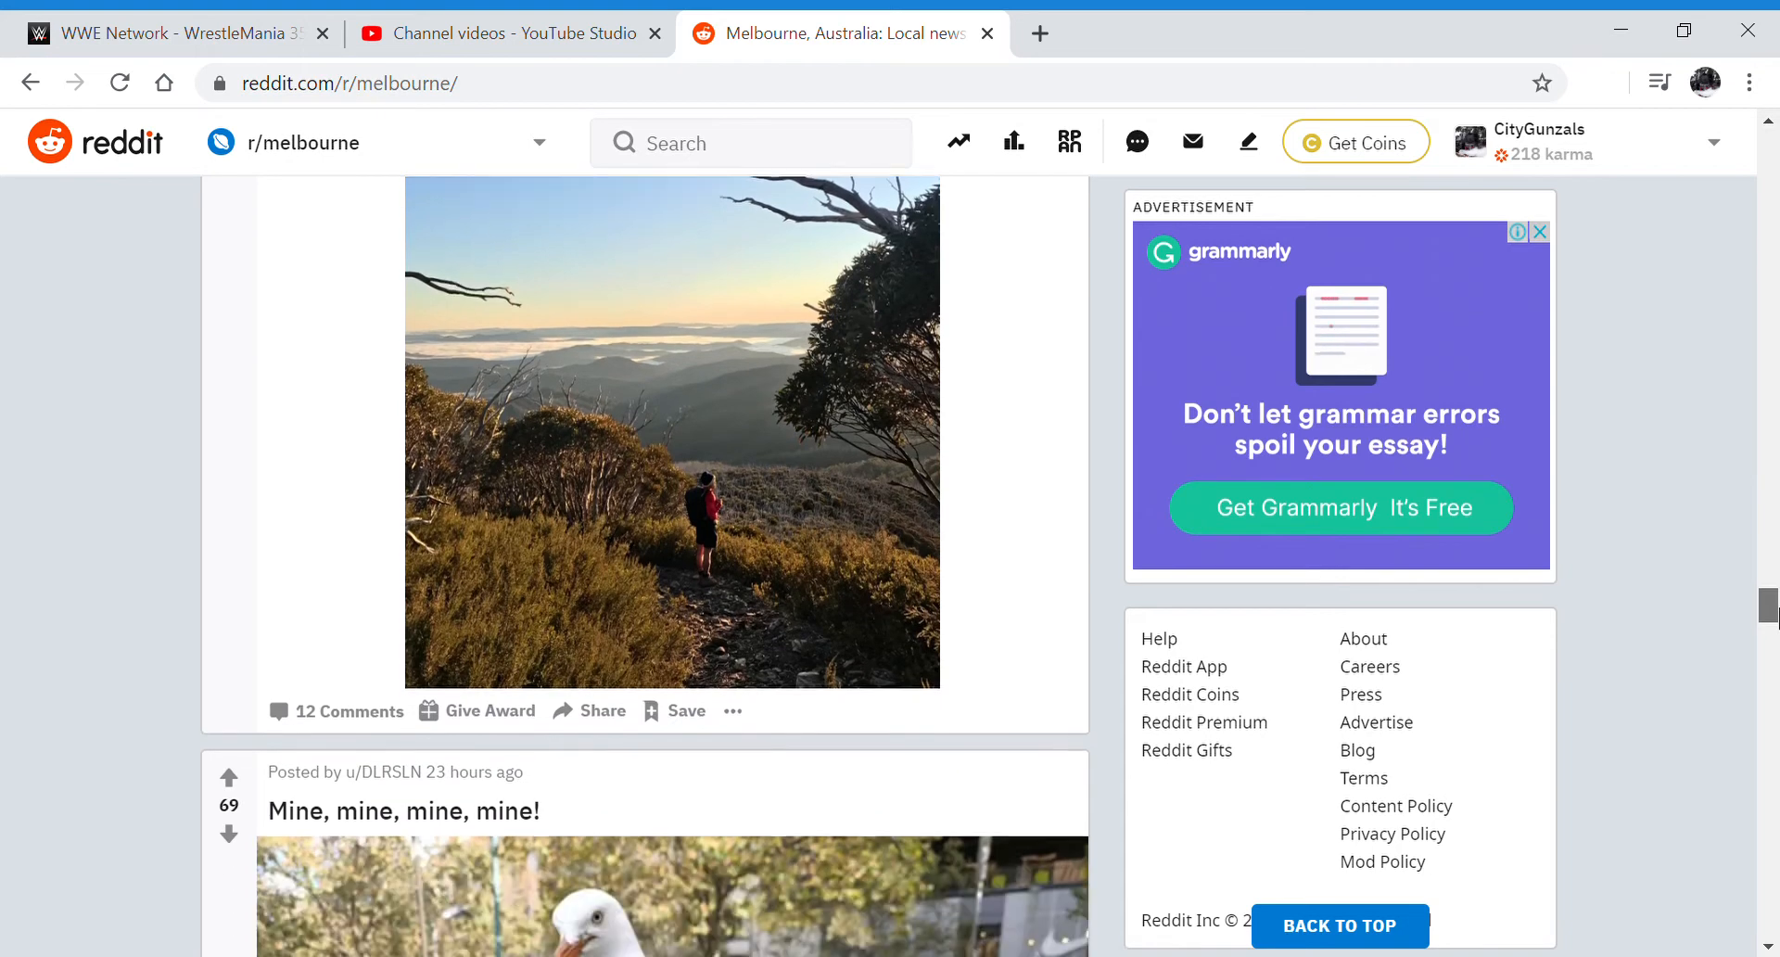
scroll(down, 3)
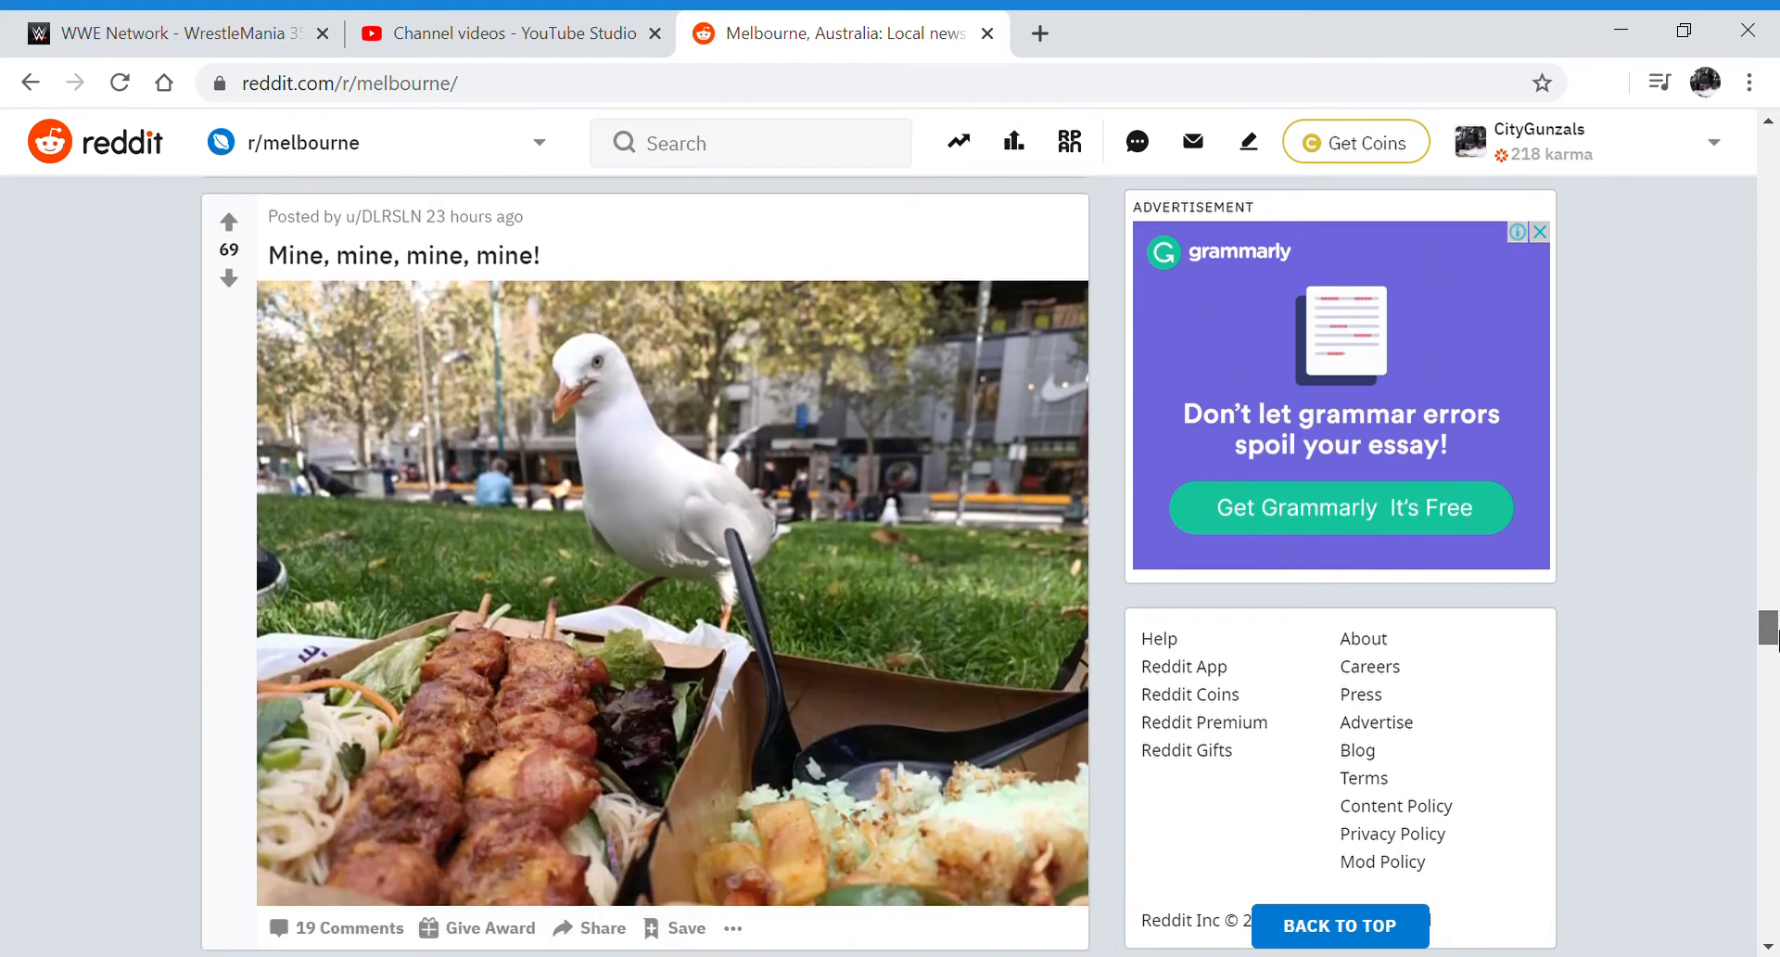
scroll(down, 3)
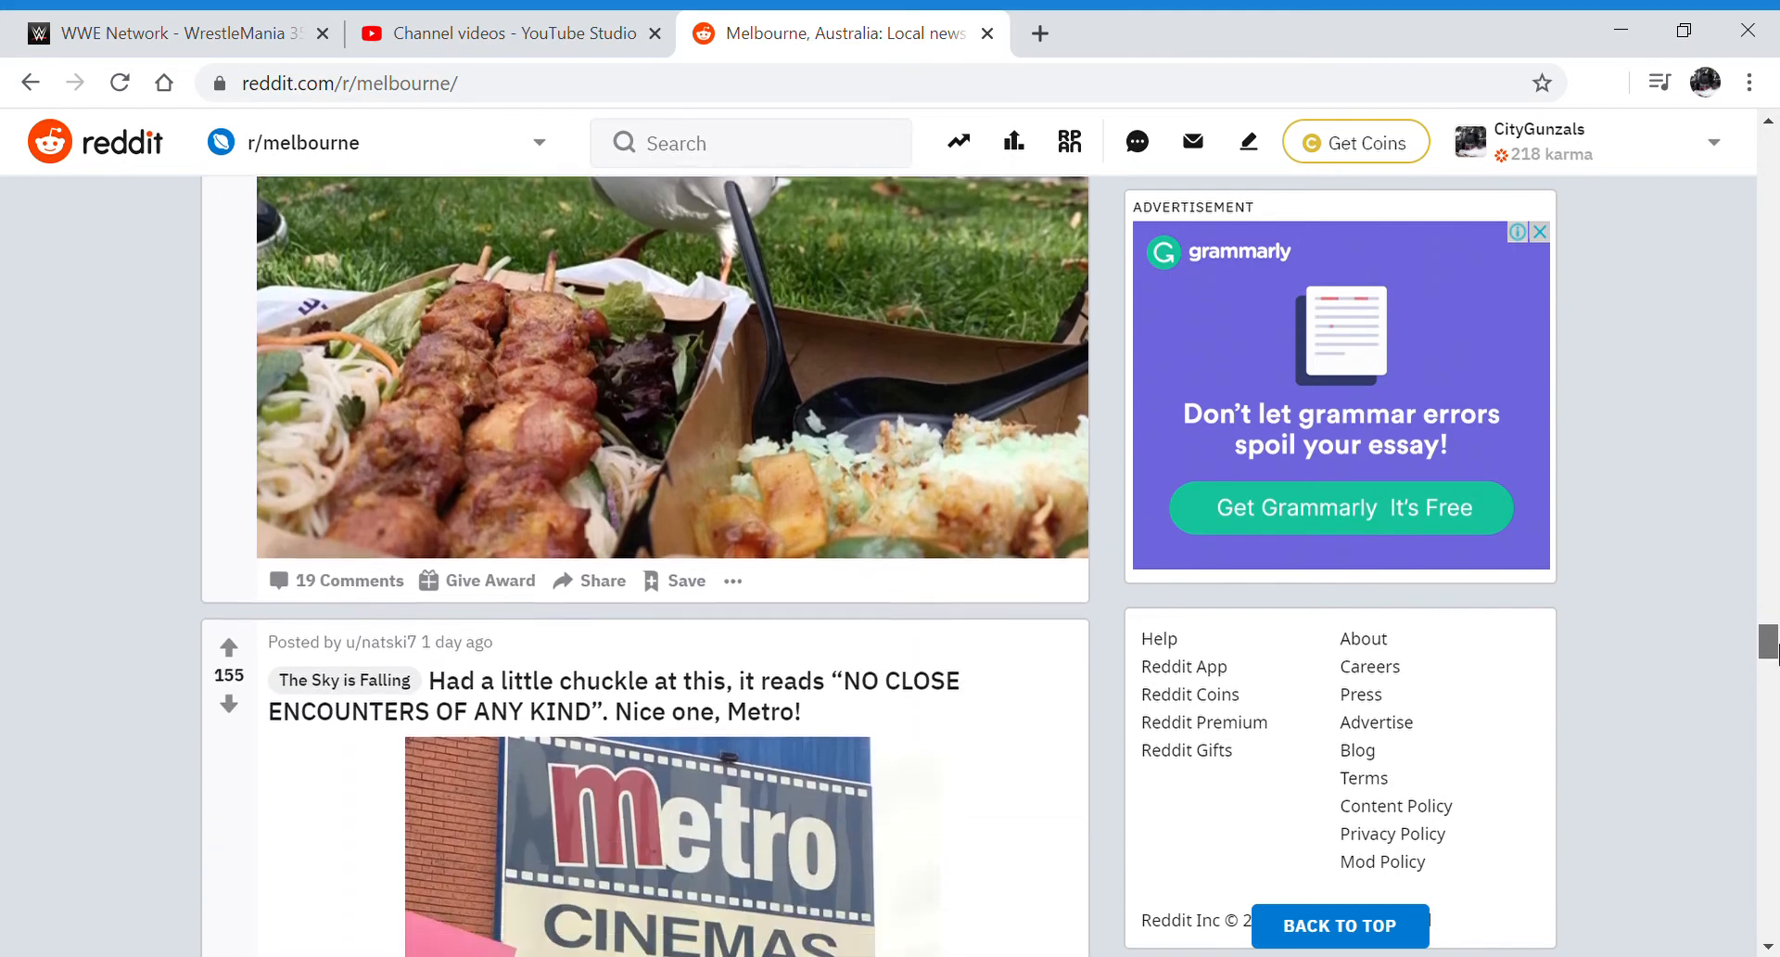
scroll(down, 3)
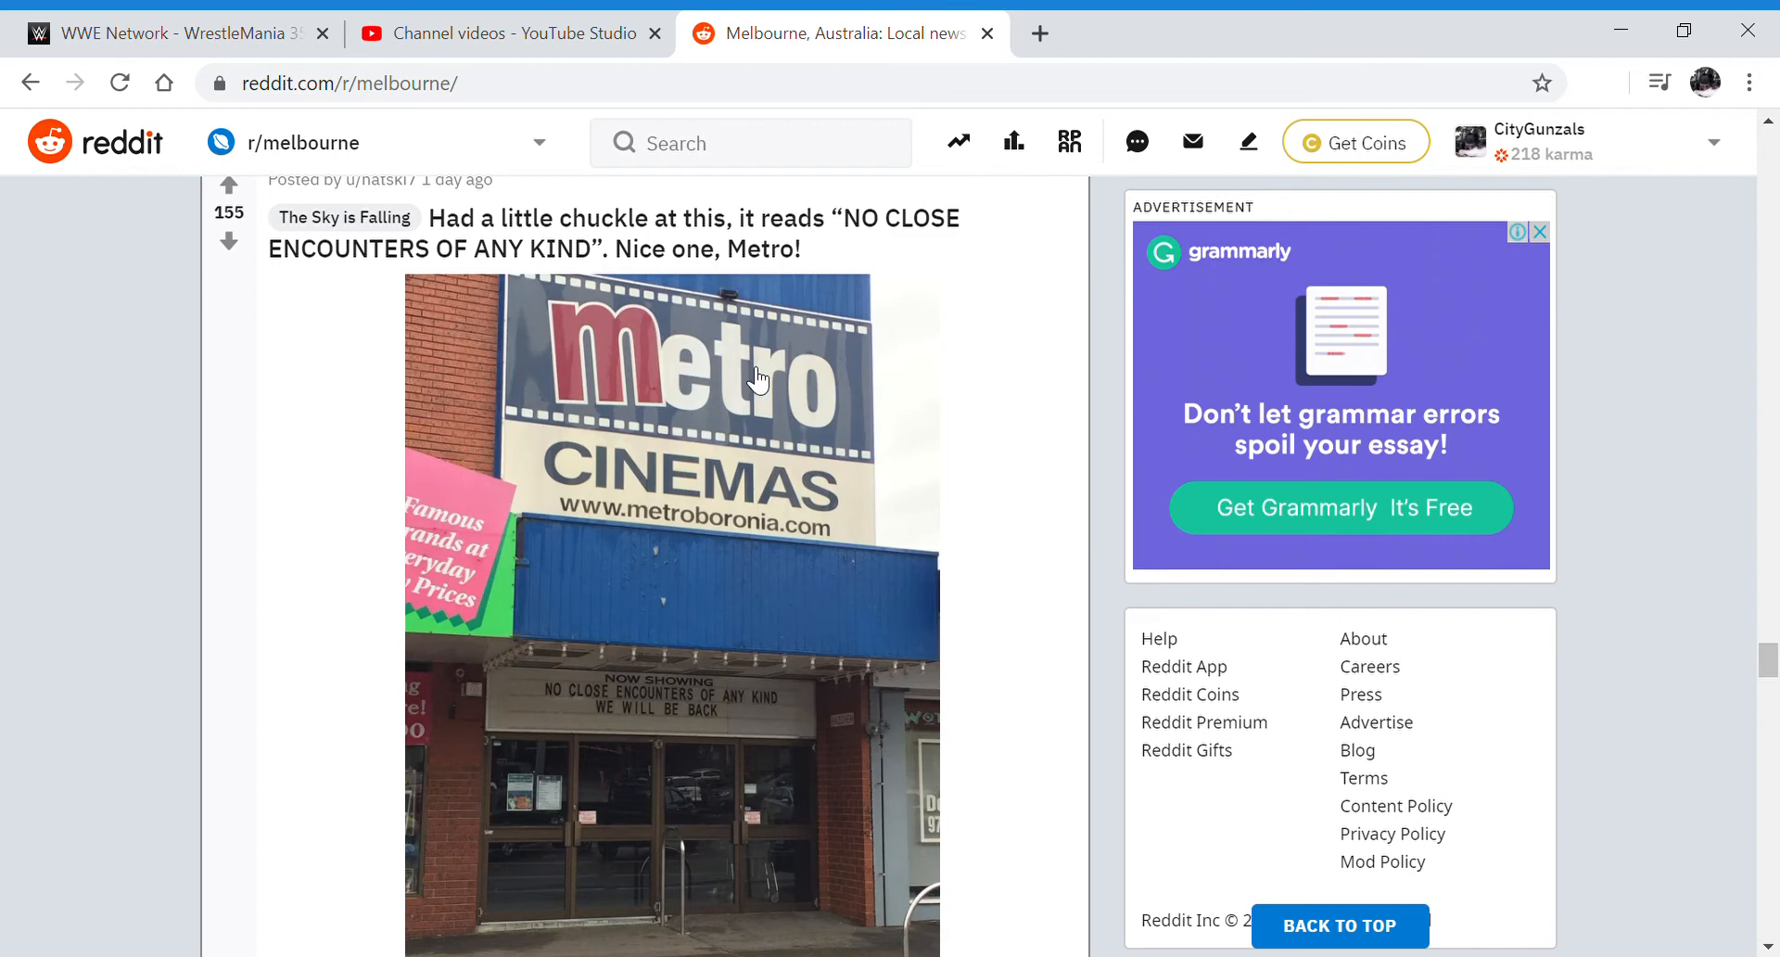
mouse_move(683, 737)
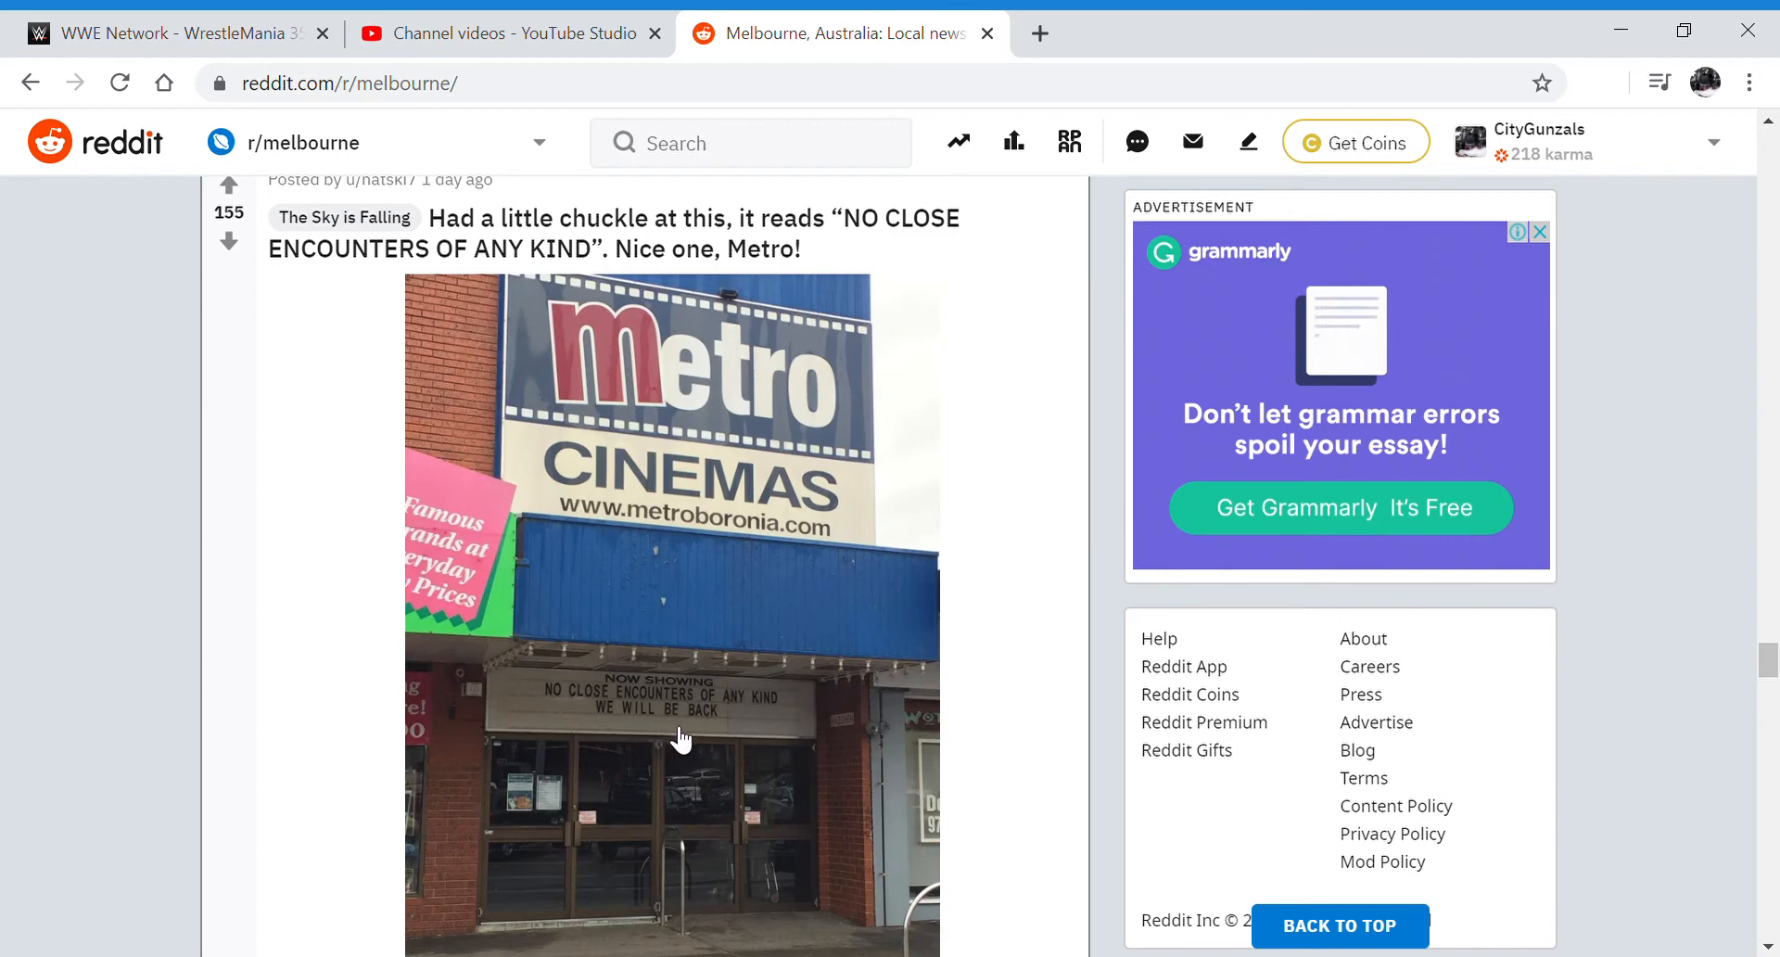
mouse_move(597, 716)
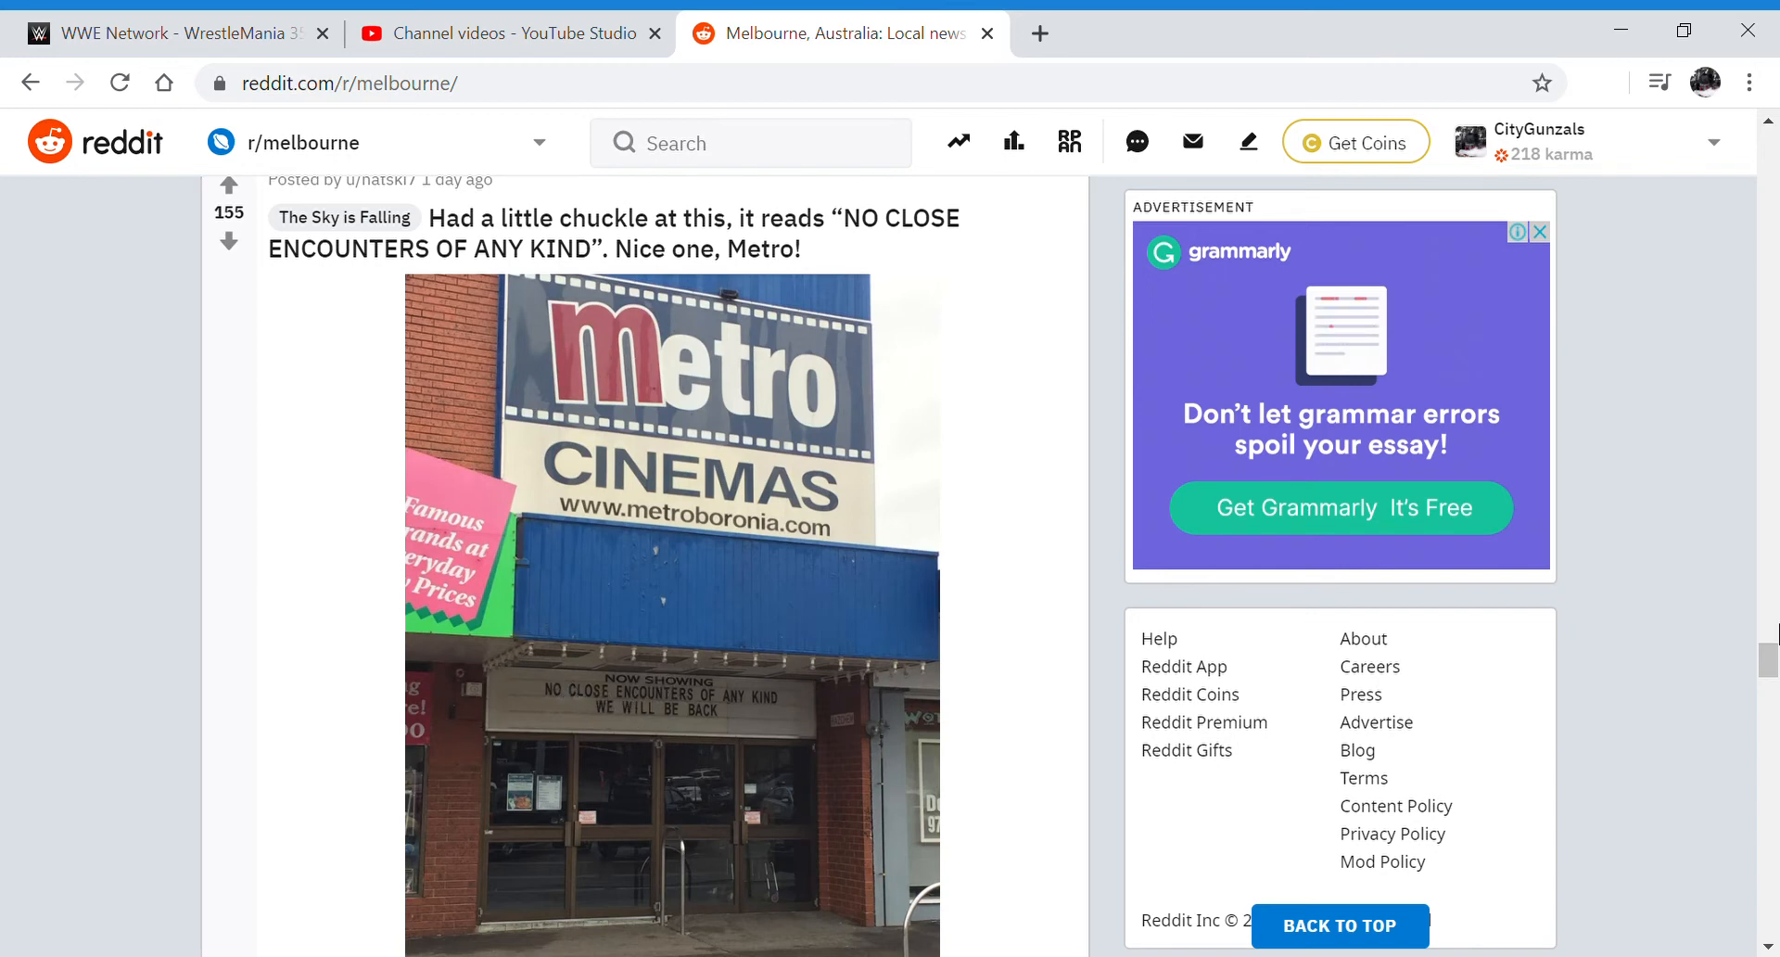
scroll(down, 3)
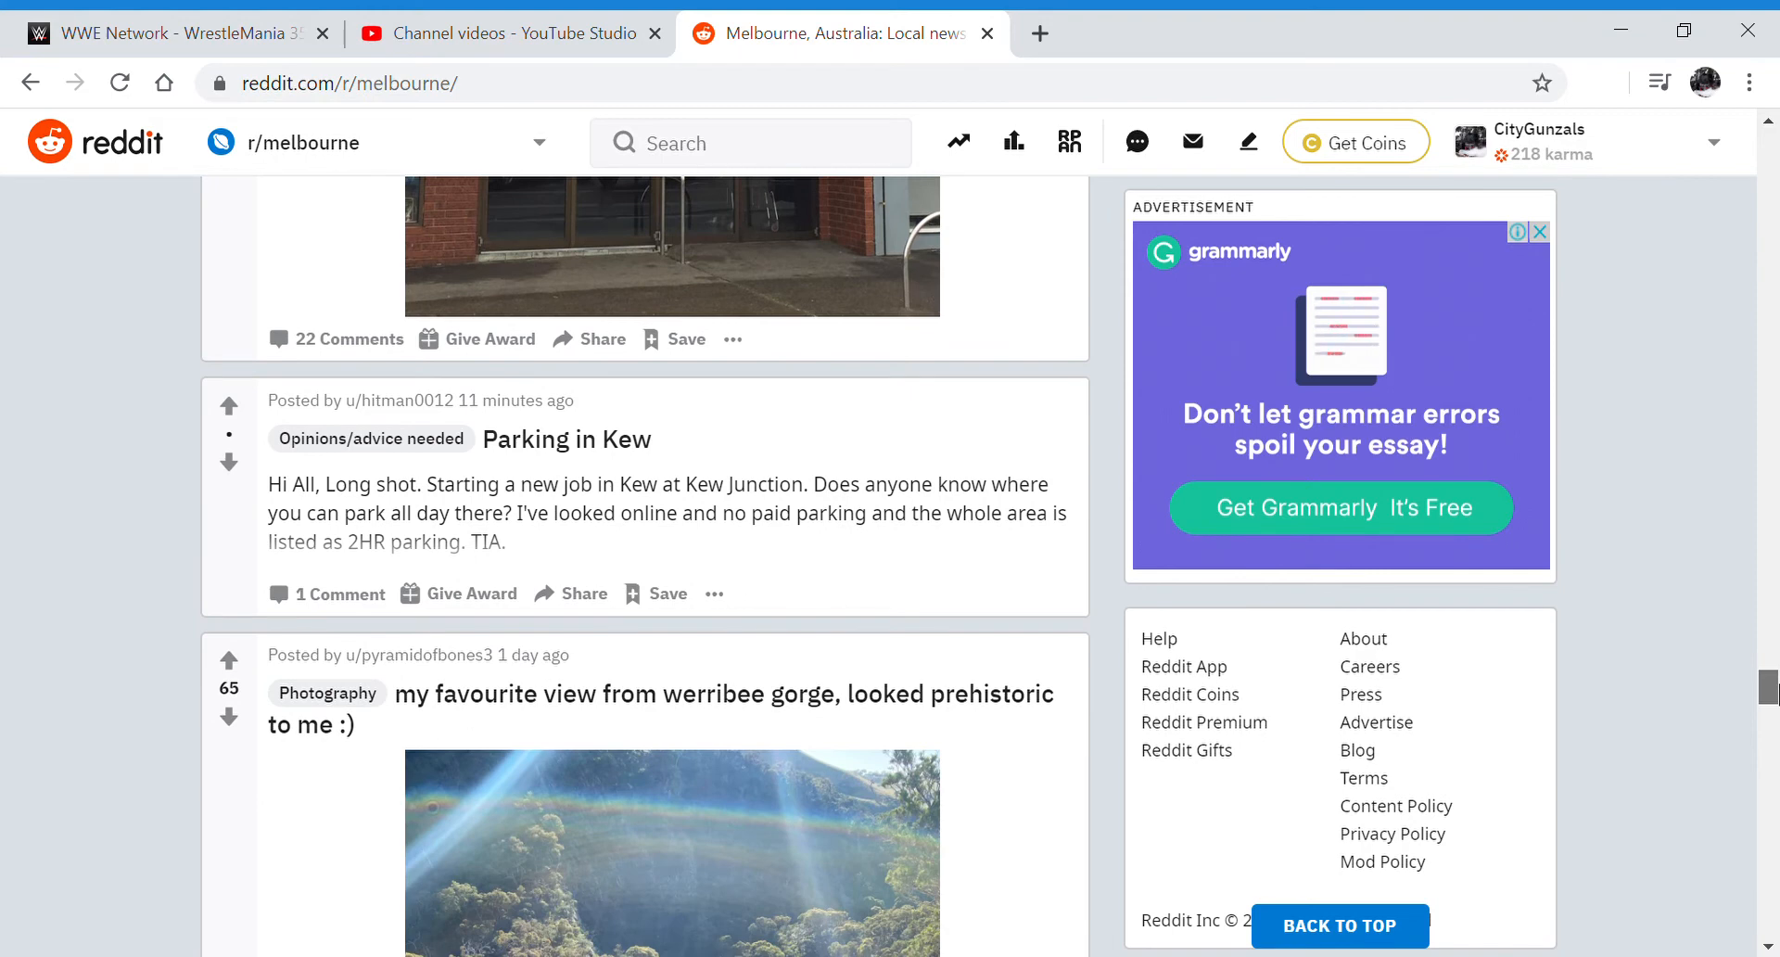
scroll(down, 3)
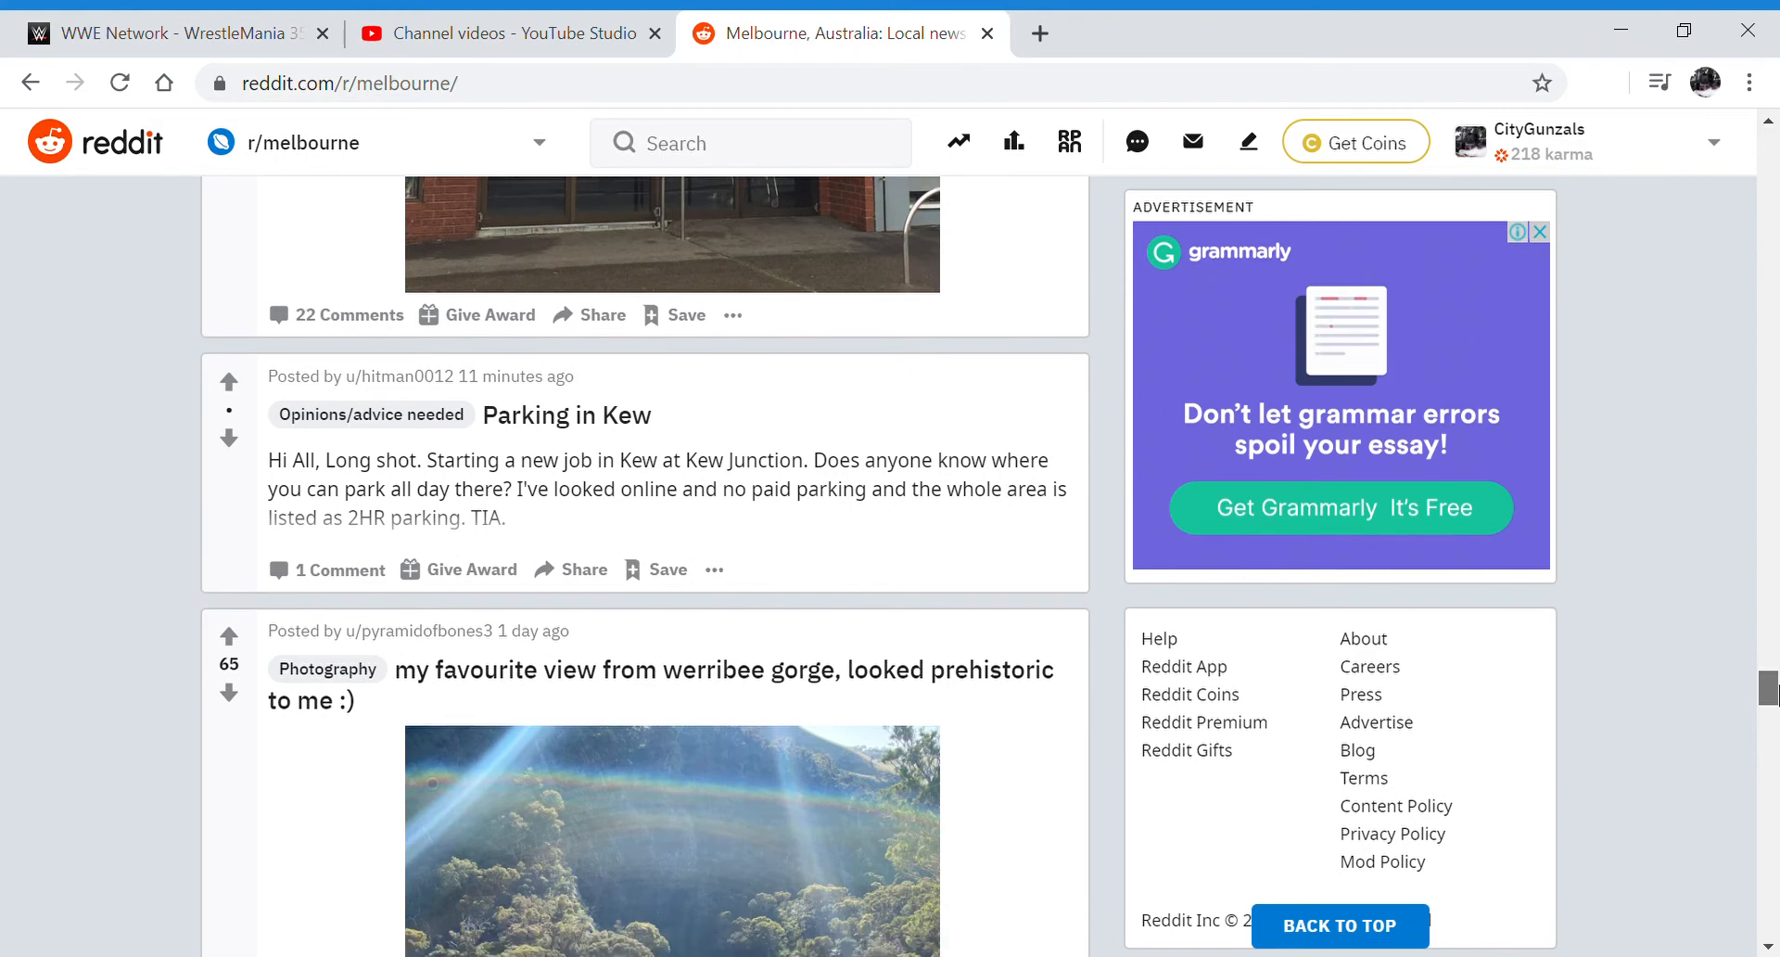
scroll(down, 3)
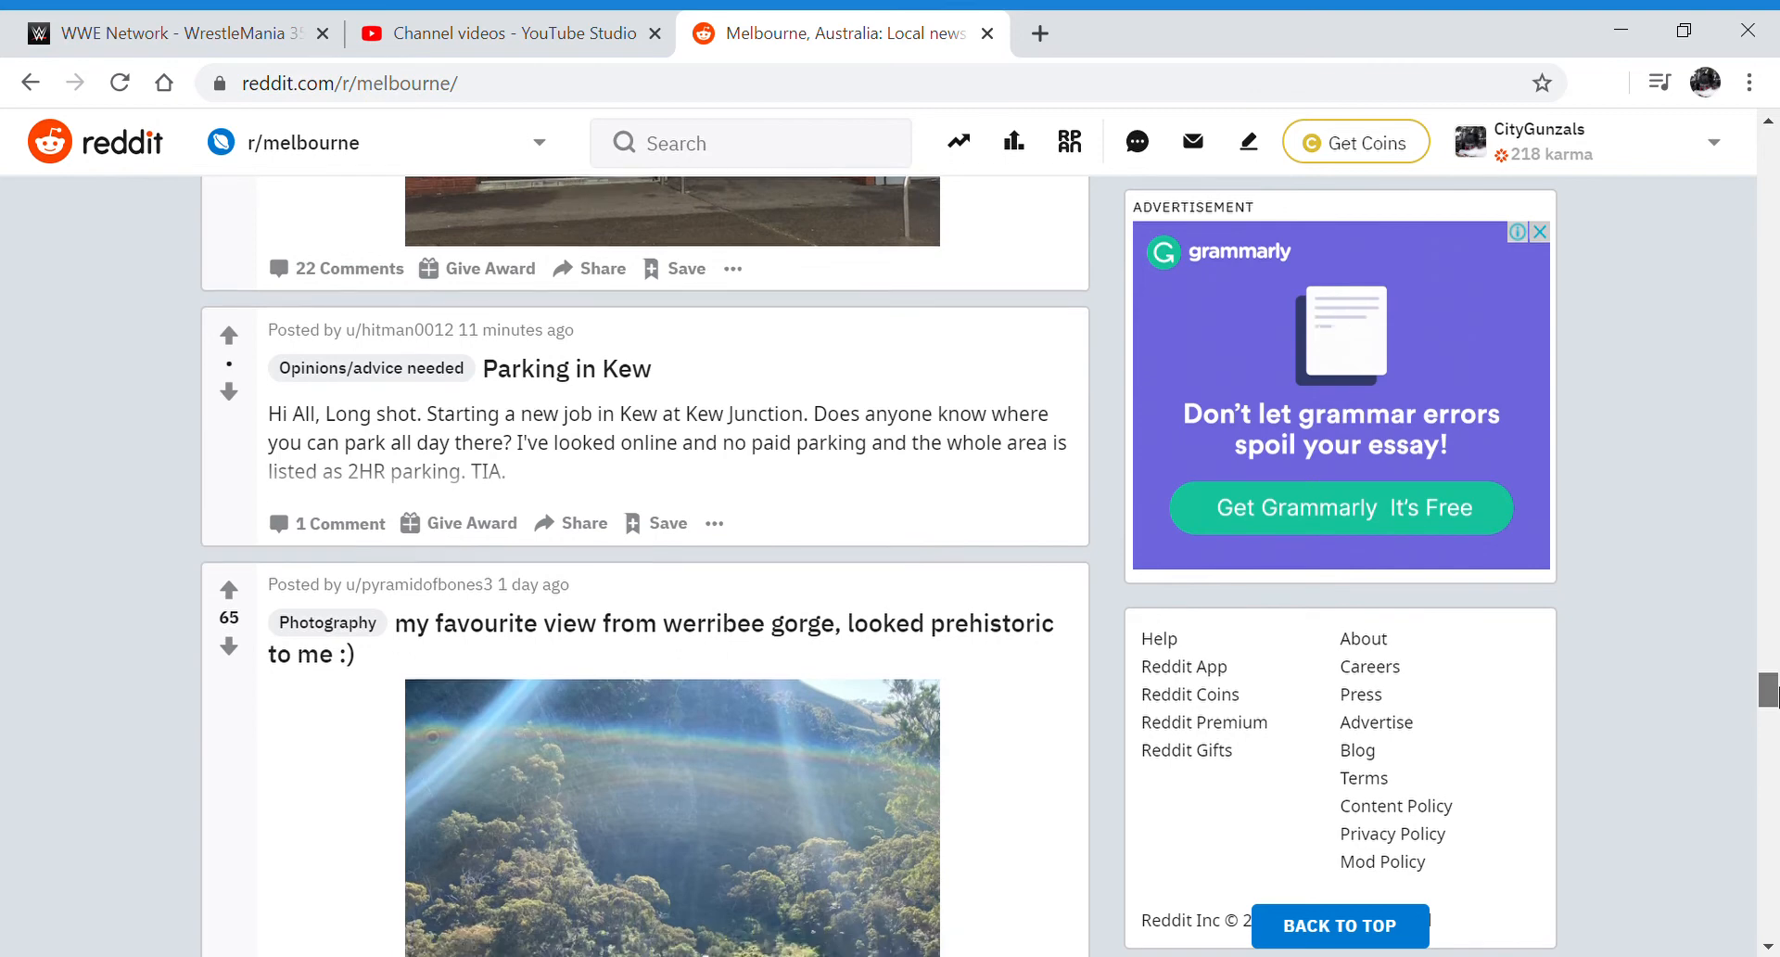
scroll(down, 3)
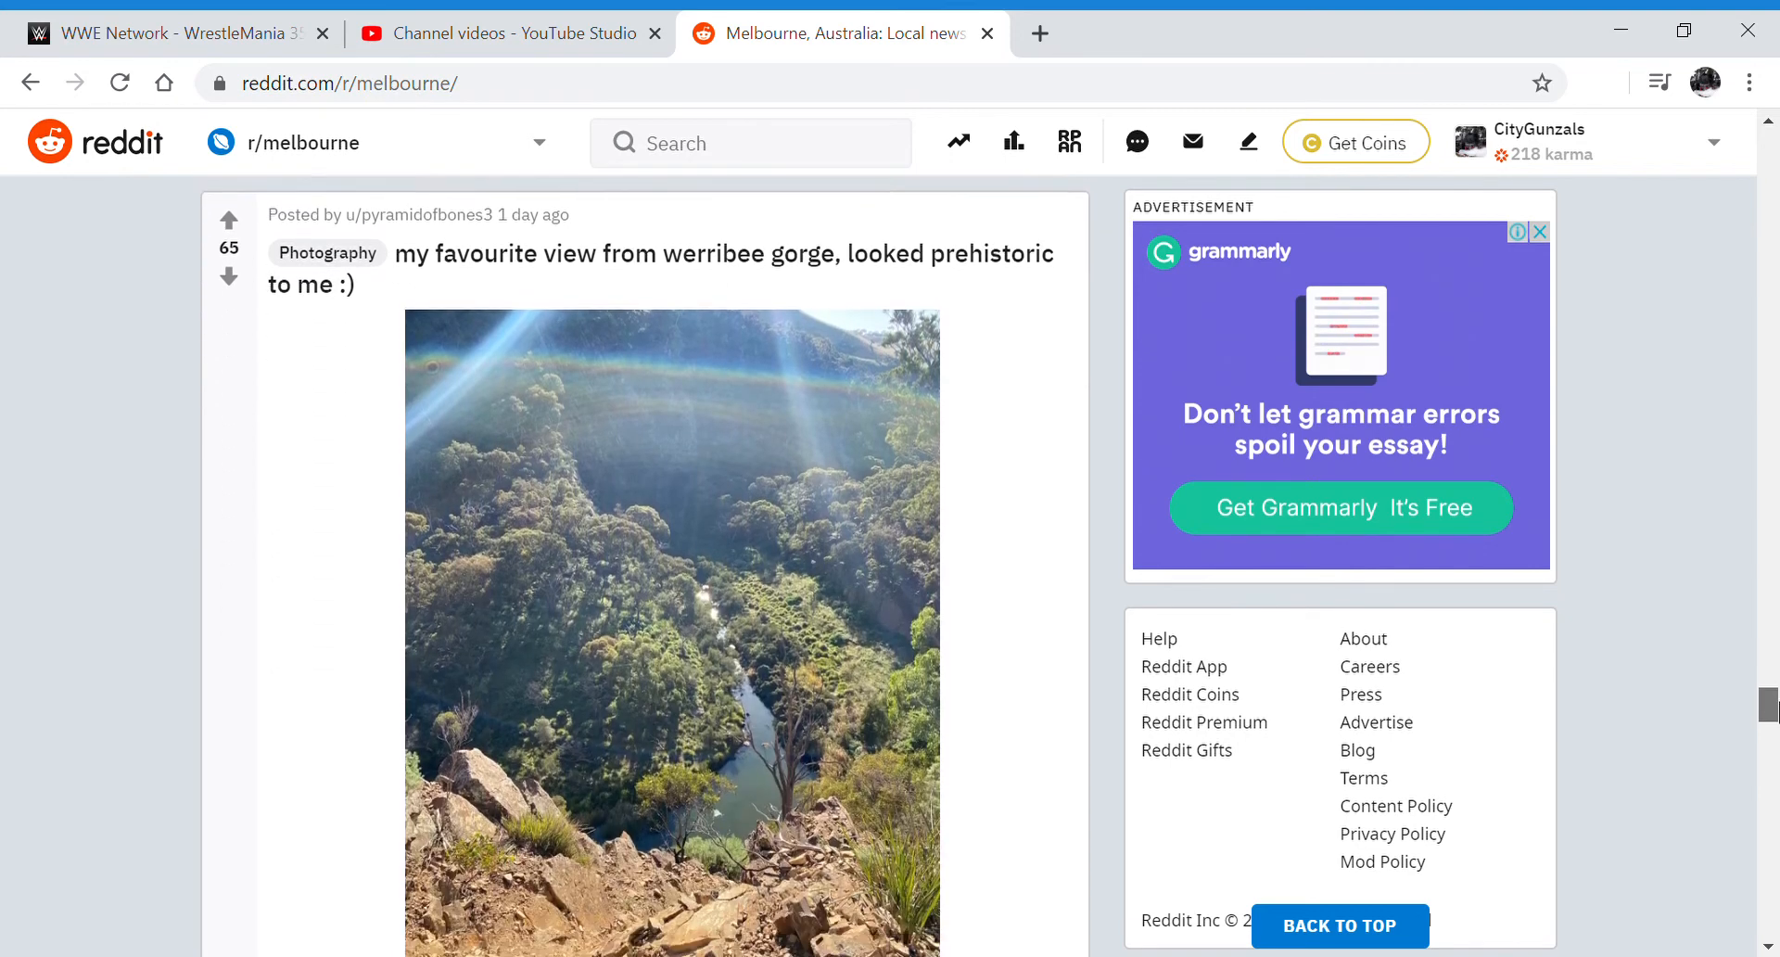
Scroll past Gnotuk beach, Rick James Bricks and dilapidation report posts to 'So LED lights are 5G now?'
scroll(down, 3)
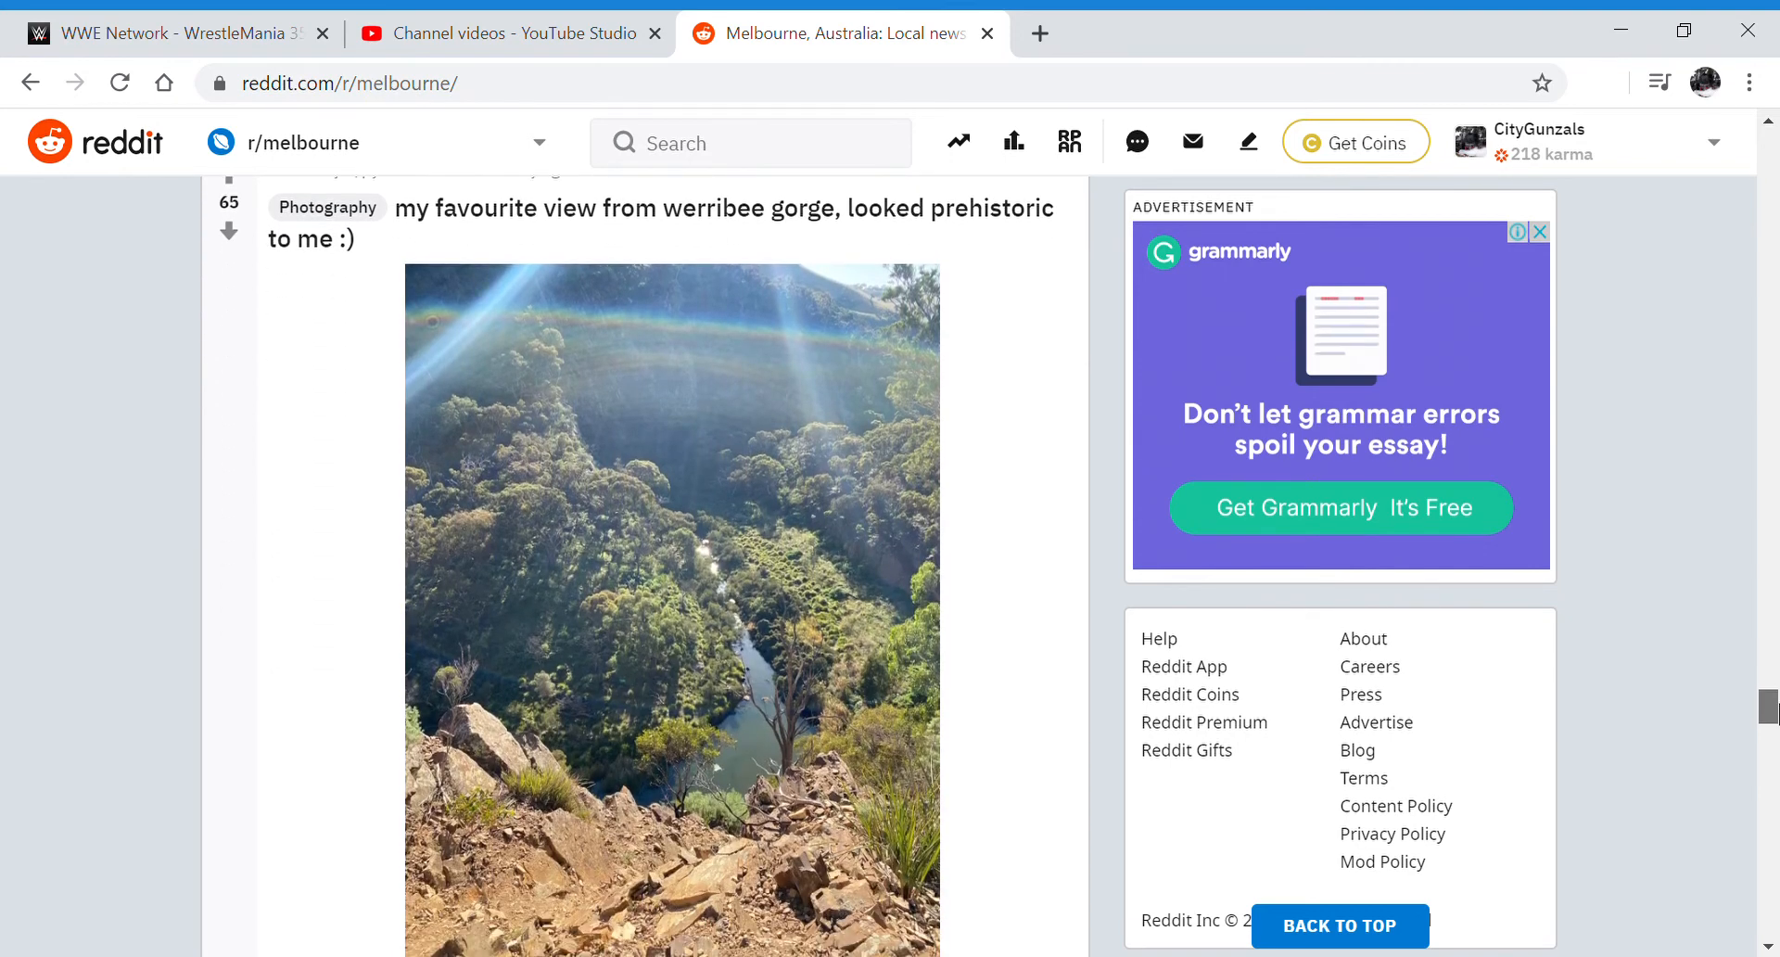
scroll(down, 3)
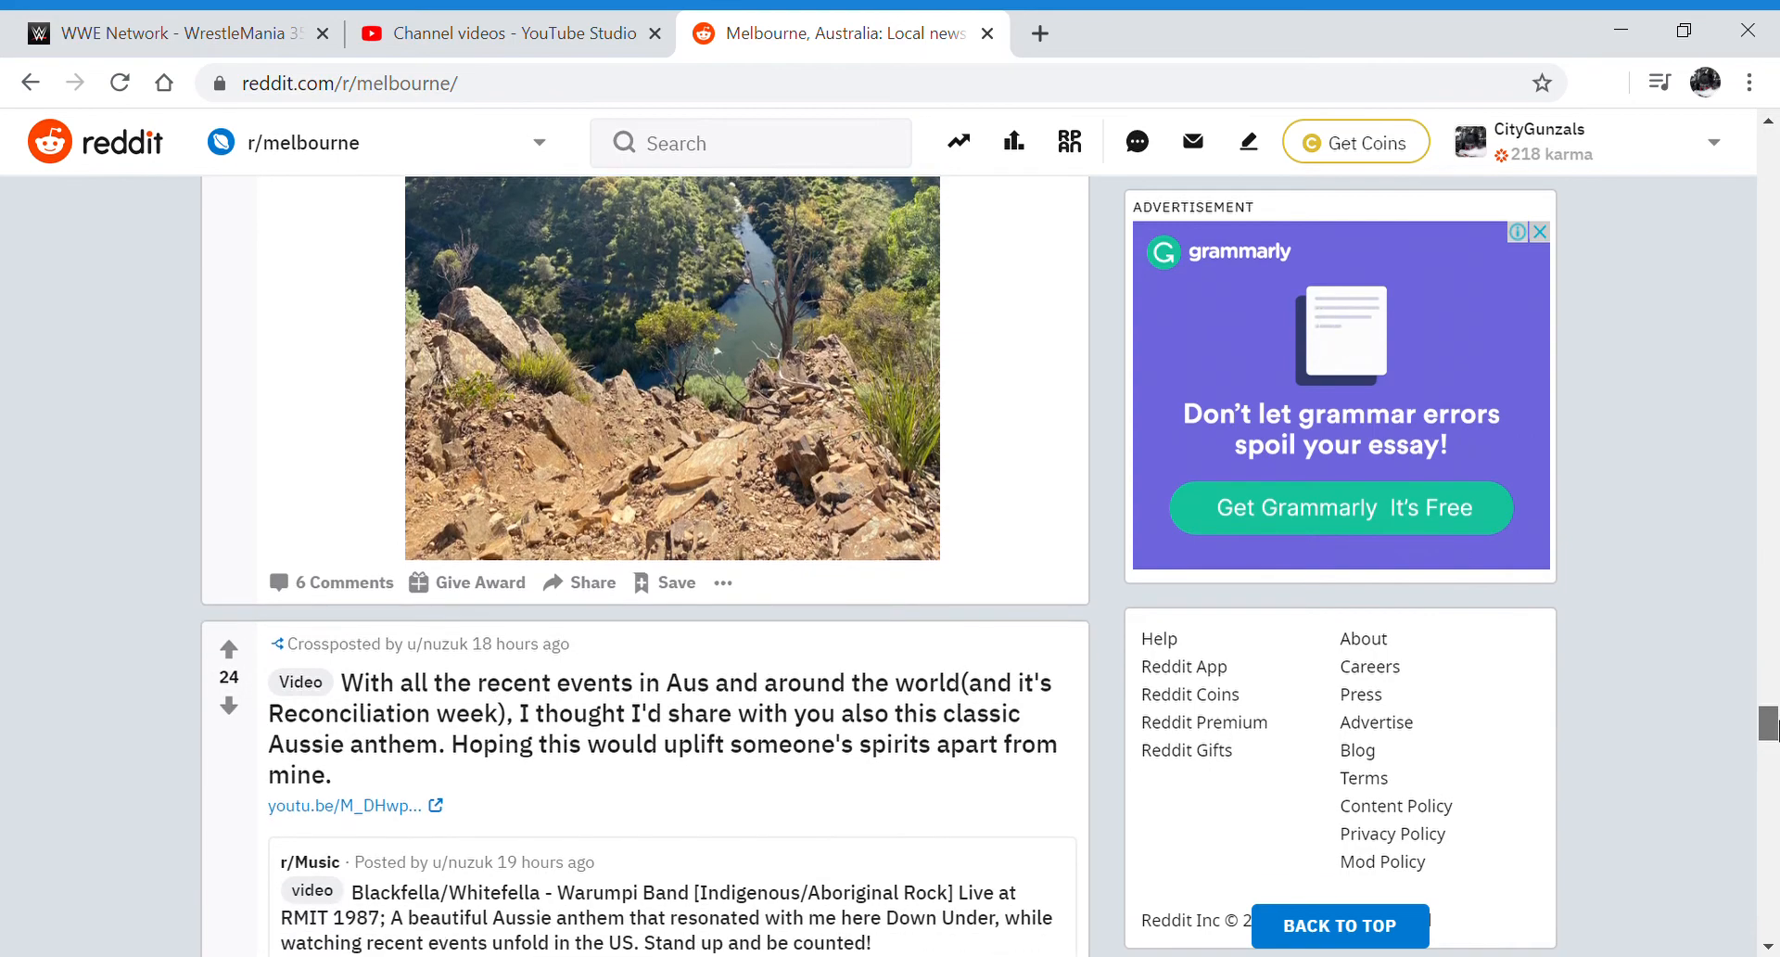
scroll(down, 3)
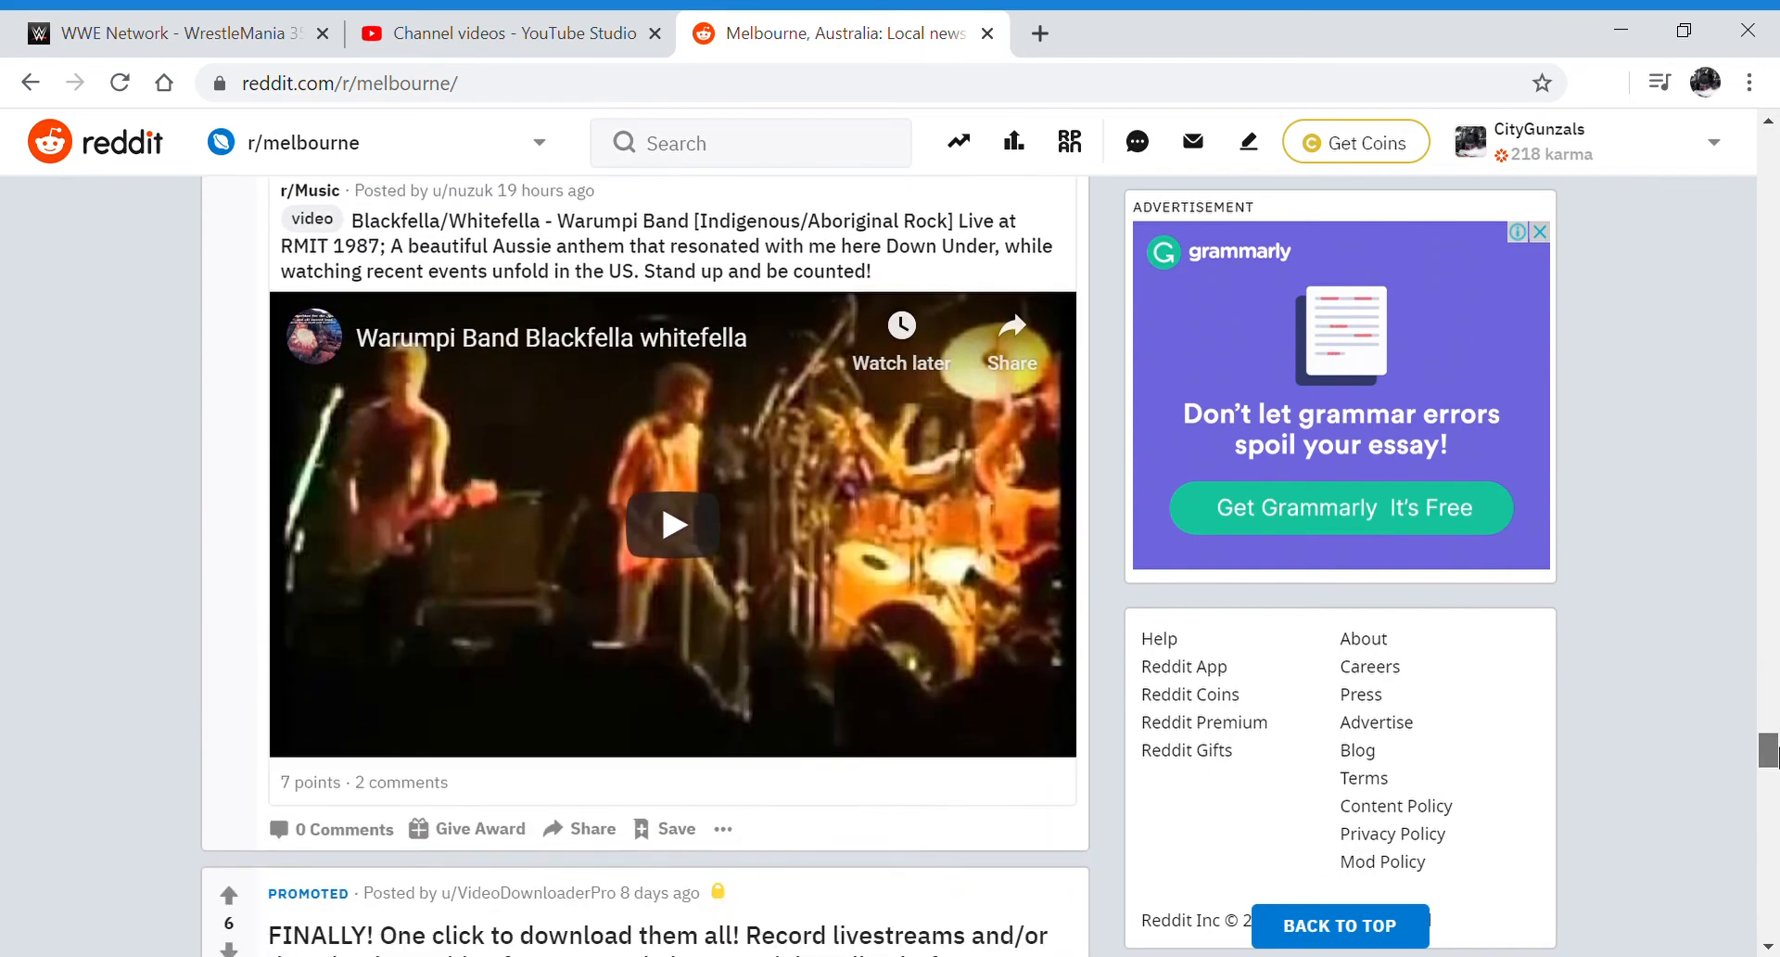
scroll(down, 3)
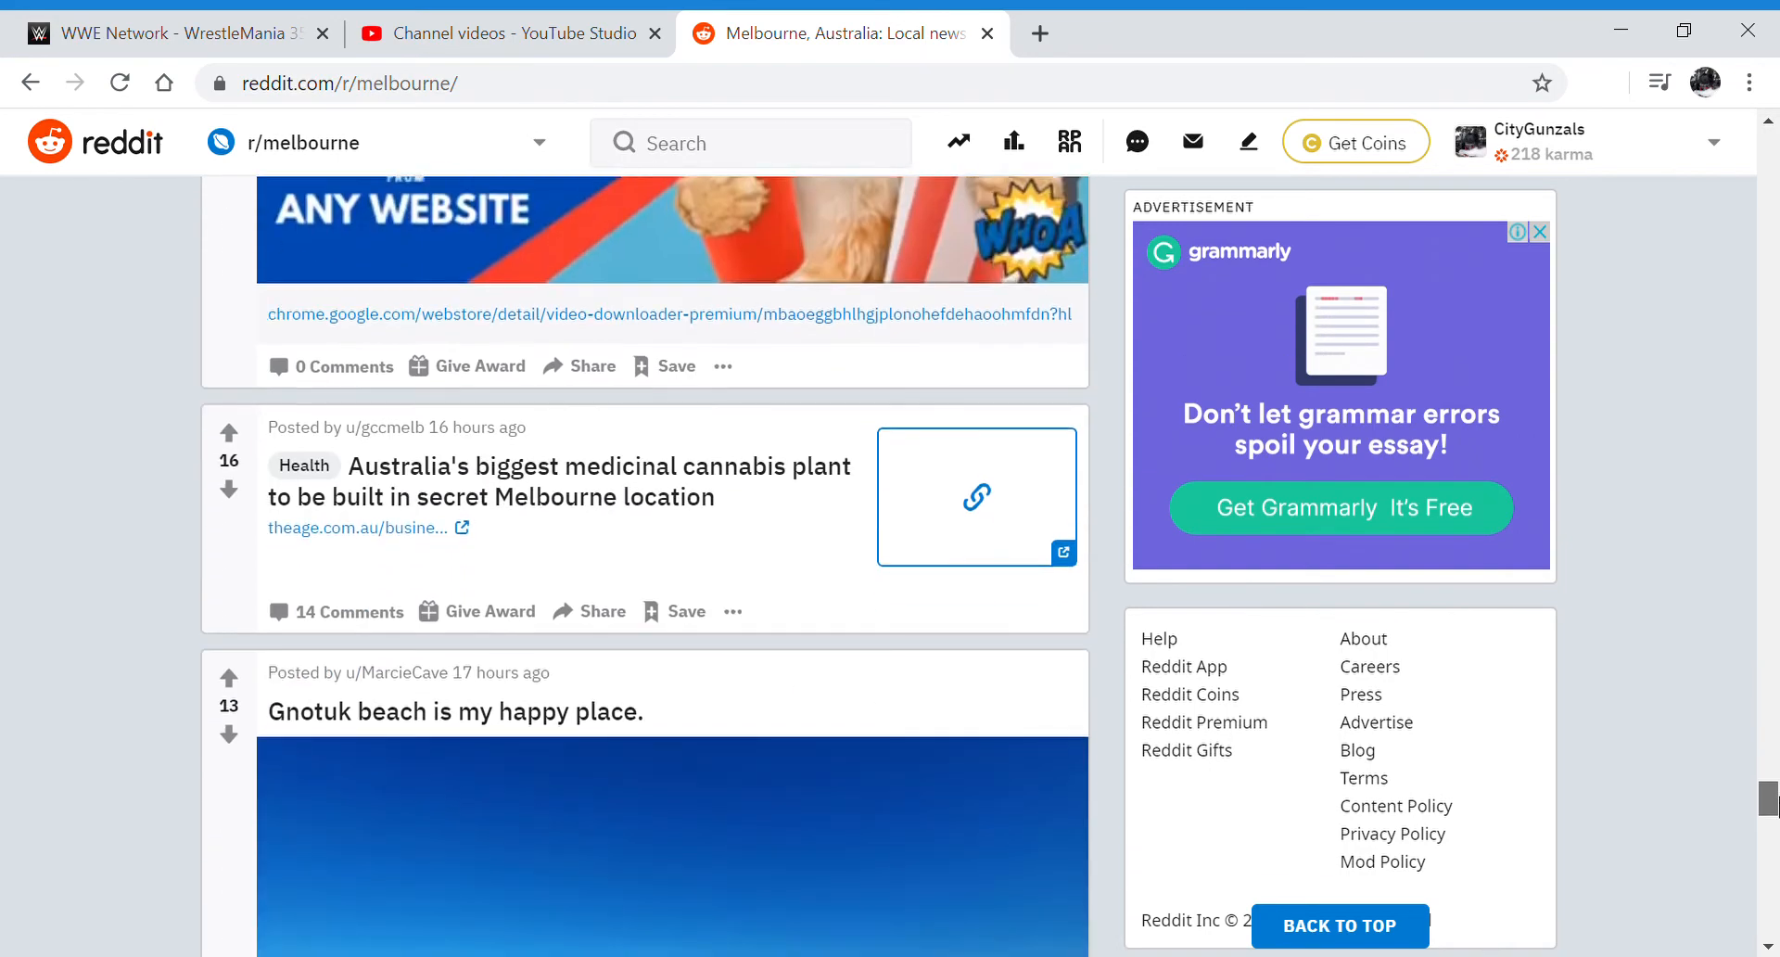
scroll(down, 3)
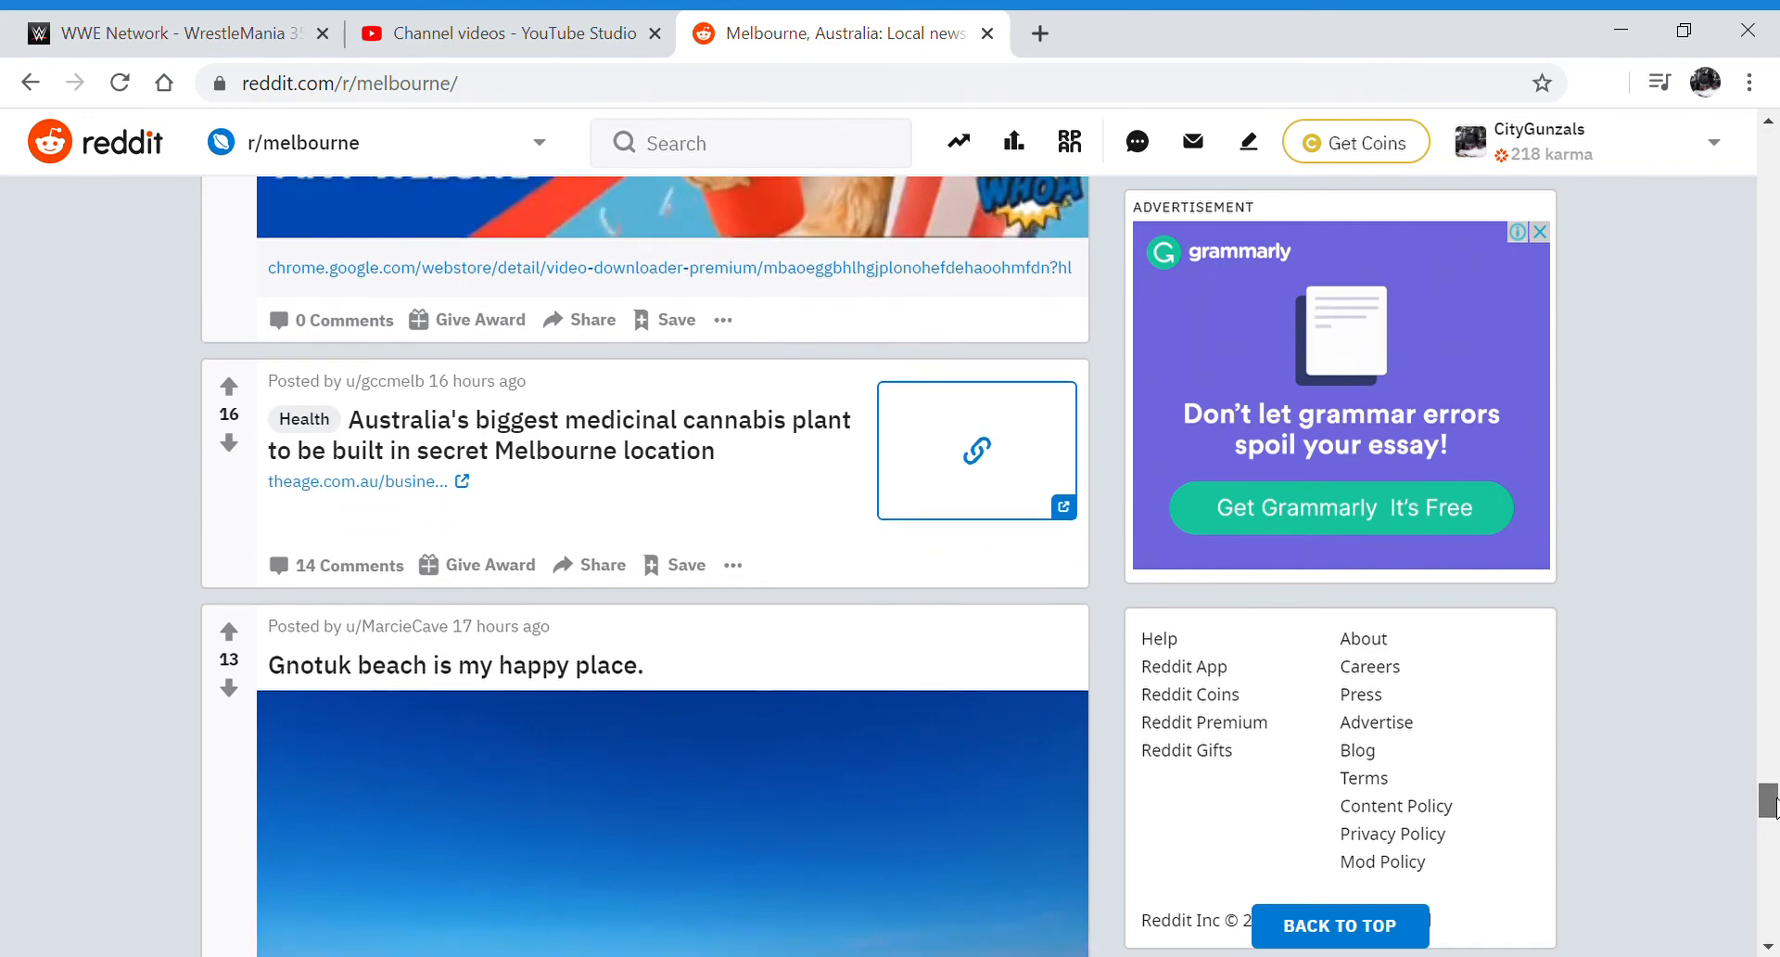
scroll(down, 3)
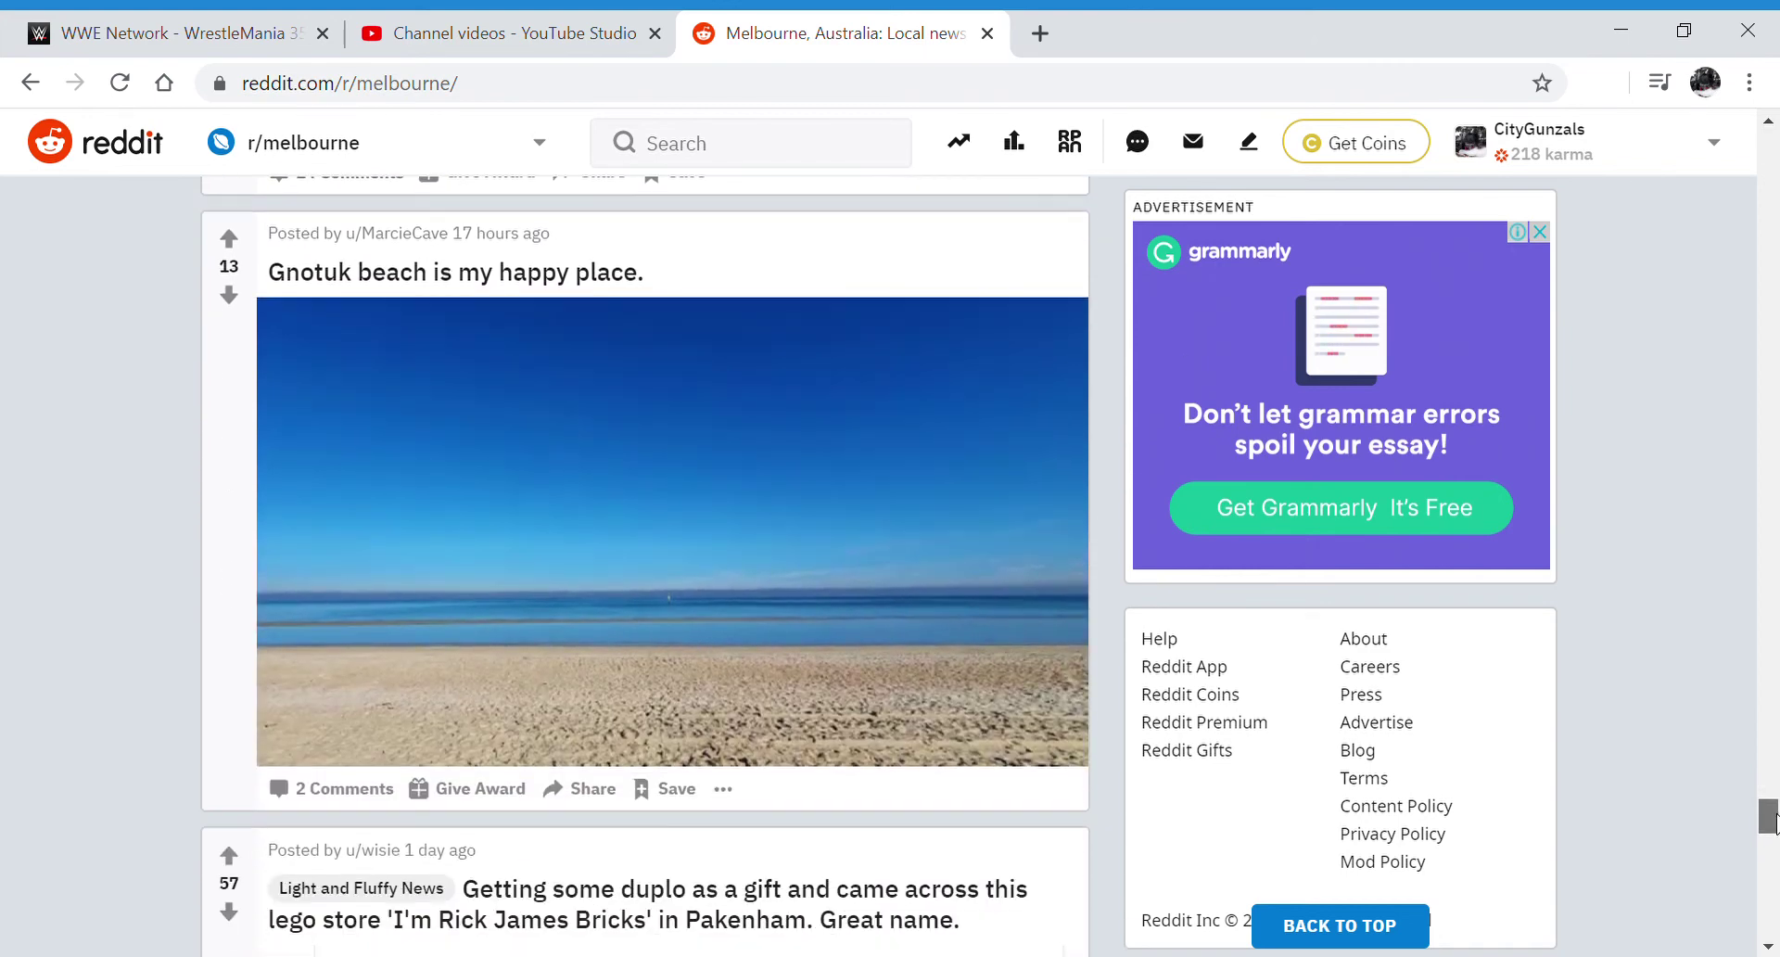
scroll(down, 3)
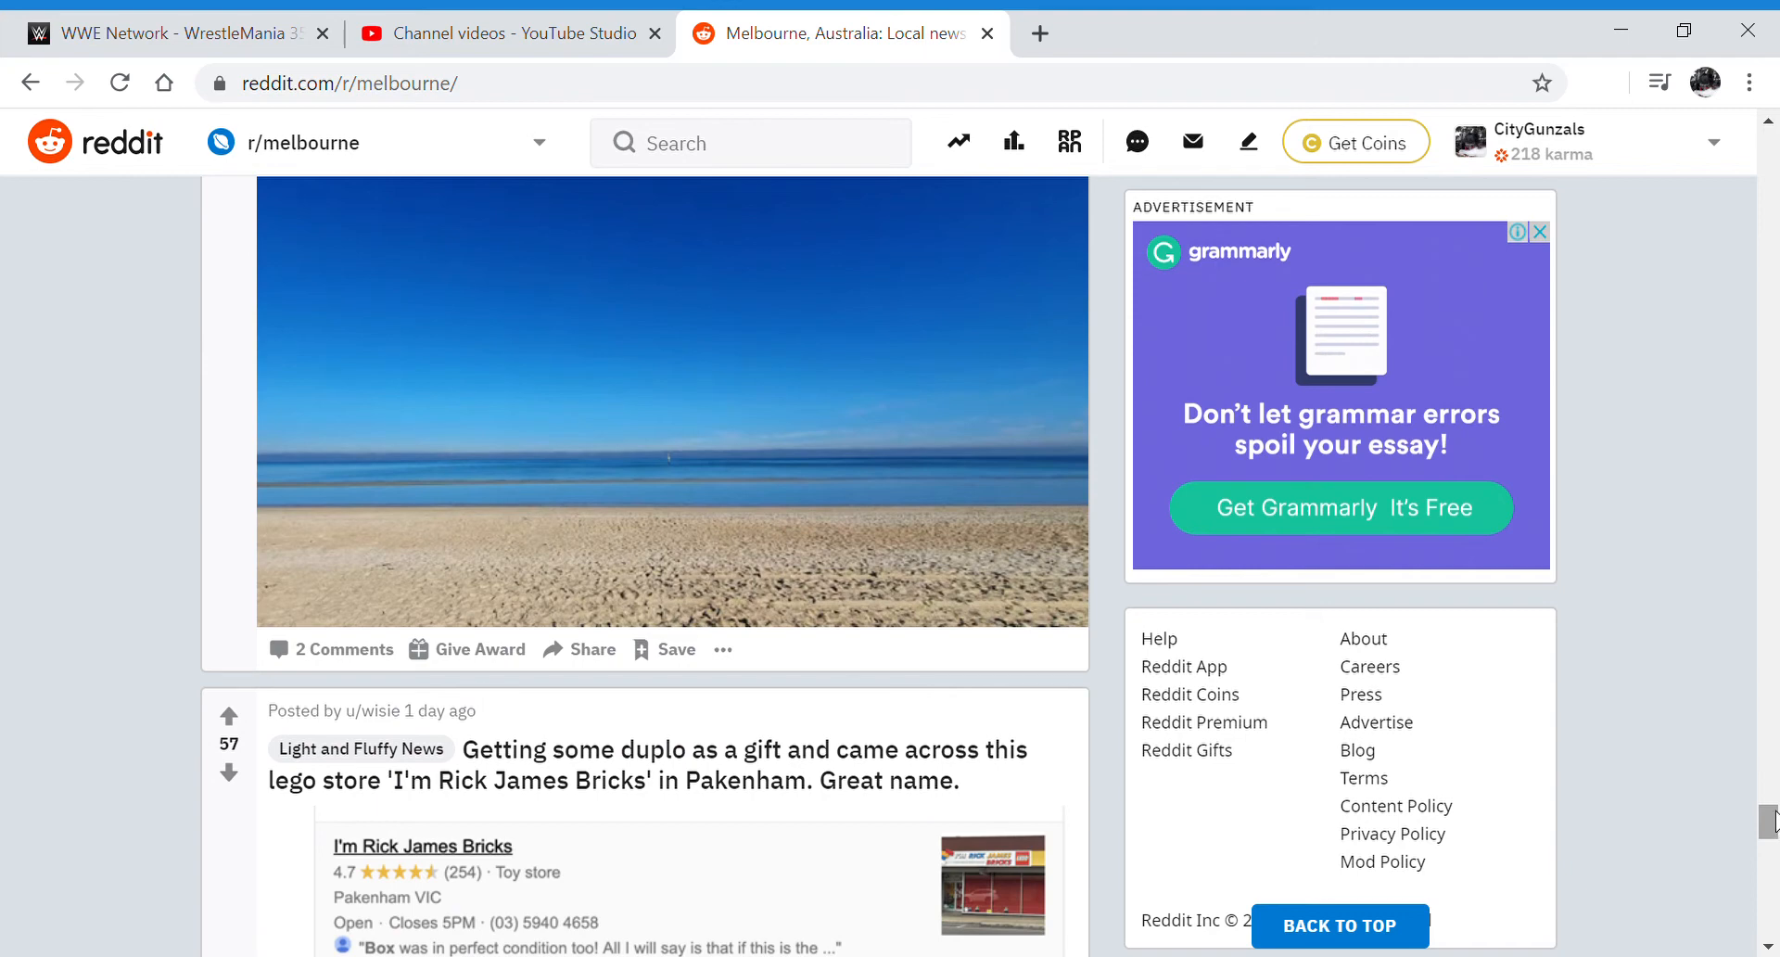
scroll(up, 3)
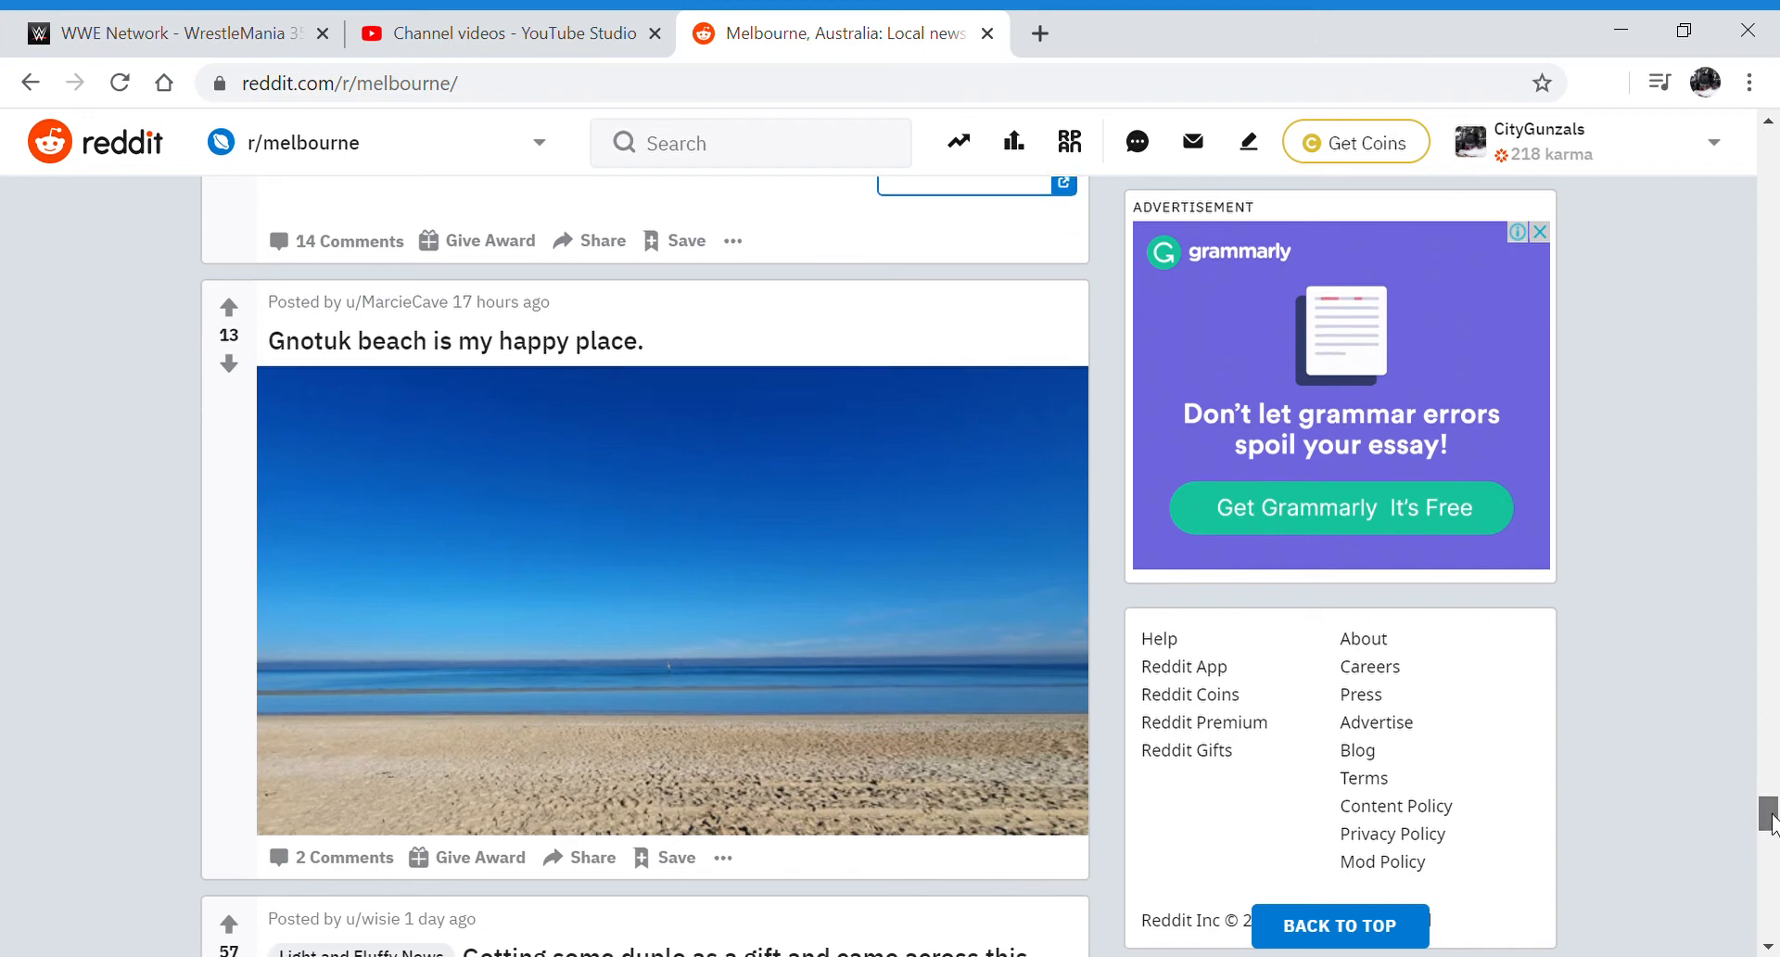
scroll(down, 3)
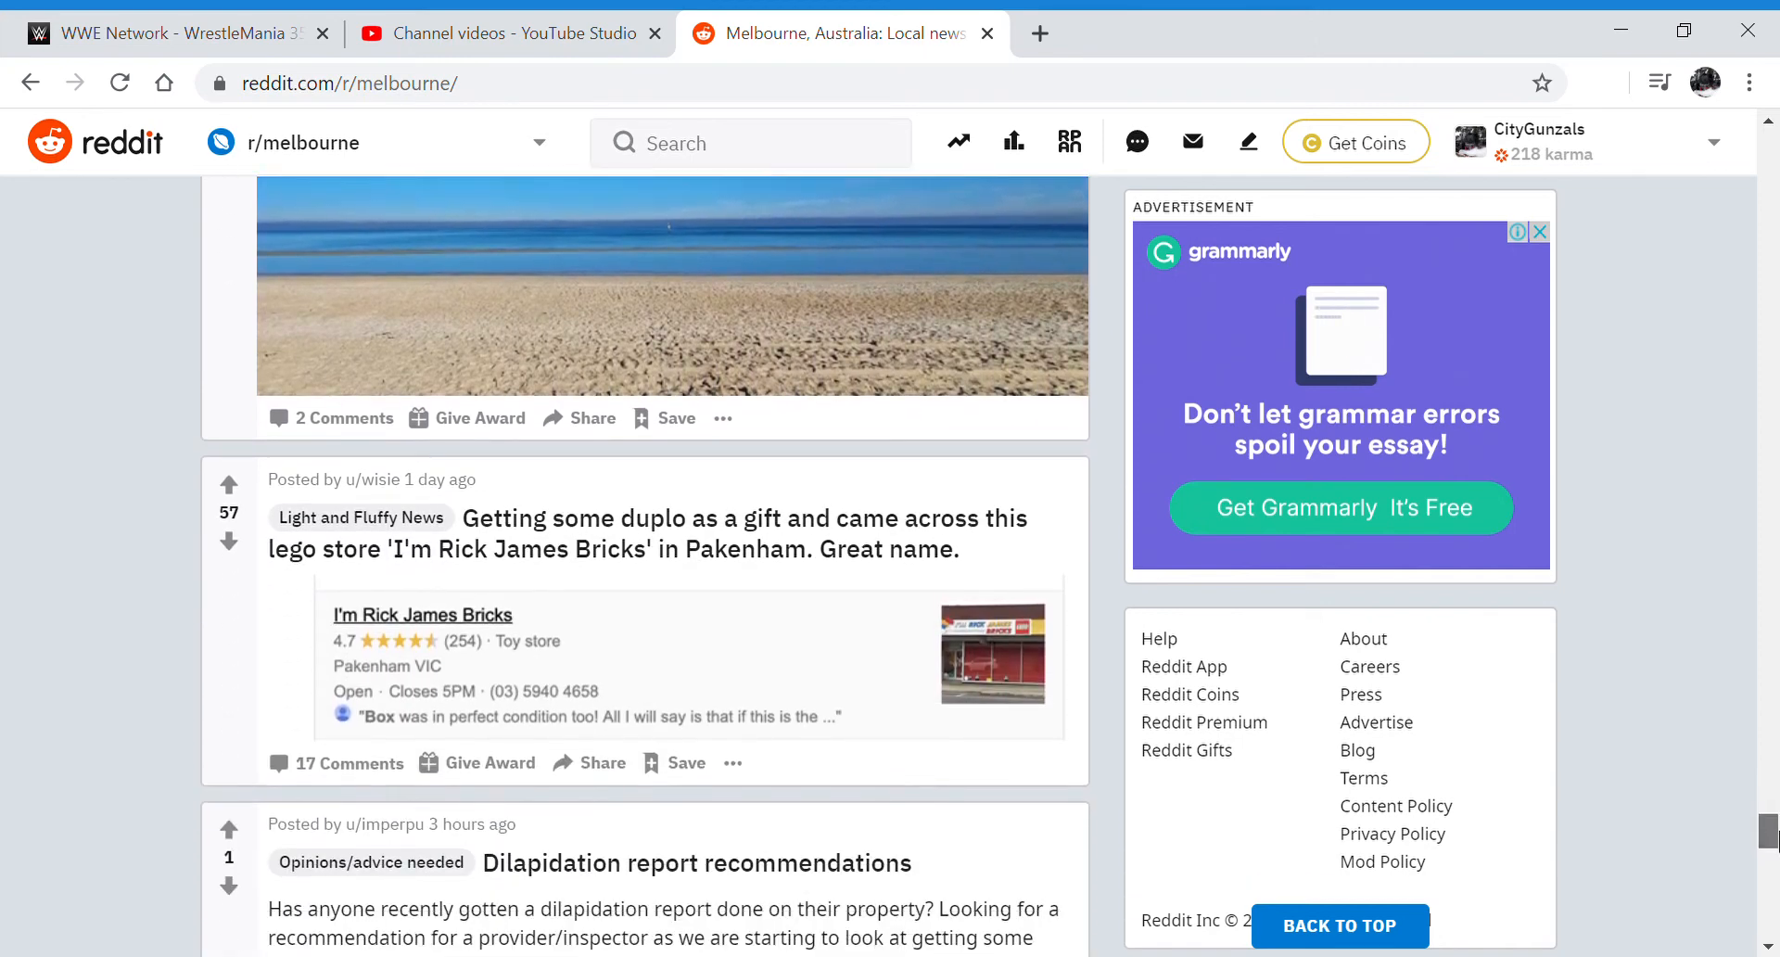
scroll(down, 3)
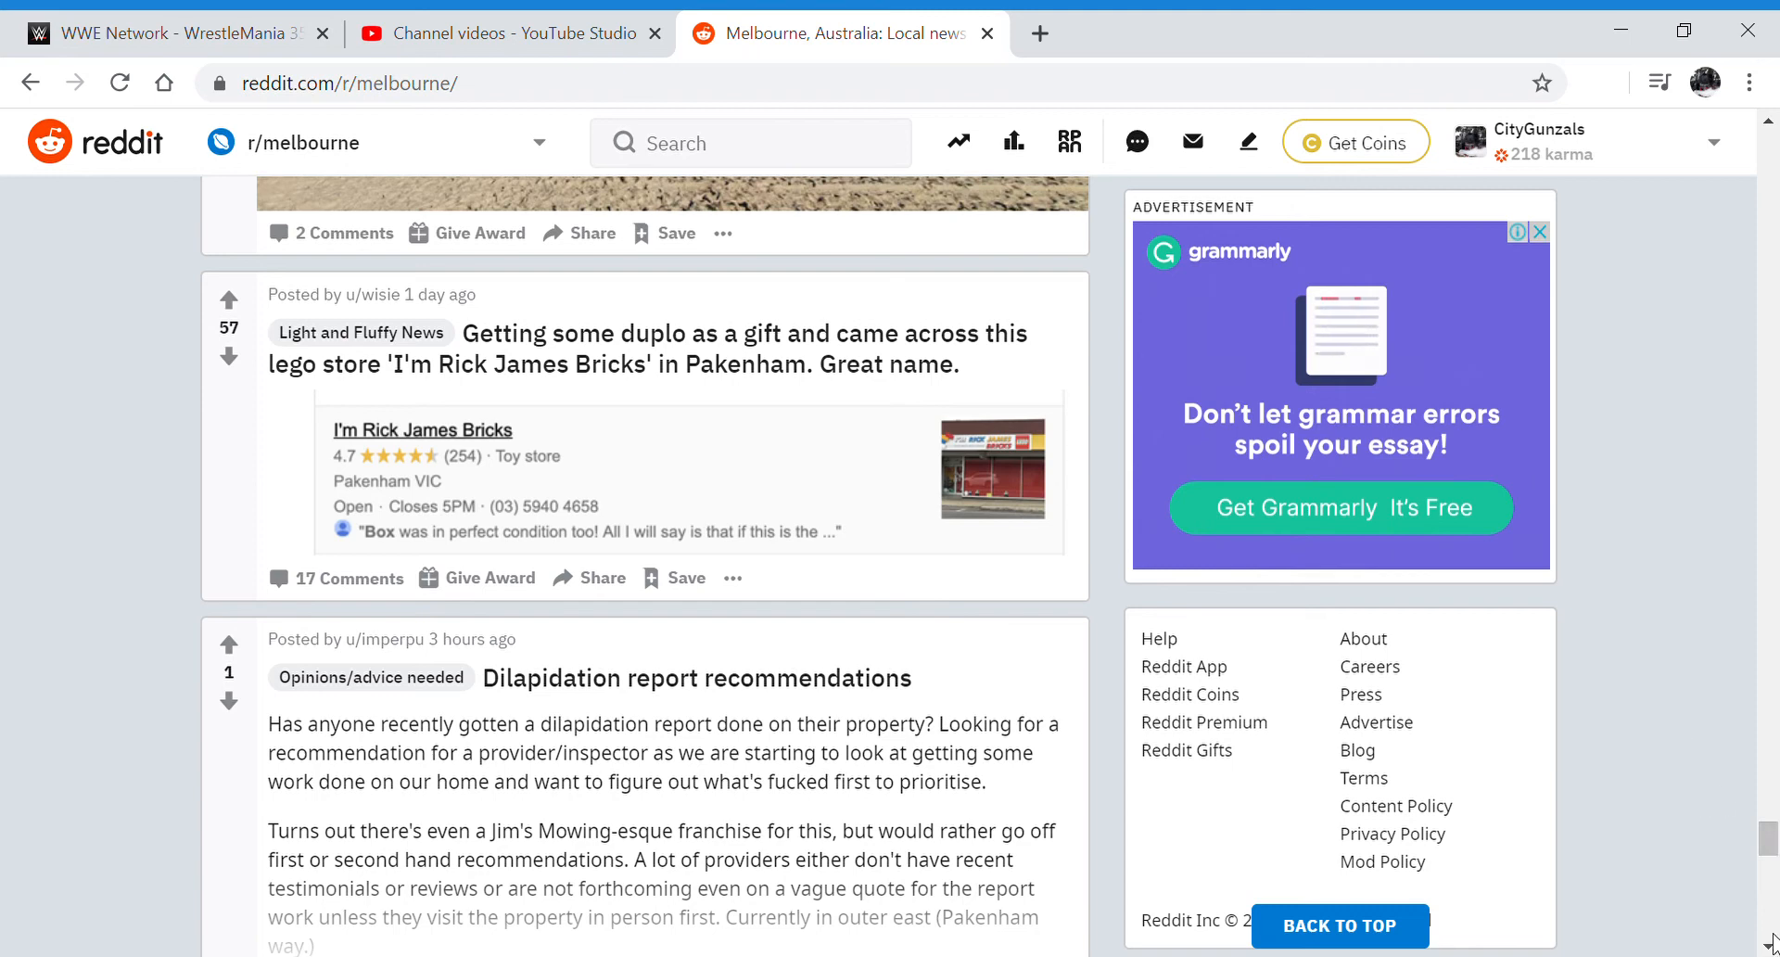
scroll(down, 3)
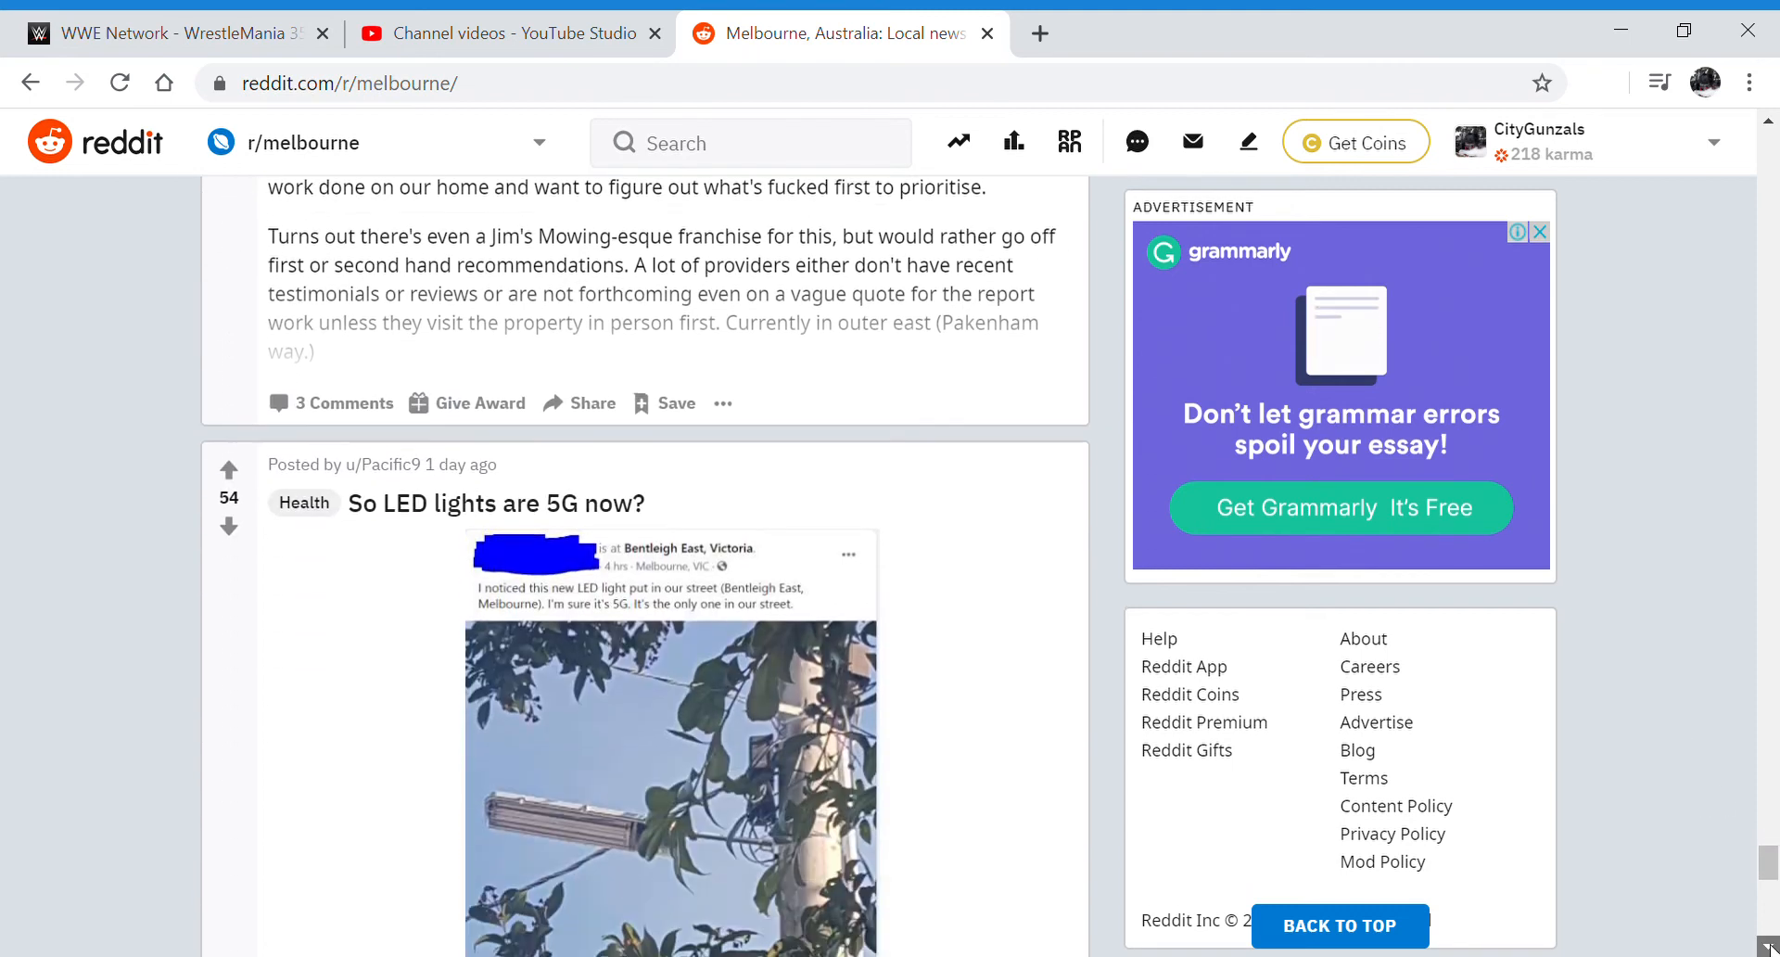
Scroll past the Sunday morning, wind and rain, and Wilson Botanic Park posts to 'Final day of Autumn'
scroll(down, 3)
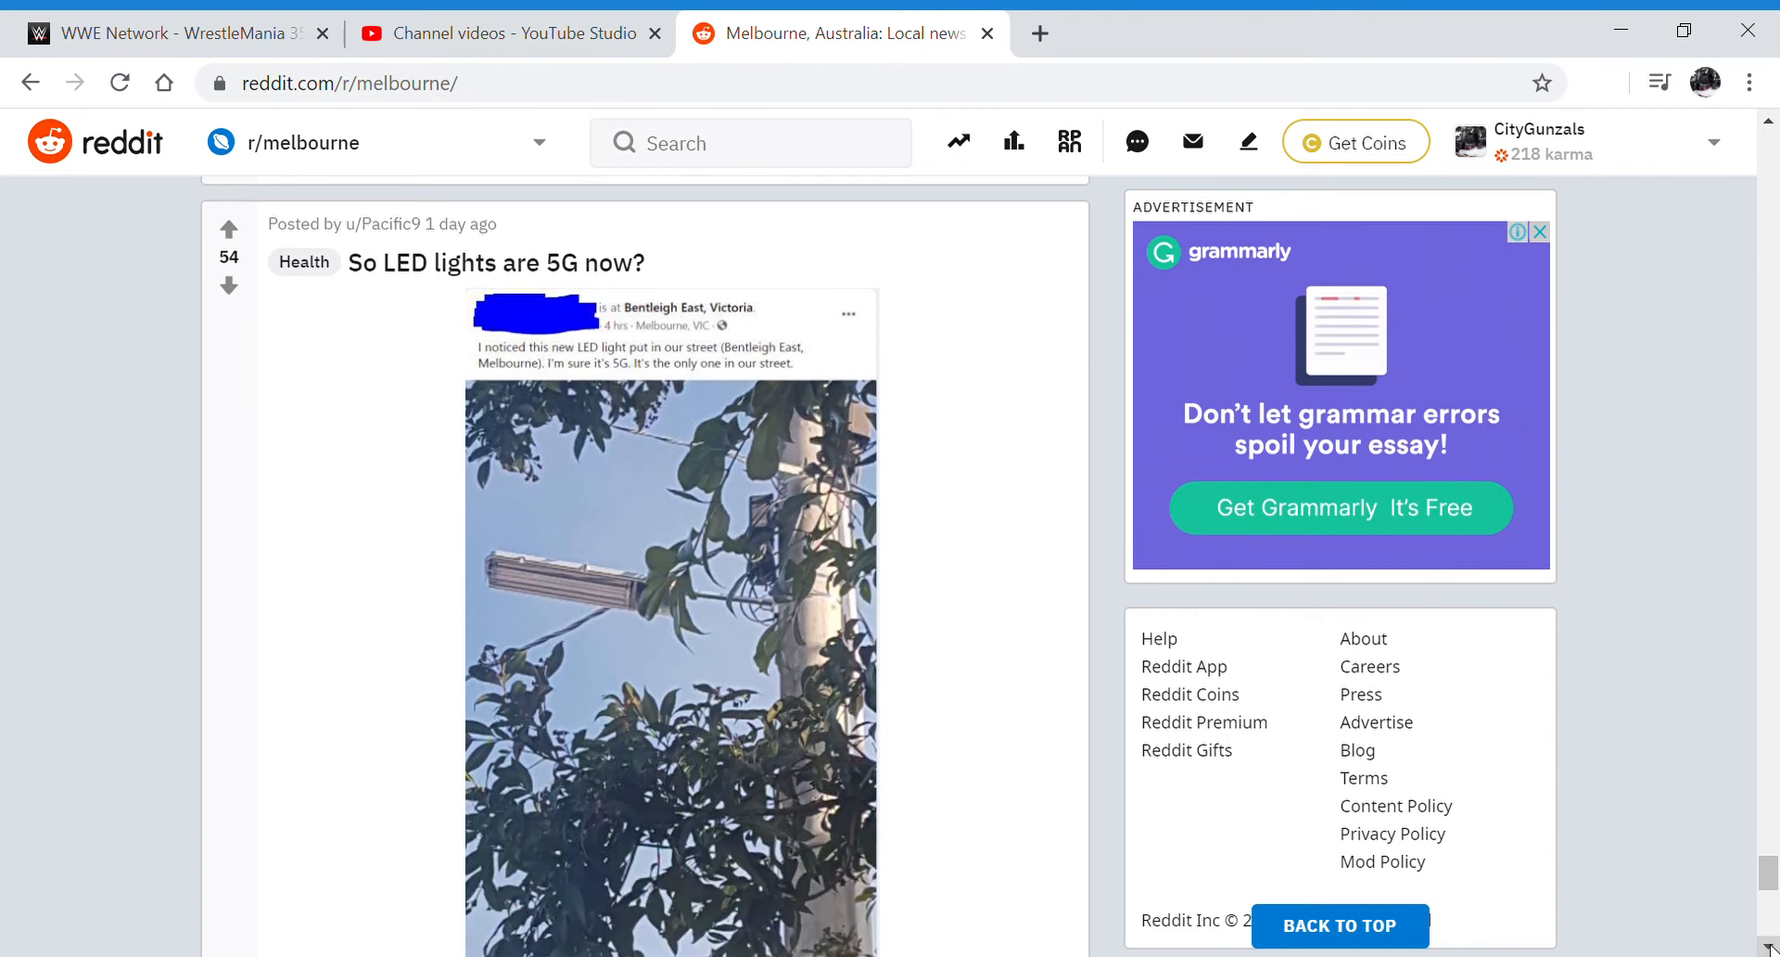
scroll(down, 3)
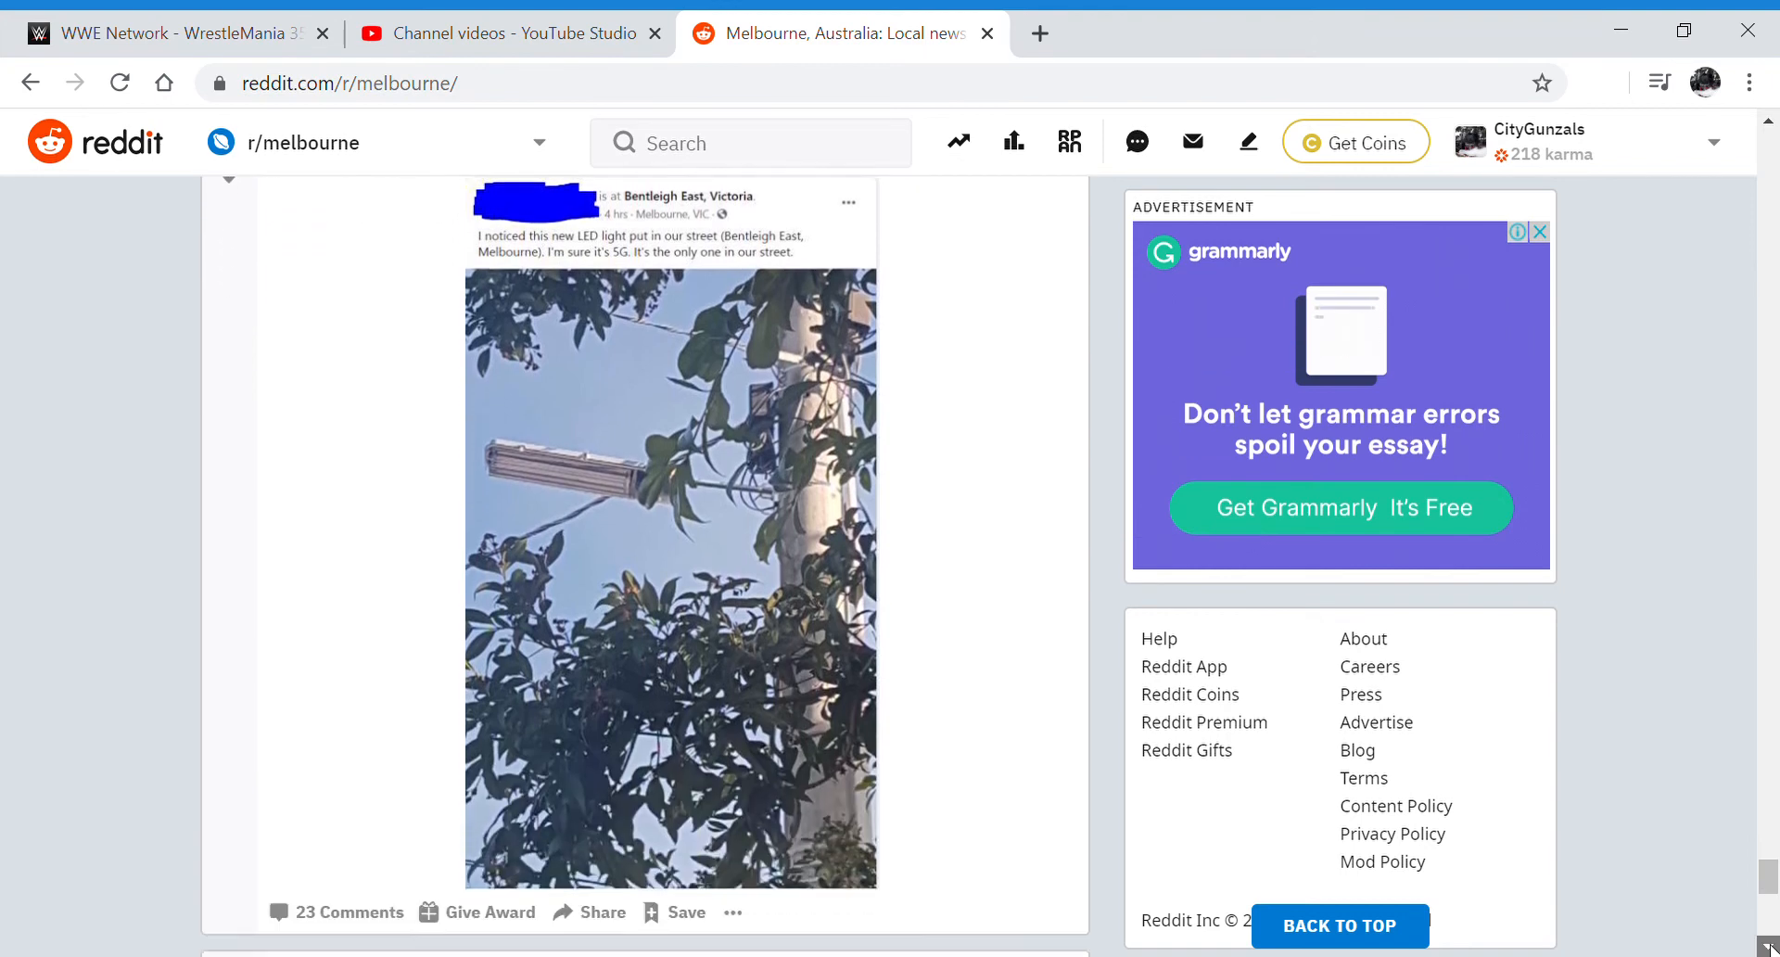
scroll(down, 3)
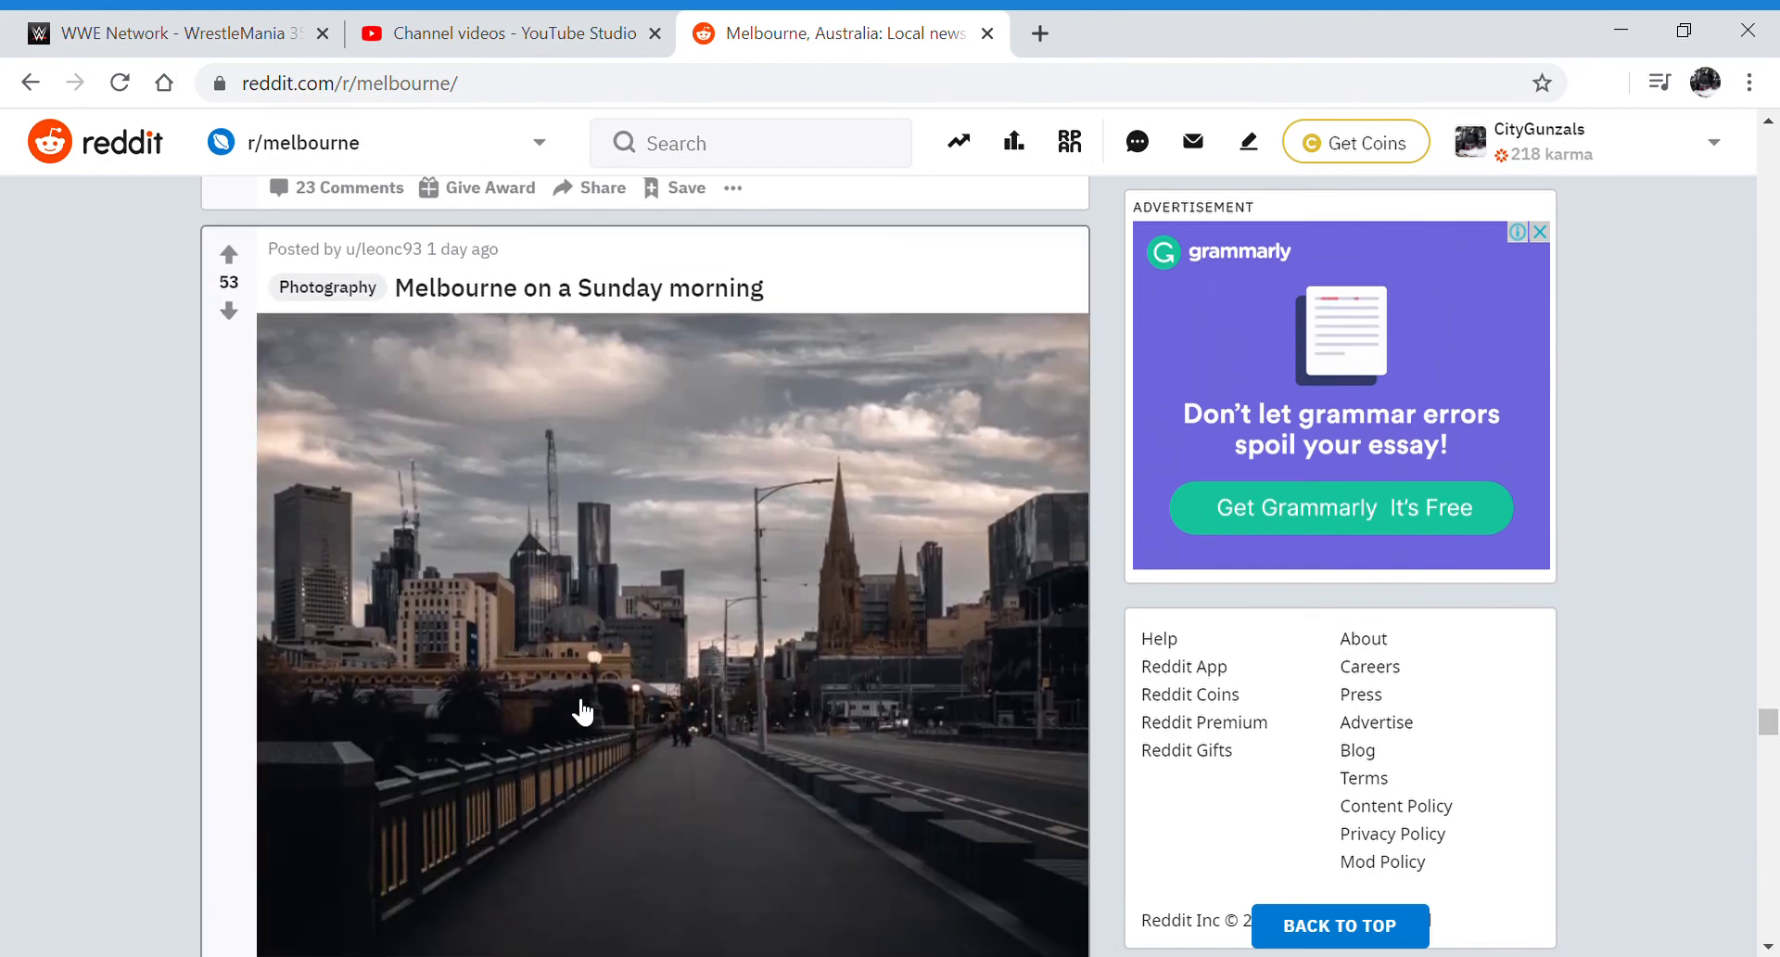
mouse_move(641, 606)
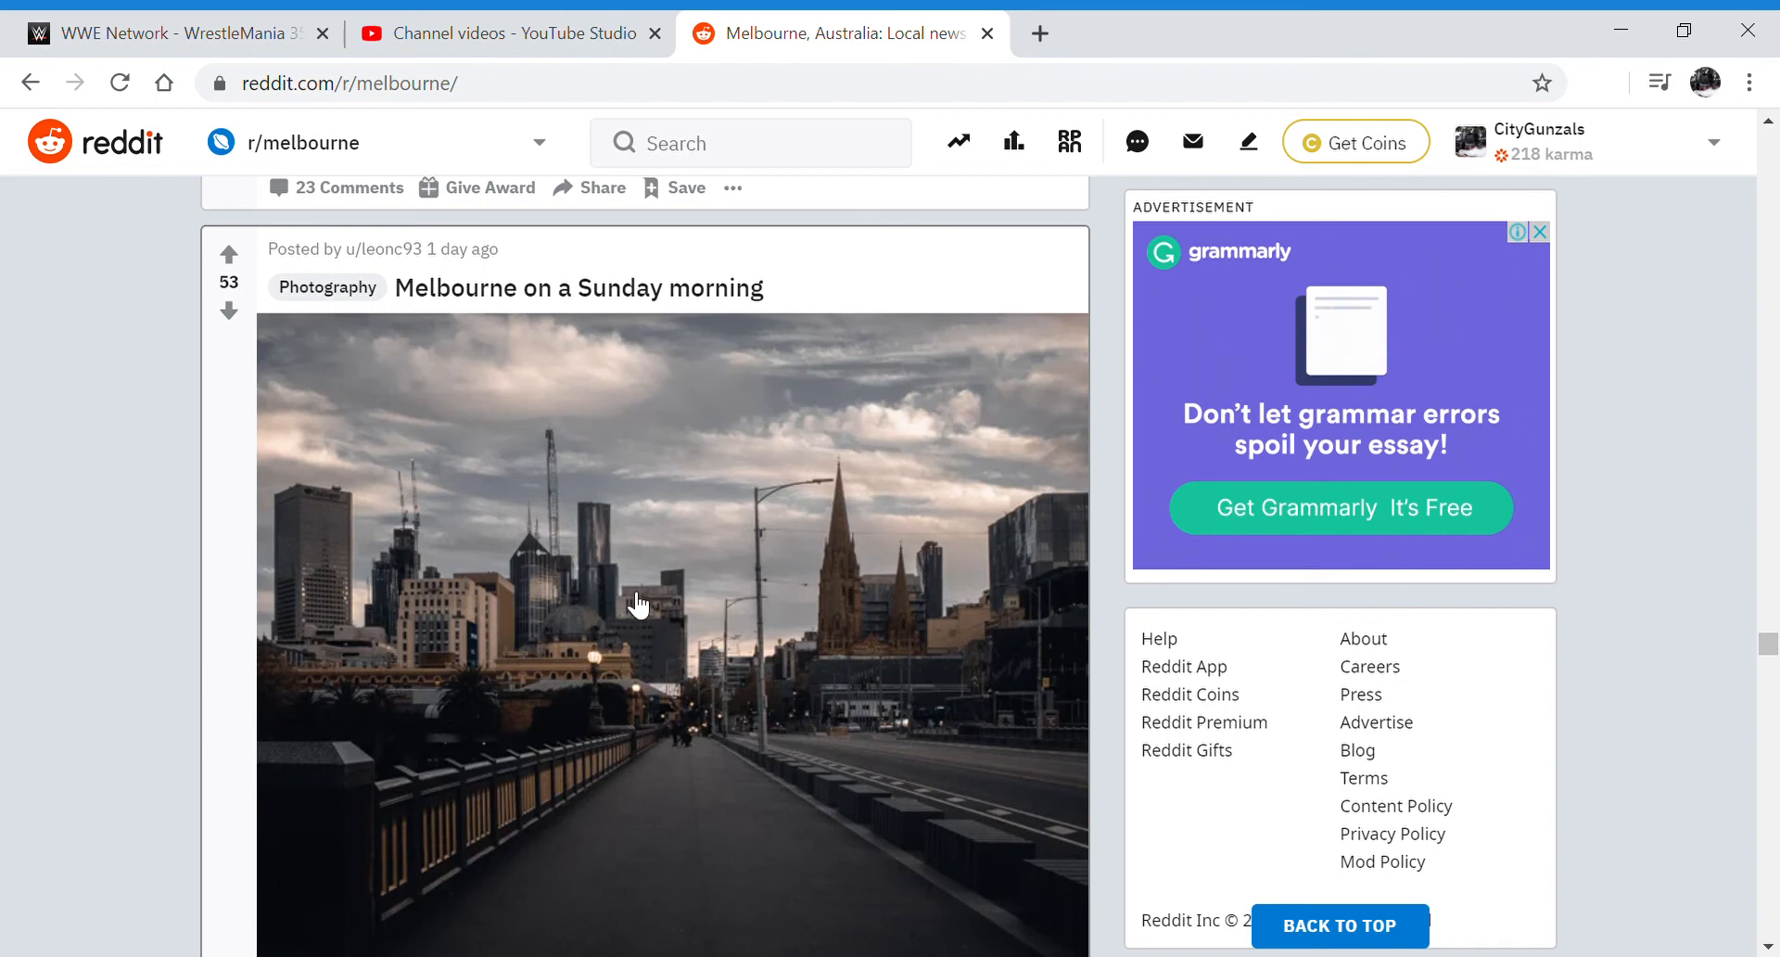
mouse_move(1577, 727)
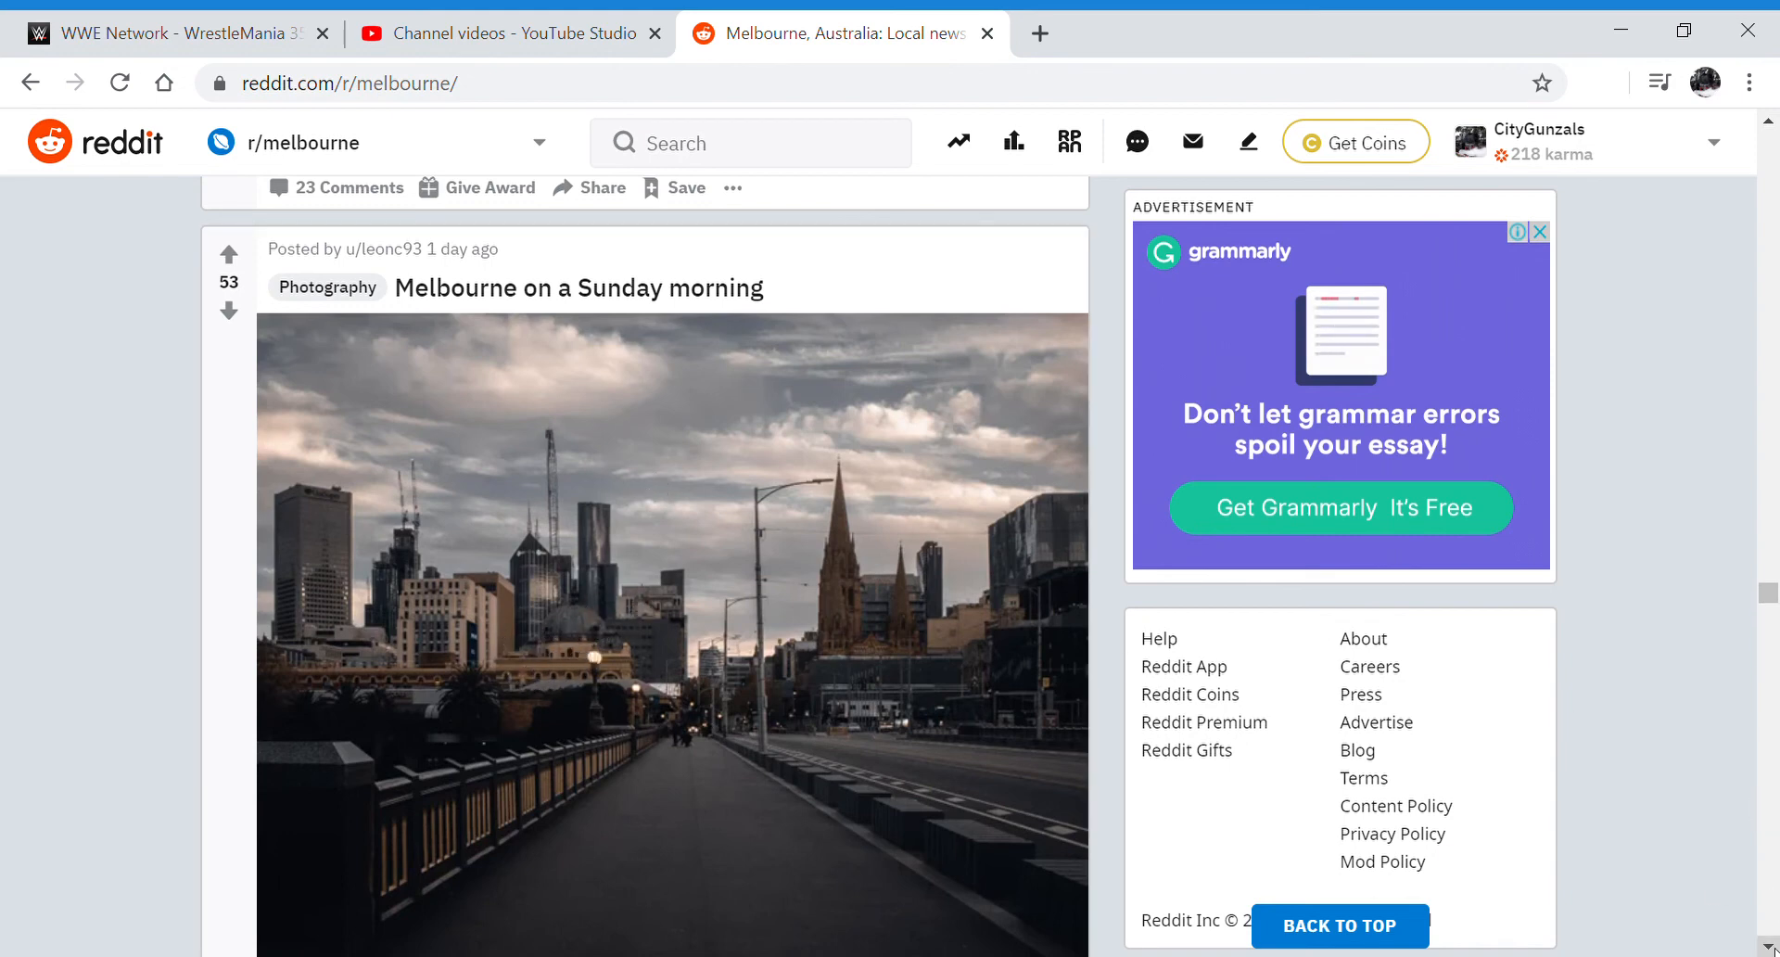
scroll(down, 3)
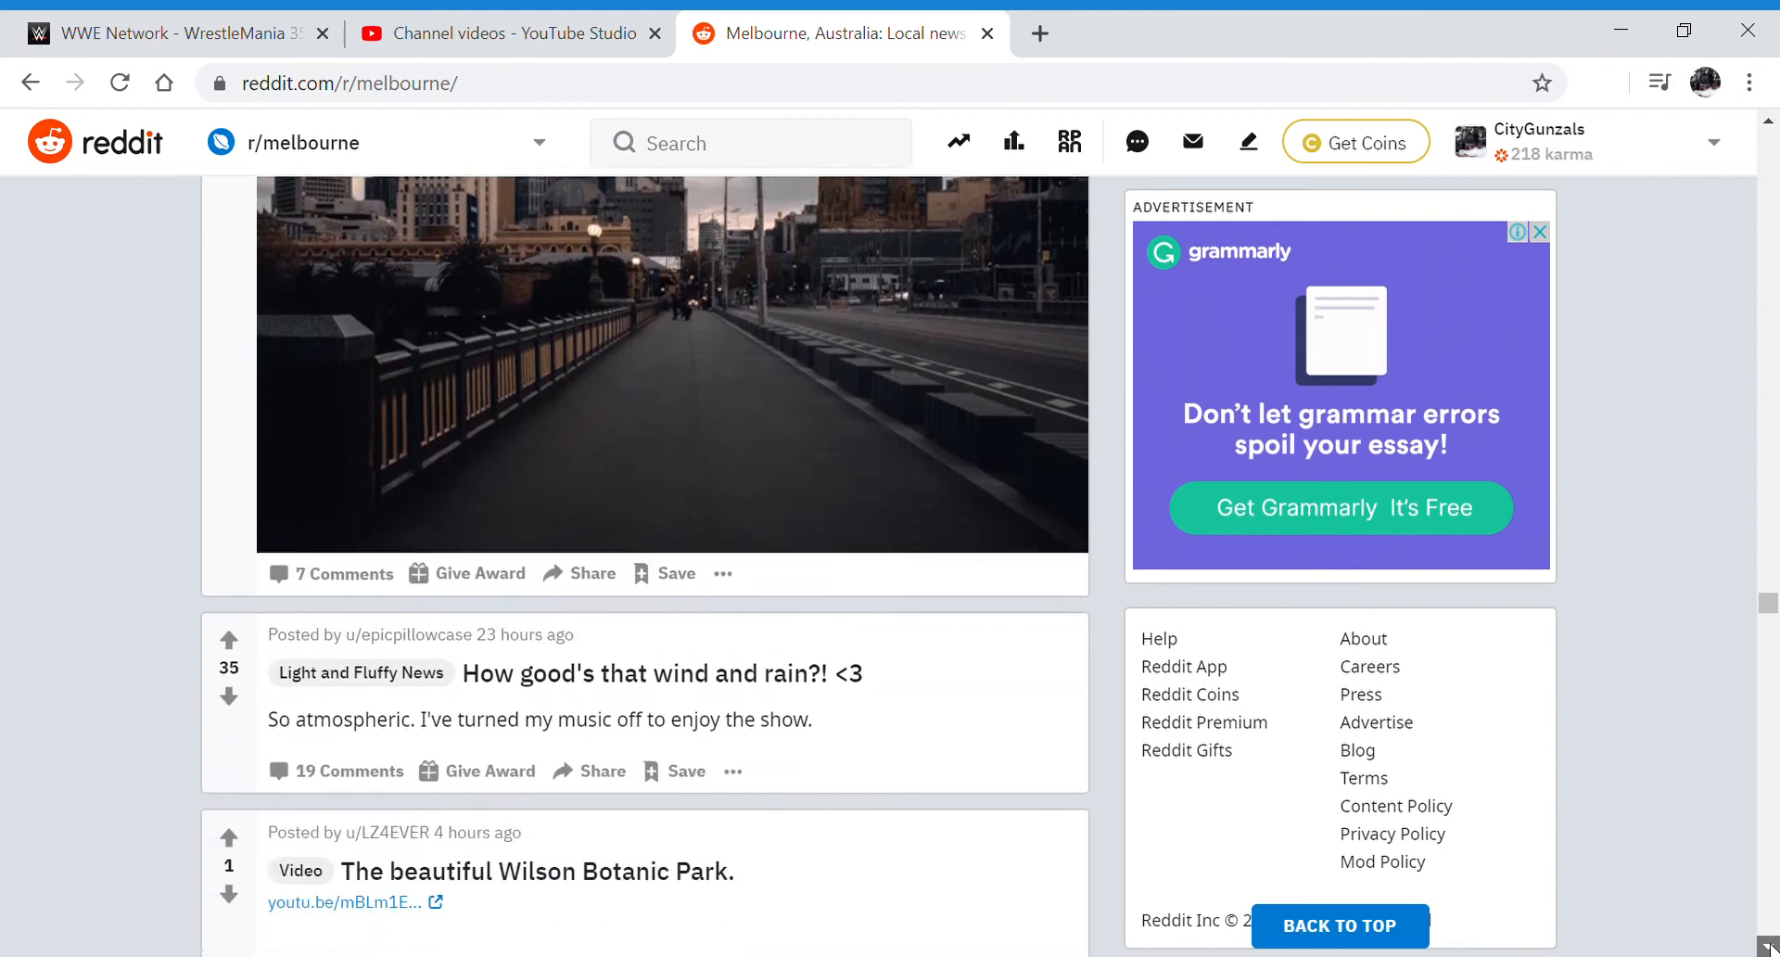
scroll(down, 3)
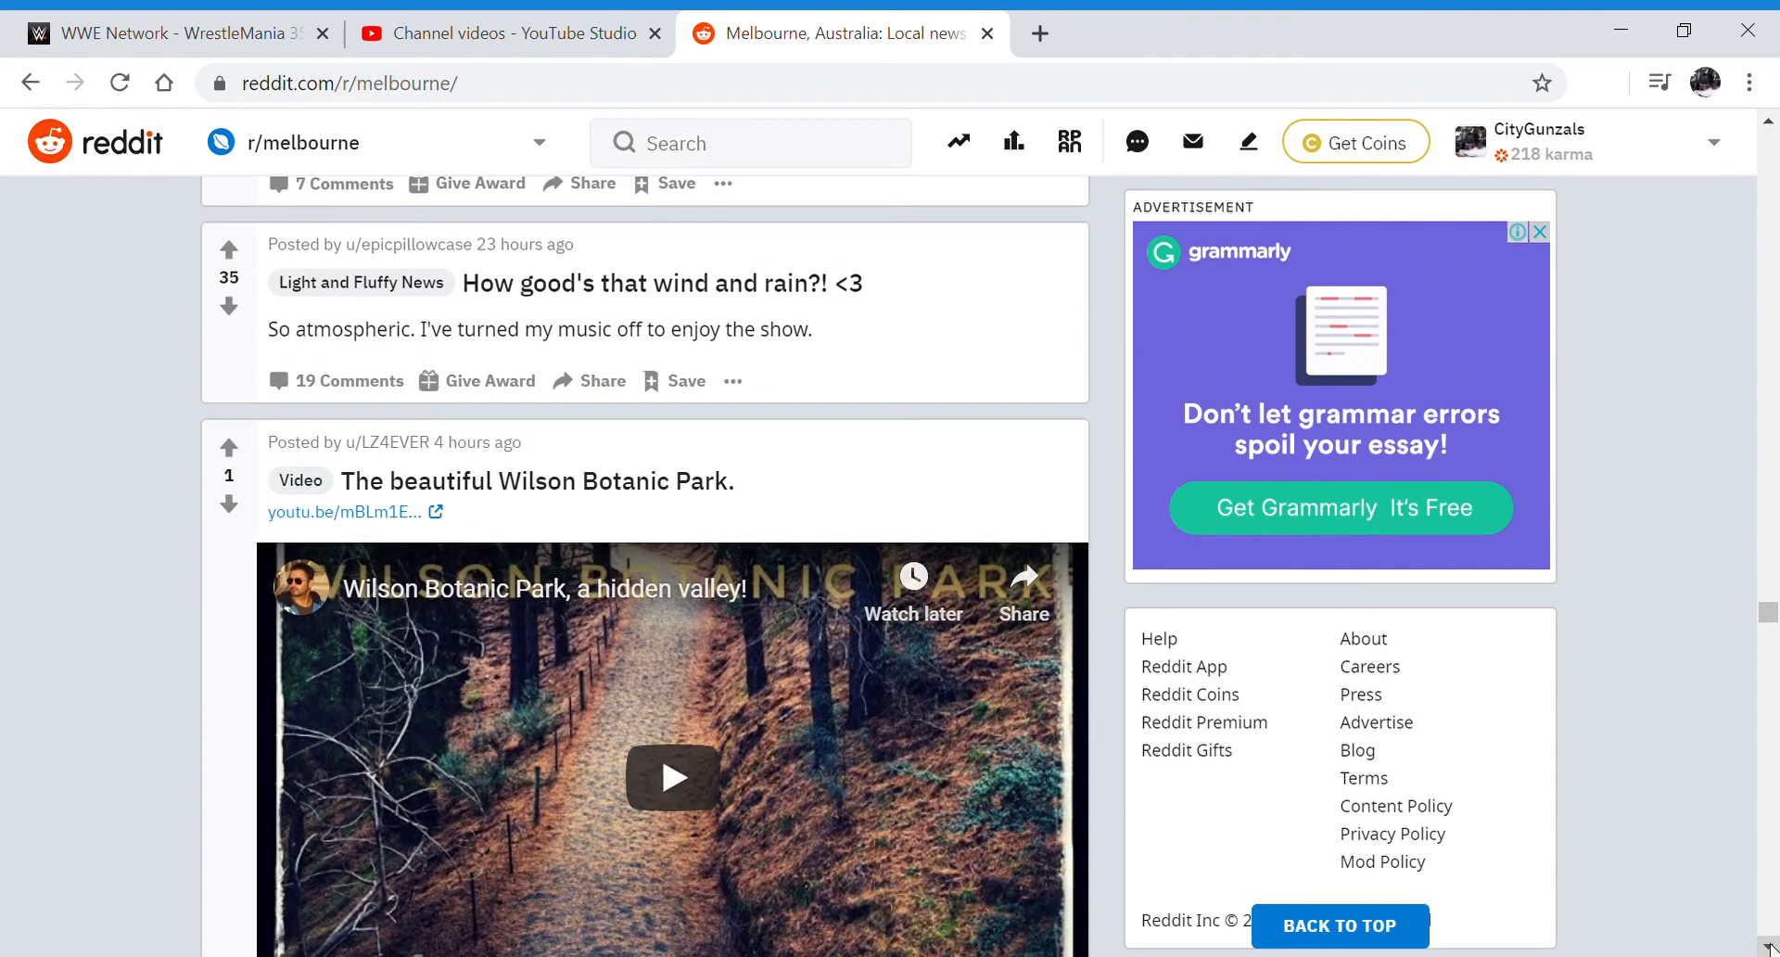
scroll(down, 3)
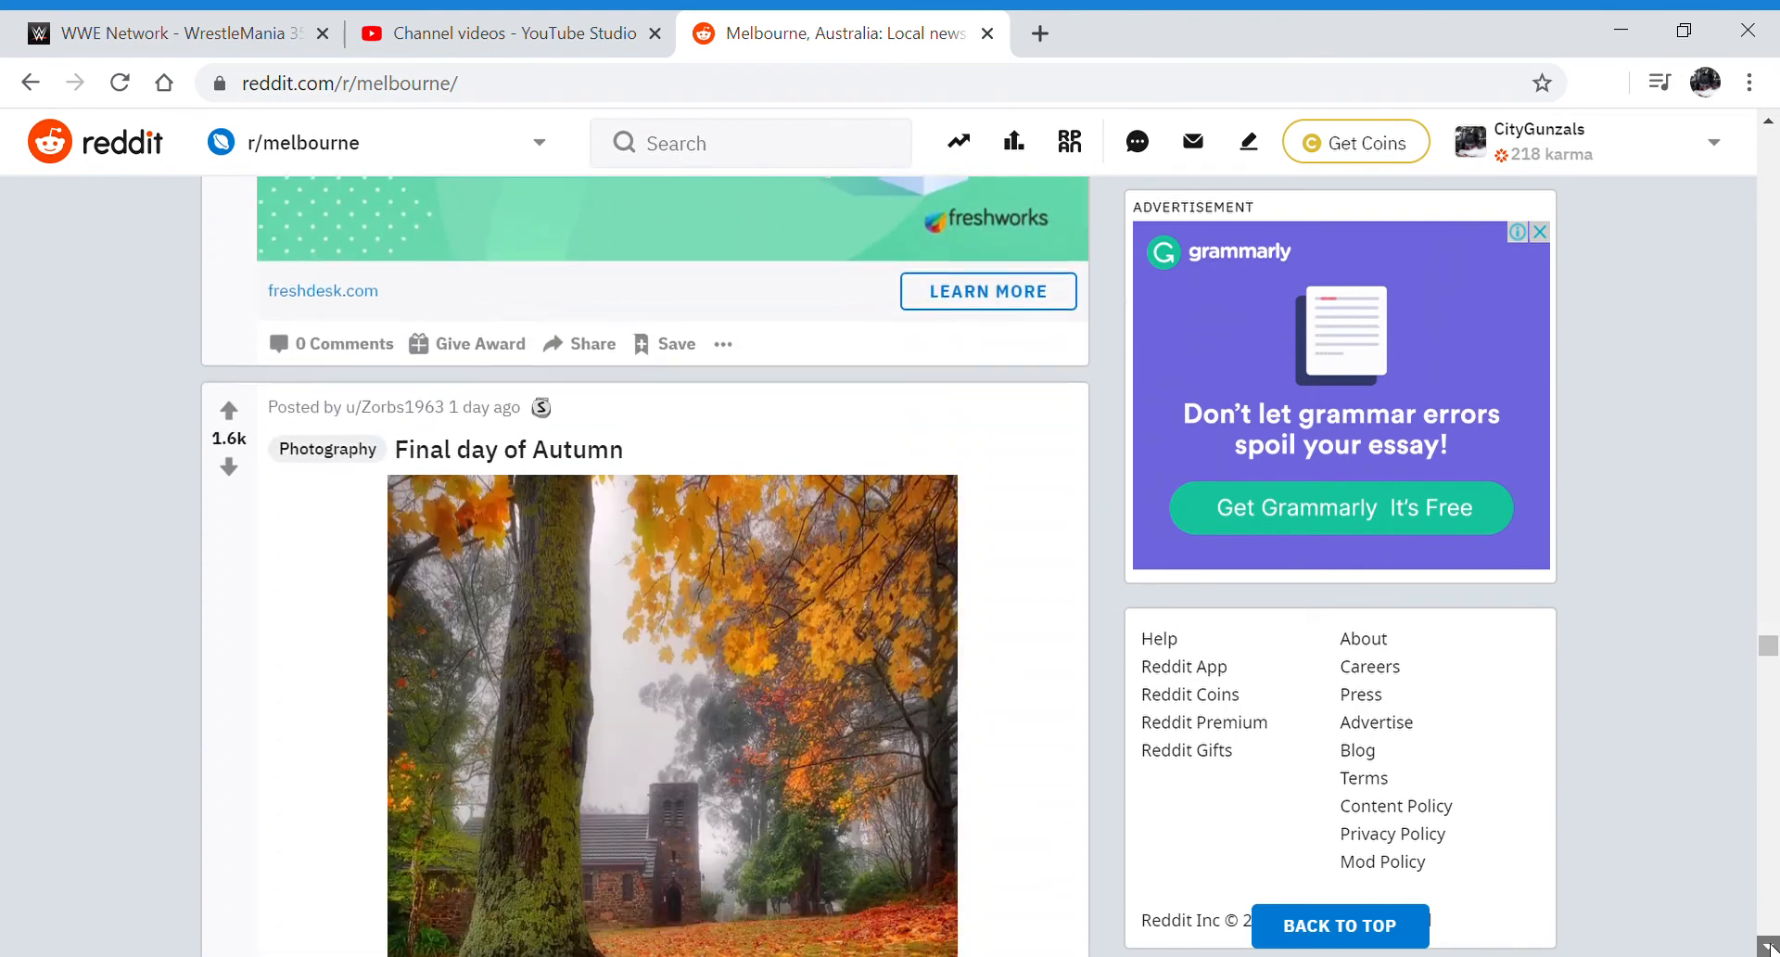
Scroll past the pine mushroom and smiling rock photos to the south-eastern suburbs restaurant recommendations post
scroll(down, 3)
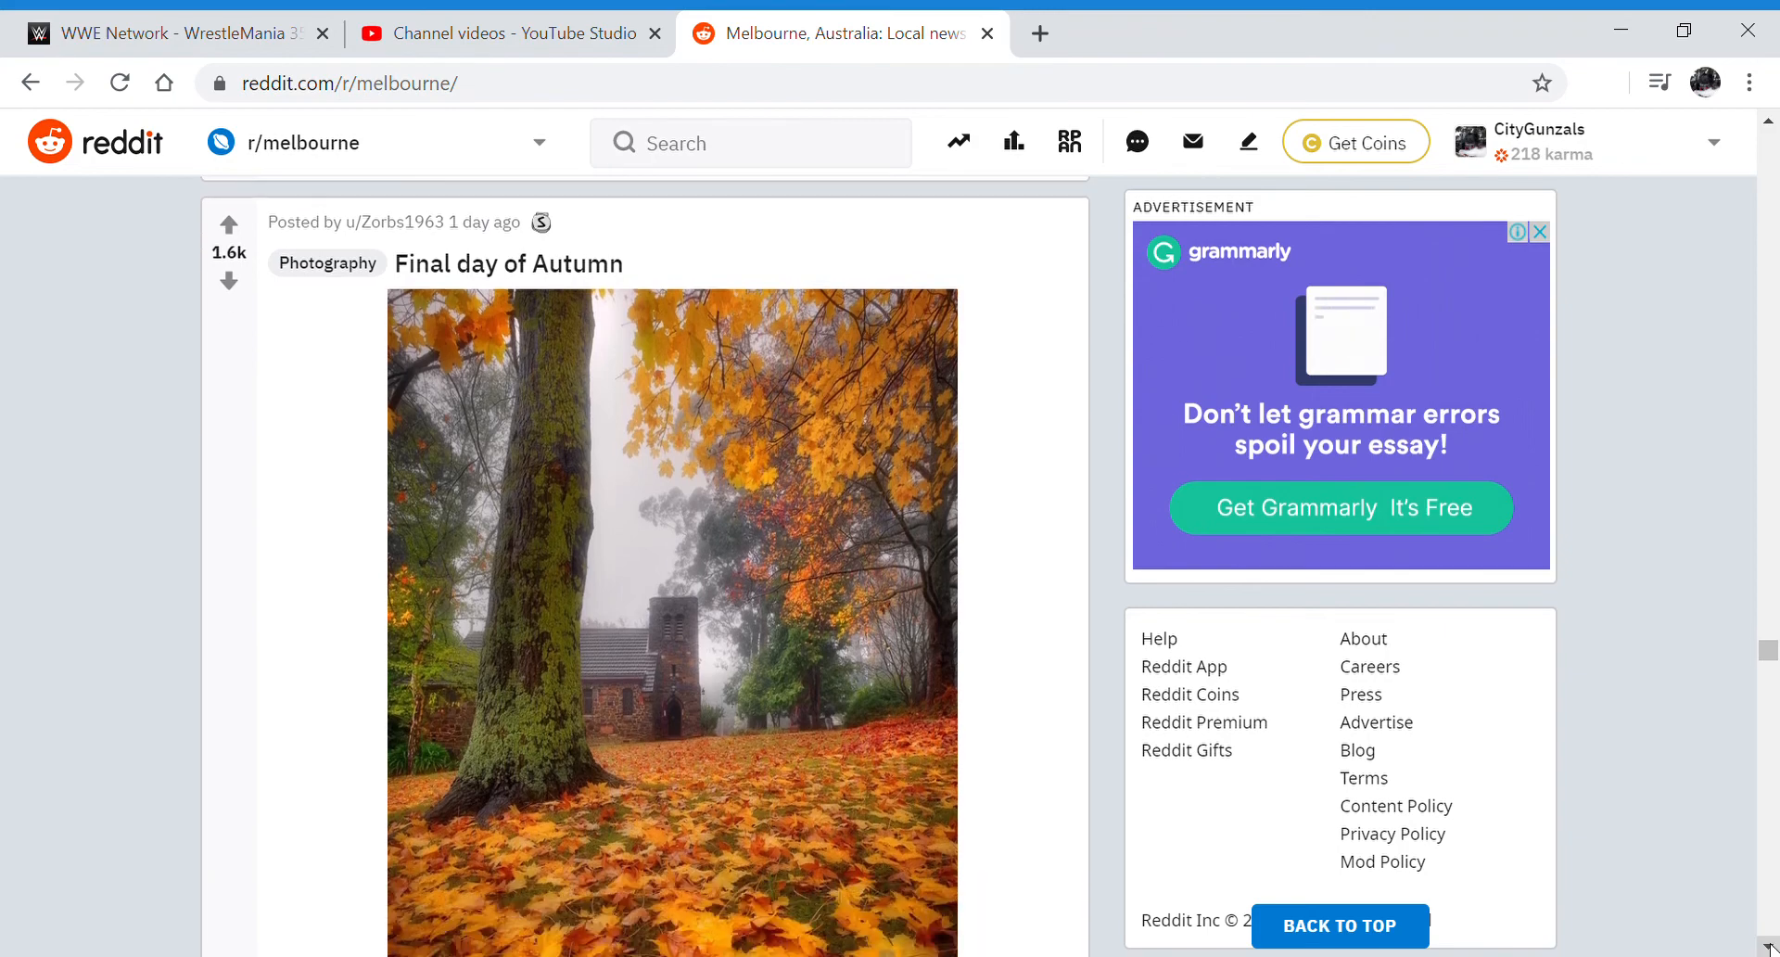
scroll(down, 3)
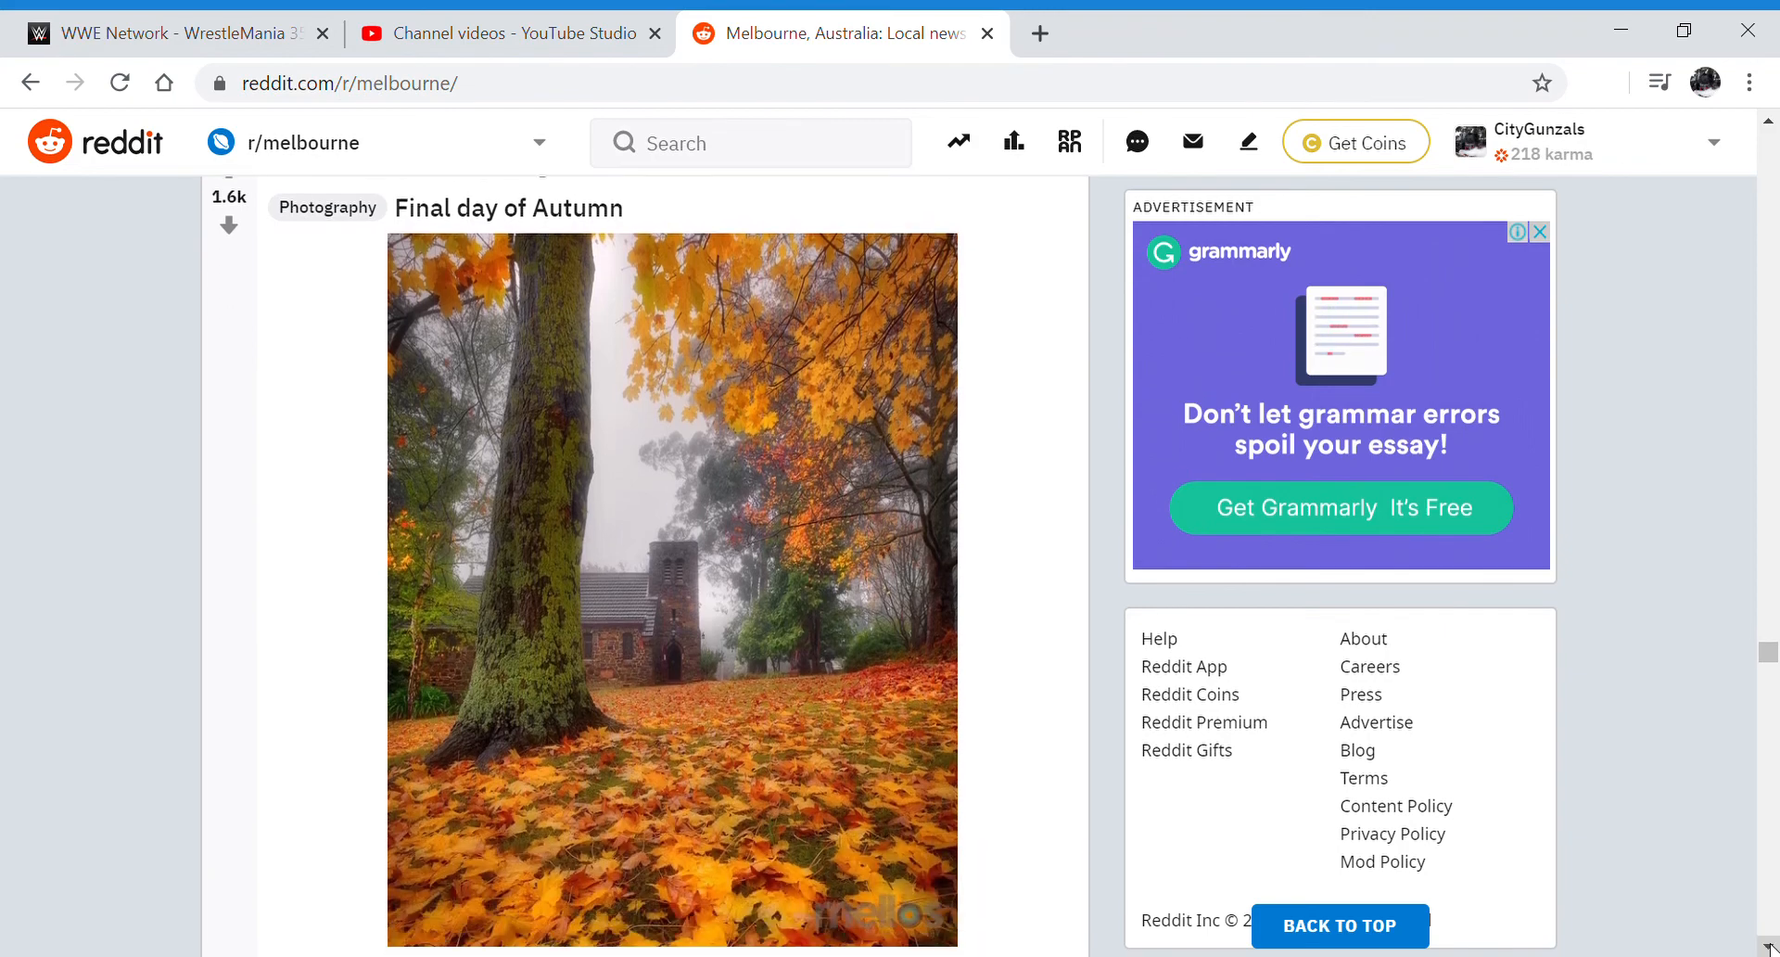
scroll(down, 3)
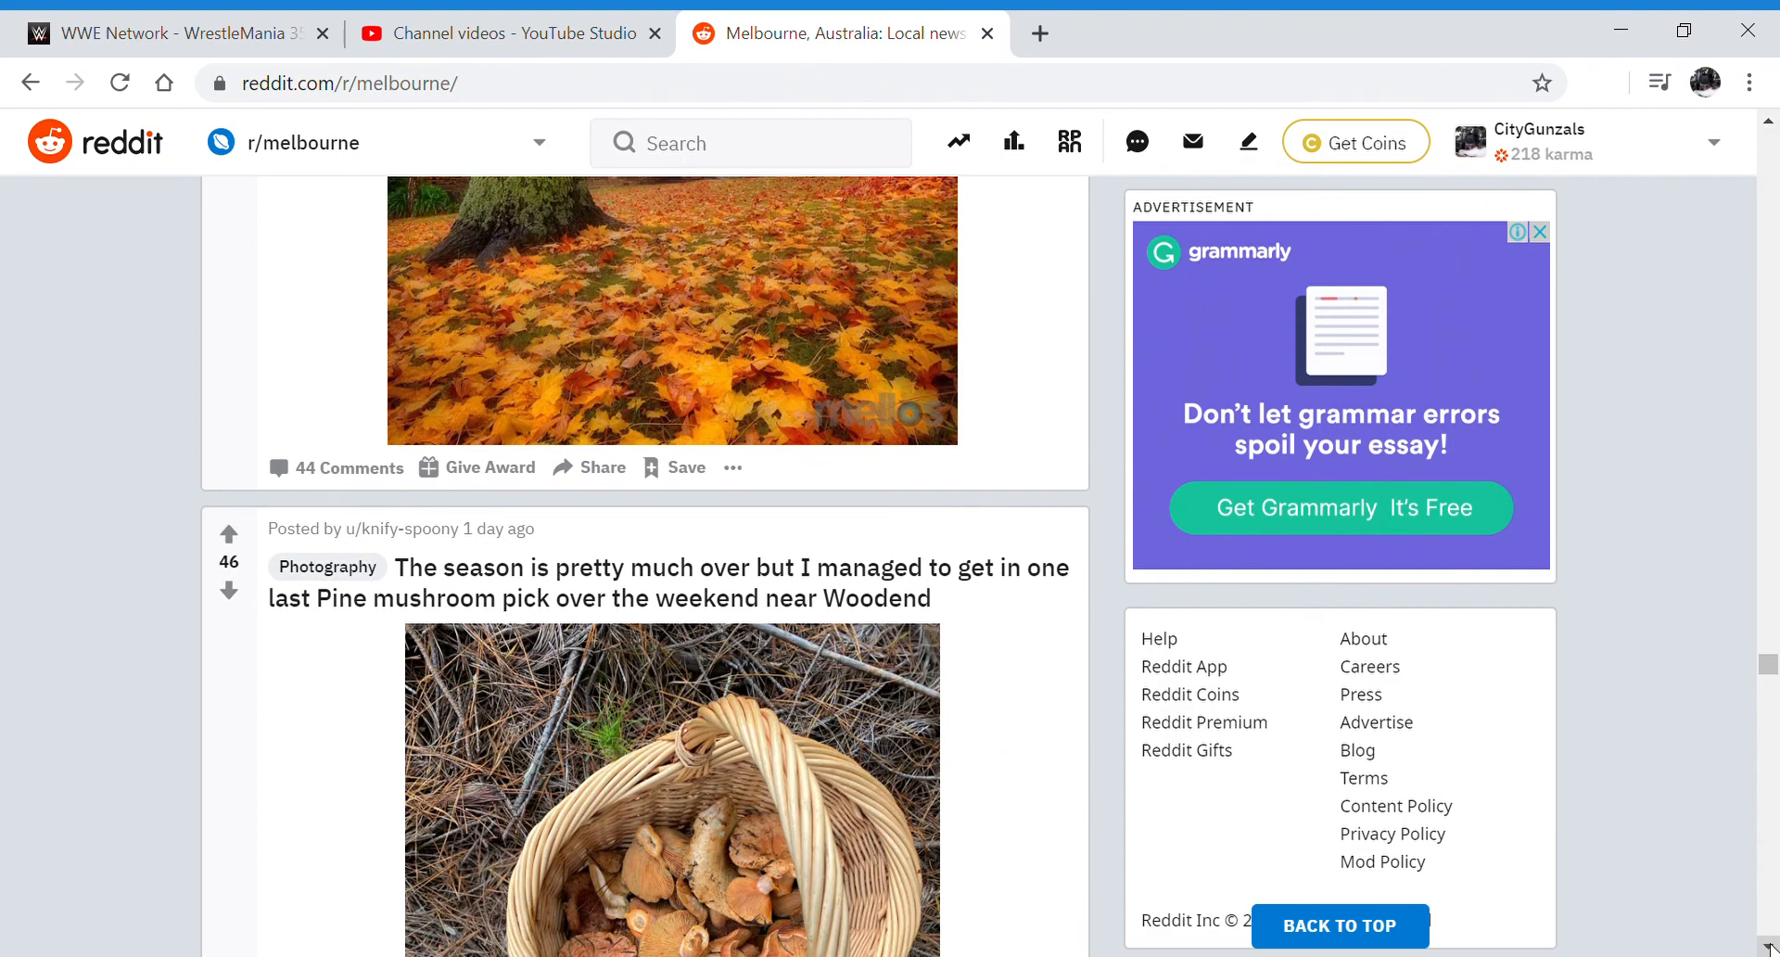
scroll(down, 3)
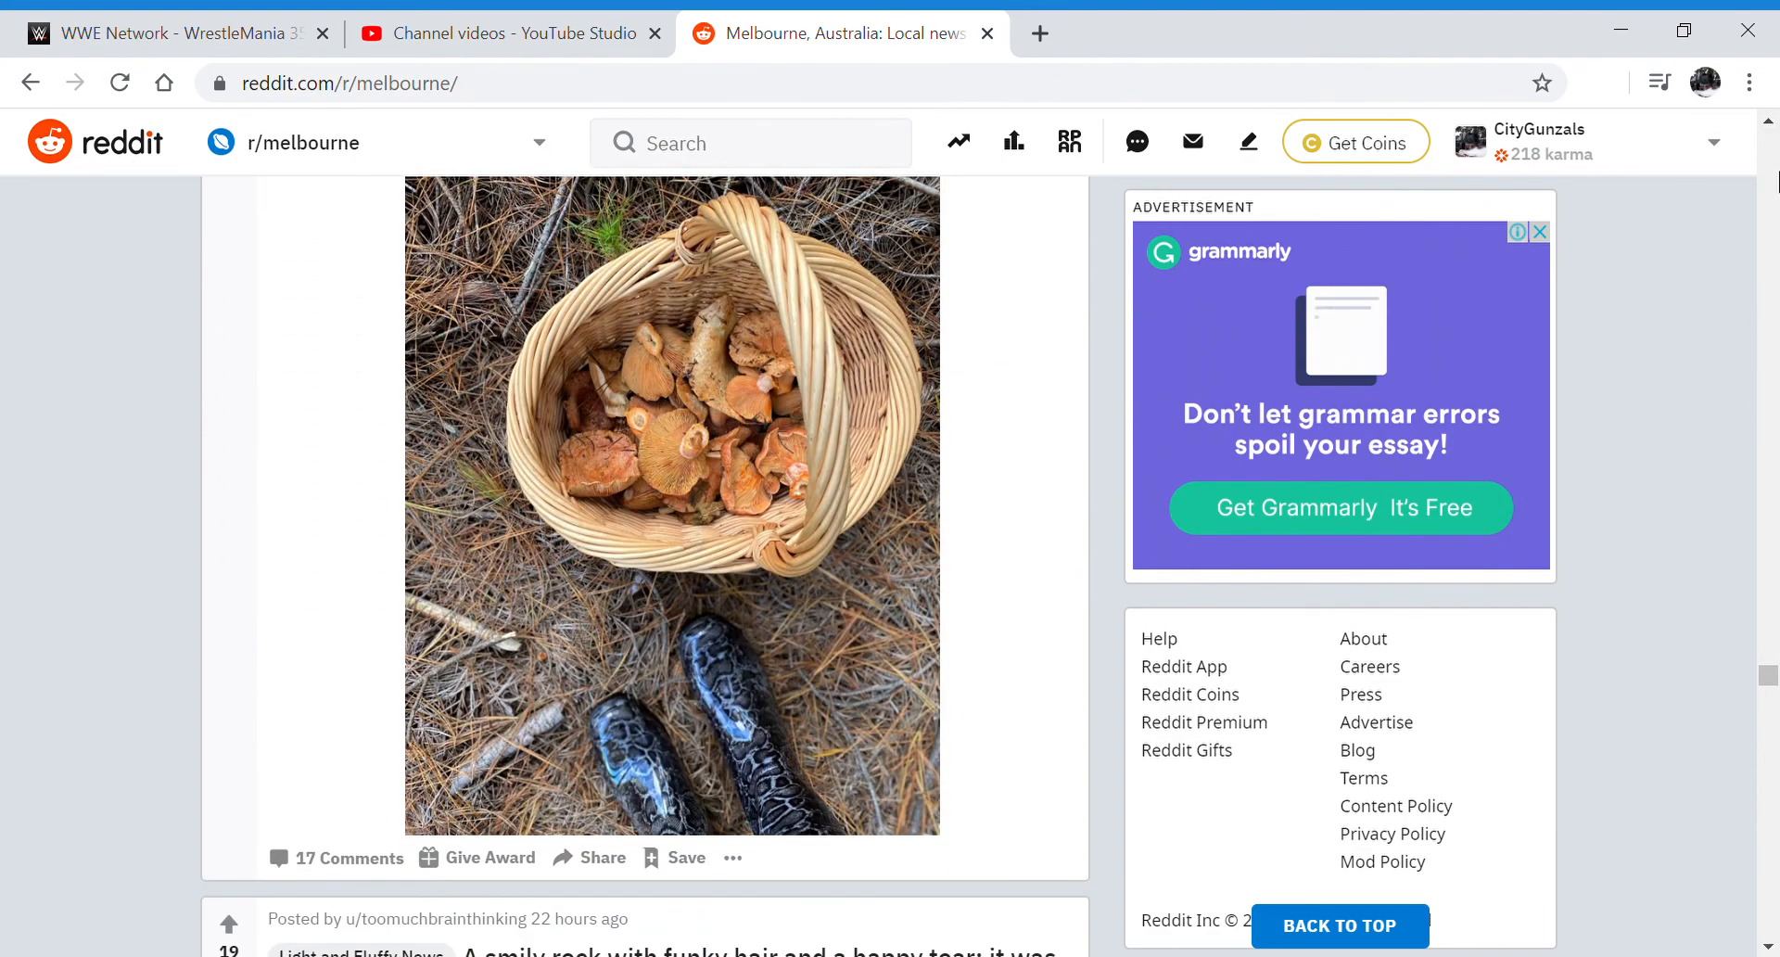
scroll(down, 3)
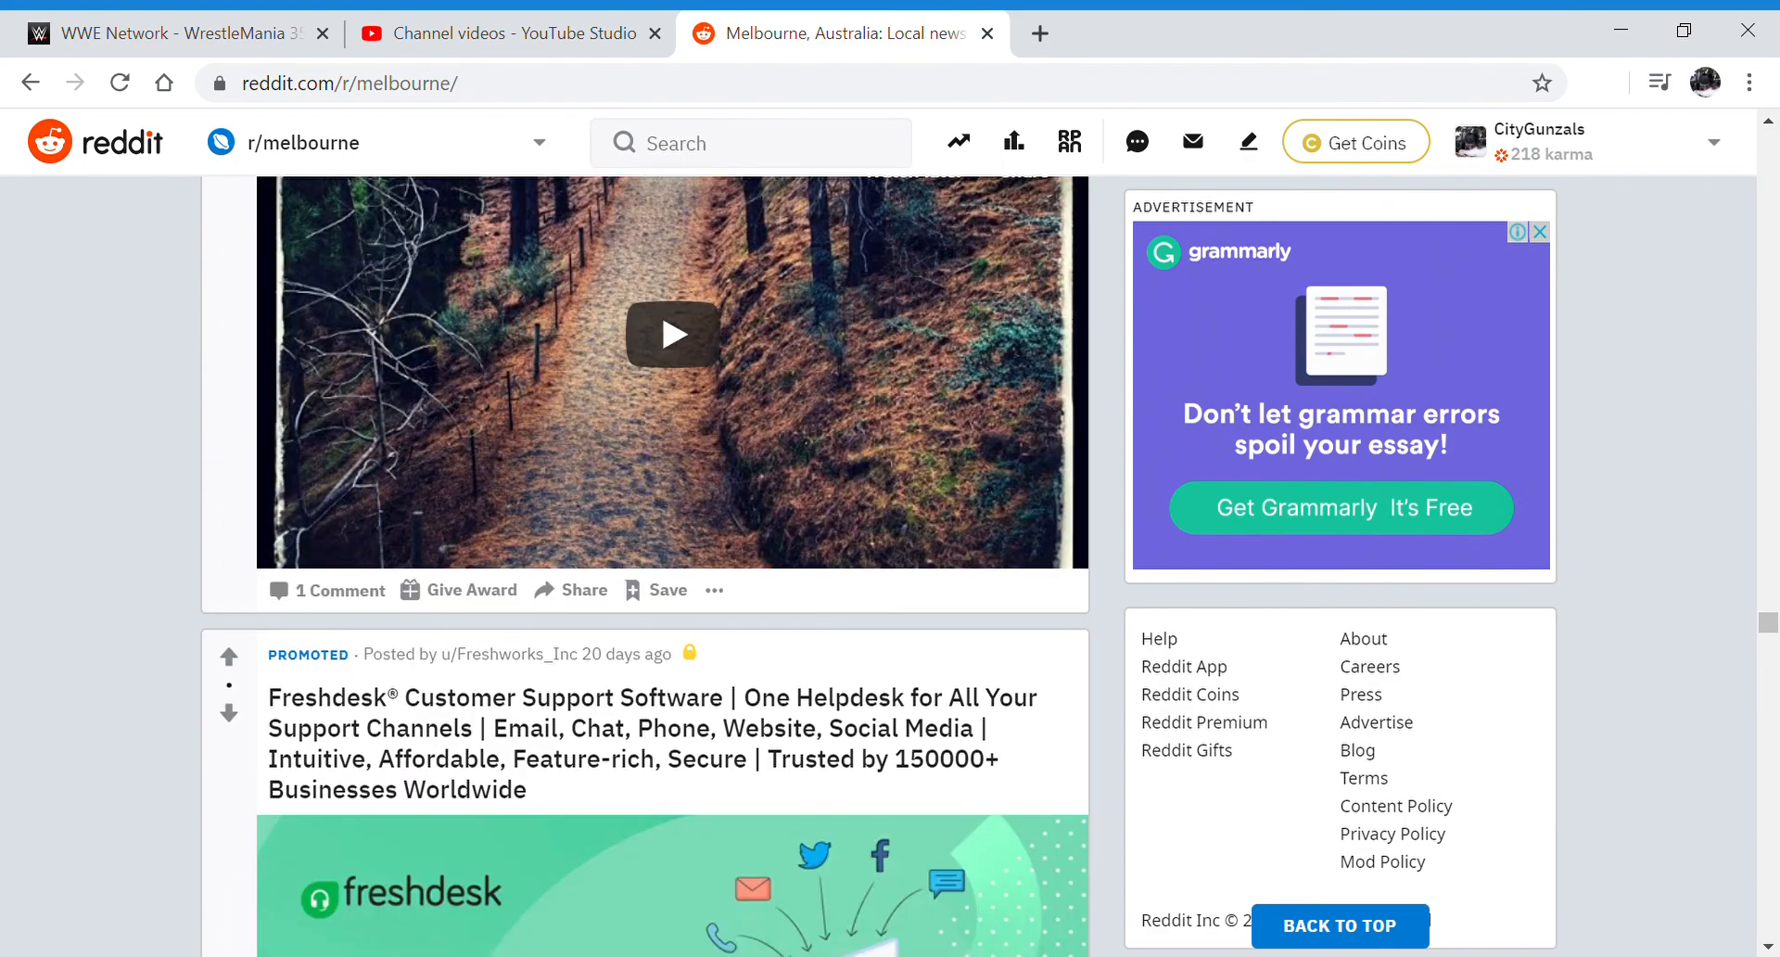
scroll(down, 3)
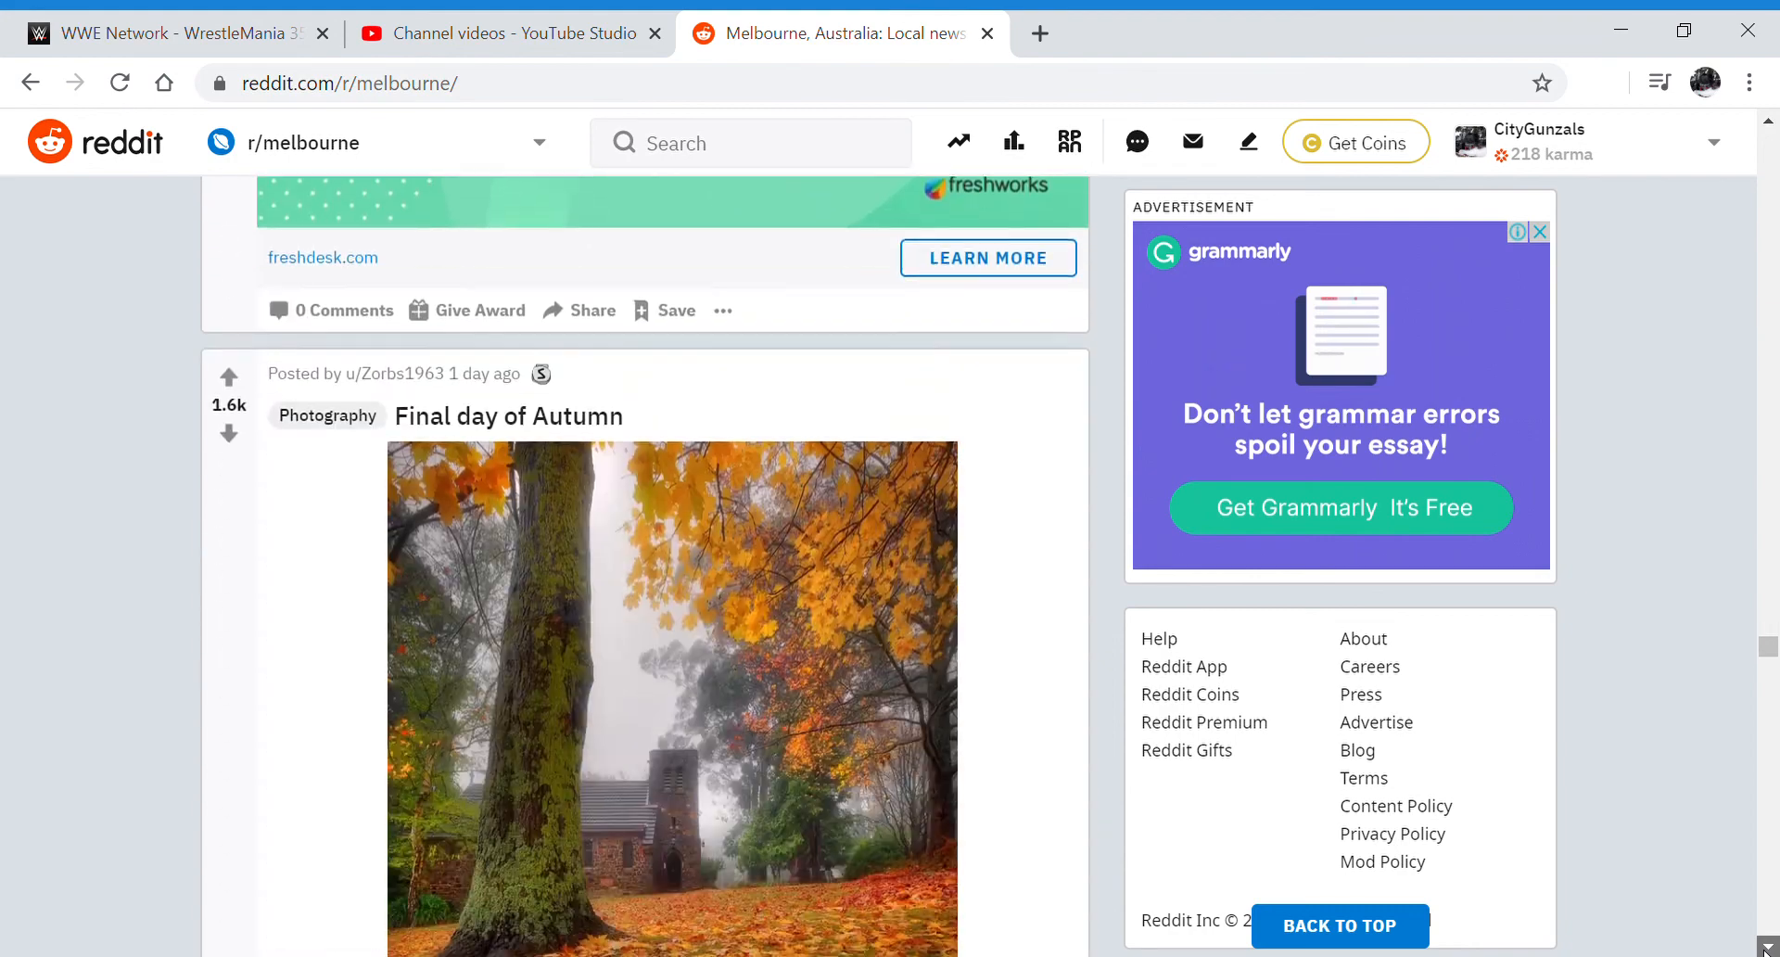
scroll(down, 3)
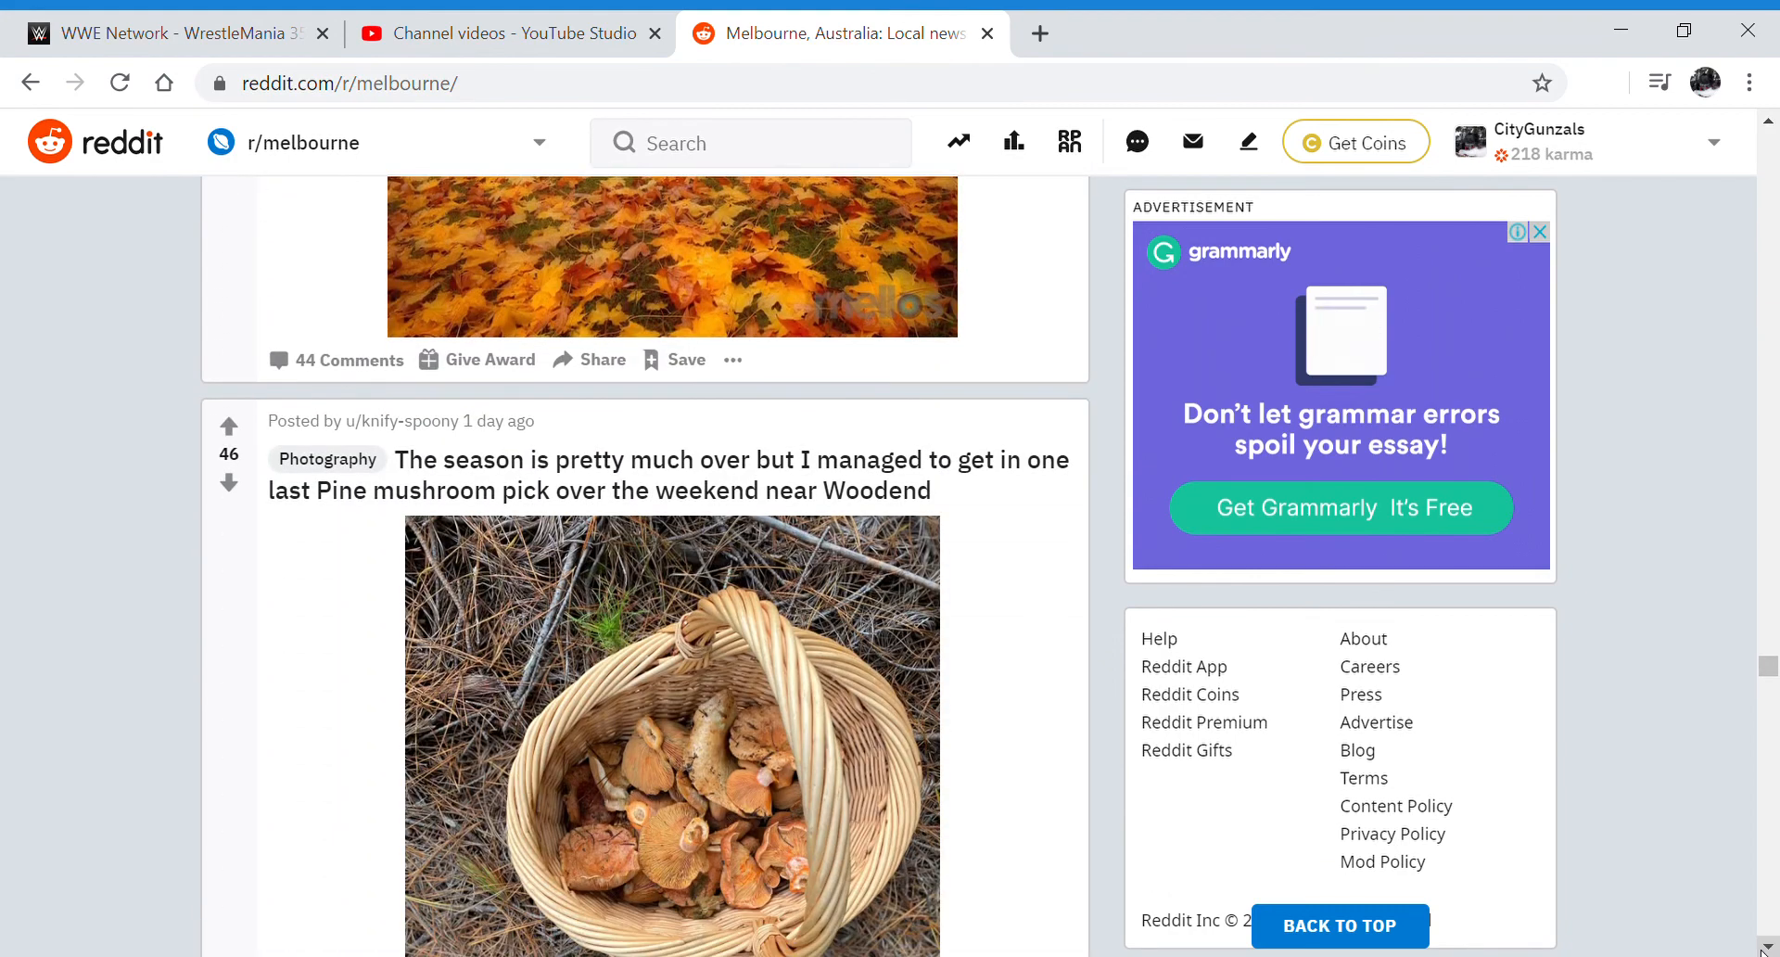
scroll(down, 3)
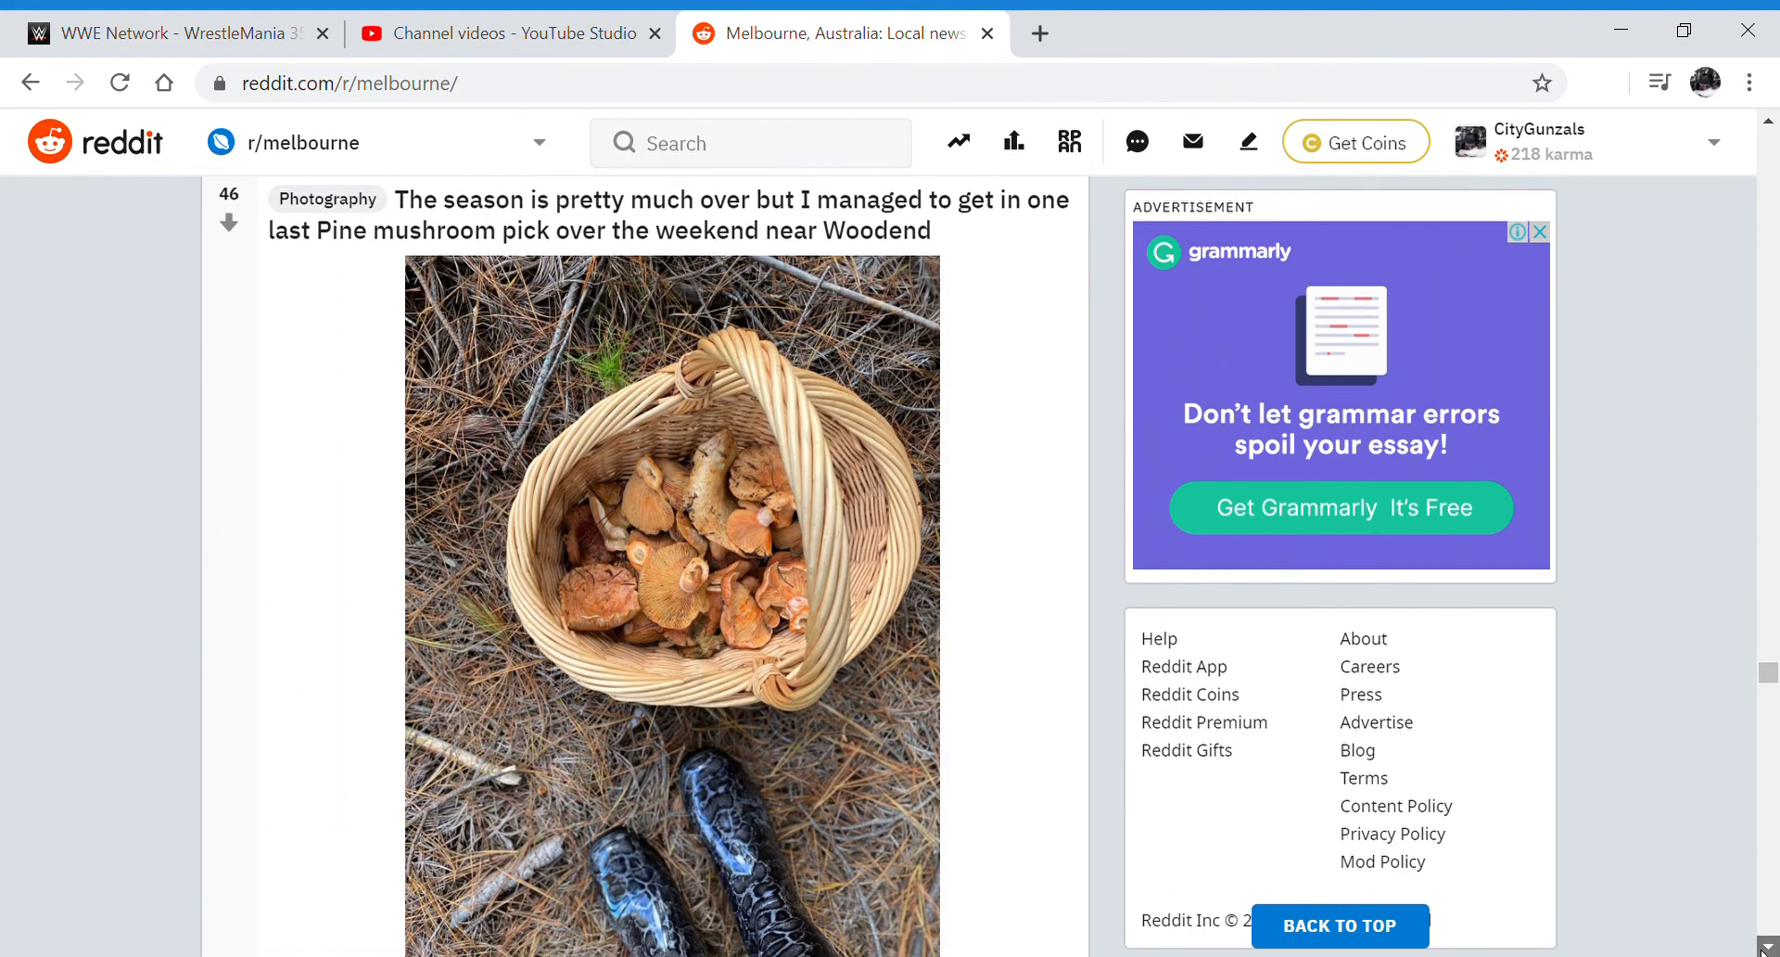
scroll(down, 3)
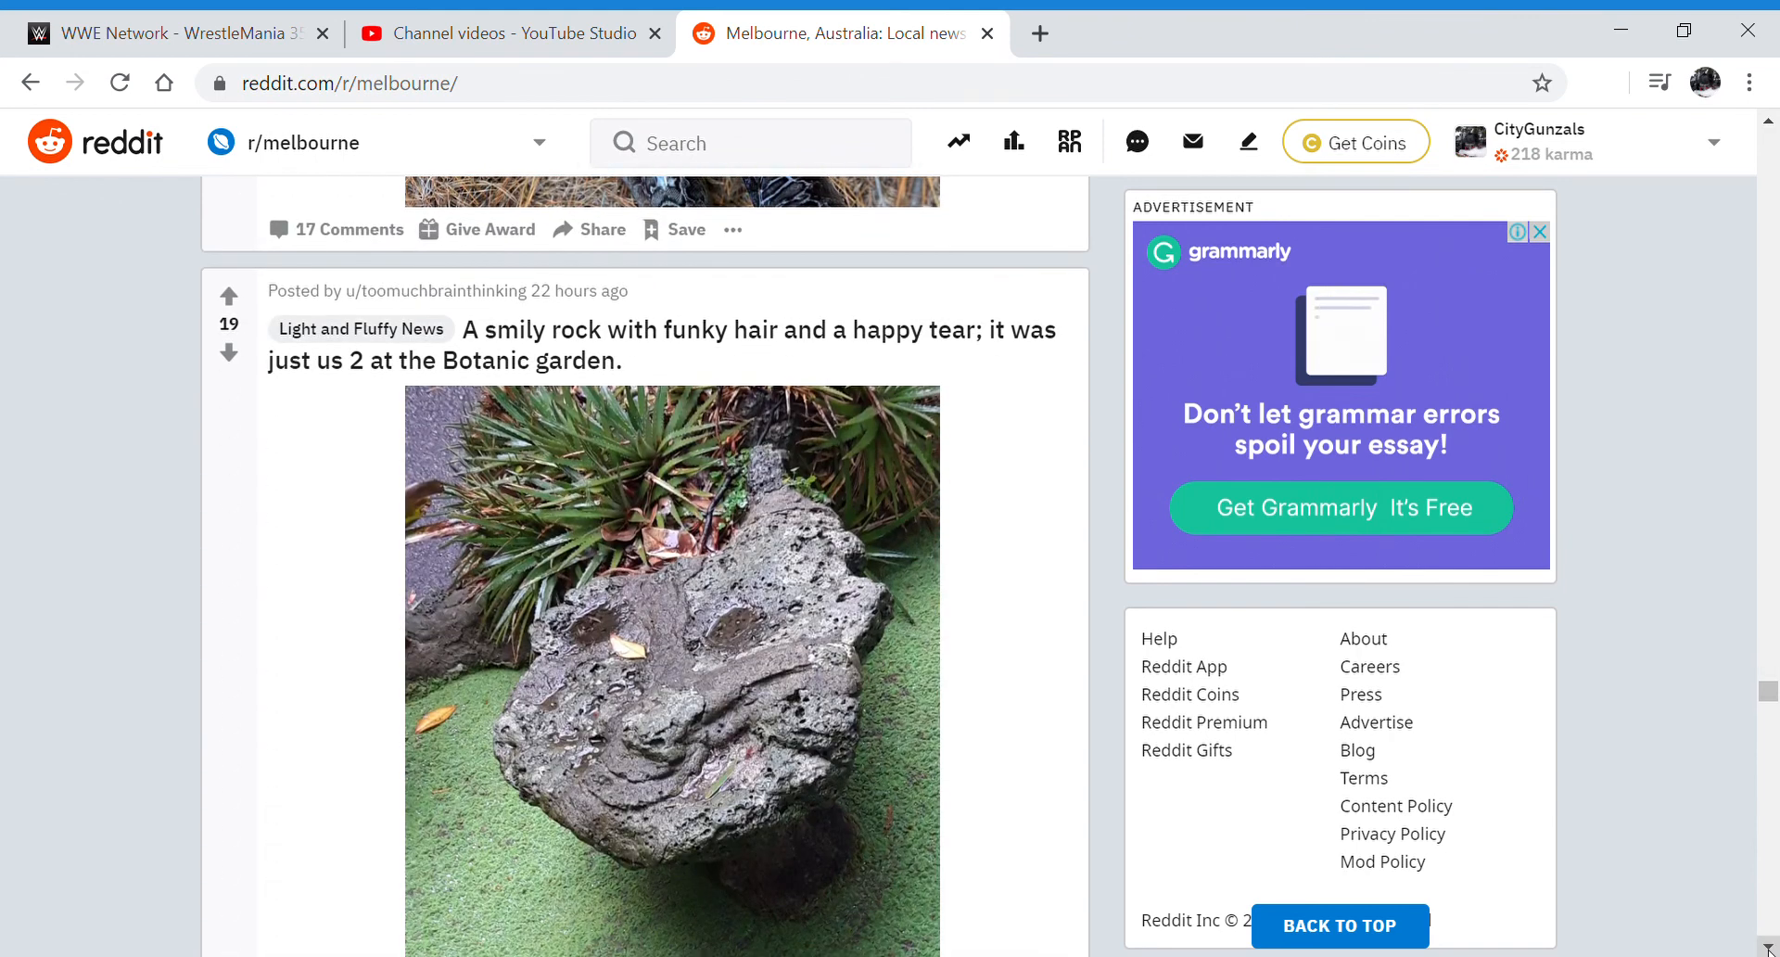
scroll(down, 3)
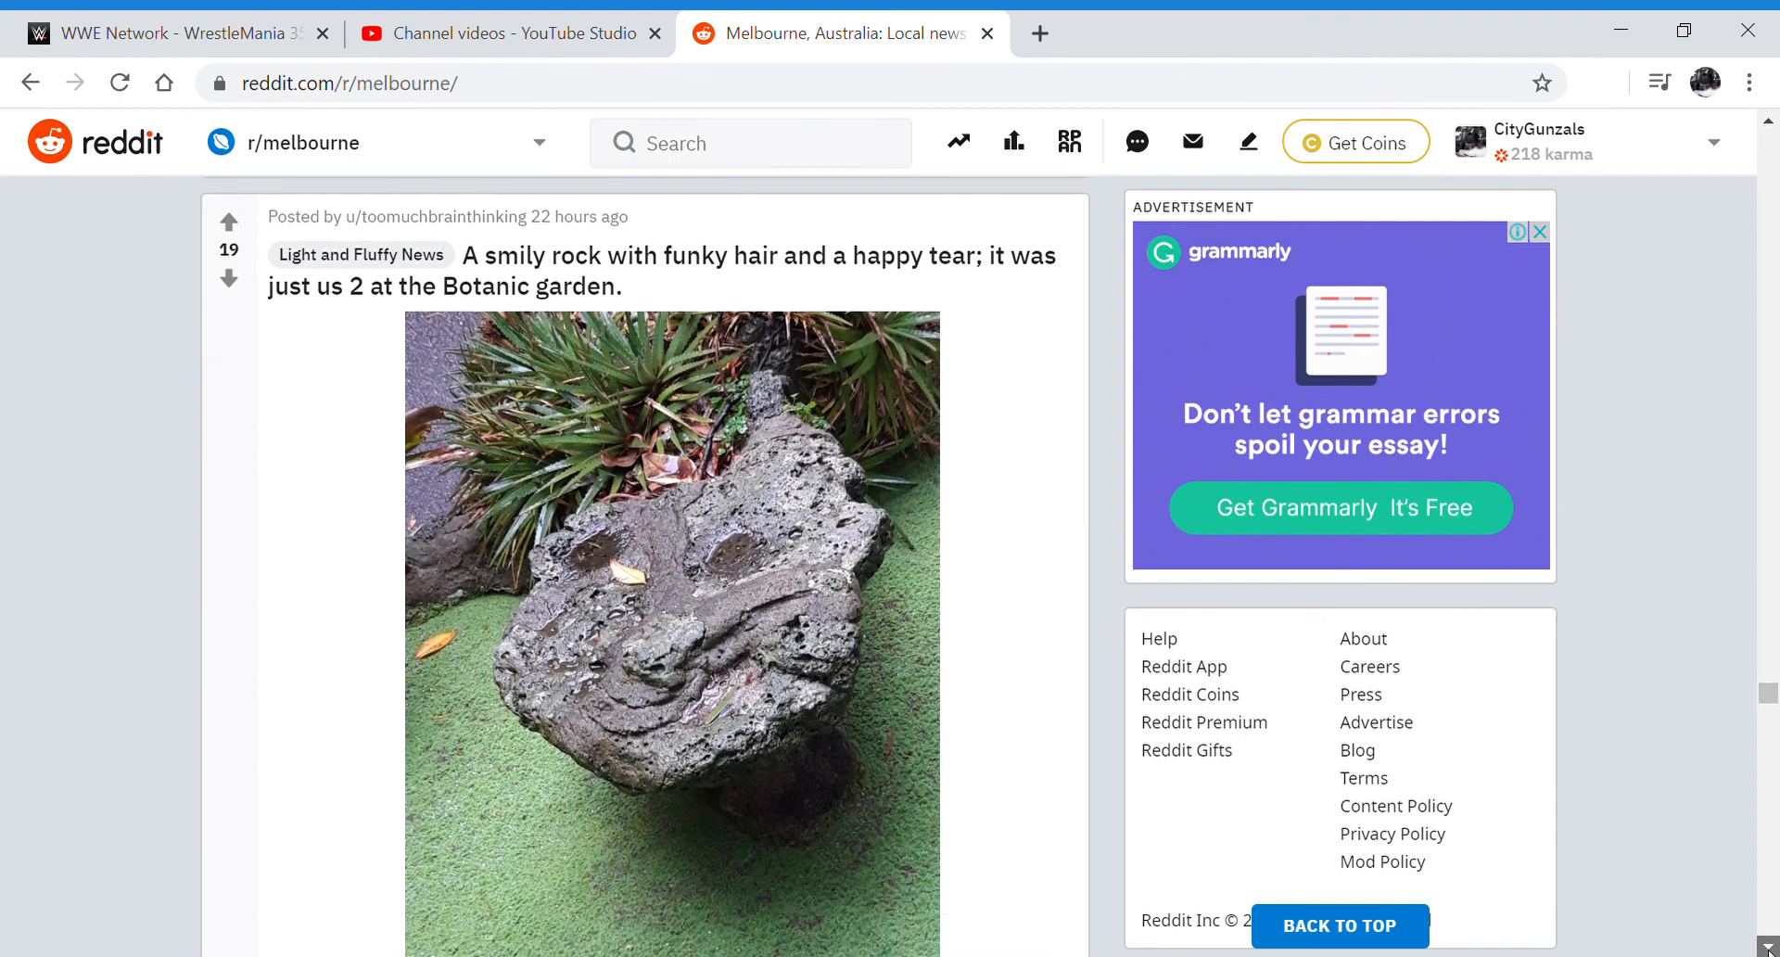
scroll(down, 3)
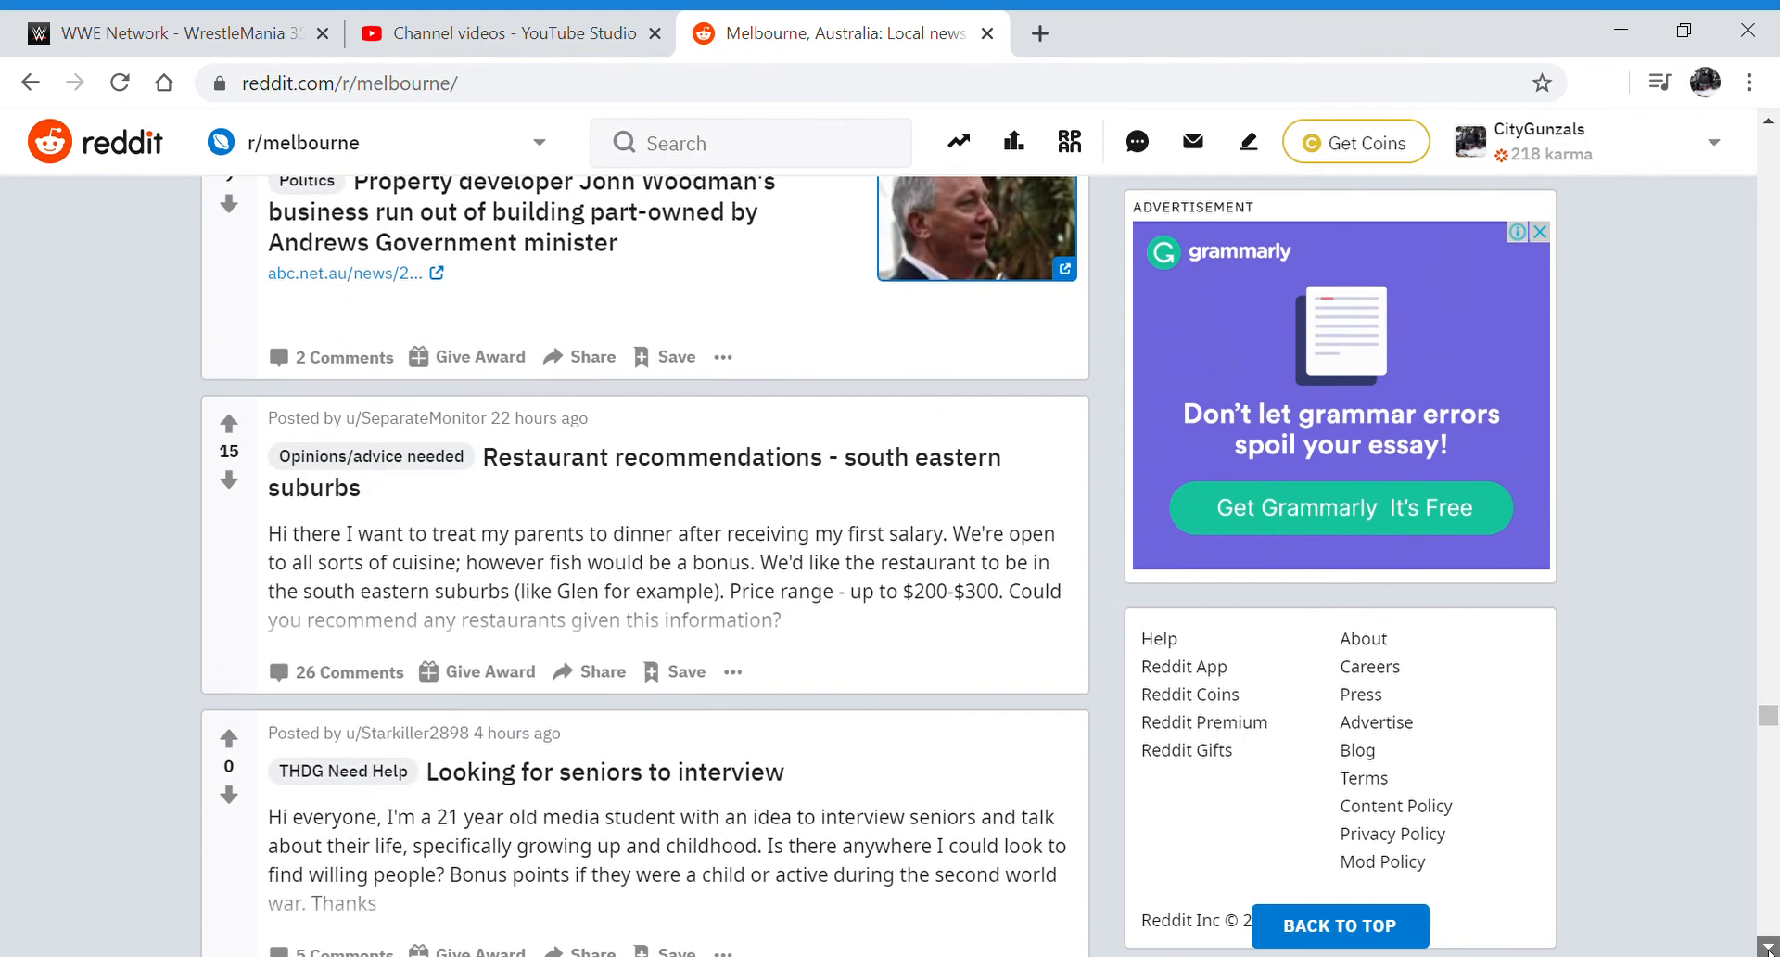
Scroll past the seniors interview and Shane Patton news posts to 'Southern Cross at Night.'
scroll(down, 3)
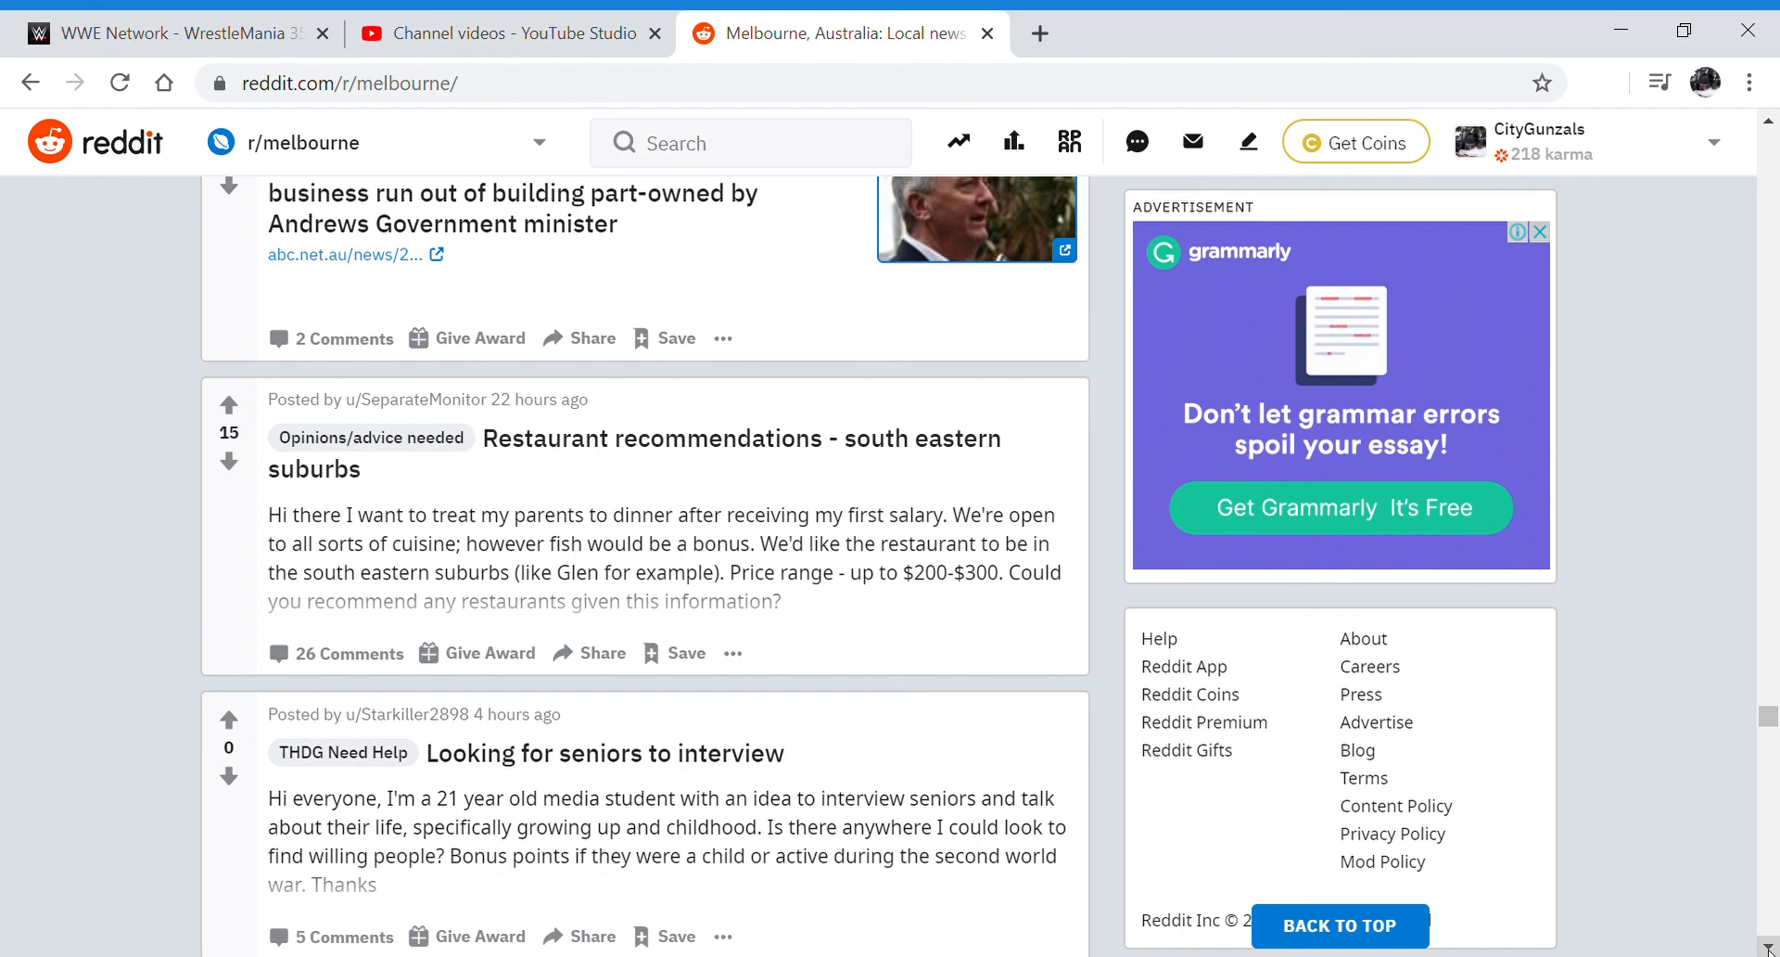
scroll(down, 3)
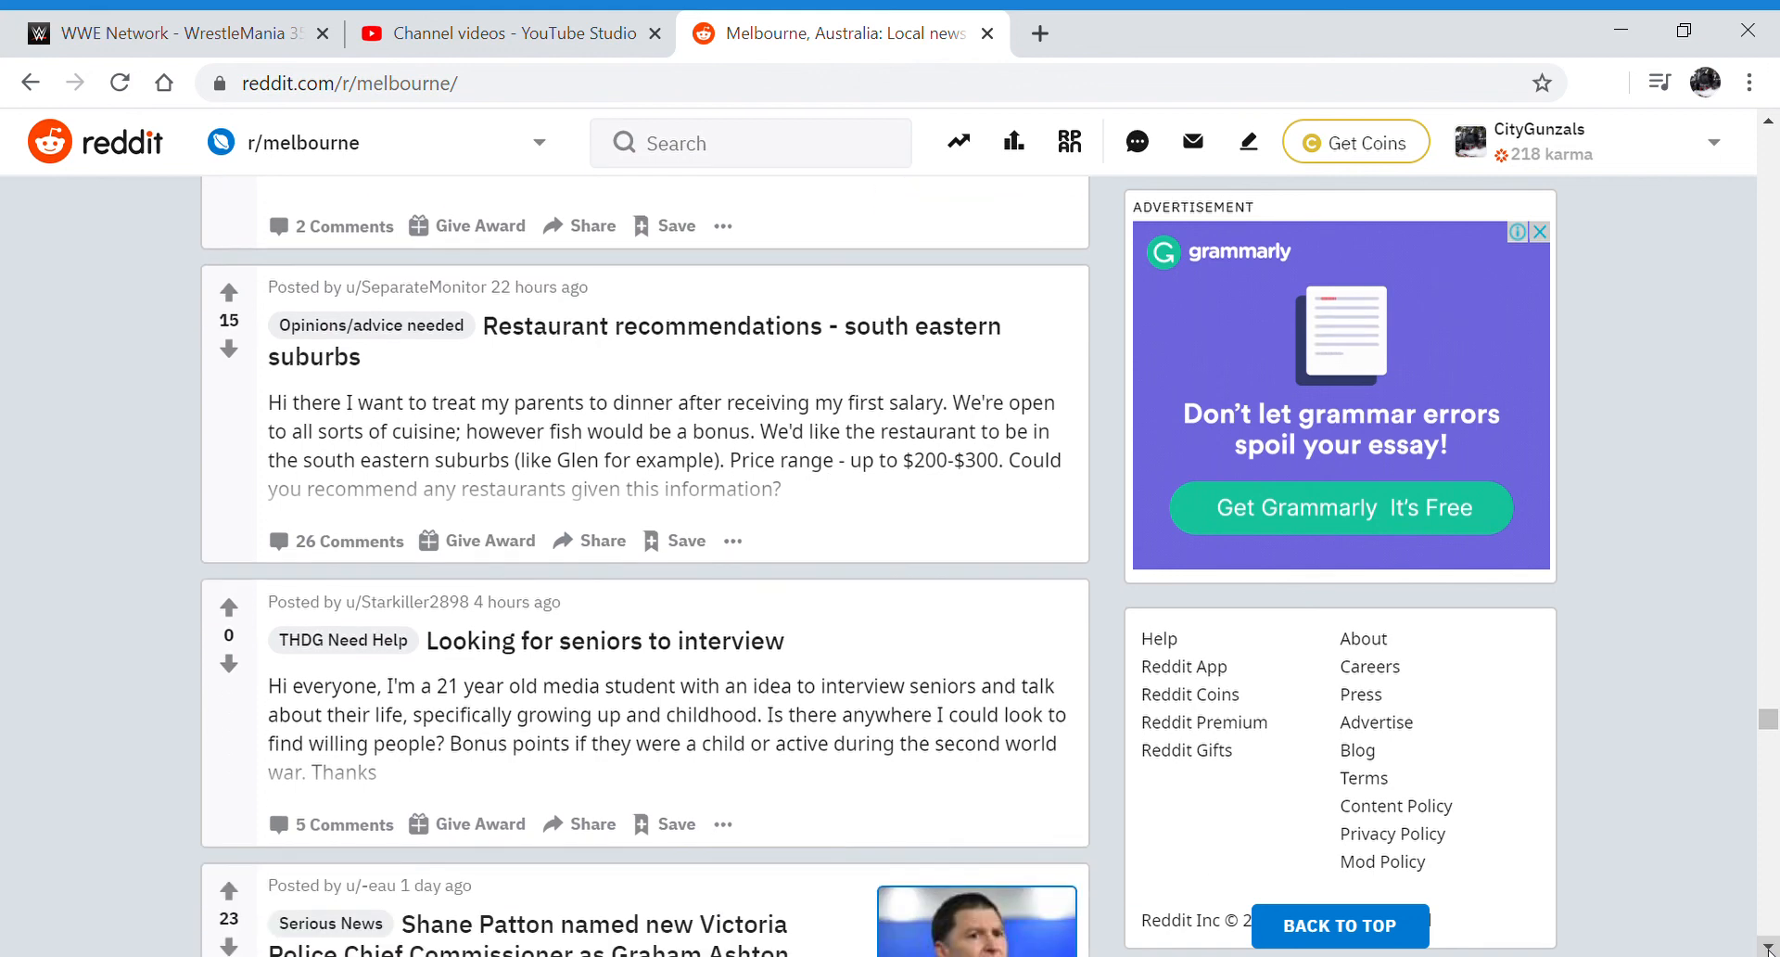
scroll(down, 3)
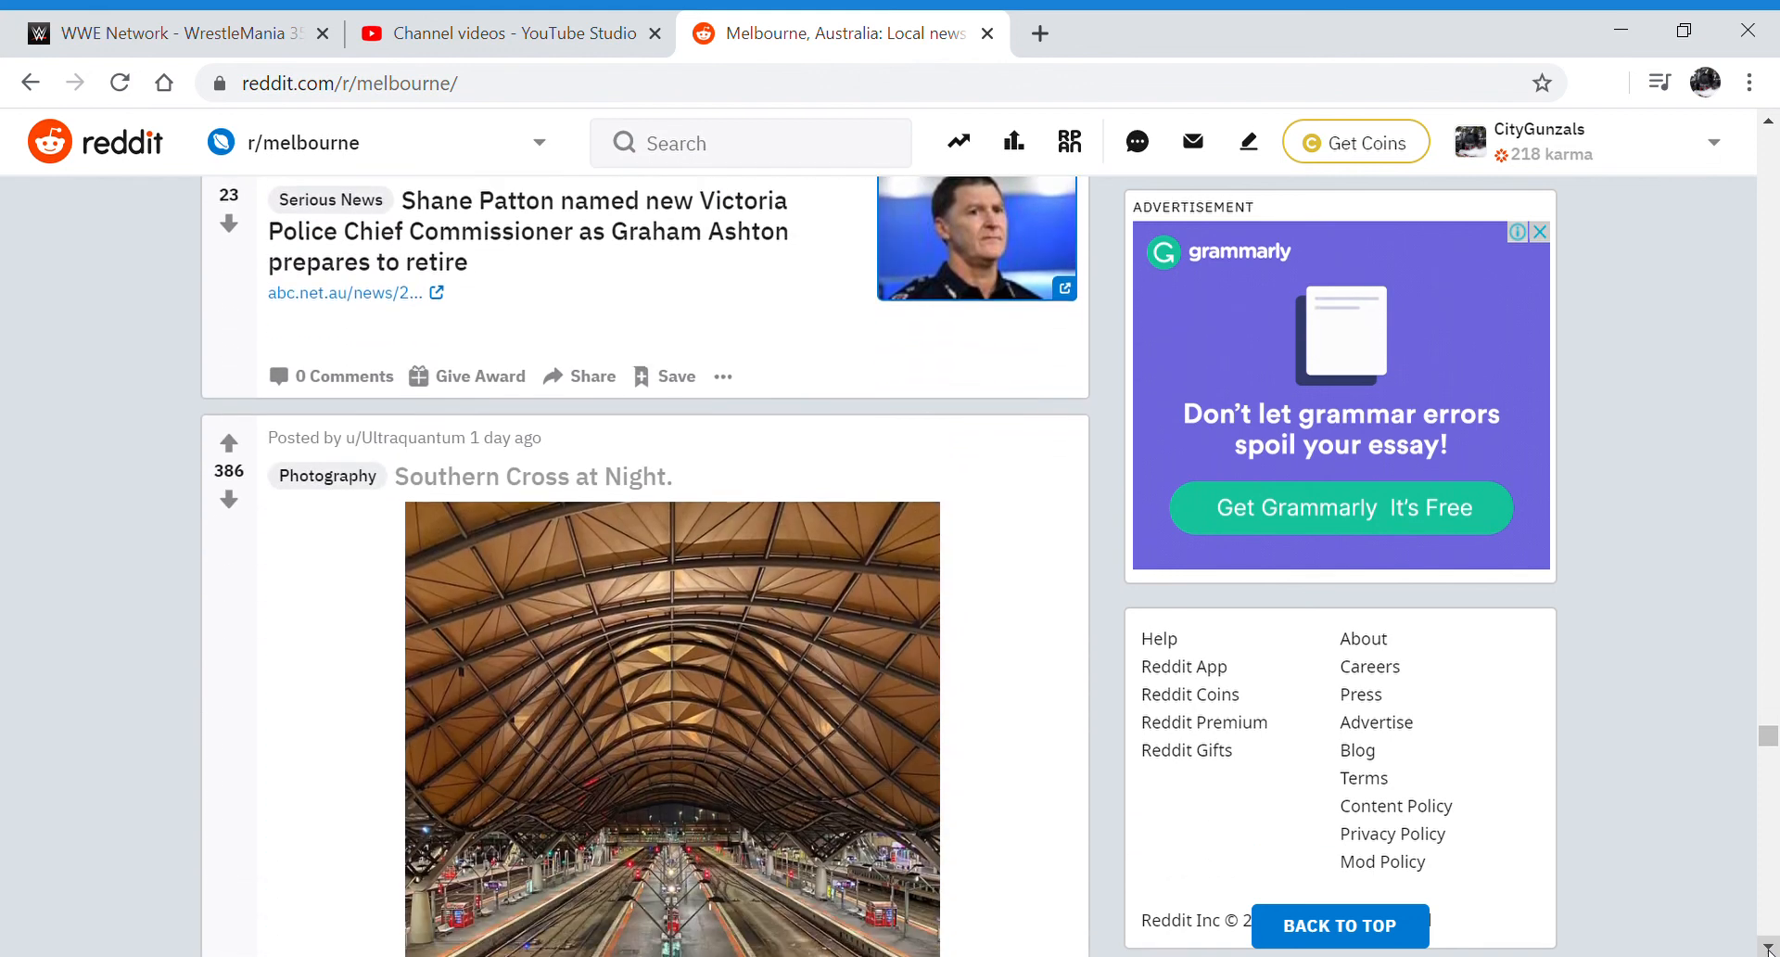
scroll(down, 3)
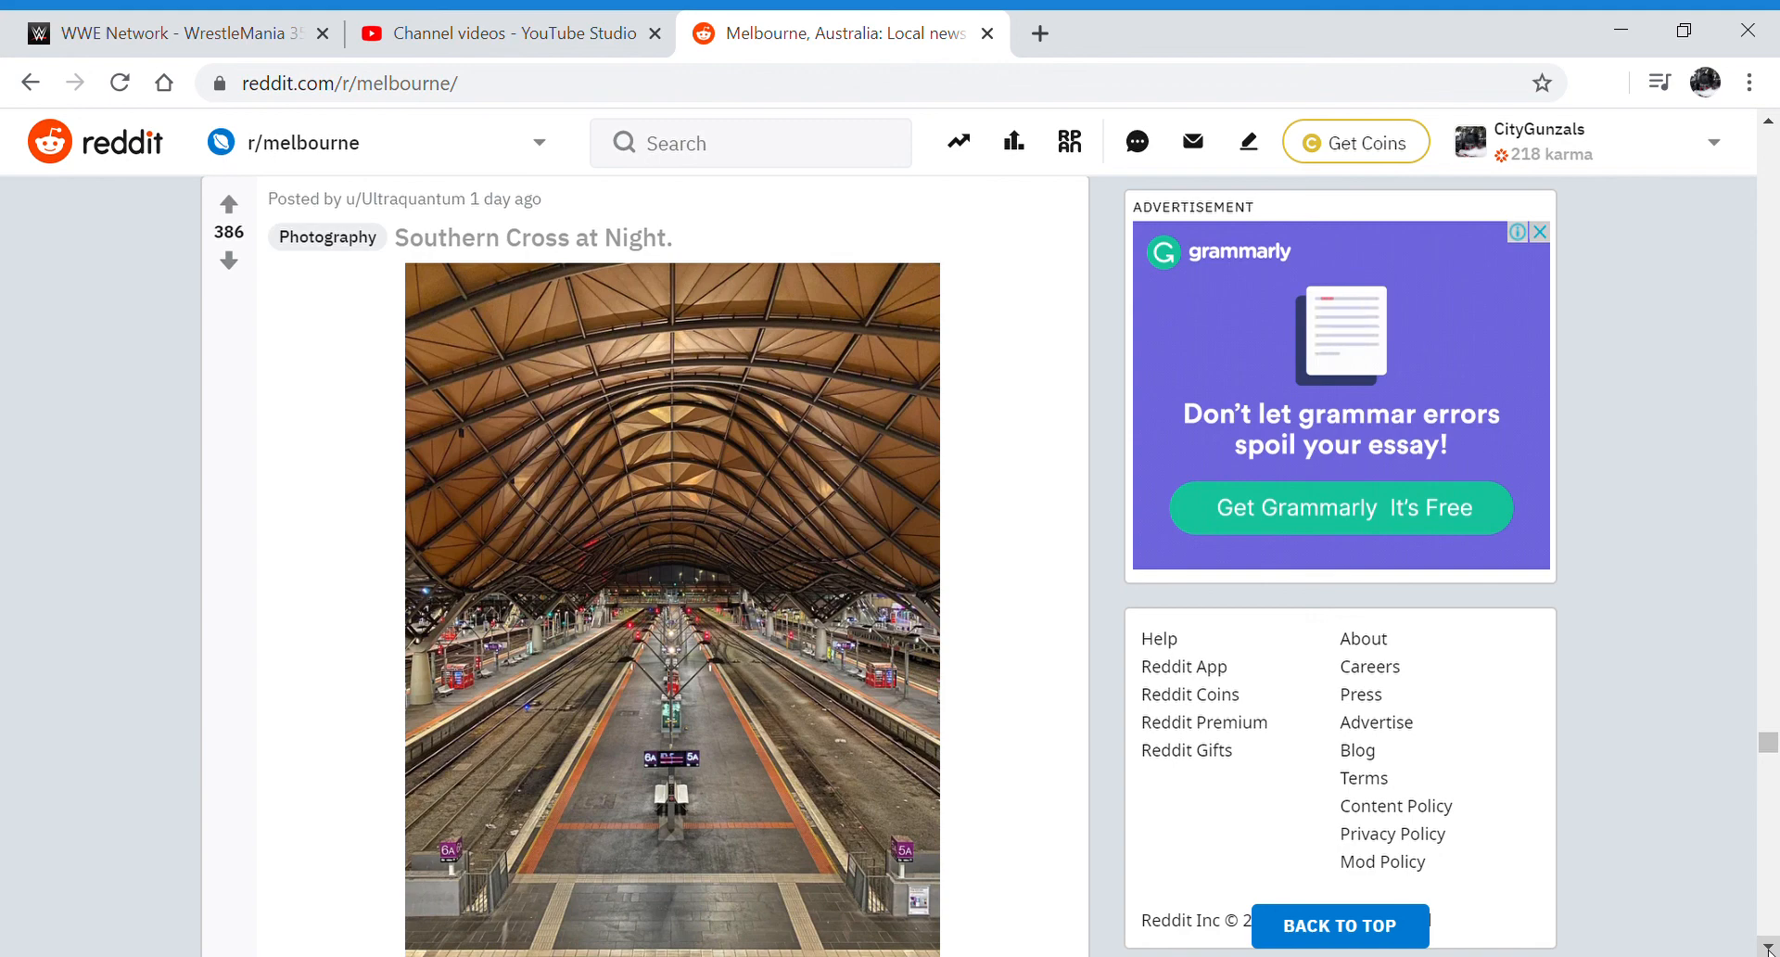
mouse_move(1635, 445)
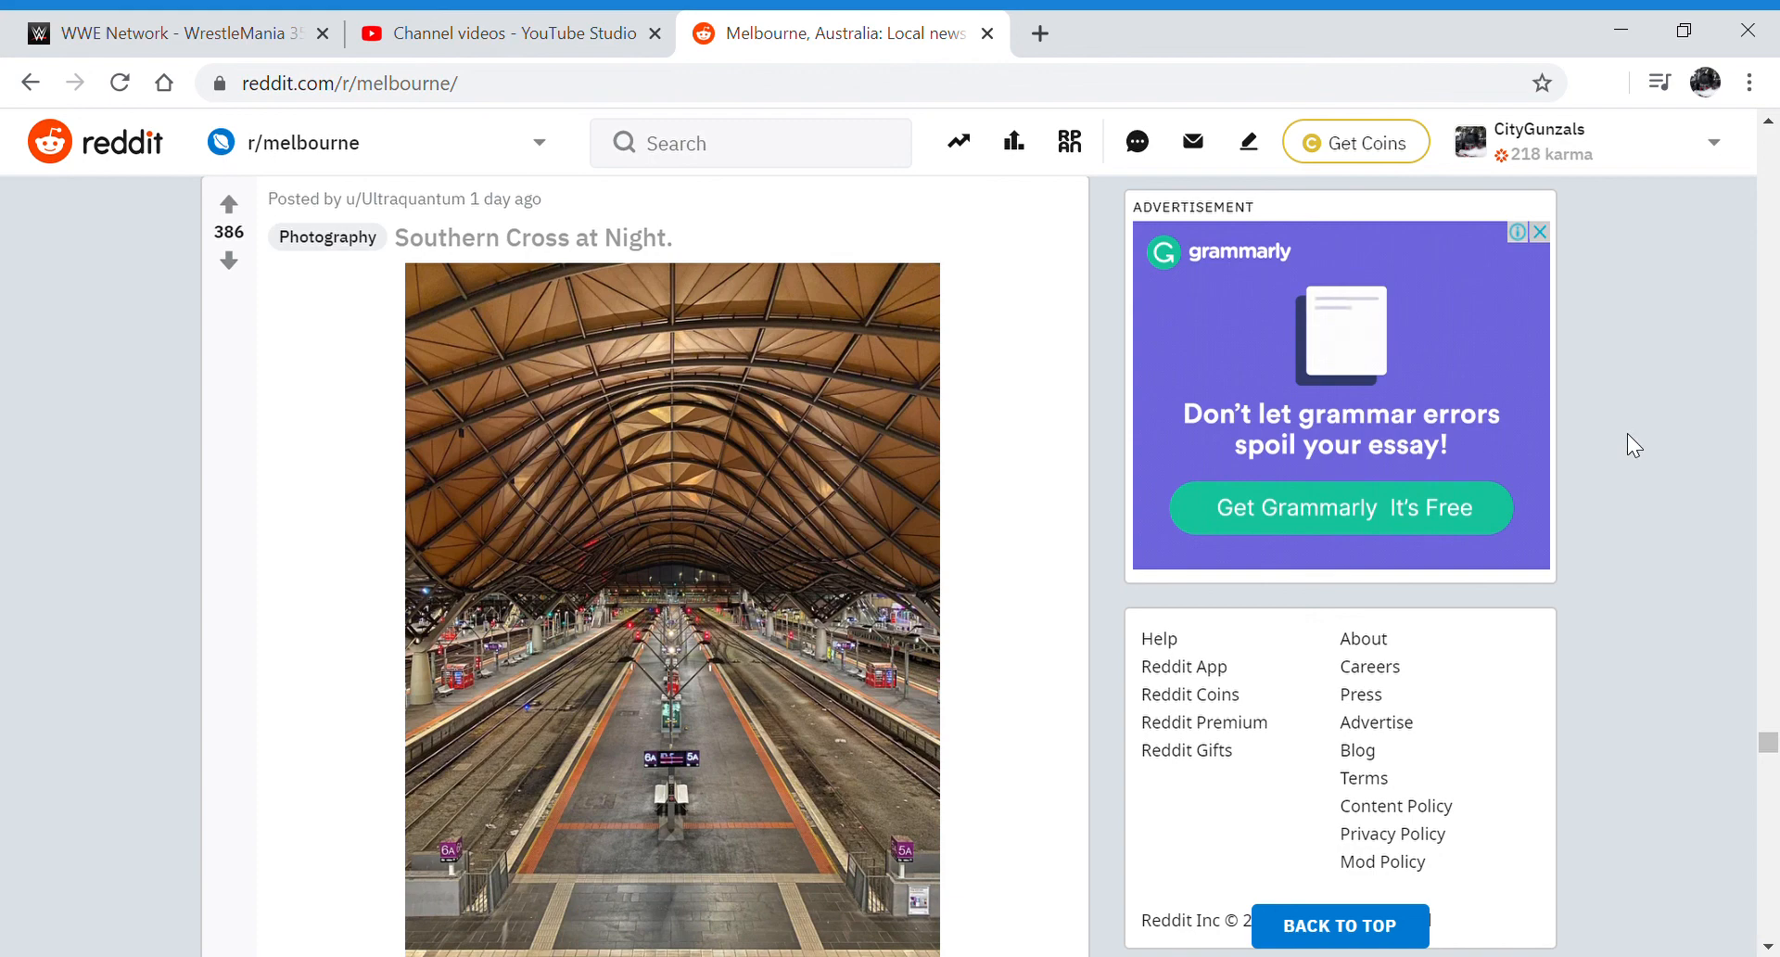